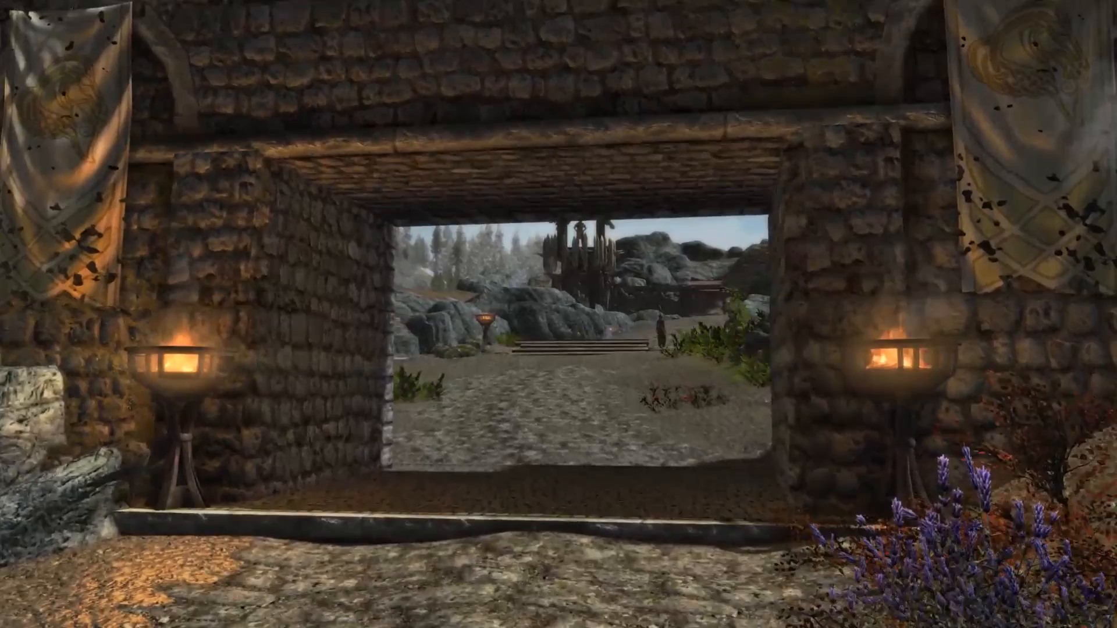
Walk the character forward through the stone archway toward the wooden fort
key(w)
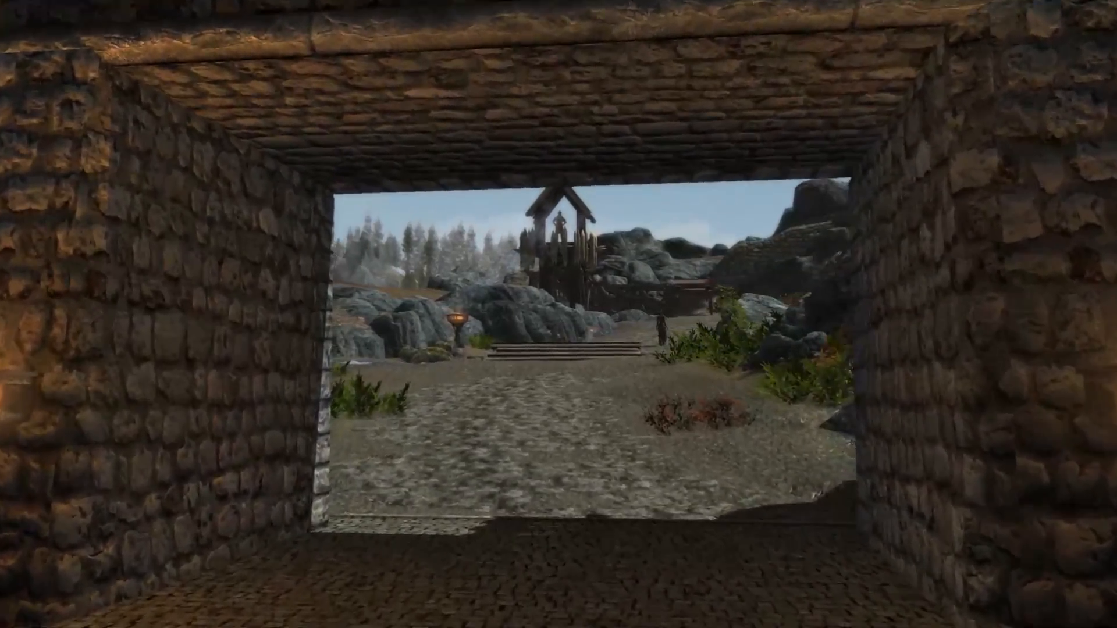
key(w)
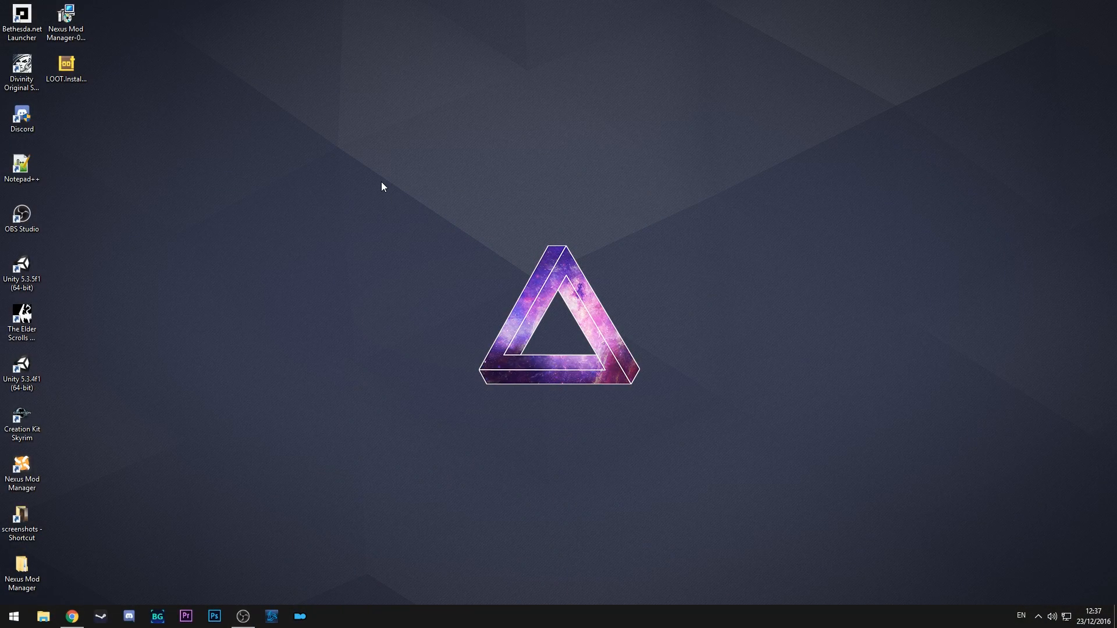
mouse_move(427, 195)
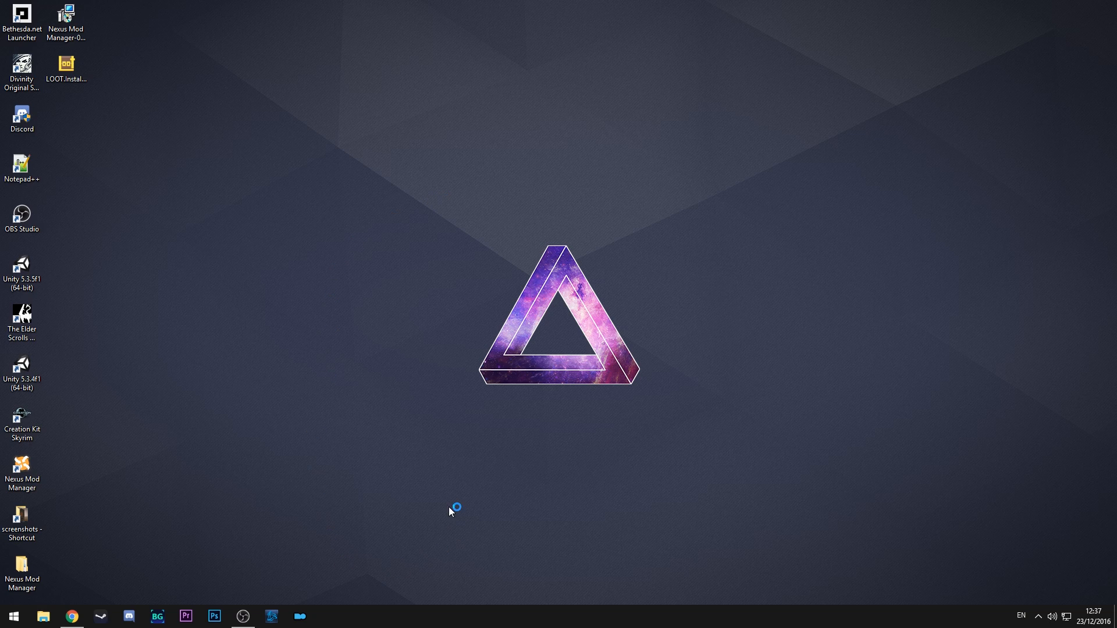
mouse_move(611, 471)
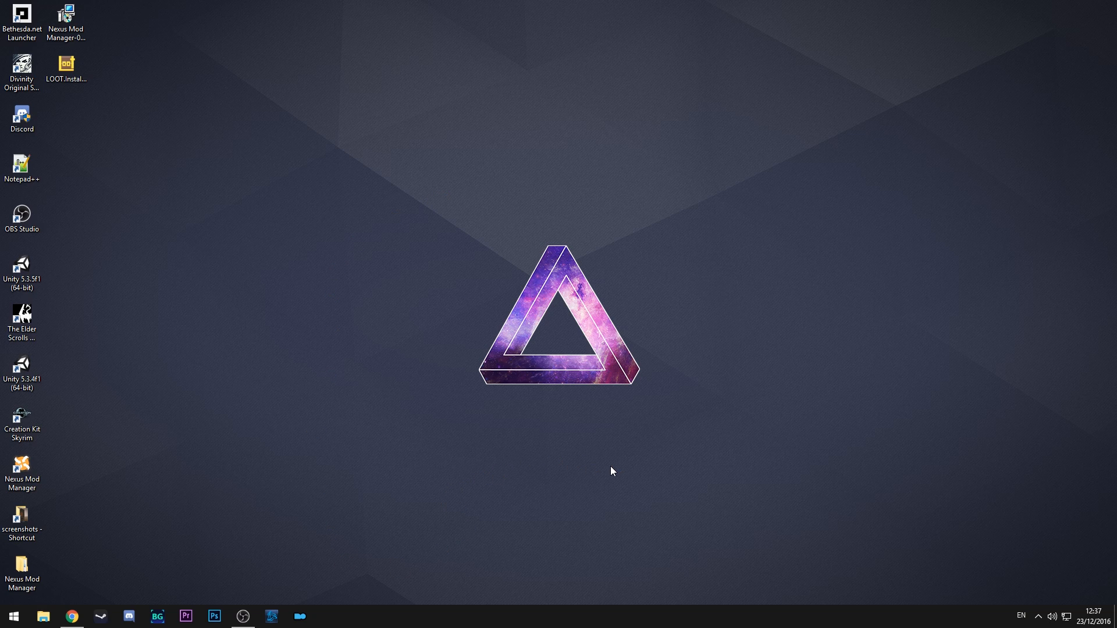
mouse_move(601, 453)
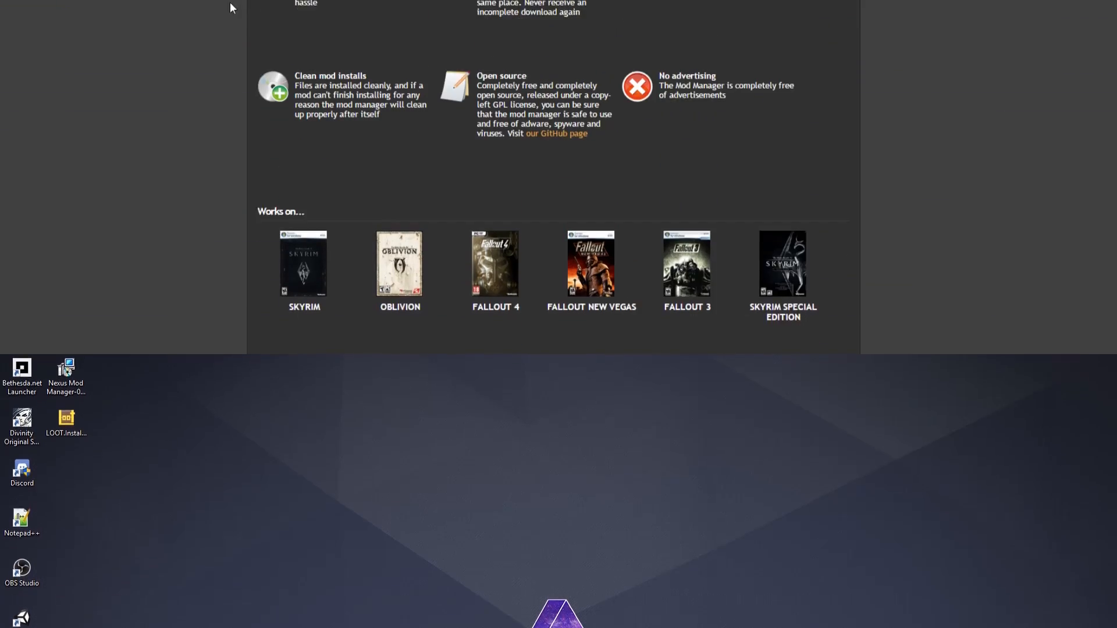
scroll(up, 3)
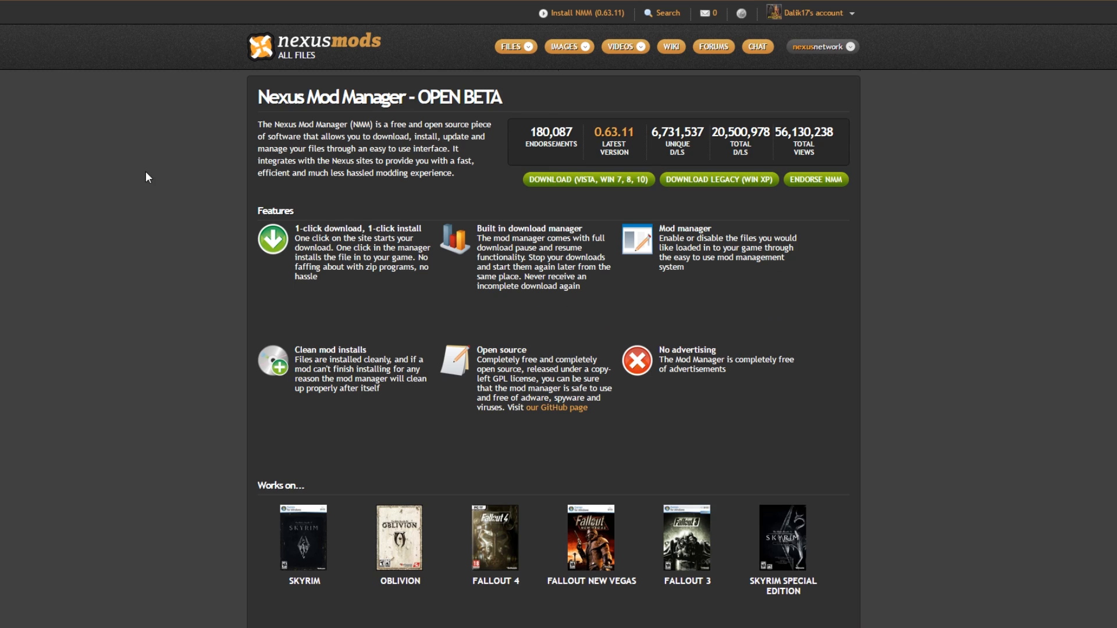
mouse_move(259, 51)
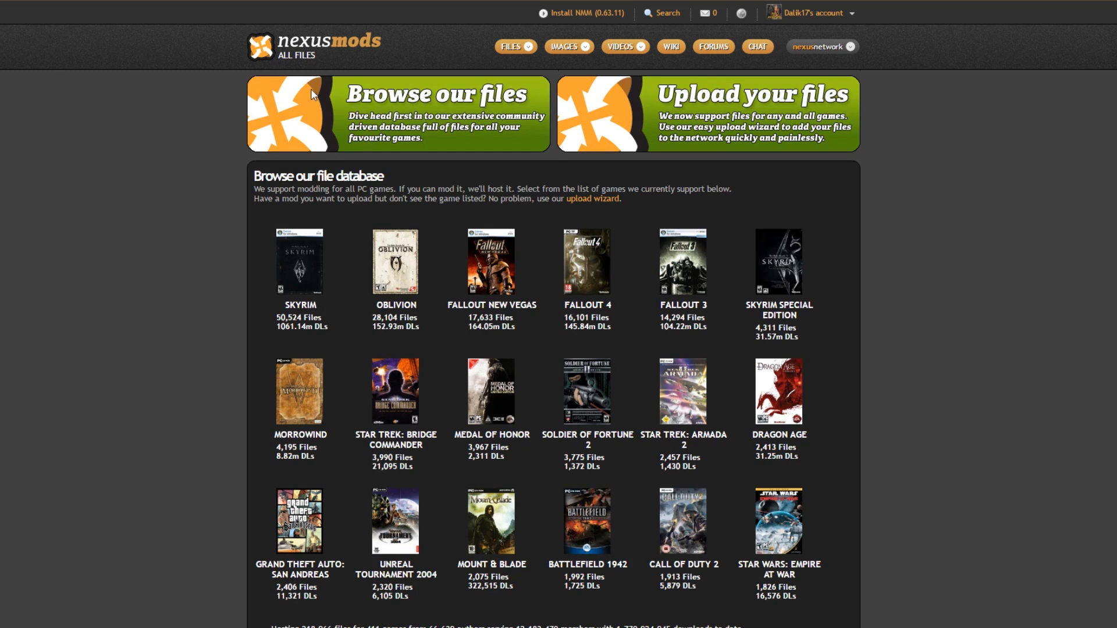
mouse_move(406, 150)
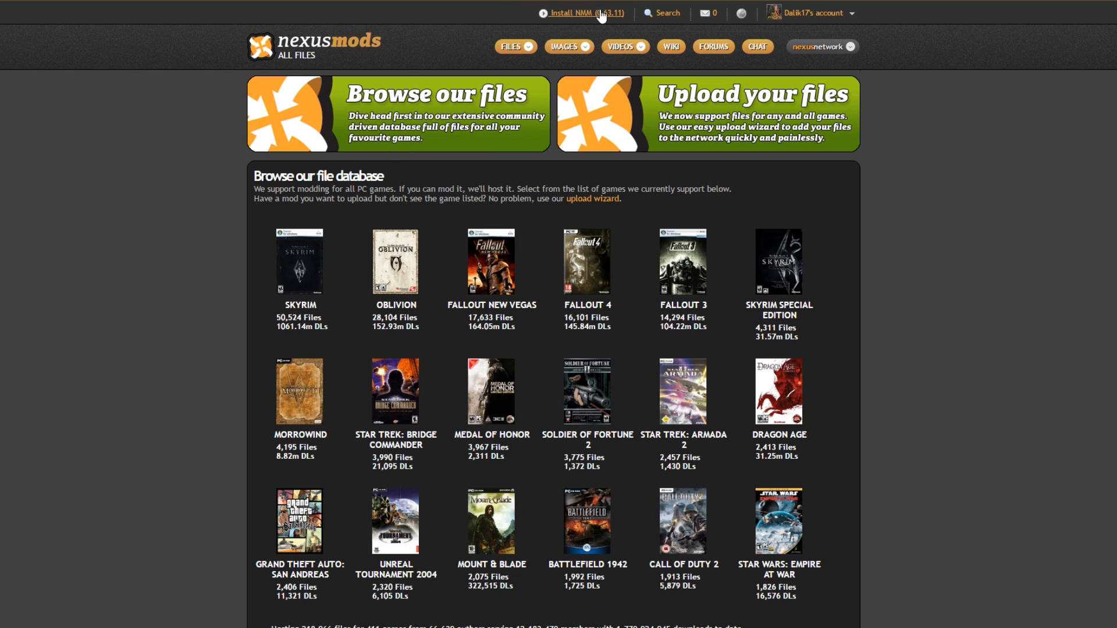
mouse_move(595, 15)
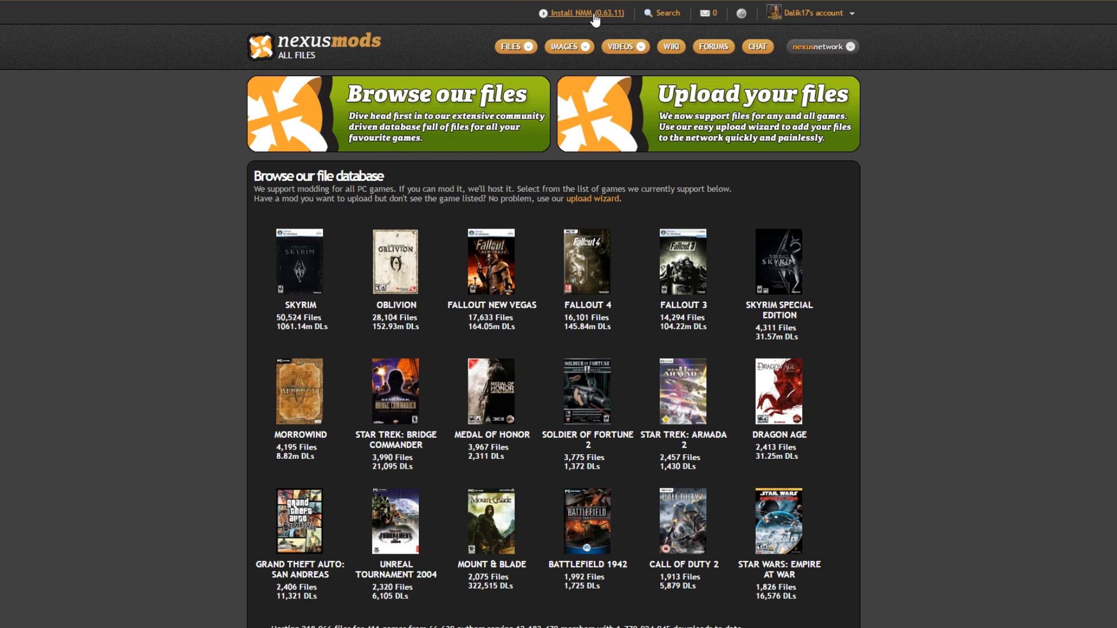
mouse_move(584, 15)
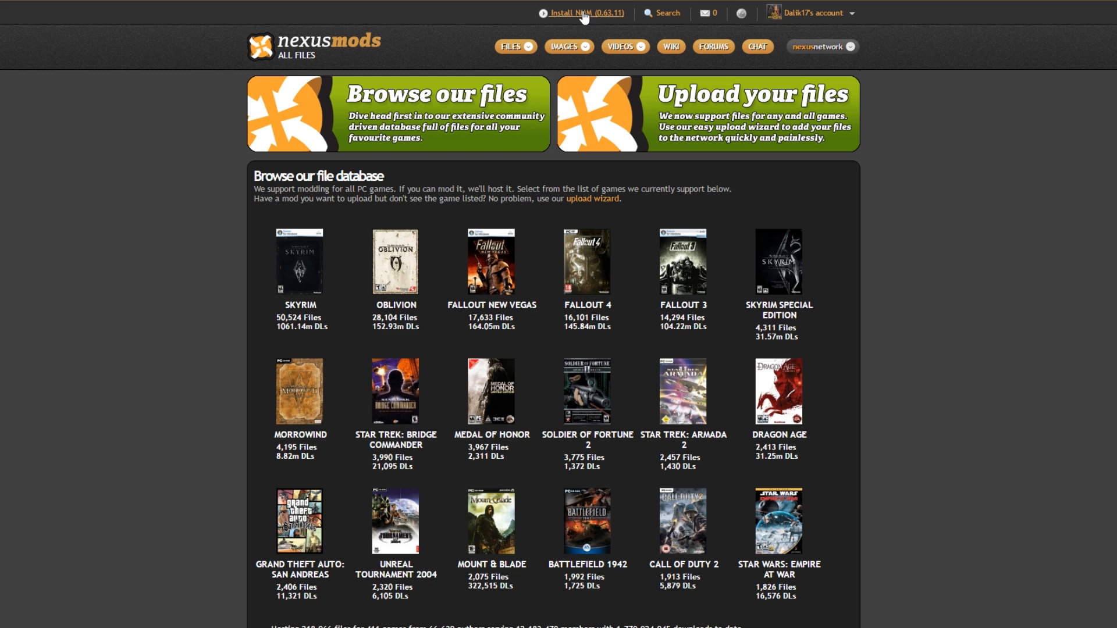
mouse_move(575, 17)
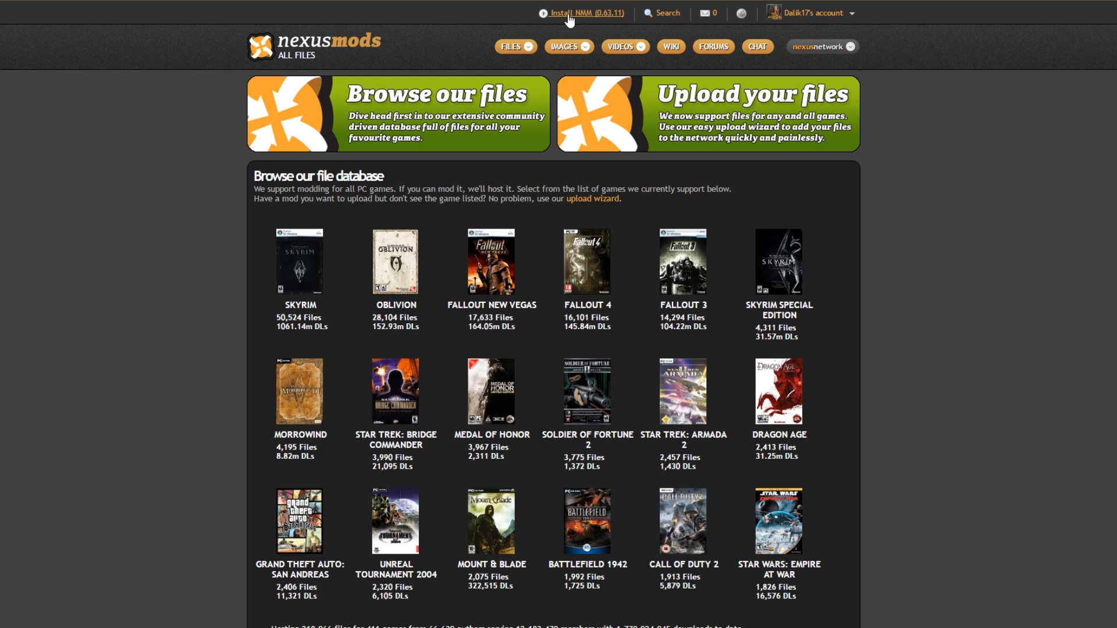
click(586, 12)
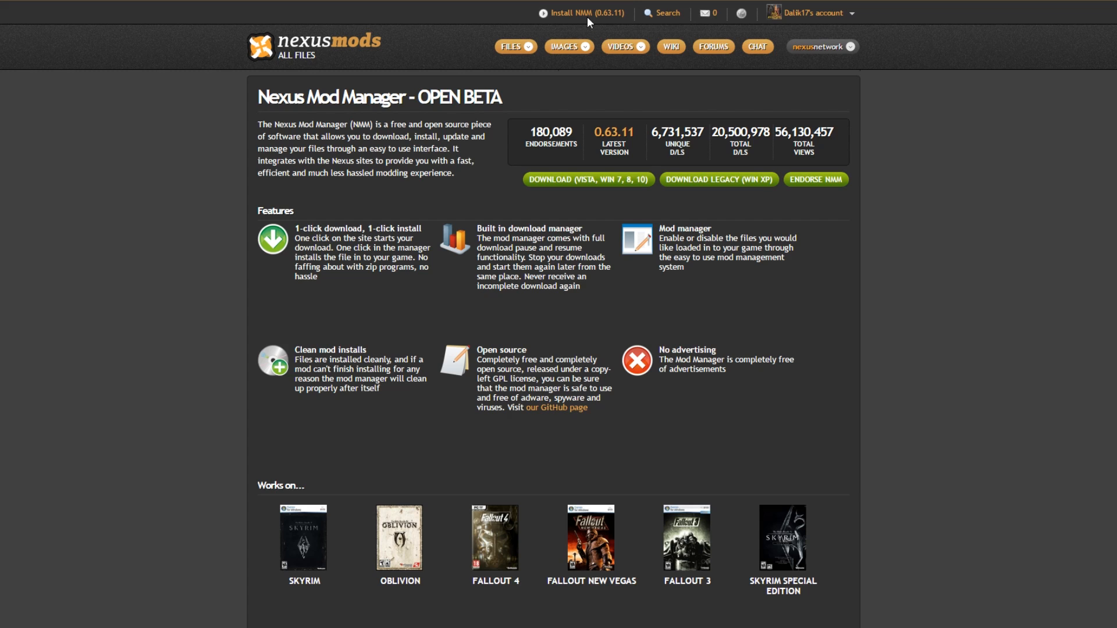
mouse_move(290, 103)
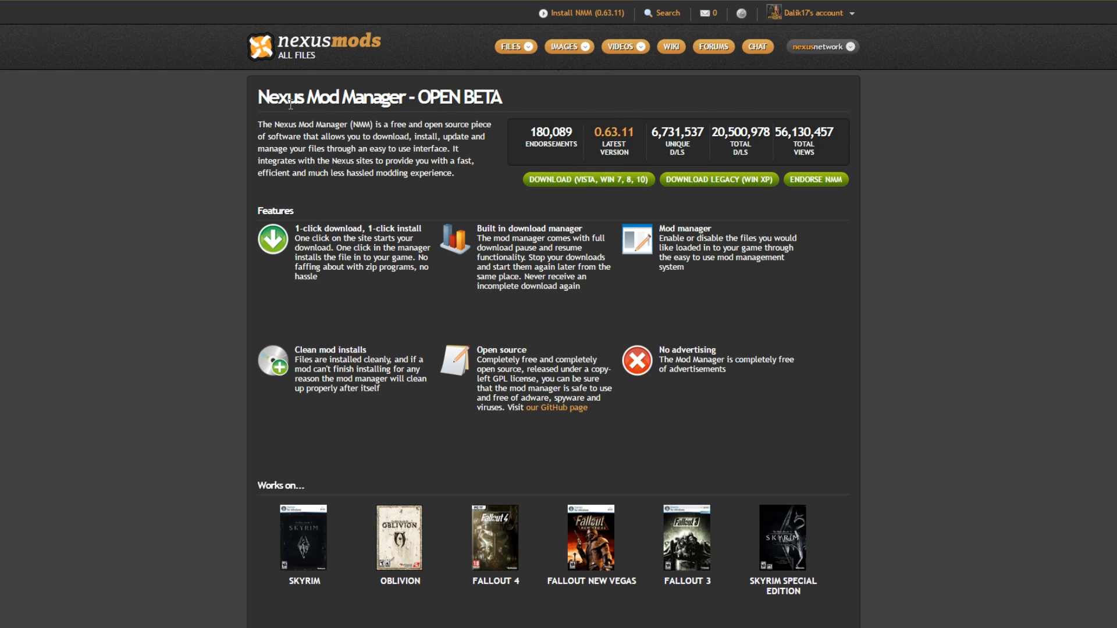
mouse_move(500, 133)
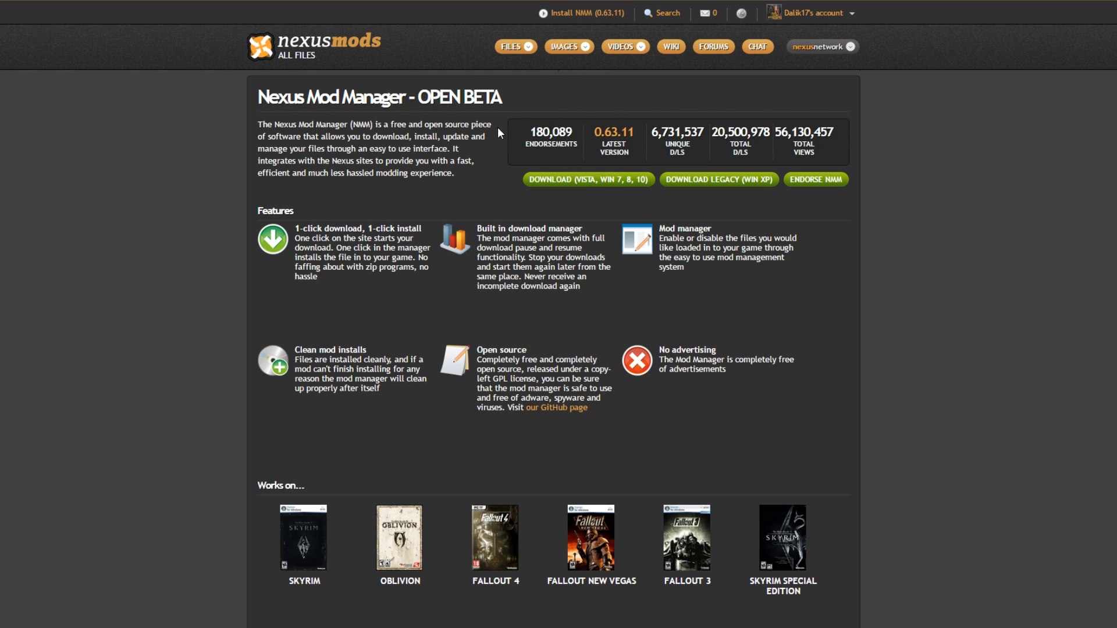
mouse_move(625, 202)
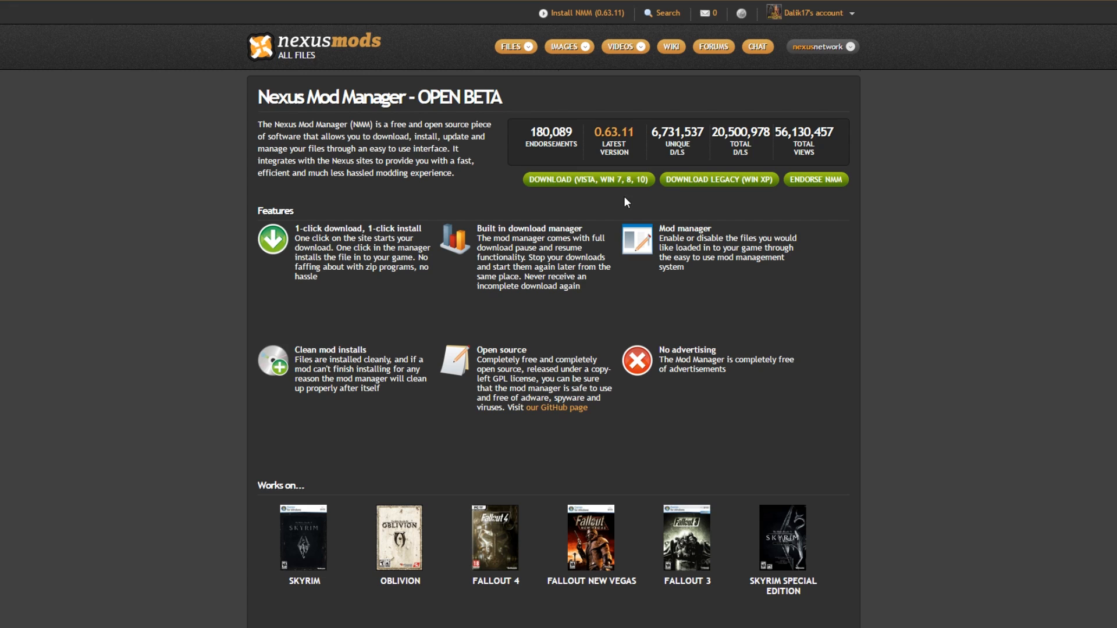
mouse_move(644, 206)
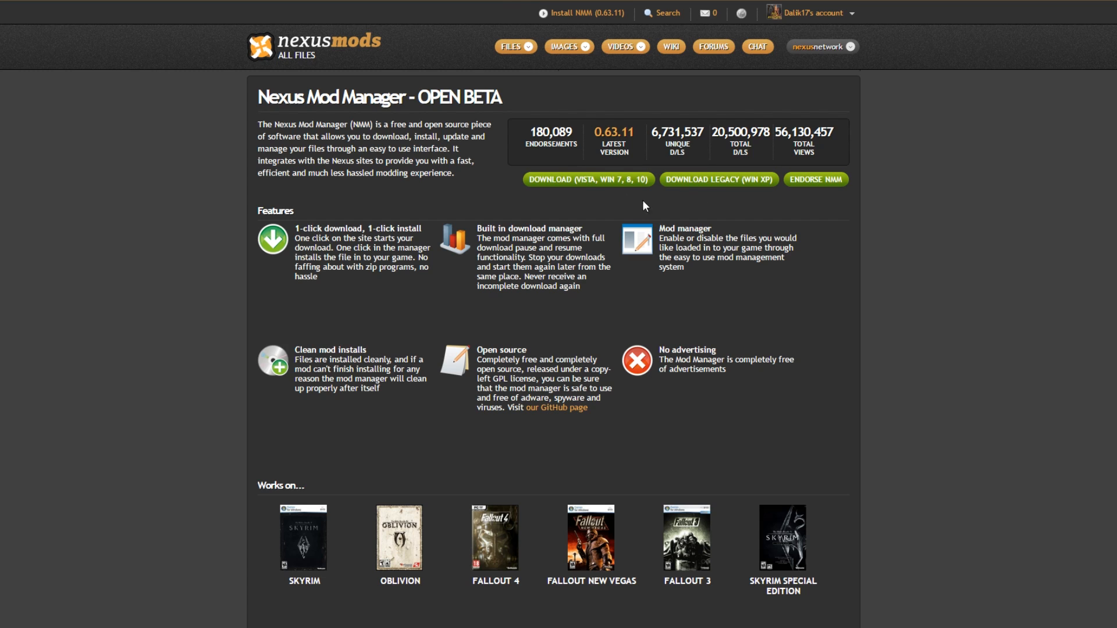
mouse_move(574, 190)
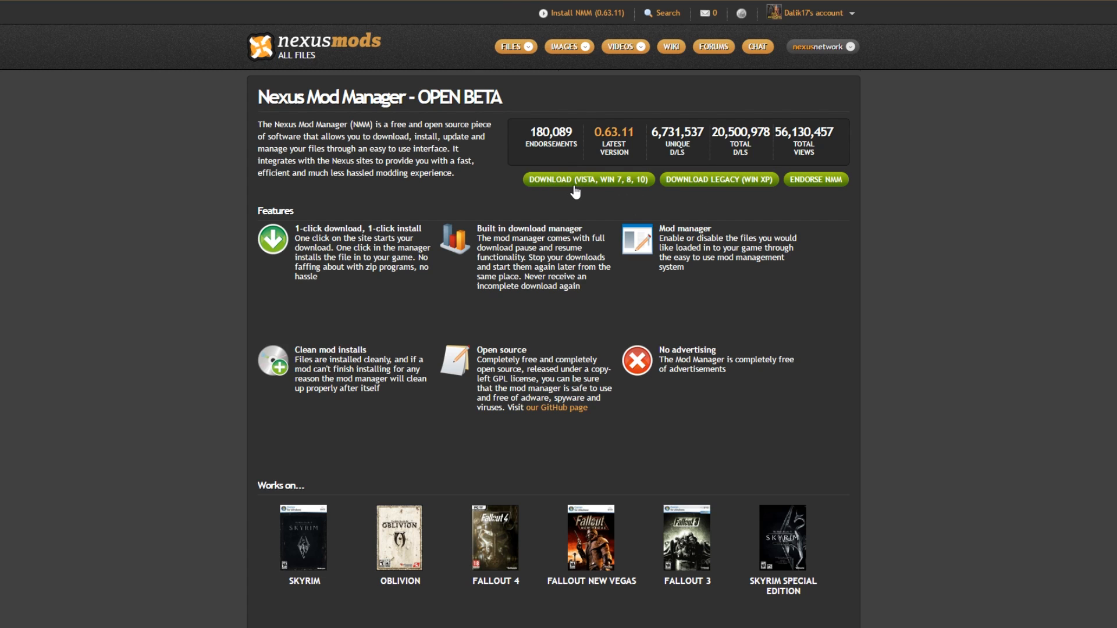
mouse_move(609, 187)
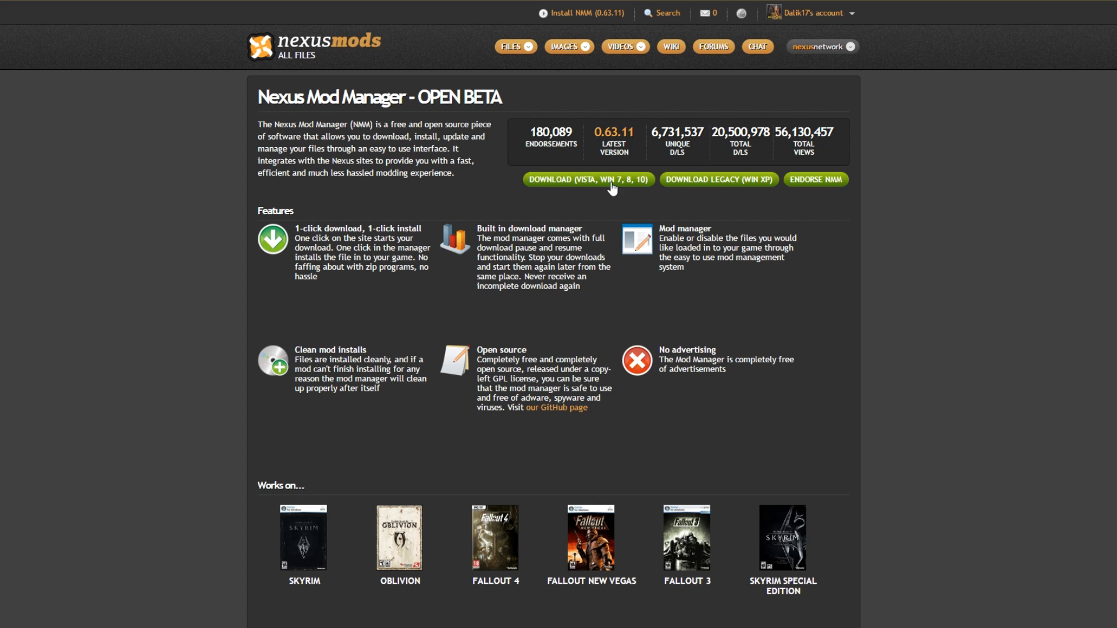
mouse_move(580, 192)
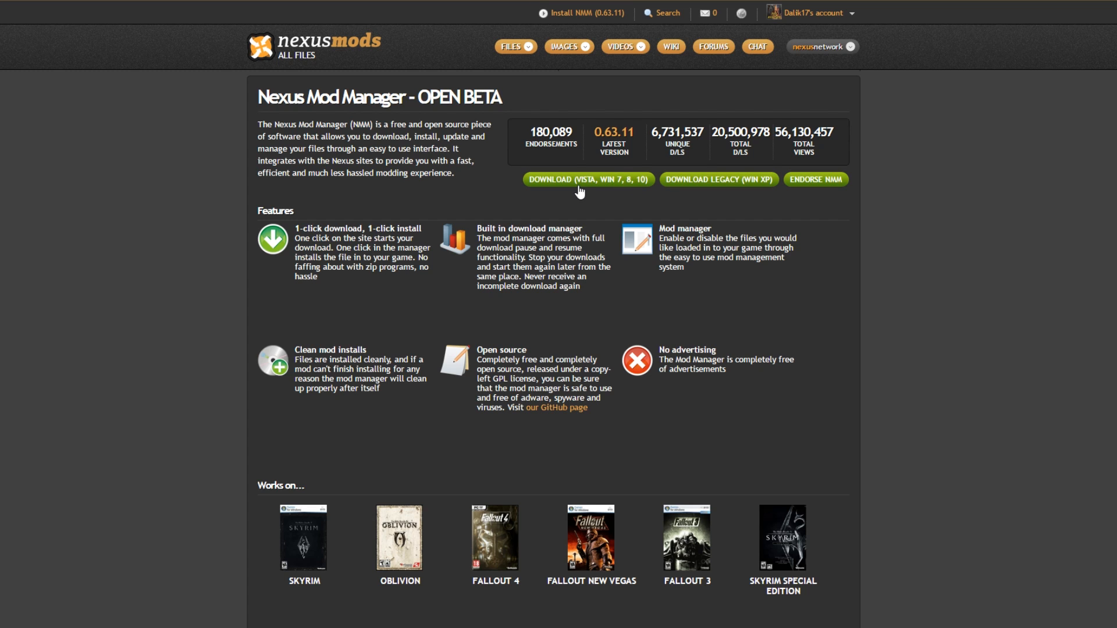
mouse_move(582, 211)
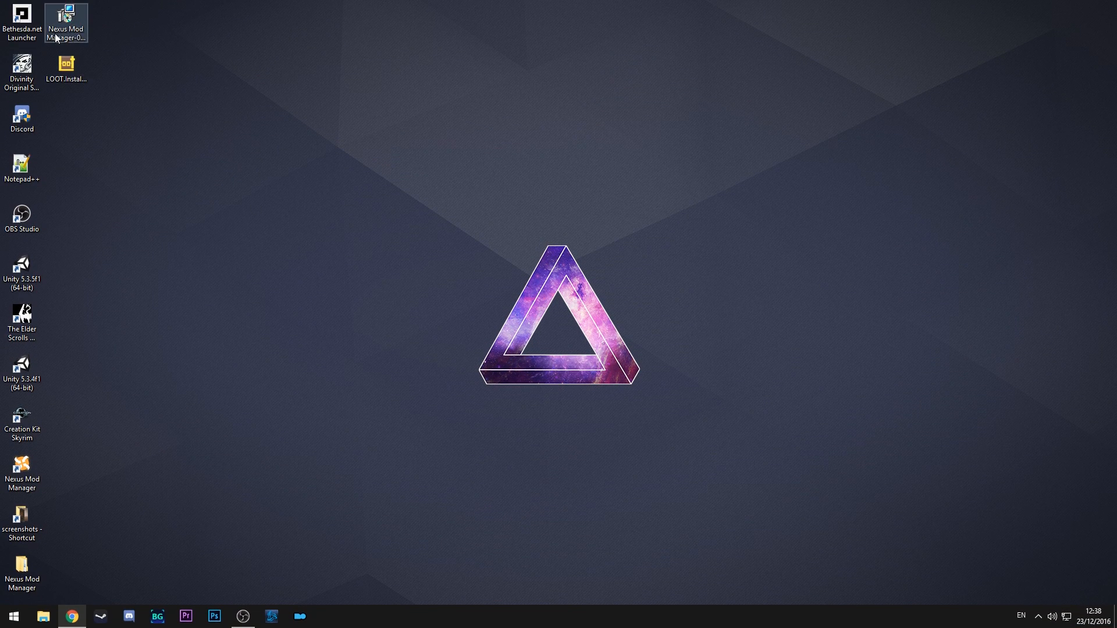
mouse_move(173, 148)
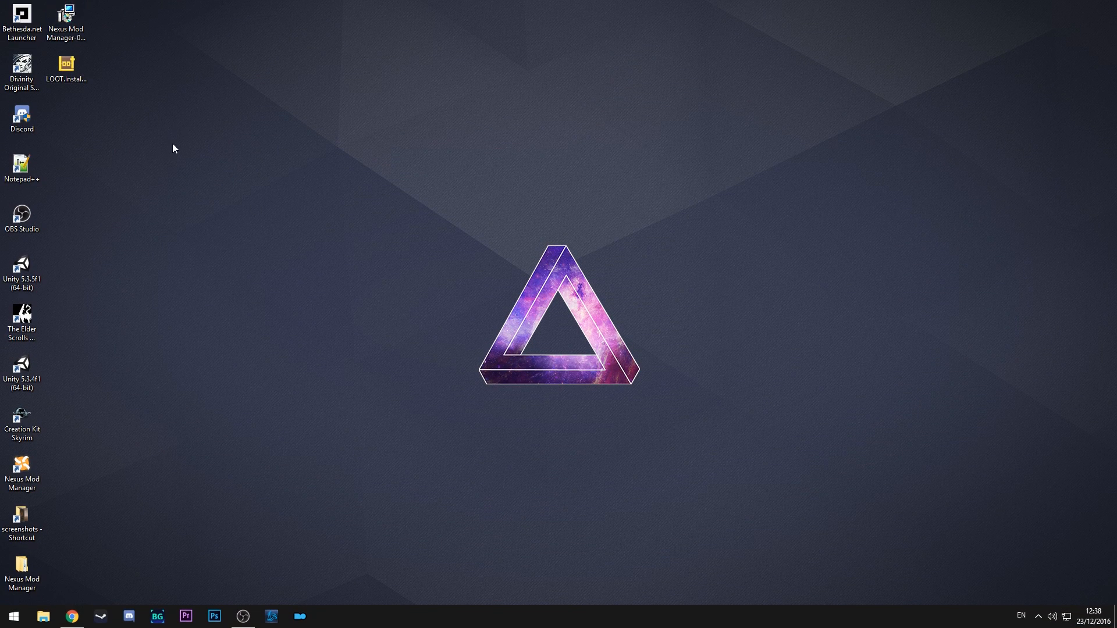
mouse_move(337, 484)
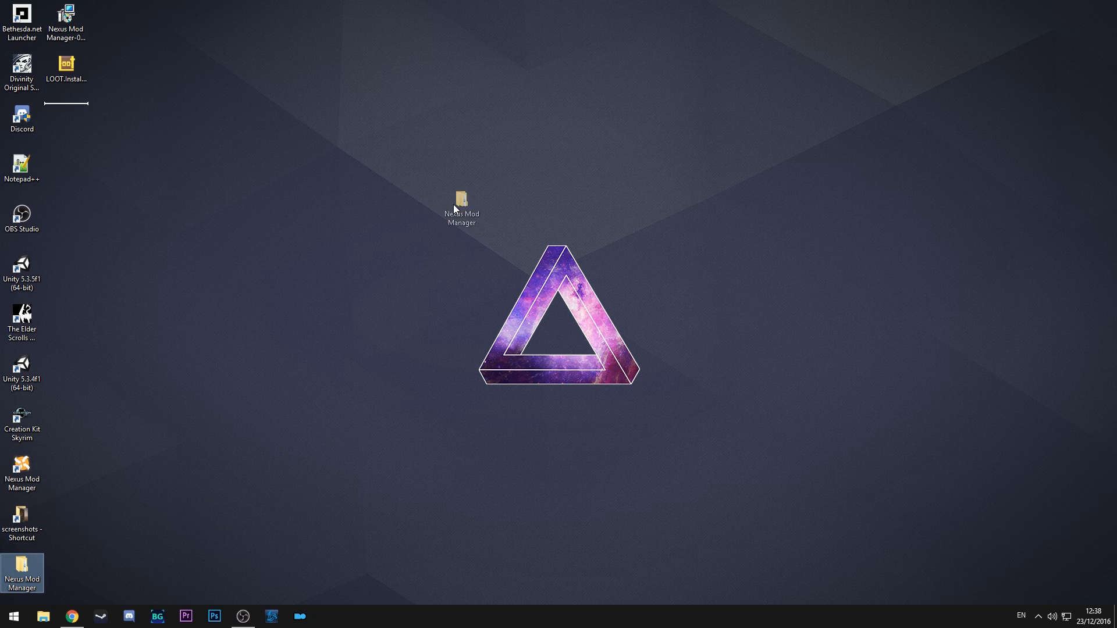
Check the Nexus Mod Manager desktop folder is empty, then launch the NMM 0.63.11 installer
drag(462, 199, 65, 71)
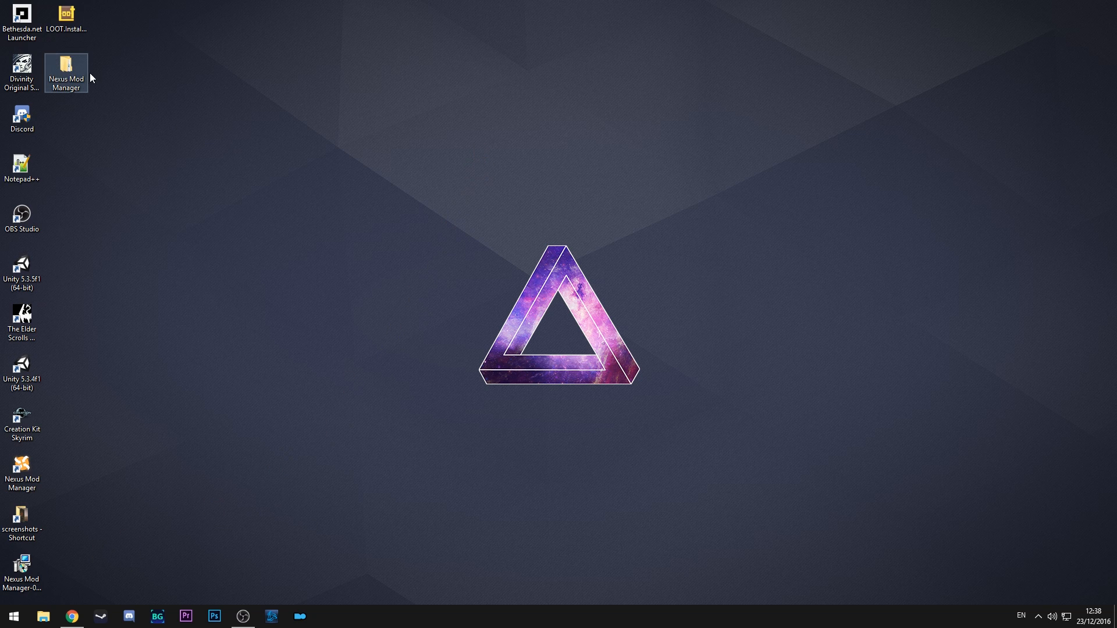
double_click(66, 69)
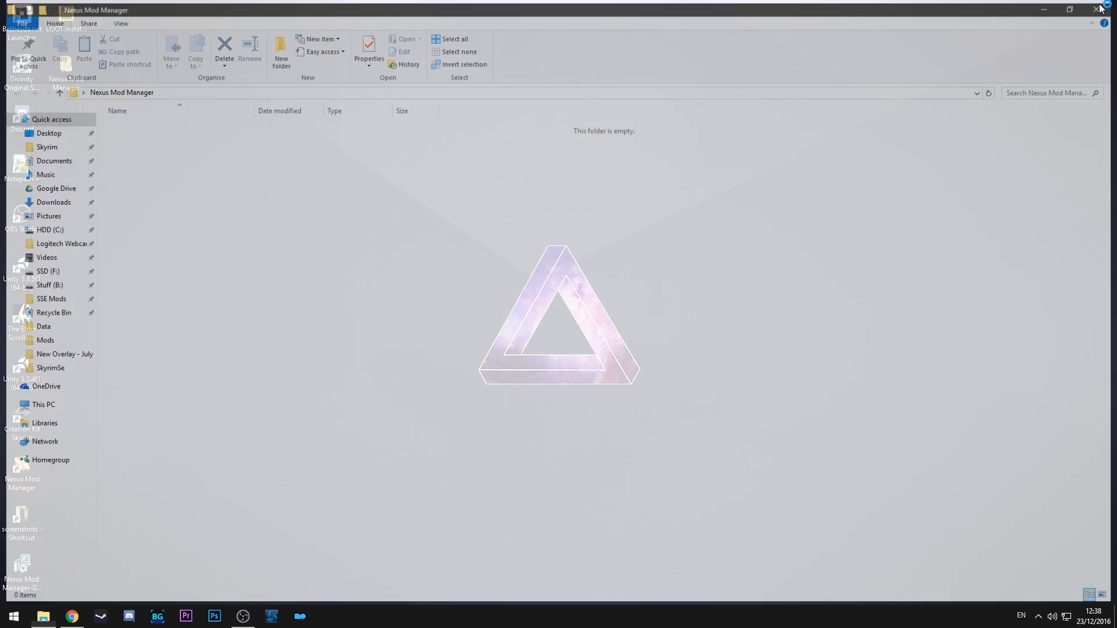
click(1101, 10)
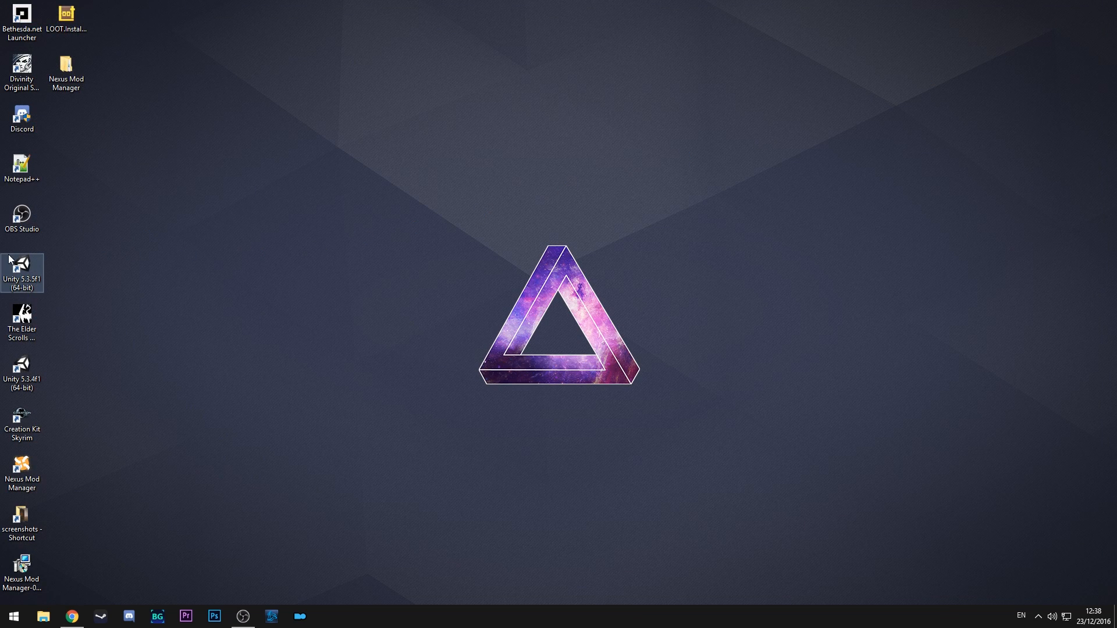
click(22, 578)
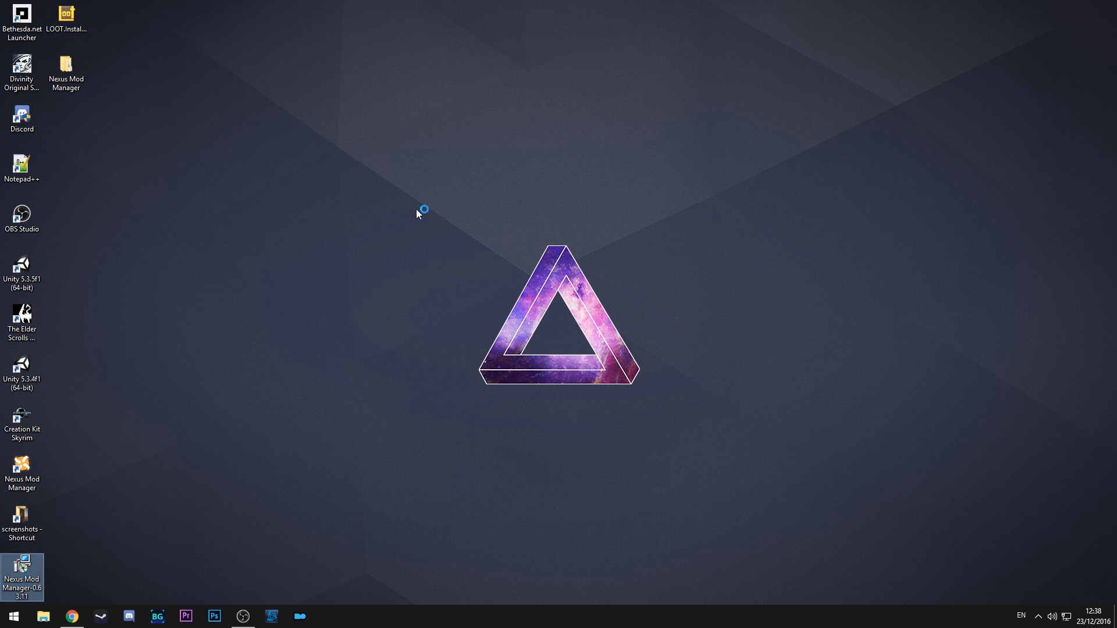
mouse_move(580, 413)
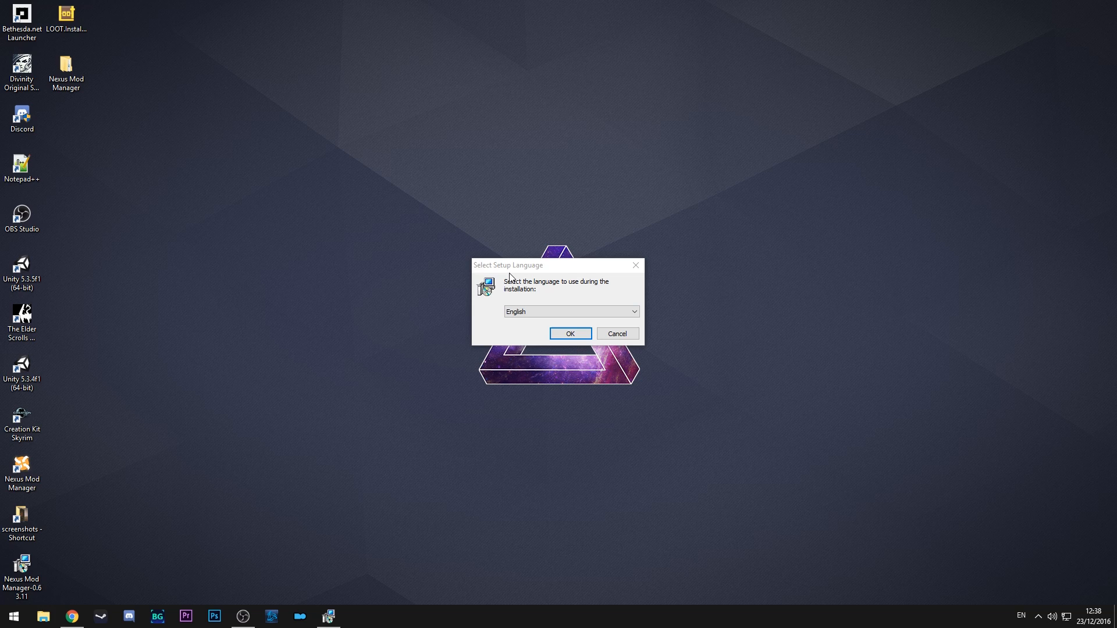
Accept the licence, skim the release notes and keep the default install folder
click(633, 312)
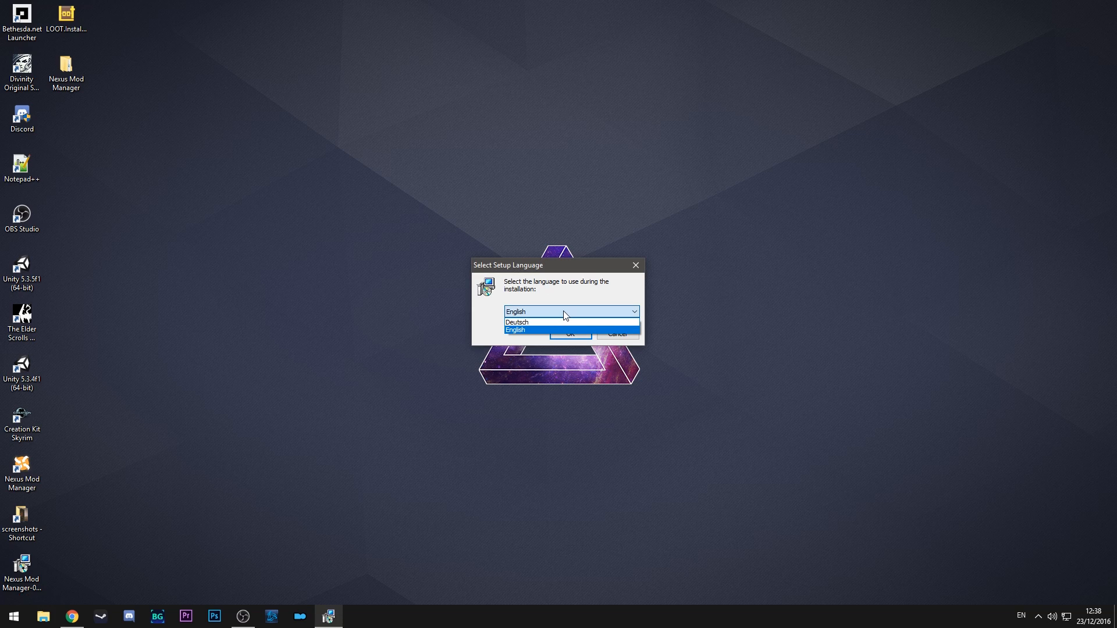
mouse_move(548, 317)
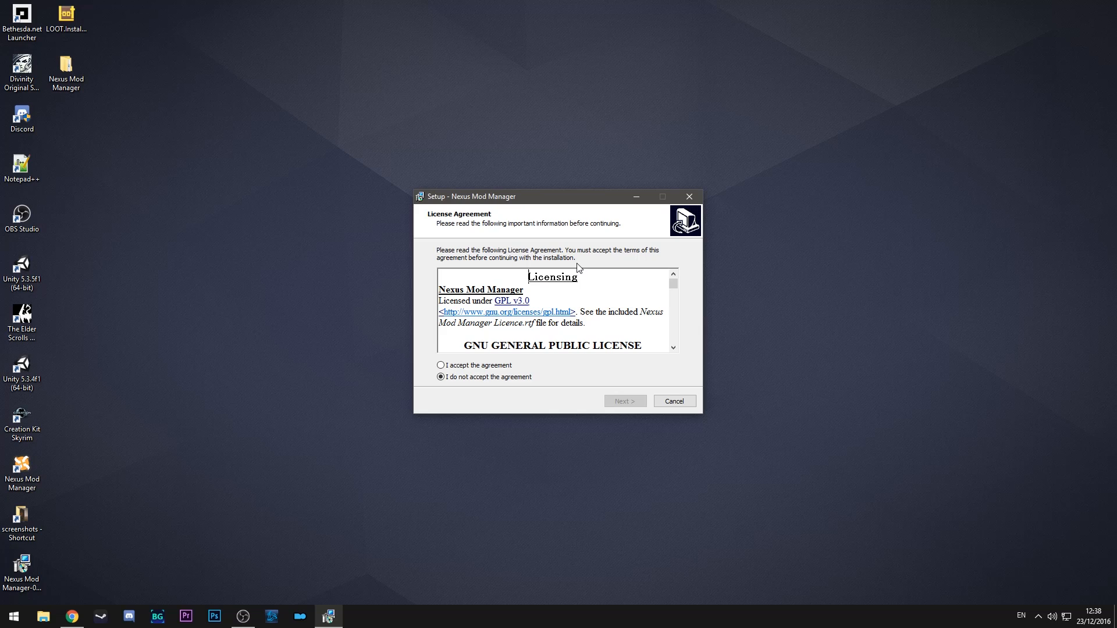
click(440, 364)
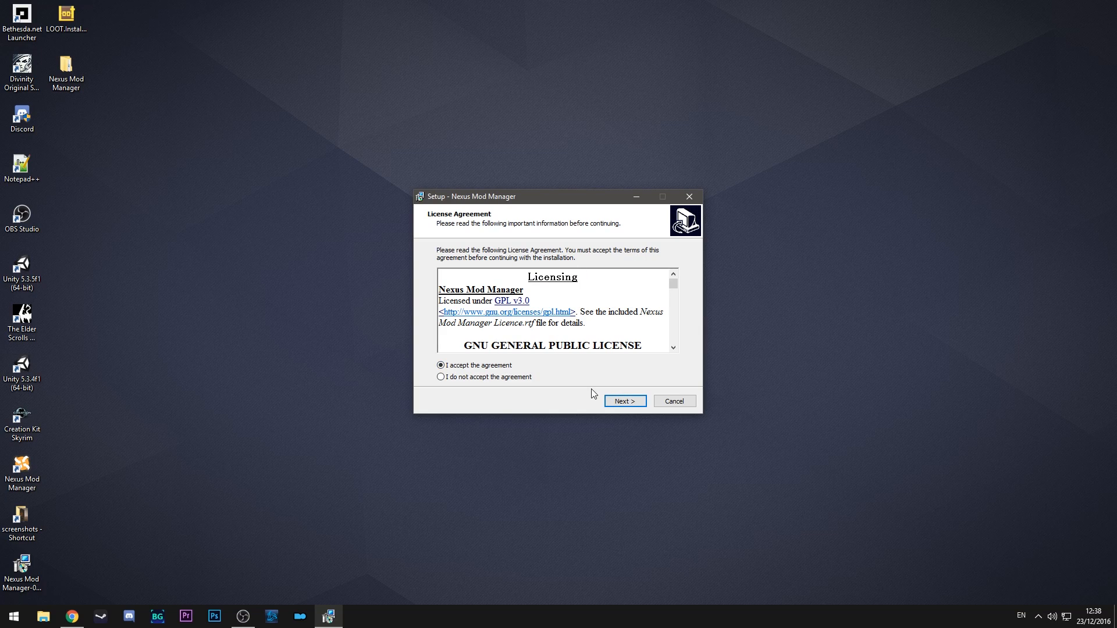
click(624, 401)
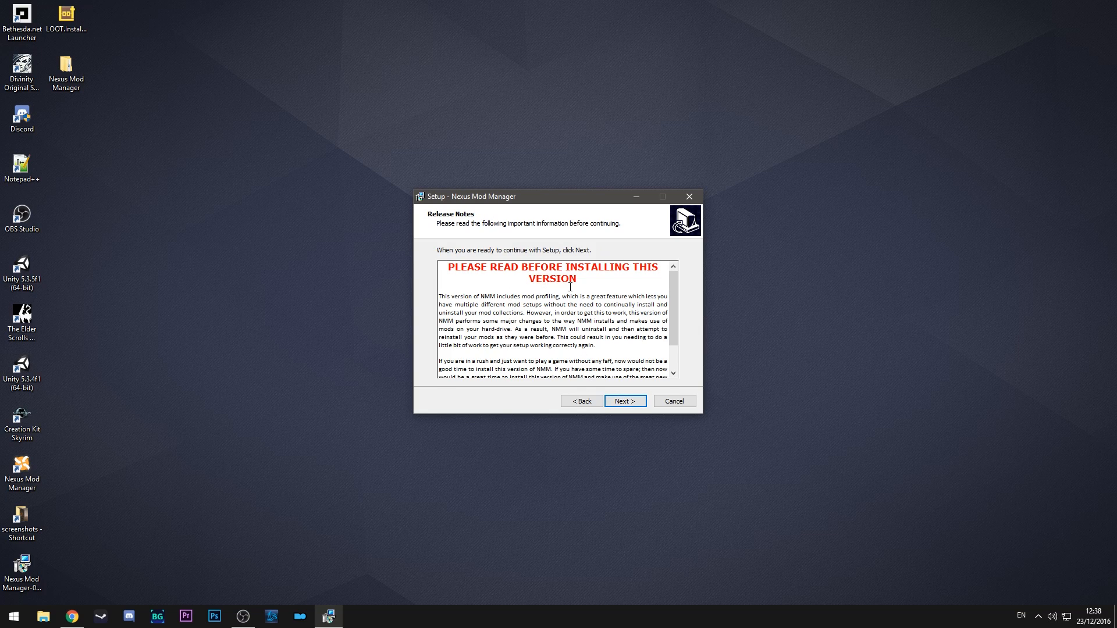
mouse_move(596, 261)
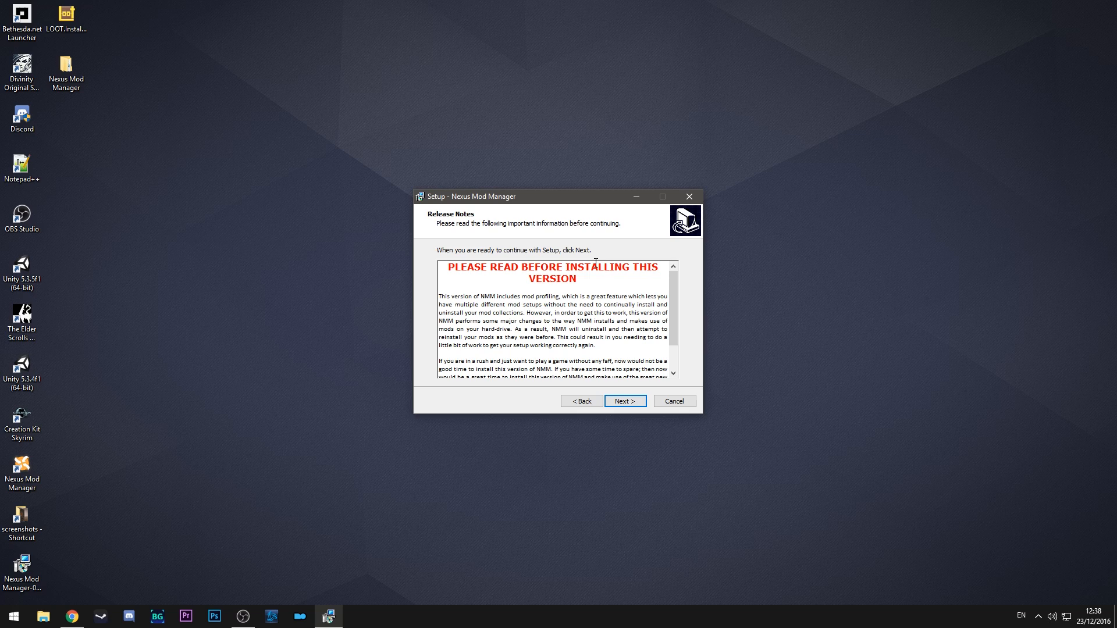
scroll(down, 3)
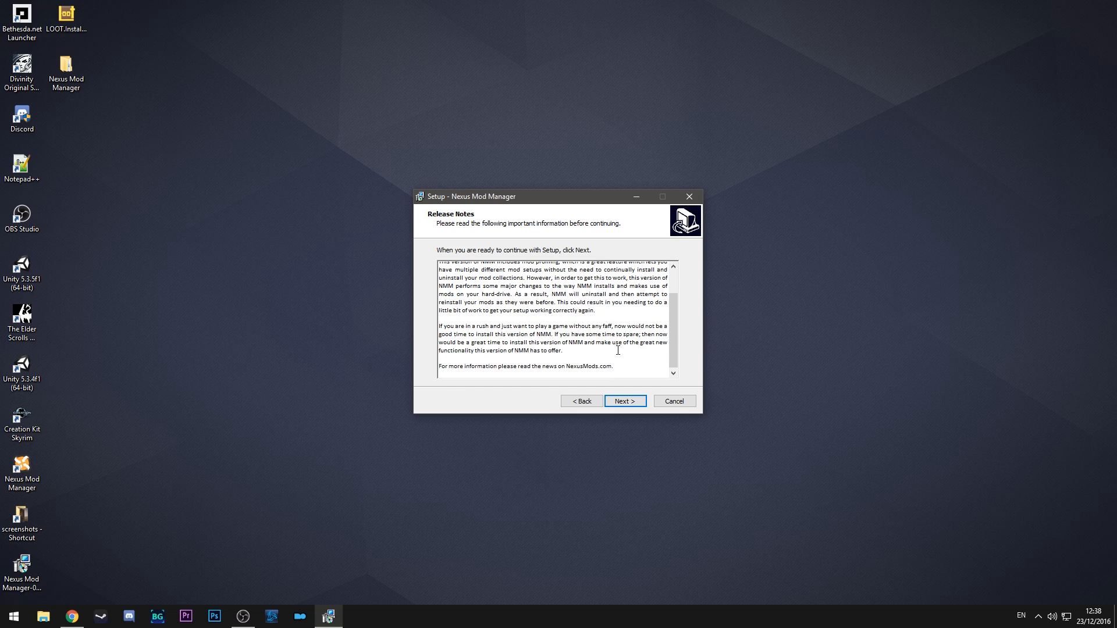
scroll(up, 3)
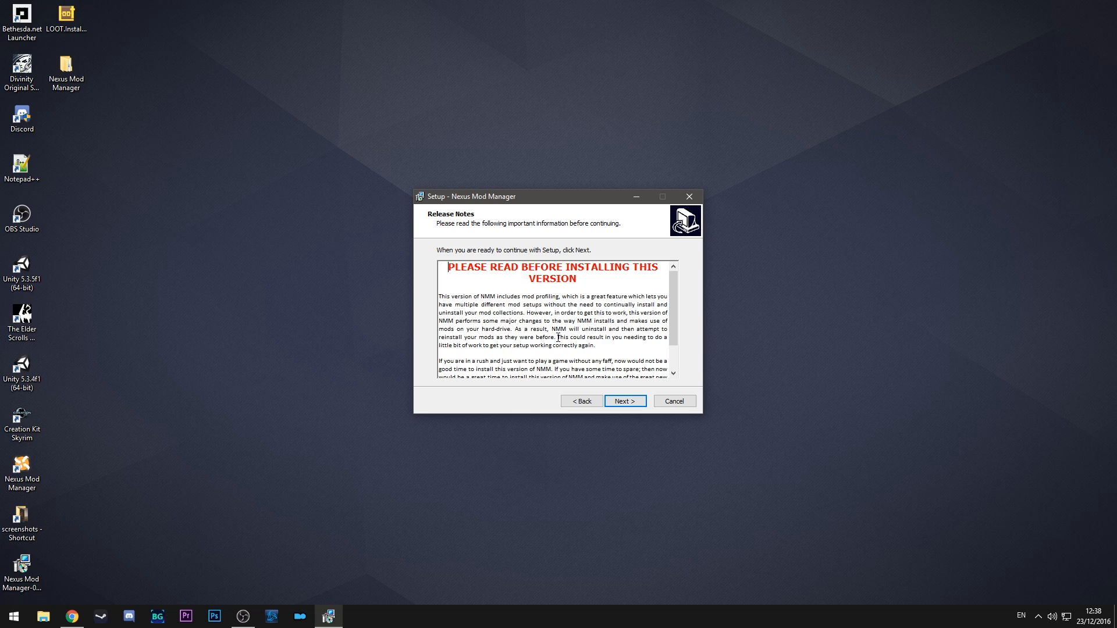
scroll(down, 3)
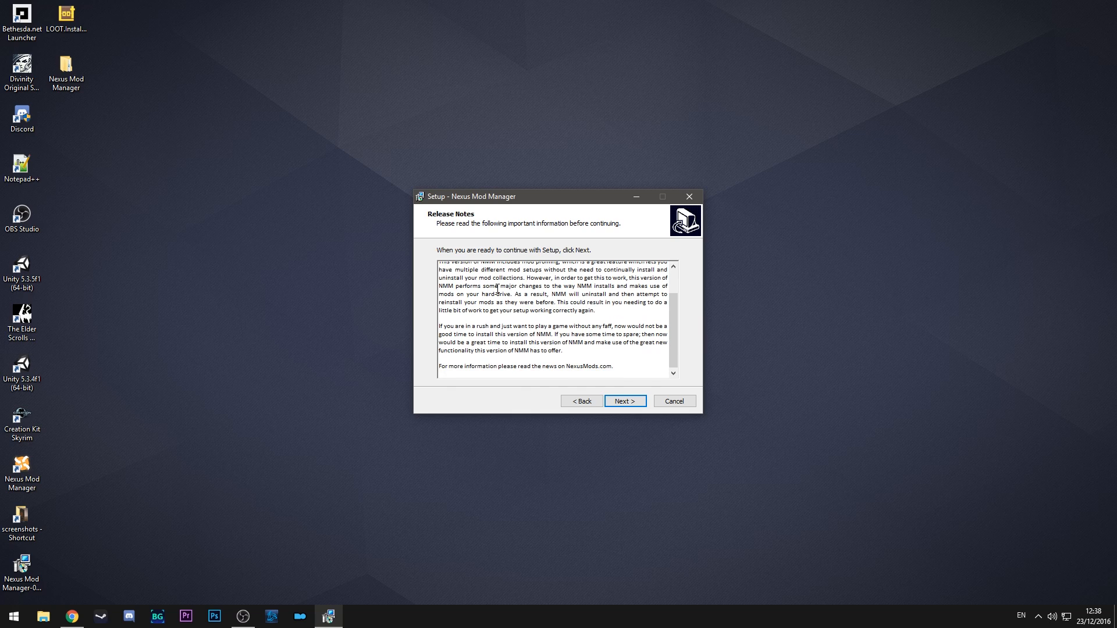
click(624, 402)
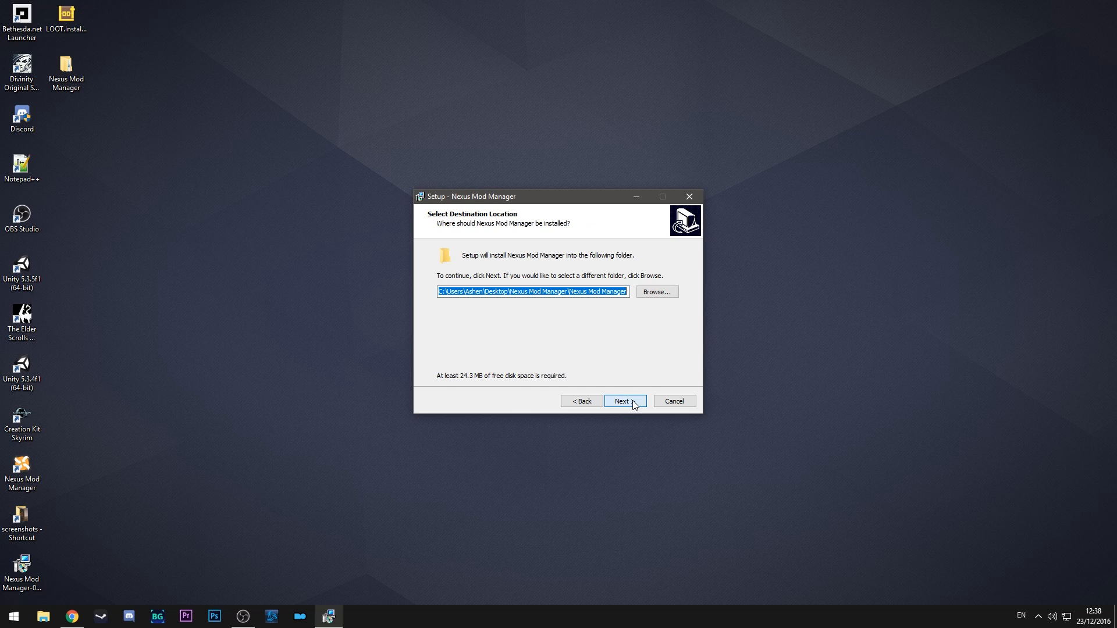
mouse_move(551, 339)
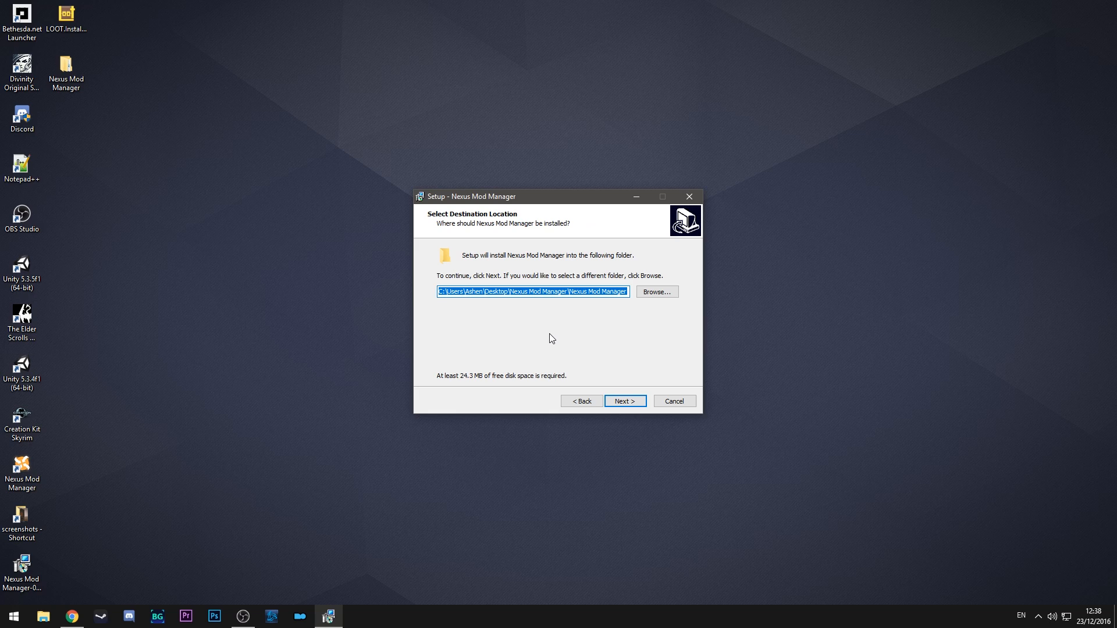
mouse_move(541, 343)
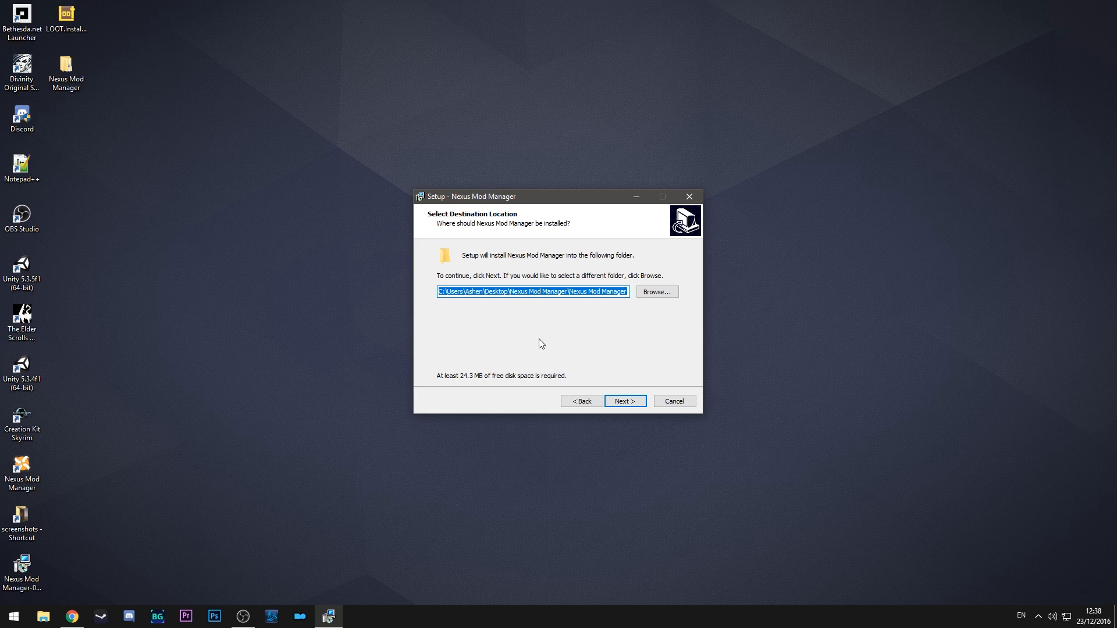
mouse_move(462, 217)
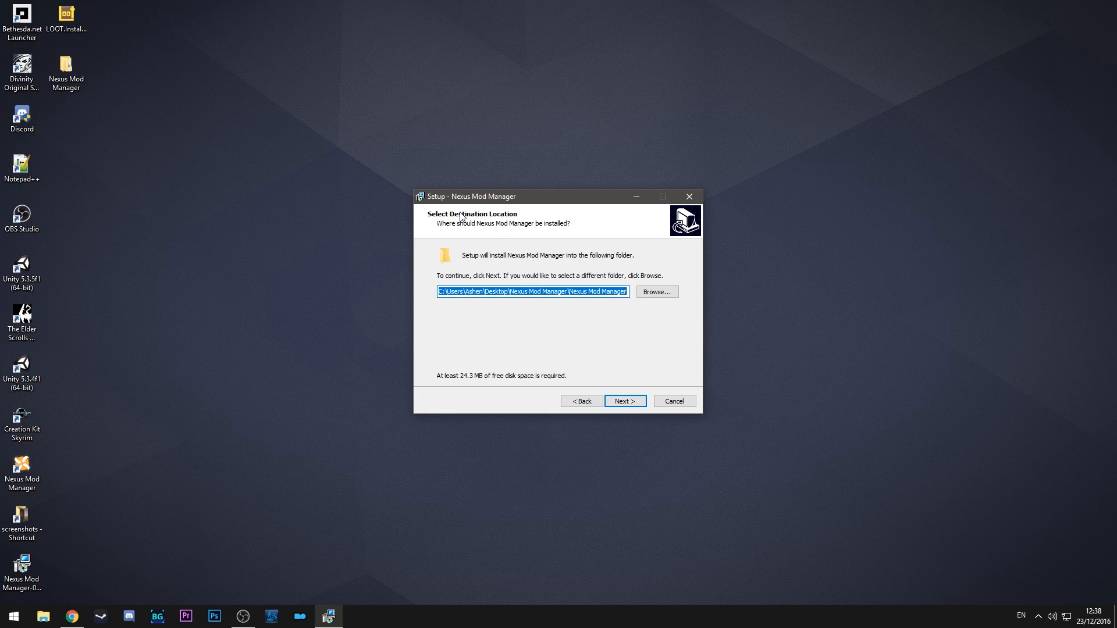
mouse_move(577, 258)
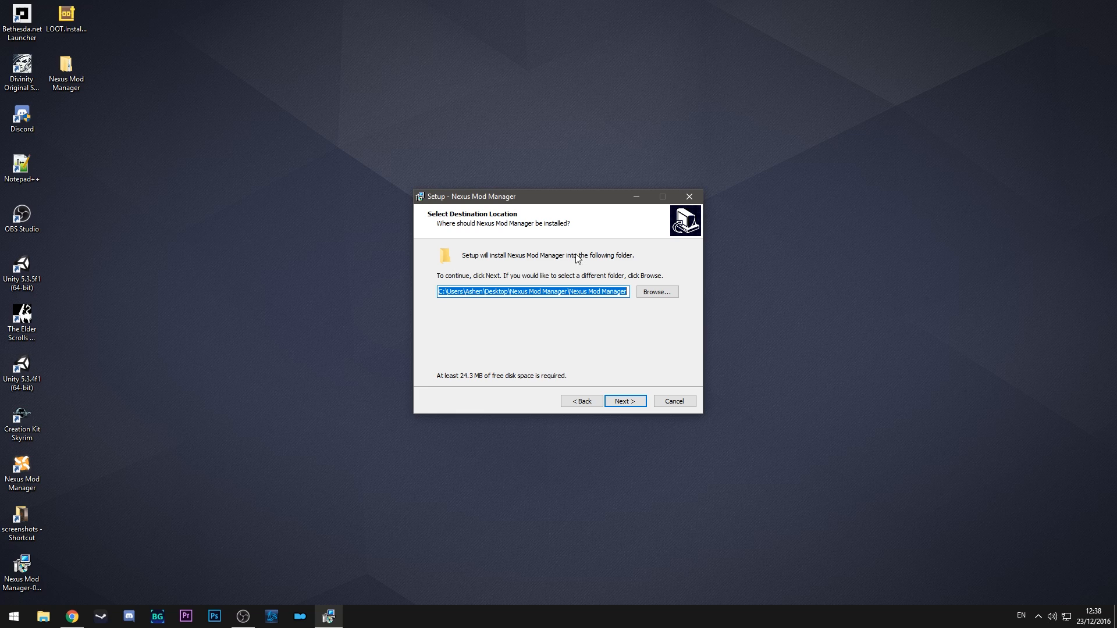
mouse_move(490, 333)
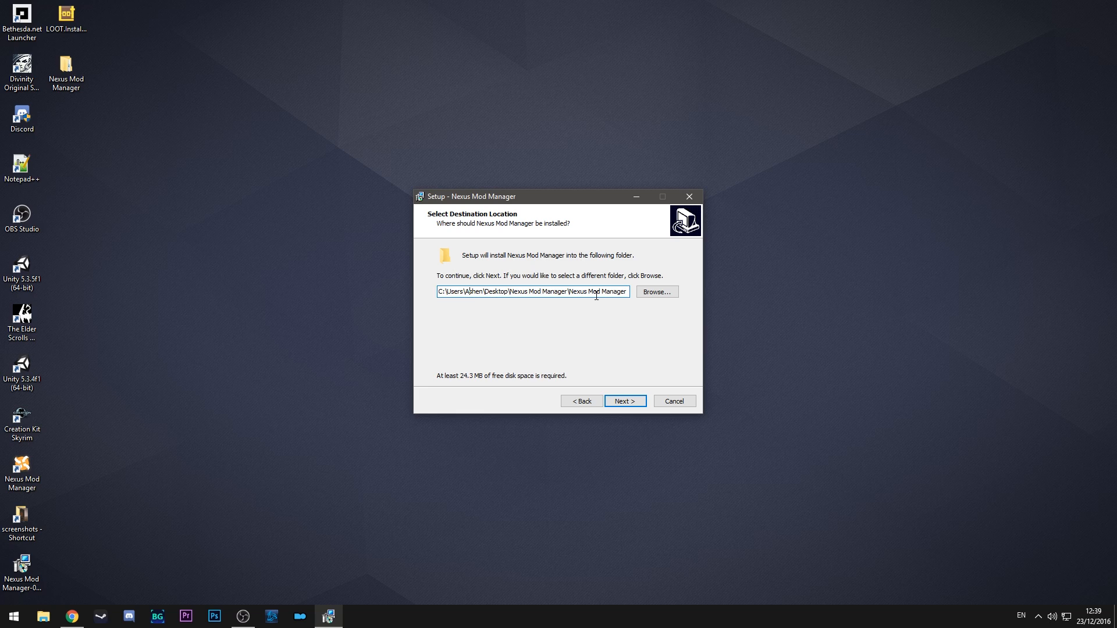
mouse_move(322, 450)
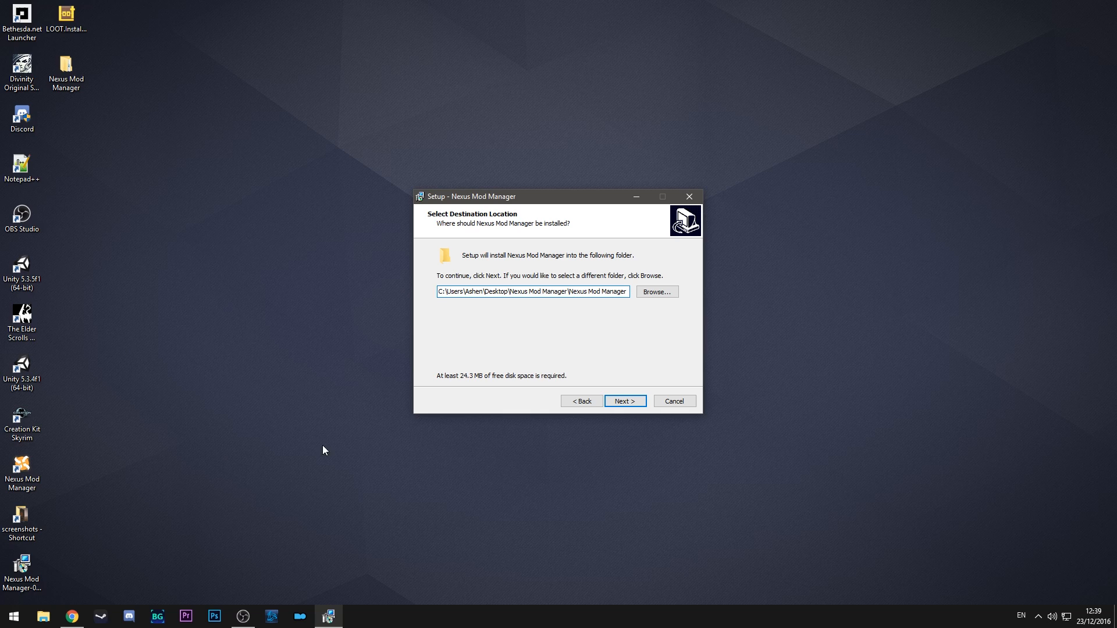
mouse_move(499, 366)
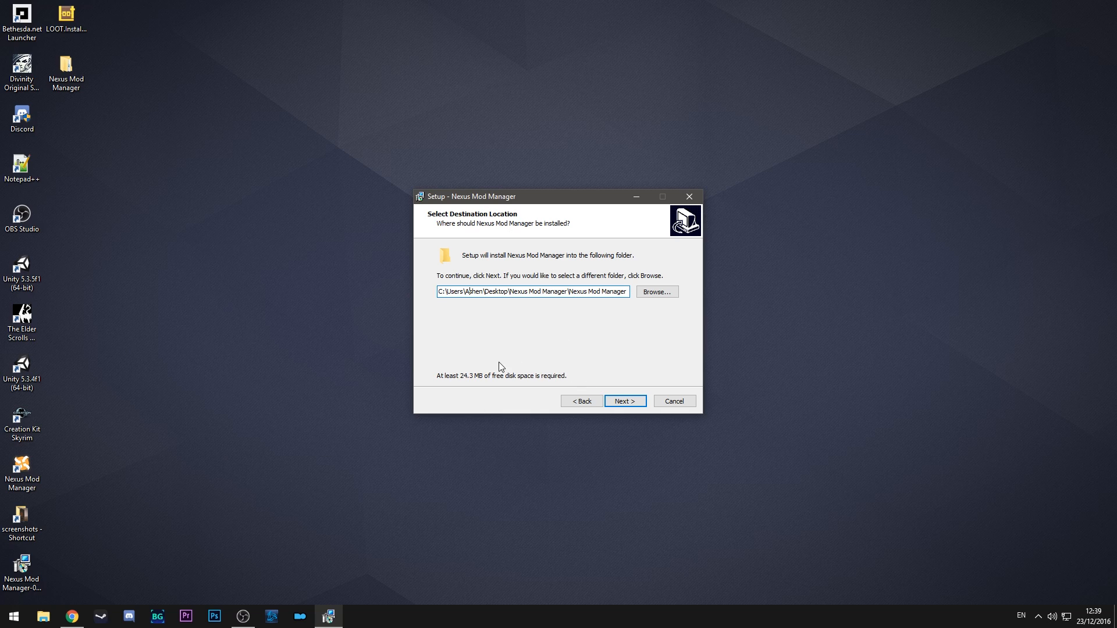
click(624, 401)
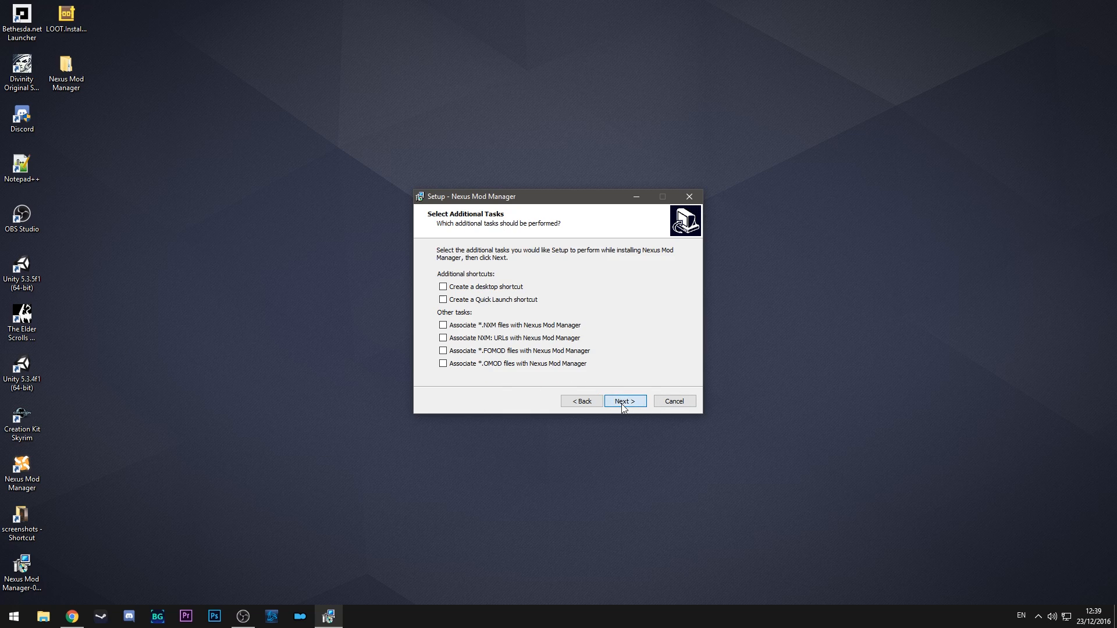
mouse_move(539, 260)
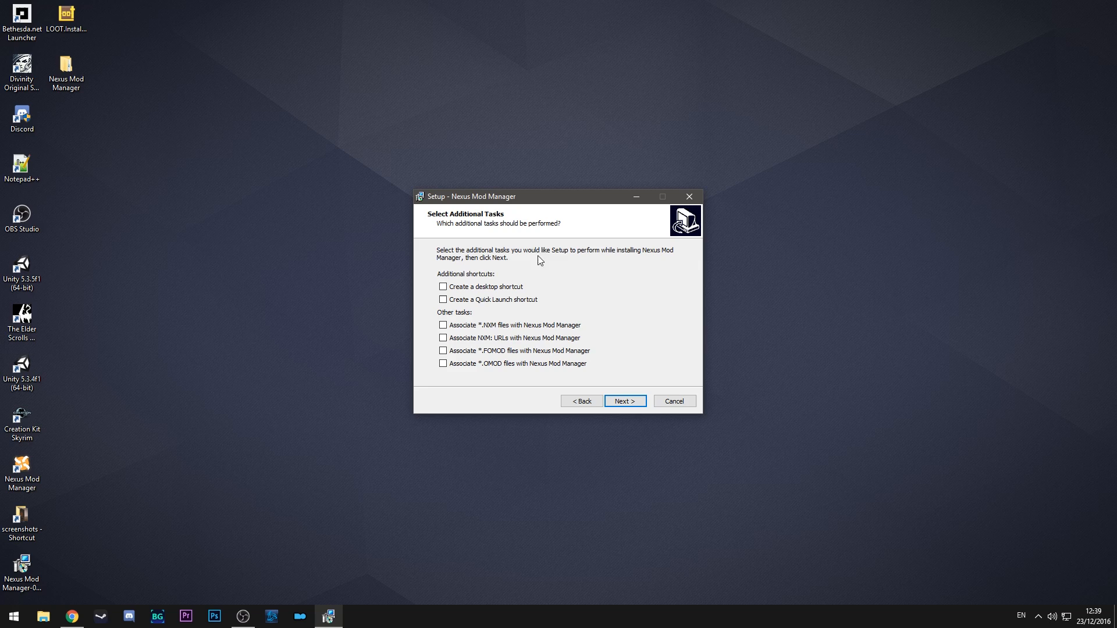
mouse_move(661, 273)
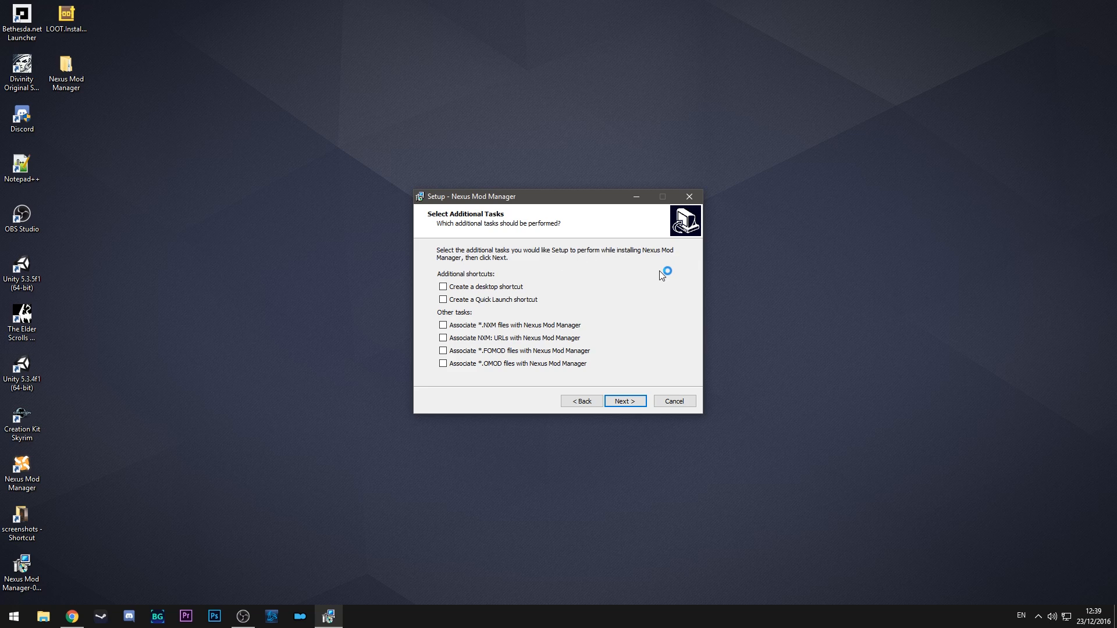
mouse_move(506, 345)
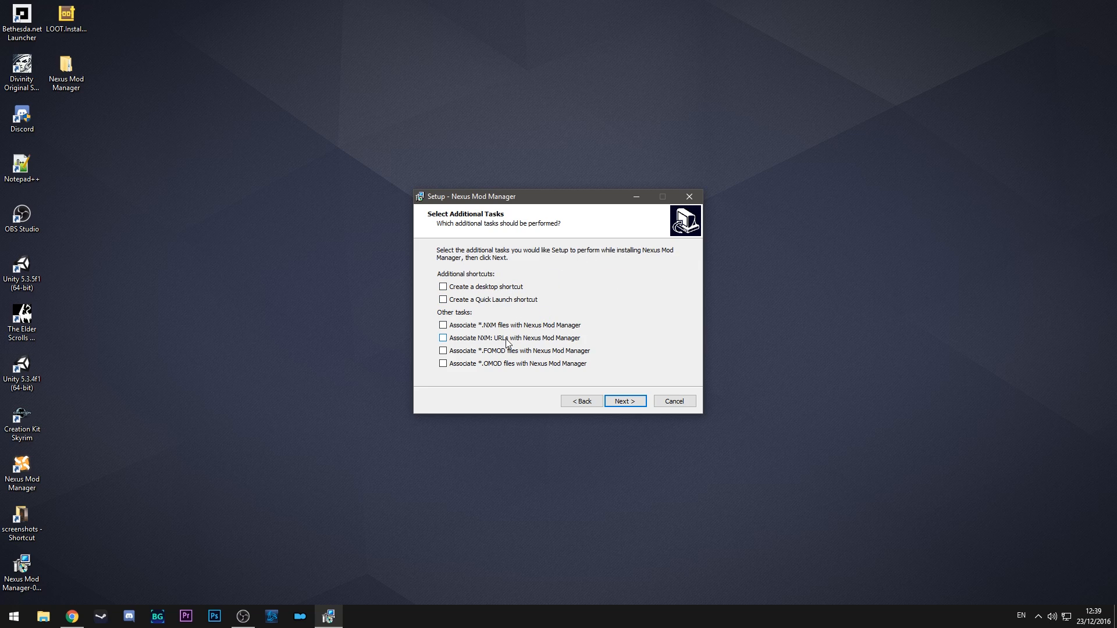
mouse_move(519, 359)
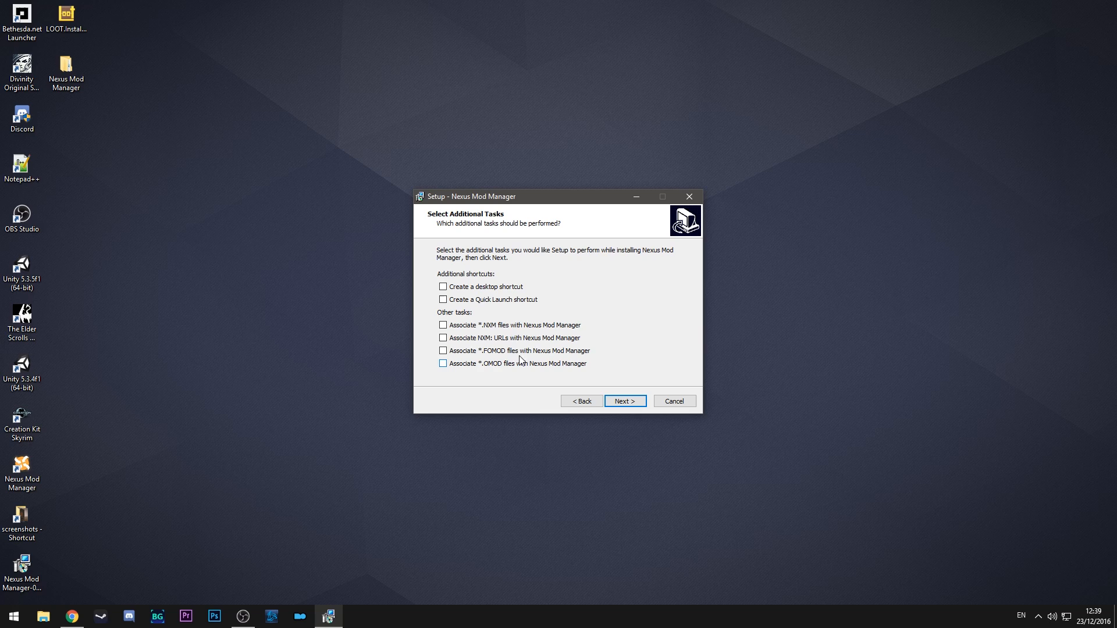
mouse_move(503, 329)
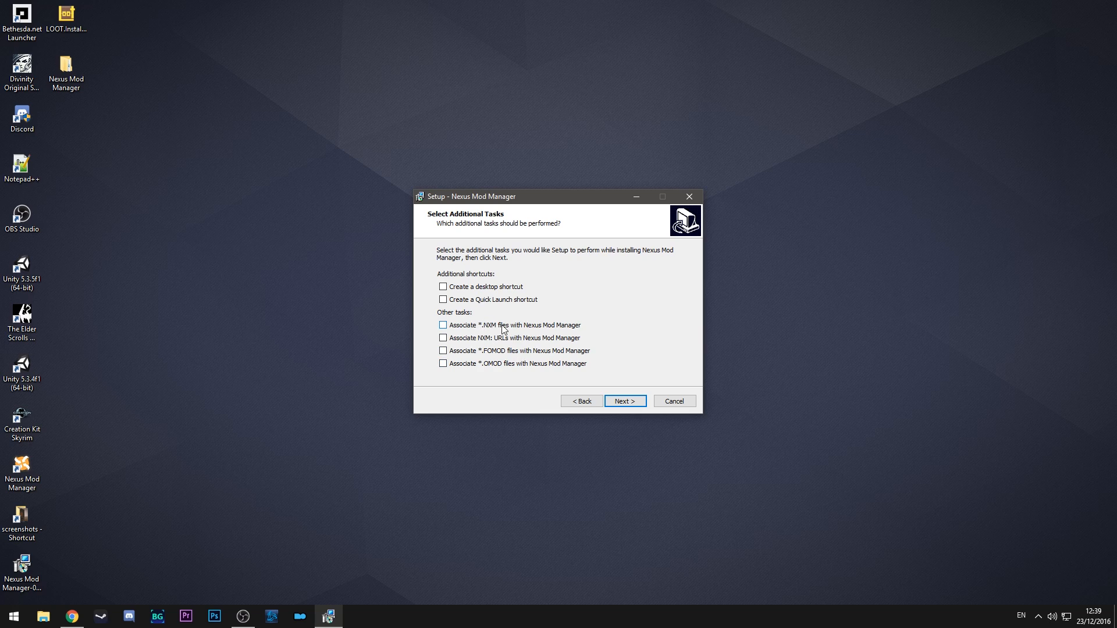
mouse_move(496, 332)
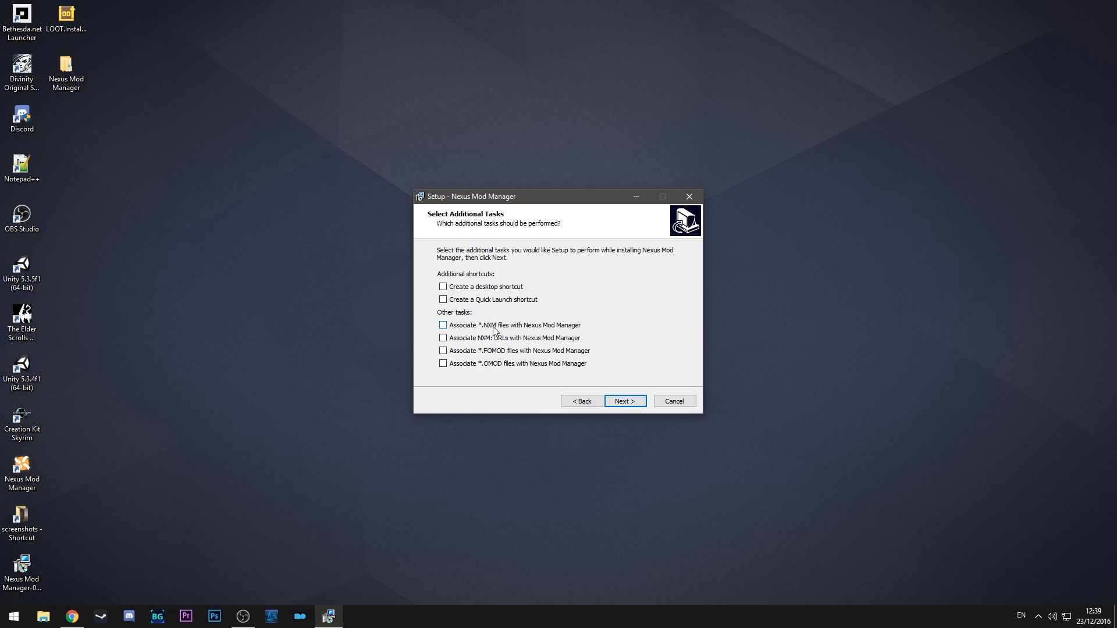
mouse_move(488, 333)
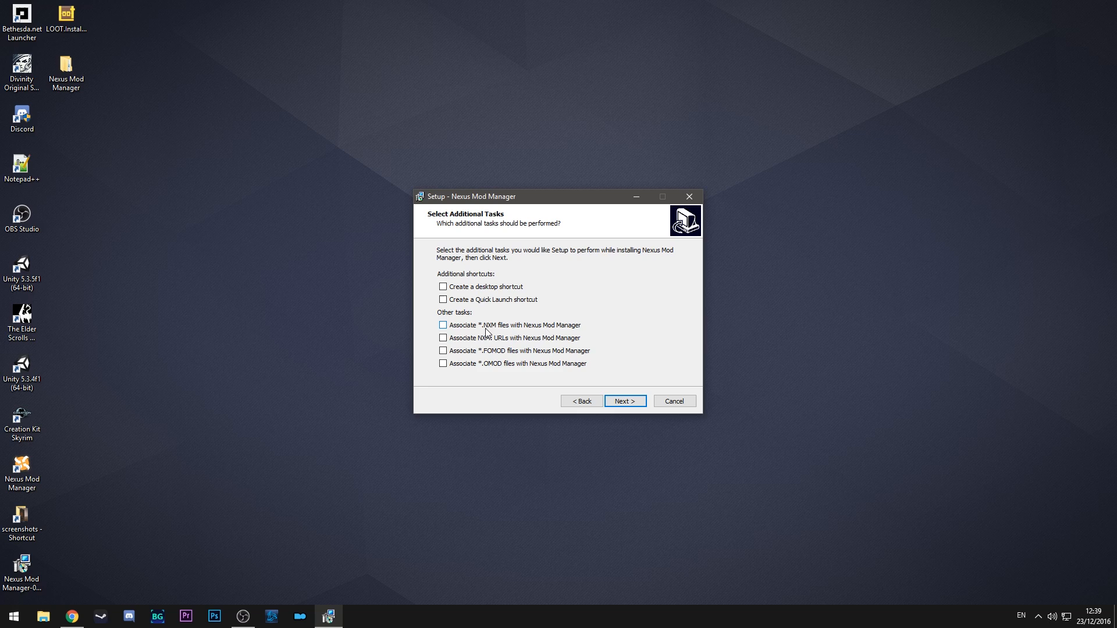
mouse_move(535, 351)
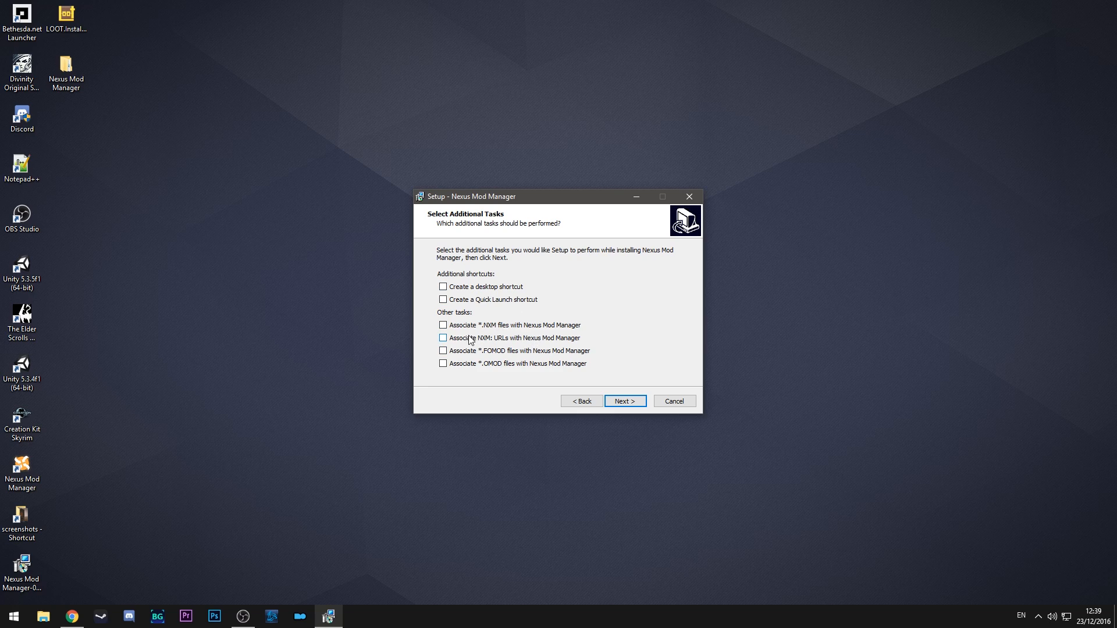
mouse_move(499, 366)
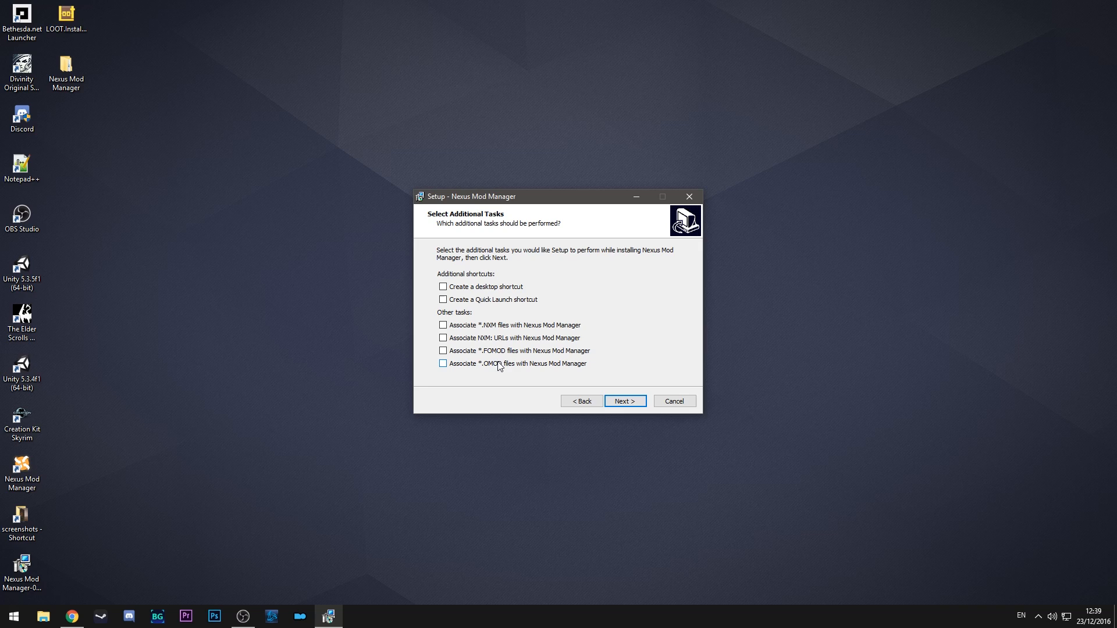
mouse_move(493, 347)
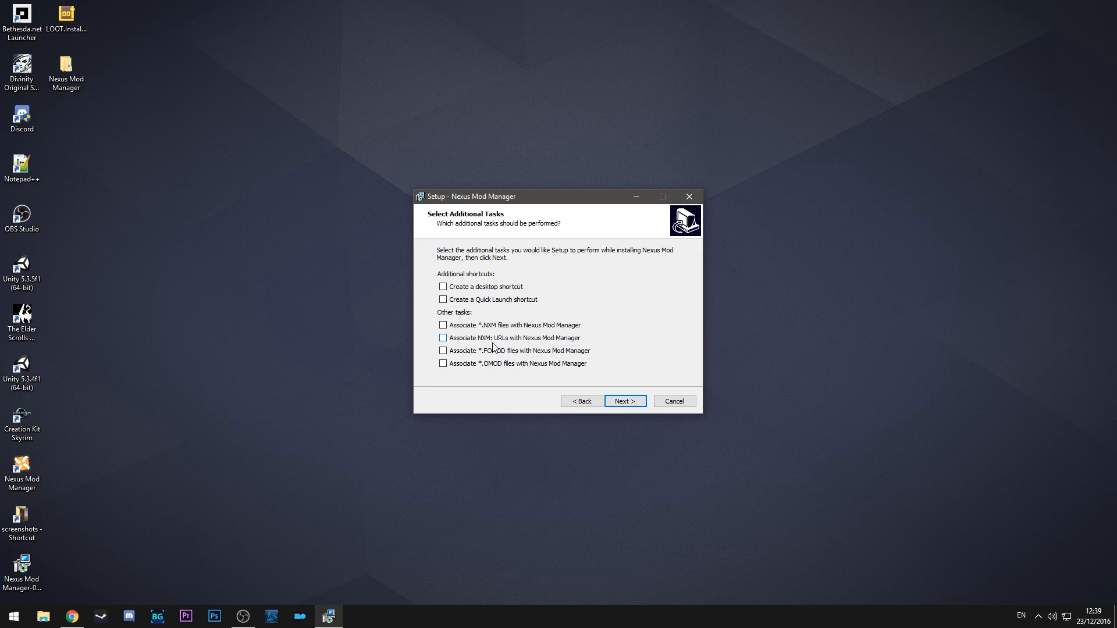
mouse_move(624, 400)
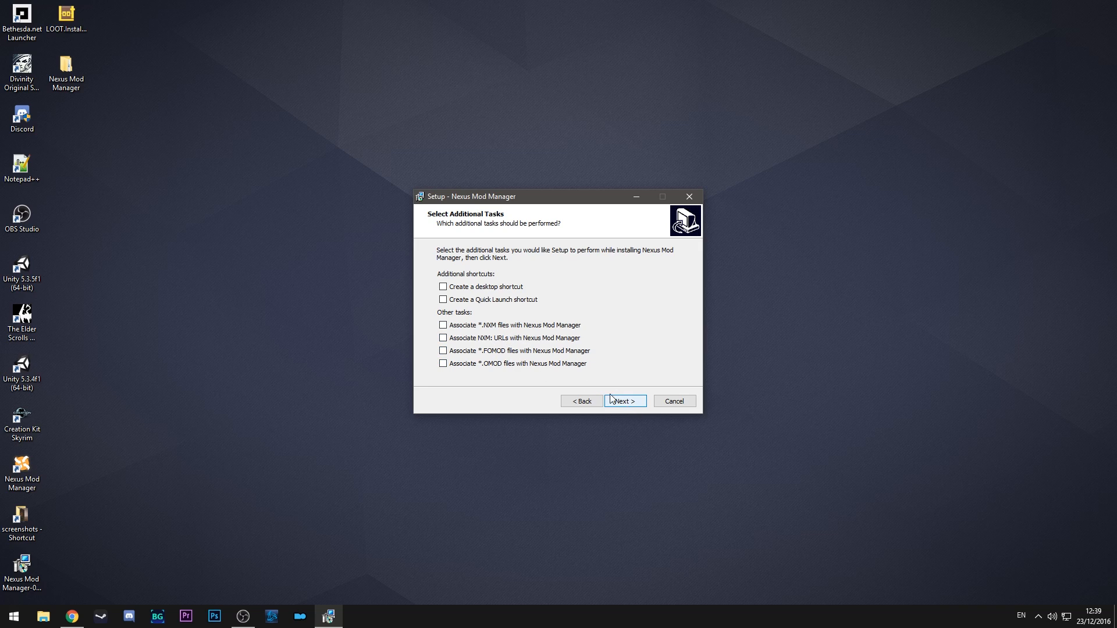
mouse_move(512, 337)
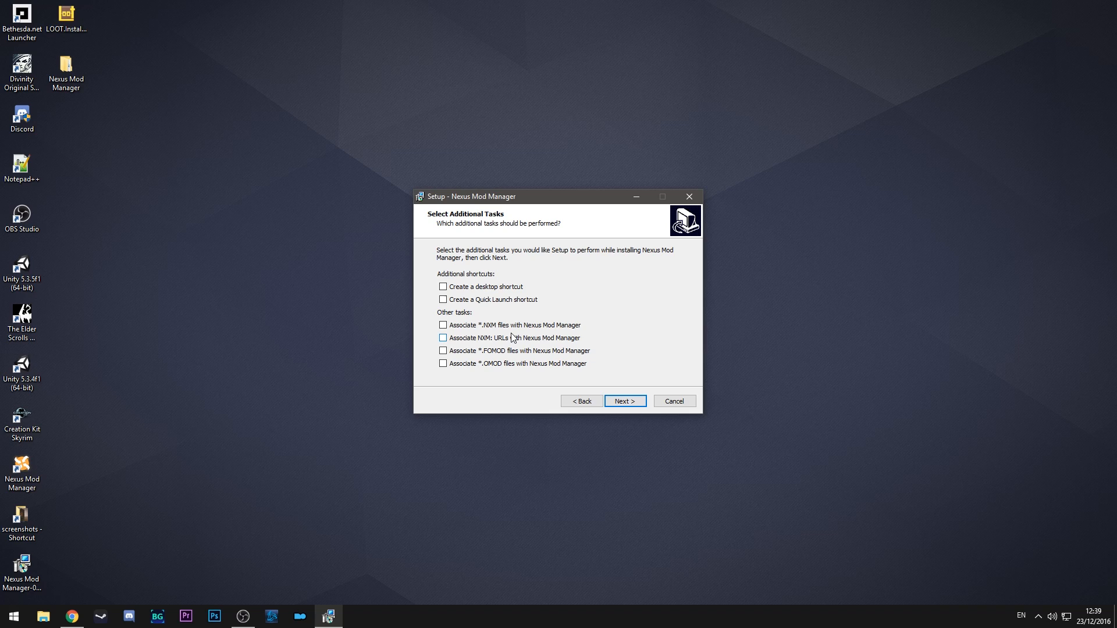
mouse_move(644, 403)
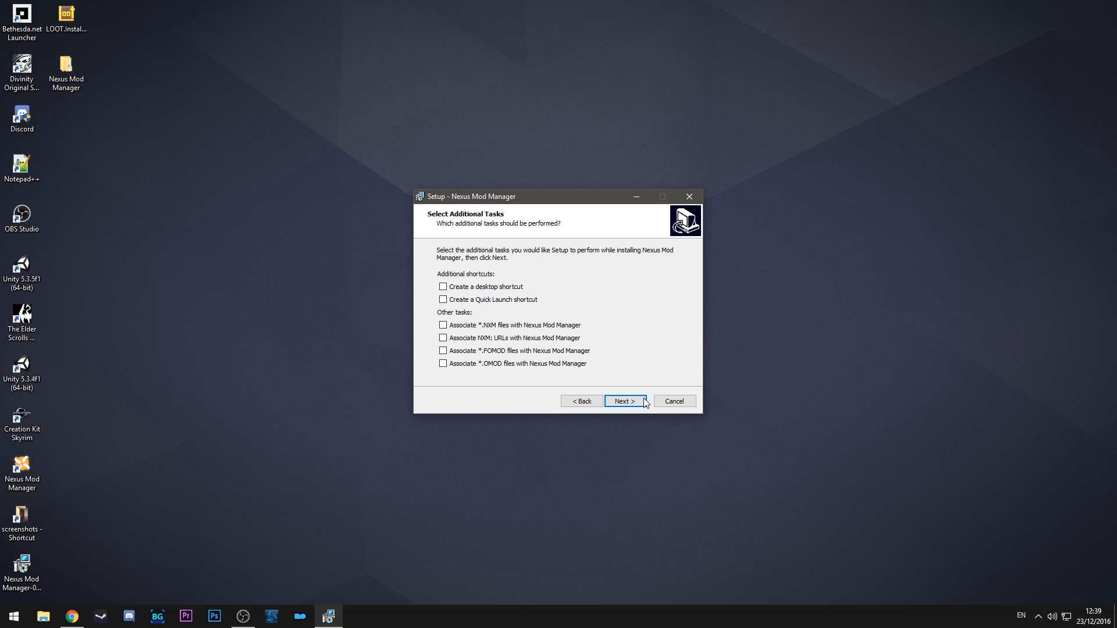
mouse_move(521, 354)
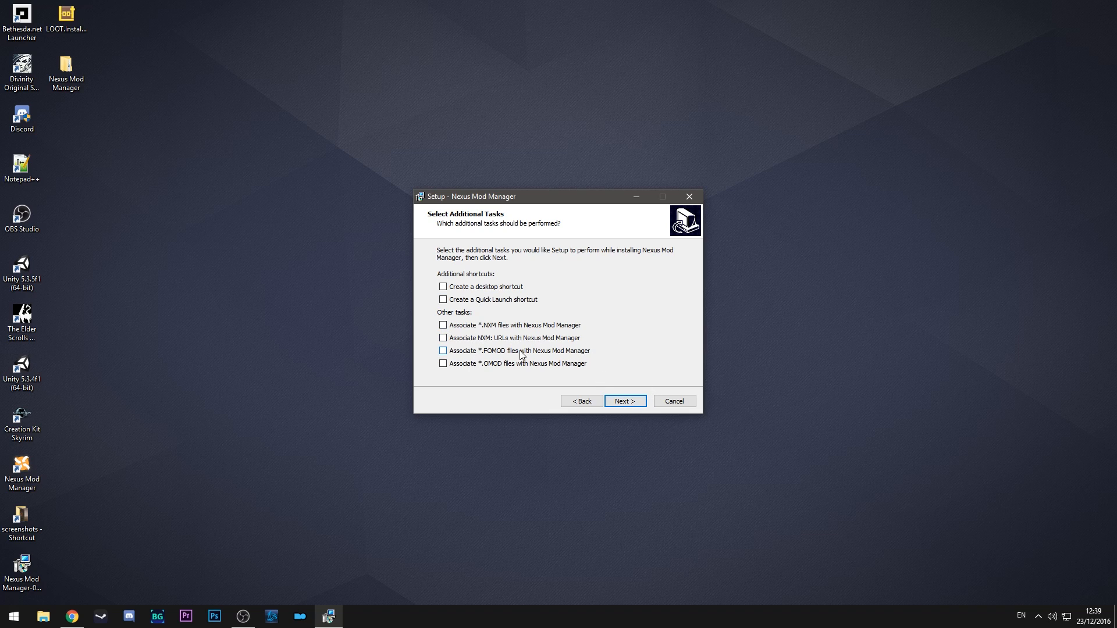
Install the mod manager and finish setup with 'Launch Nexus Mod Manager' ticked
click(624, 402)
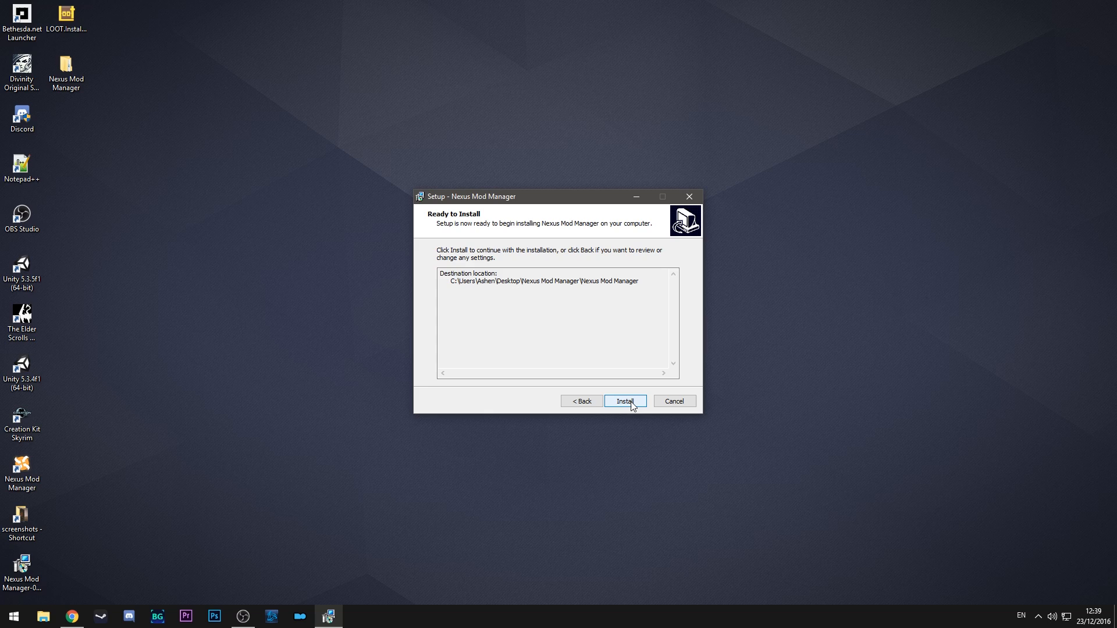
mouse_move(638, 290)
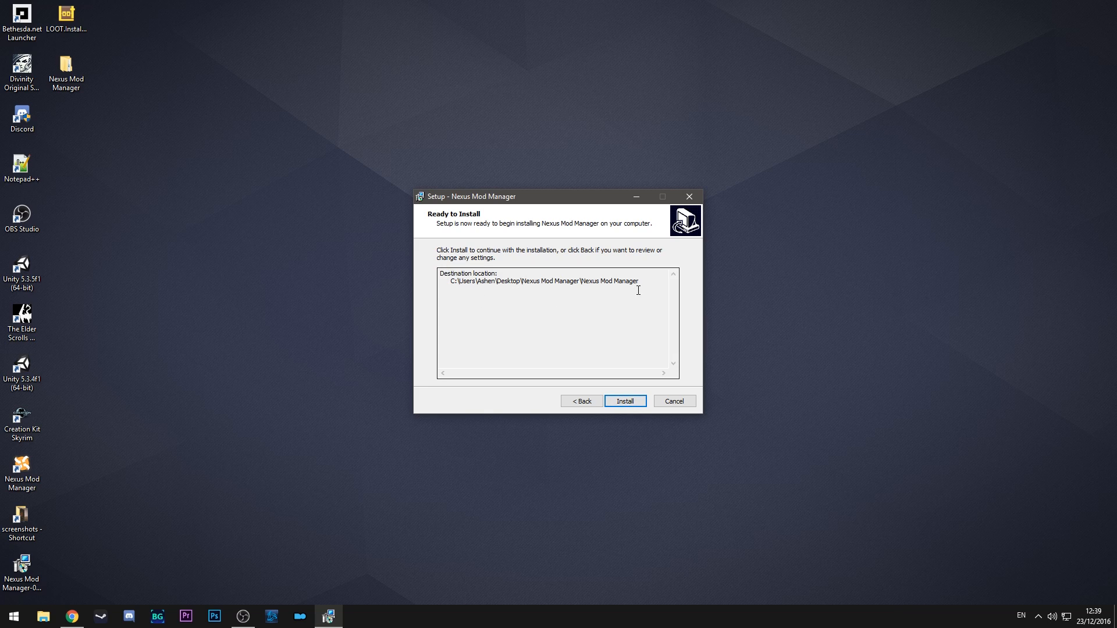
click(624, 402)
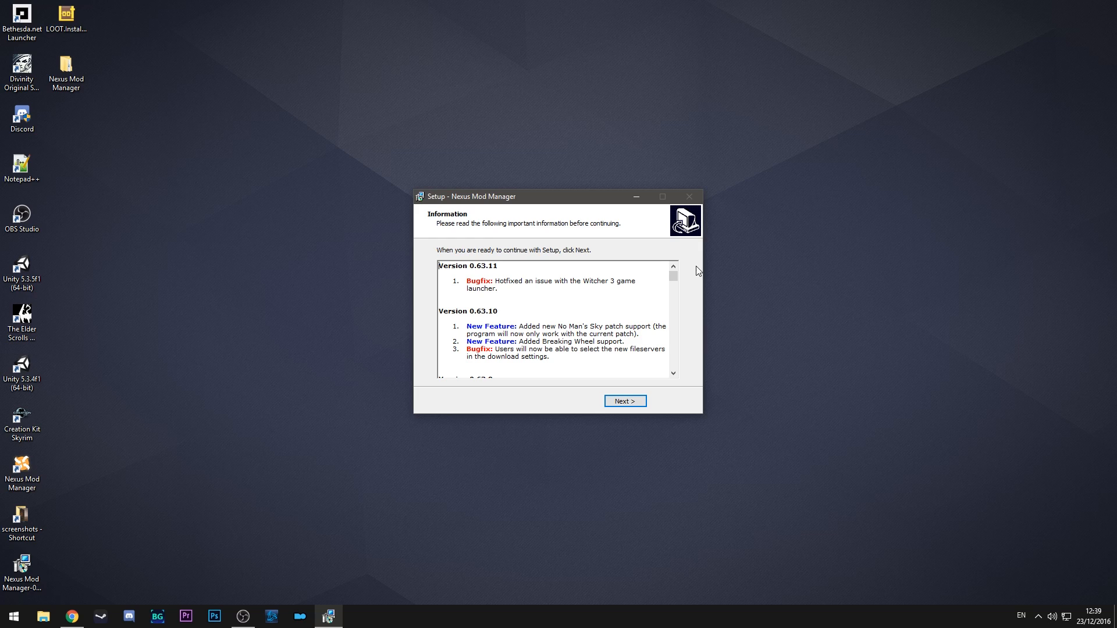
click(624, 402)
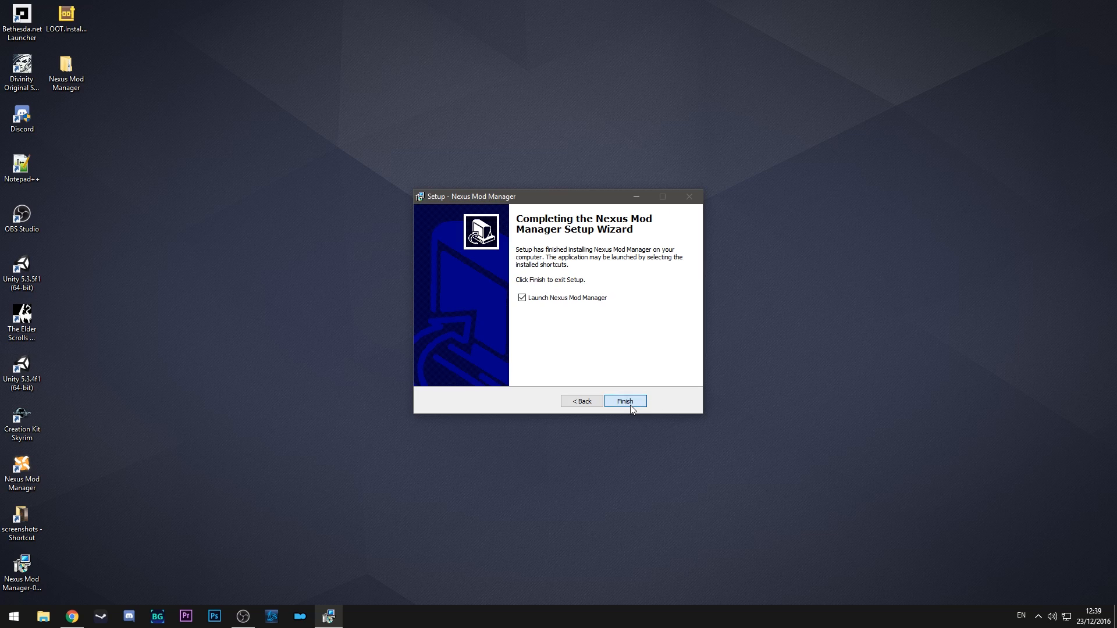
mouse_move(597, 307)
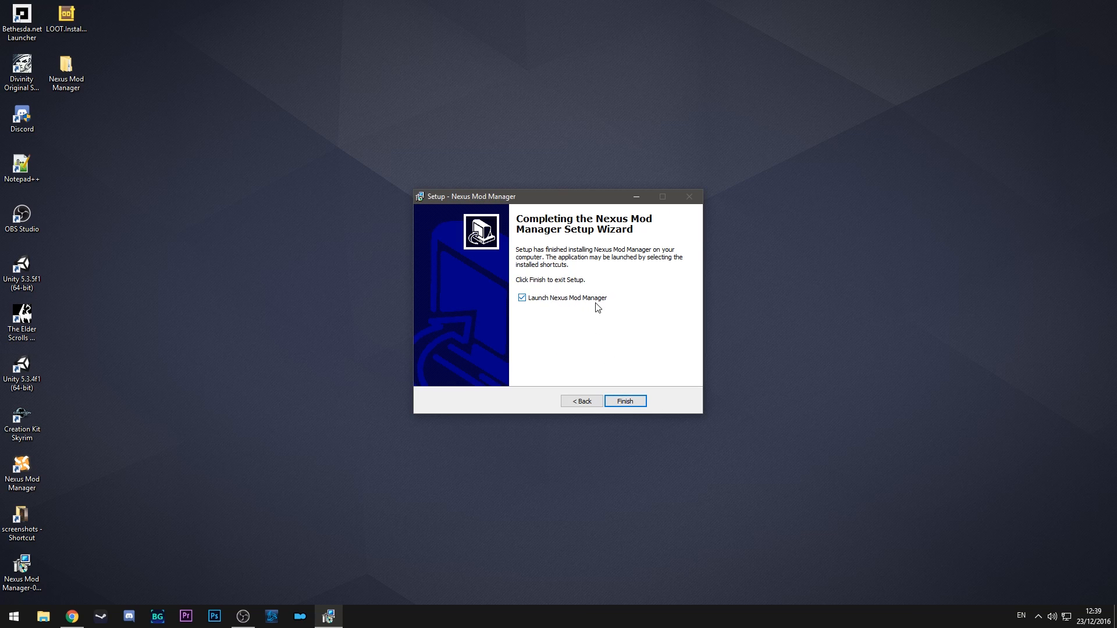
click(624, 401)
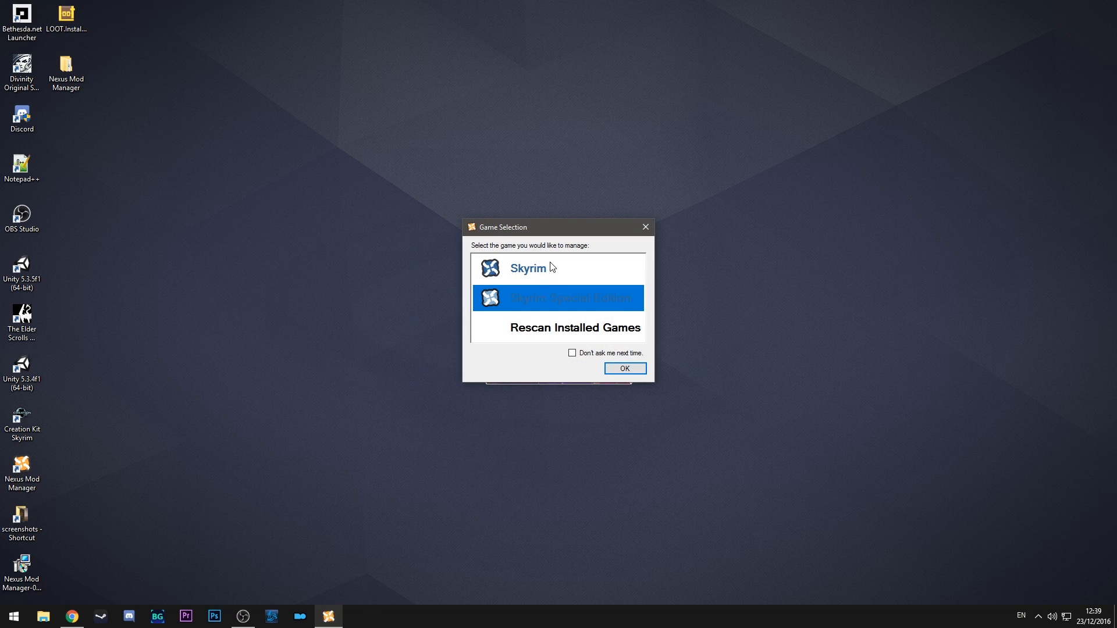
Rescan for installed games, stop once Skyrim and Skyrim Special Edition are found, and continue
click(623, 369)
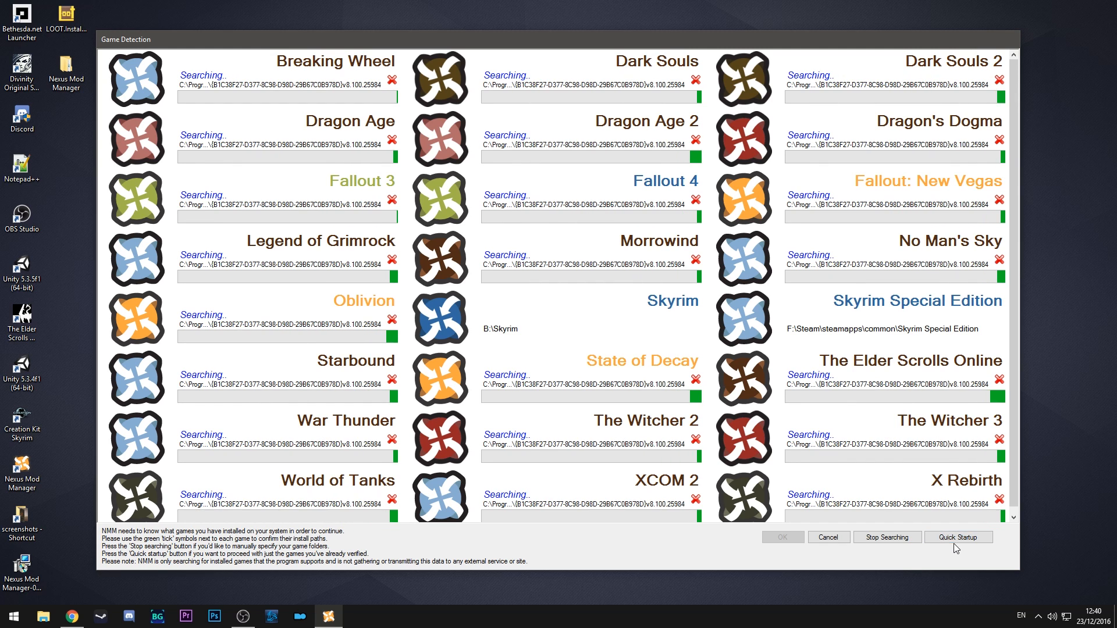
click(886, 538)
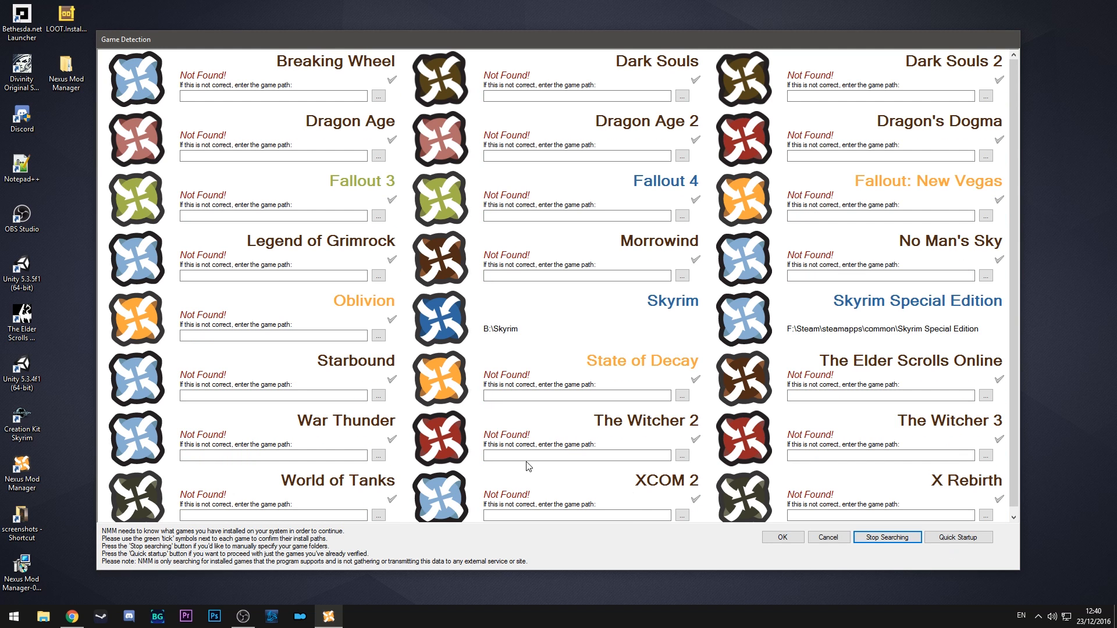
mouse_move(665, 304)
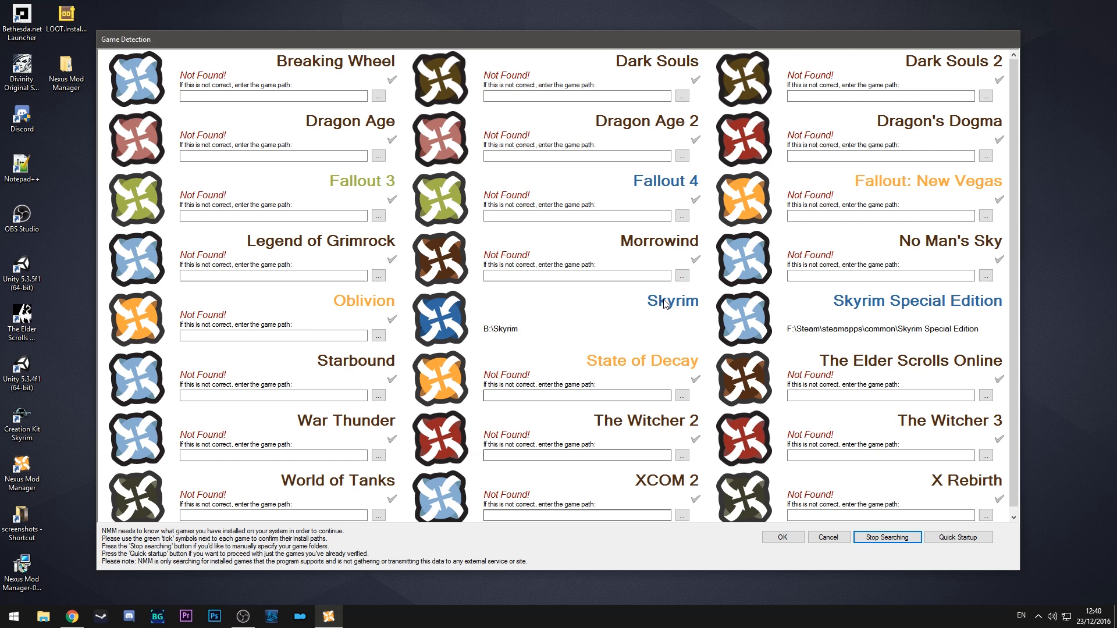
mouse_move(922, 300)
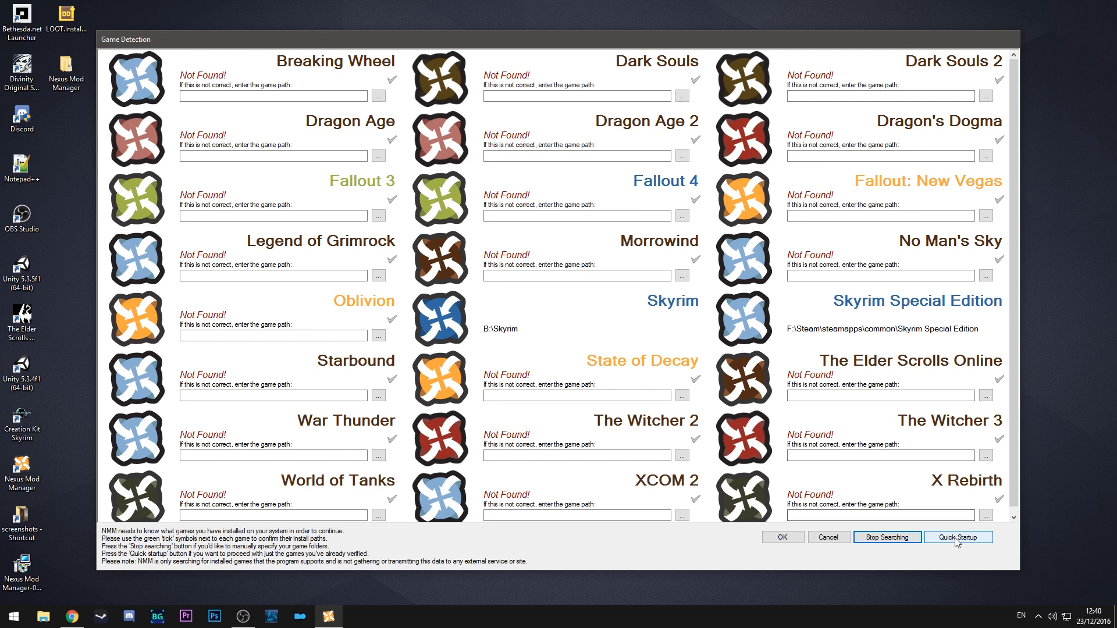
click(958, 538)
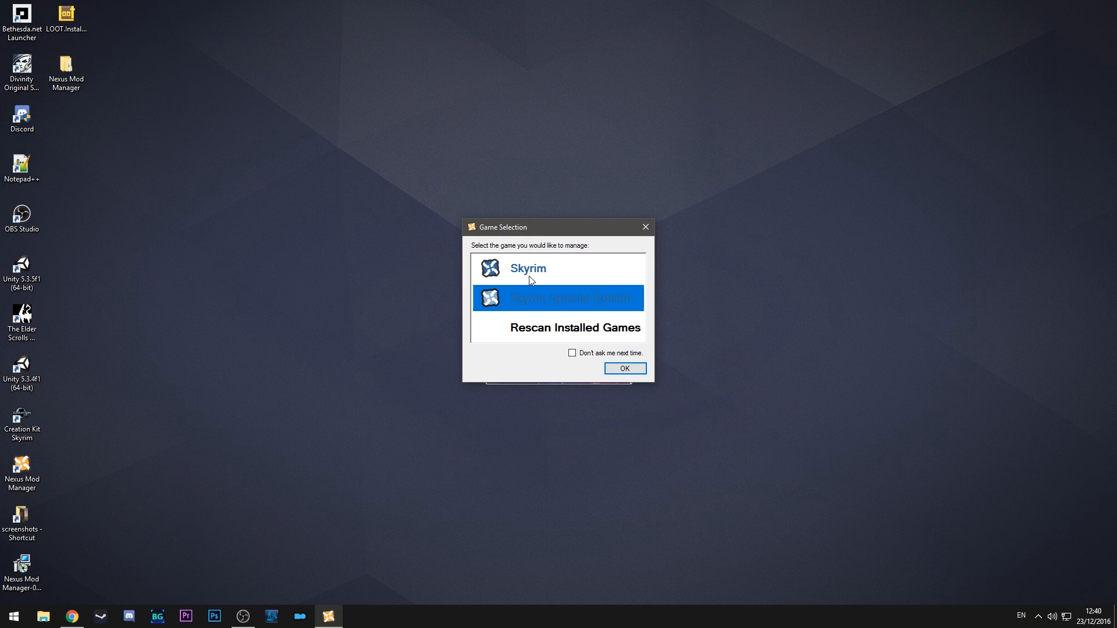
mouse_move(586, 276)
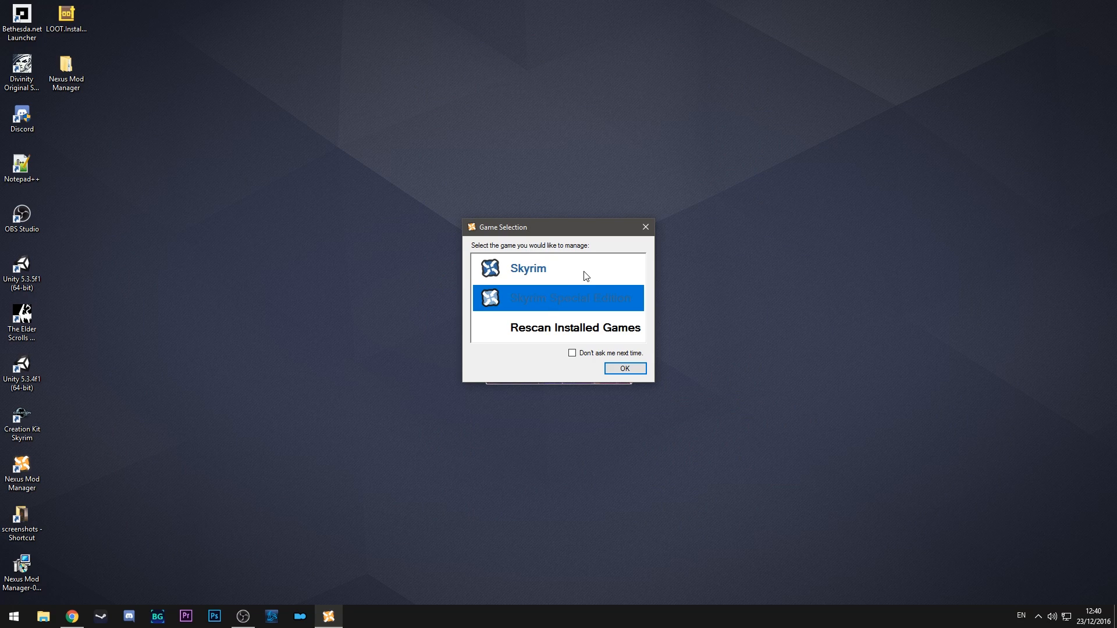
mouse_move(566, 277)
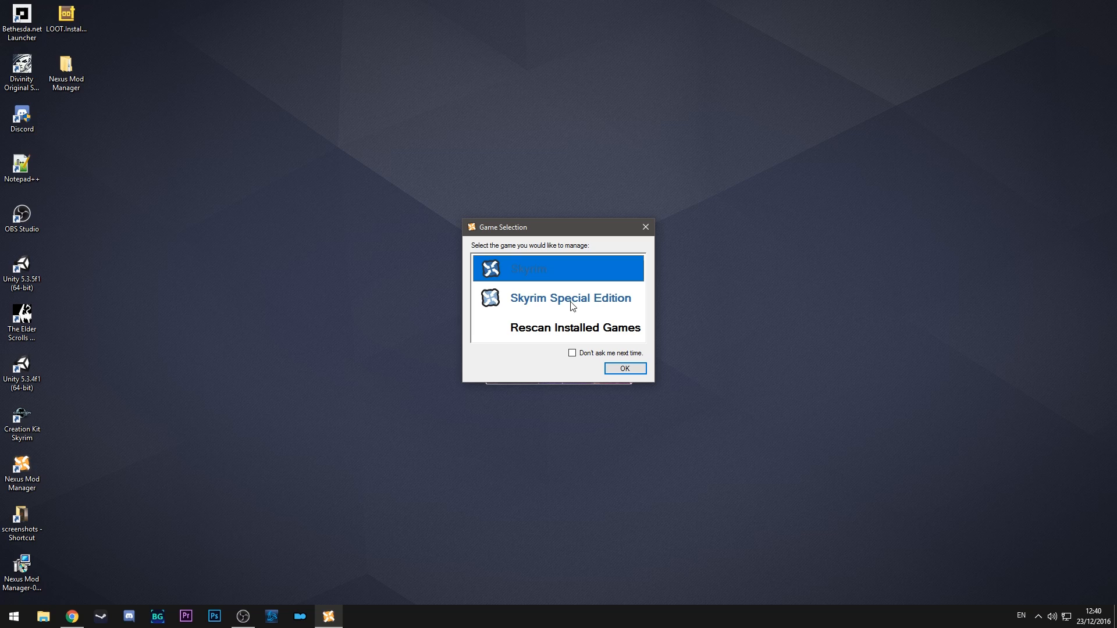
Choose Skyrim Special Edition as the game to manage and confirm
click(570, 298)
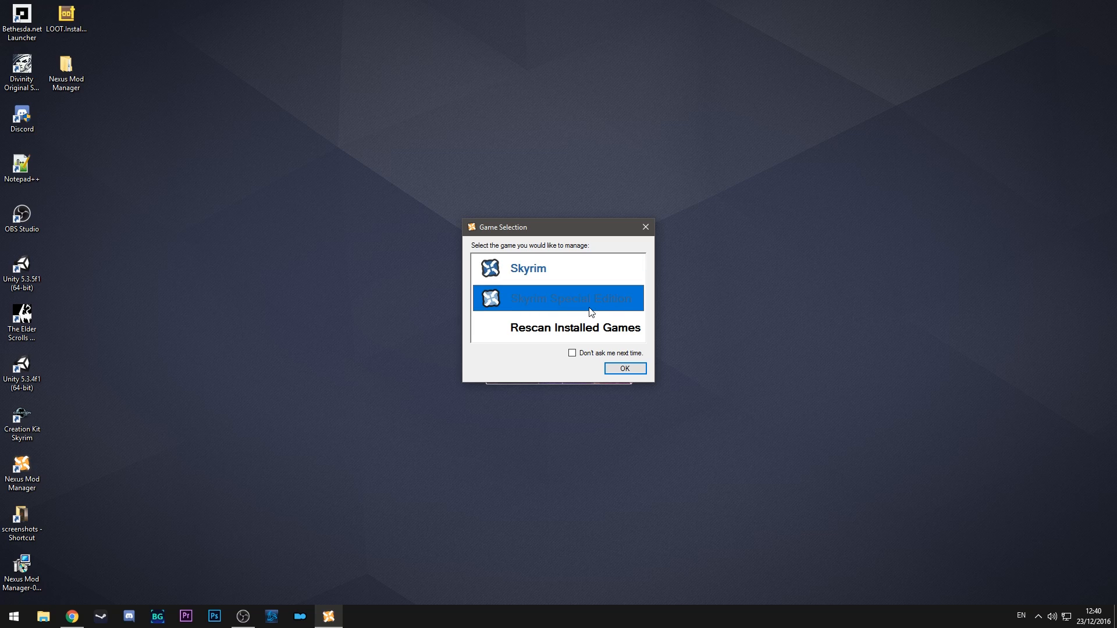
mouse_move(611, 340)
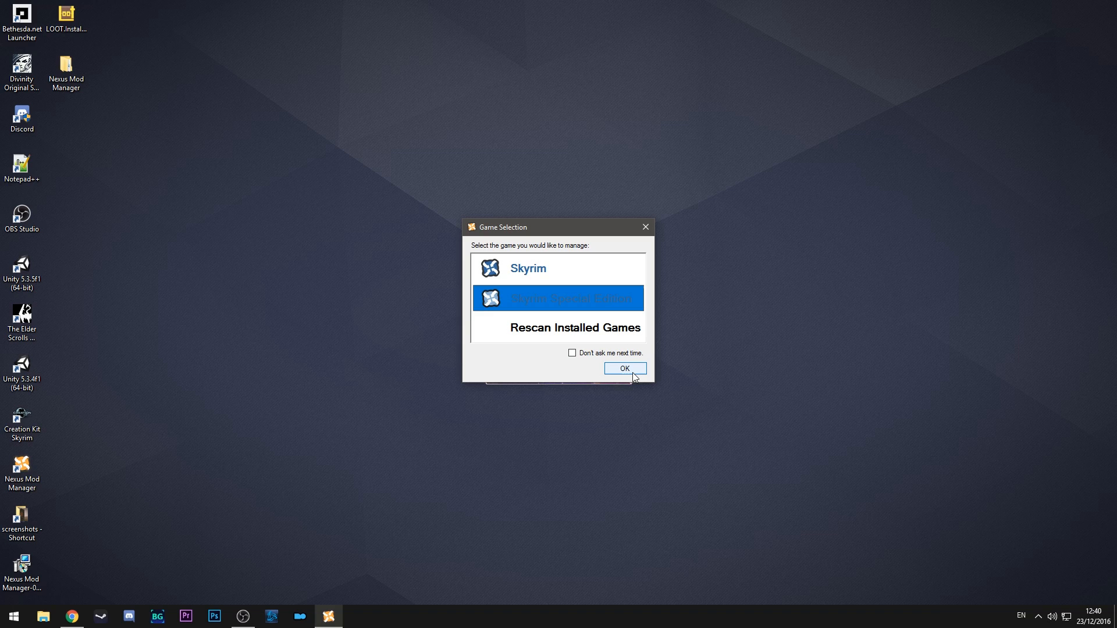
click(624, 369)
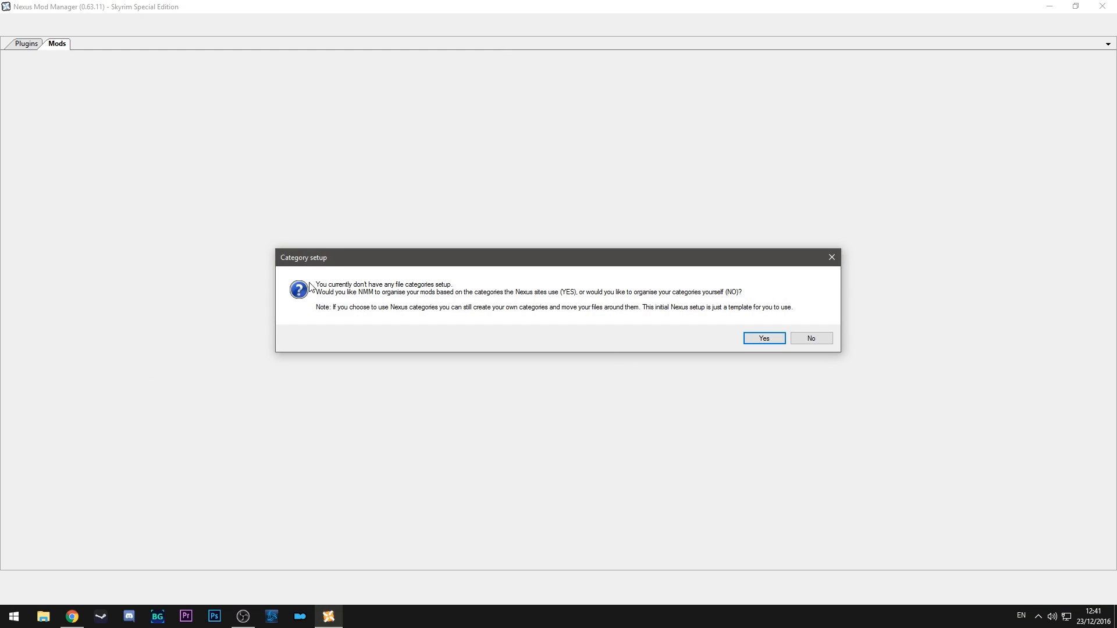
mouse_move(364, 293)
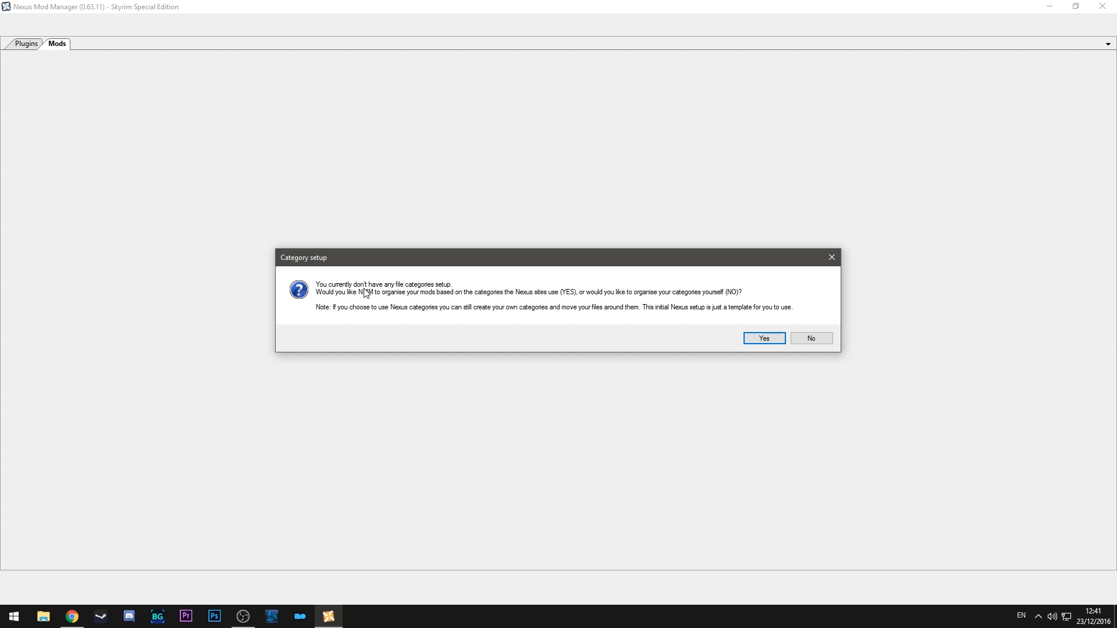
mouse_move(488, 292)
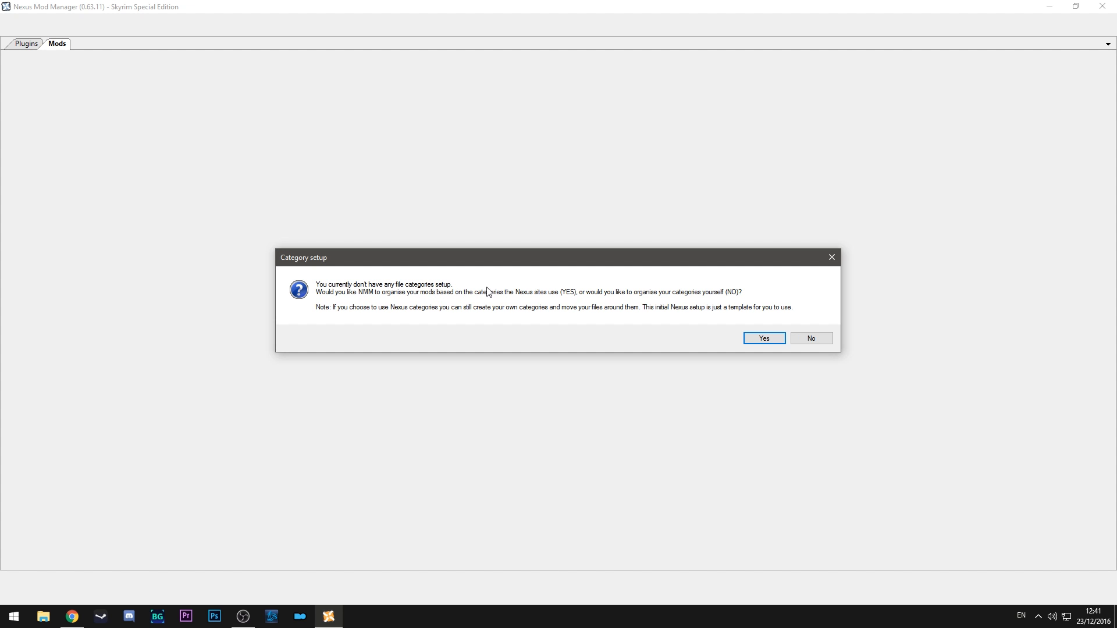
mouse_move(566, 316)
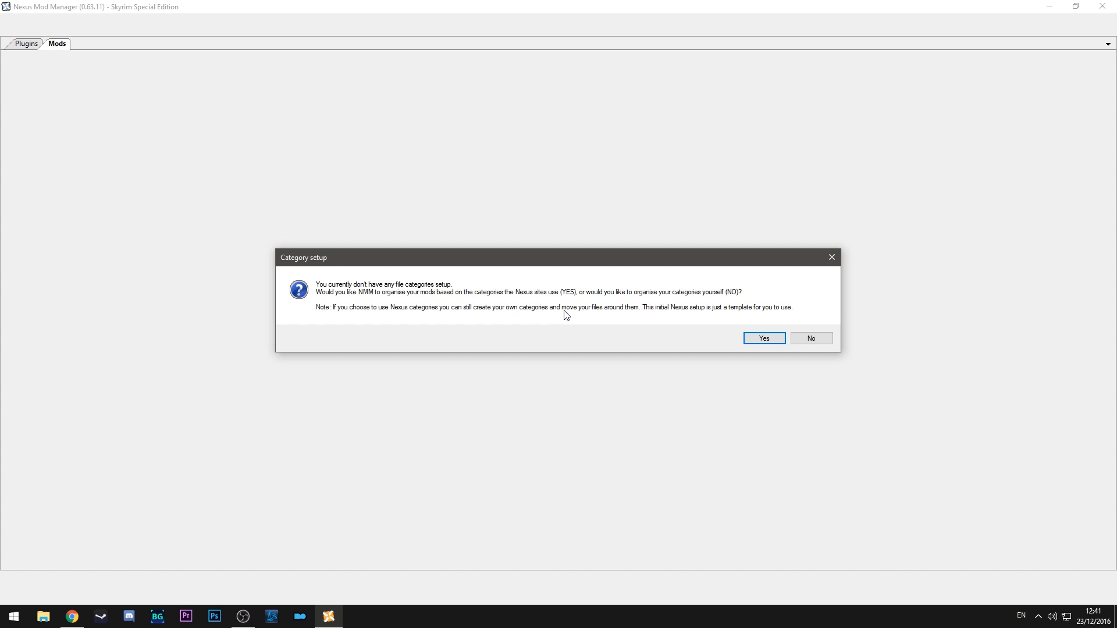
mouse_move(150, 283)
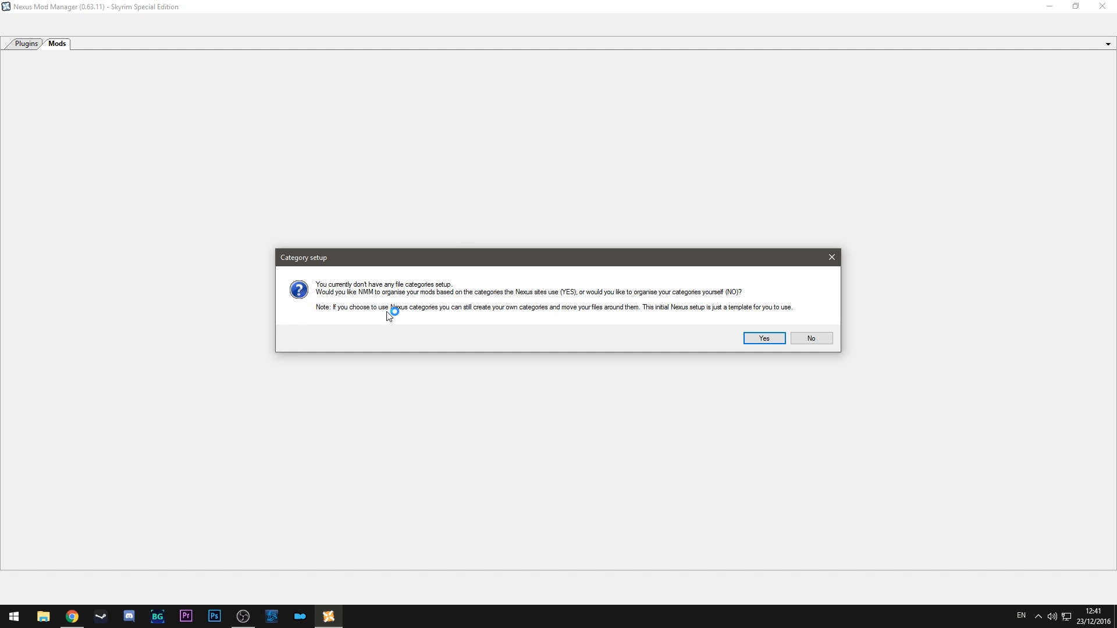
mouse_move(448, 324)
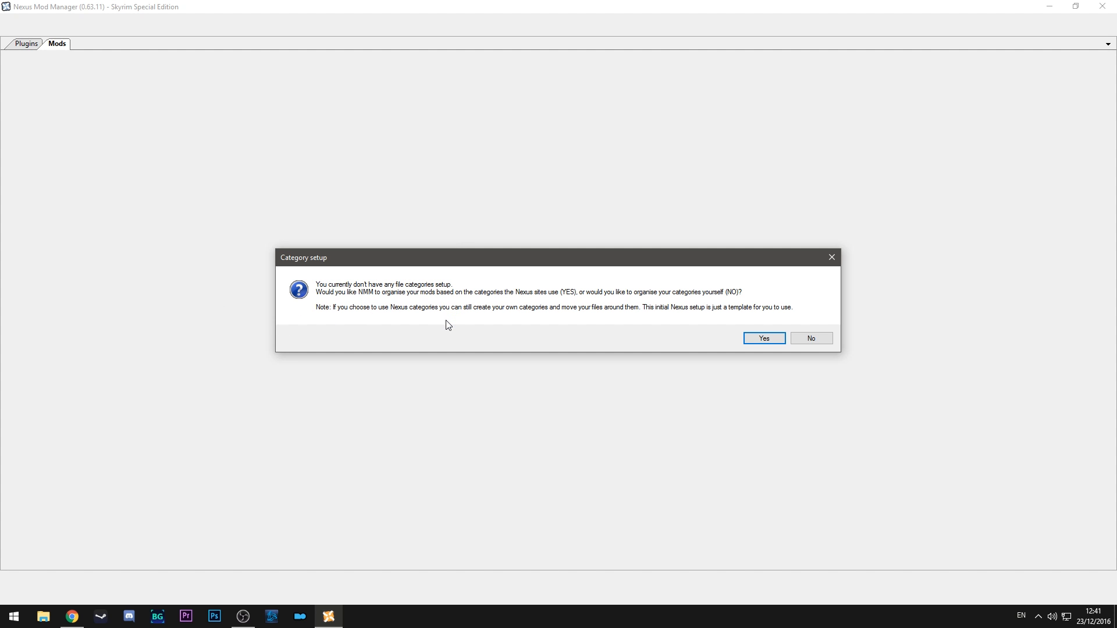
mouse_move(604, 295)
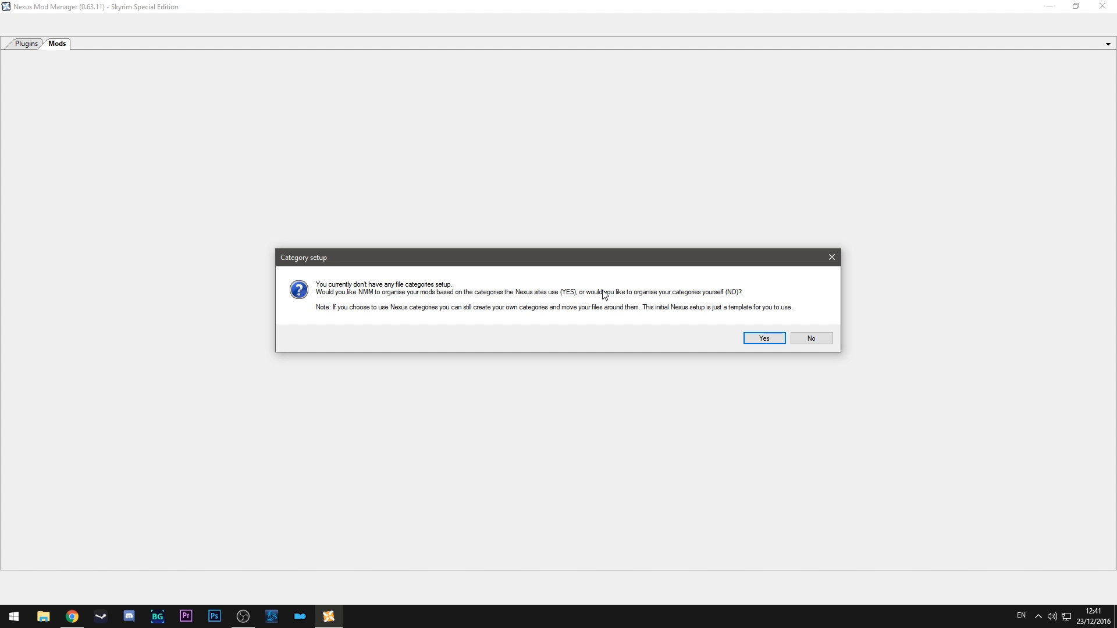
mouse_move(809, 327)
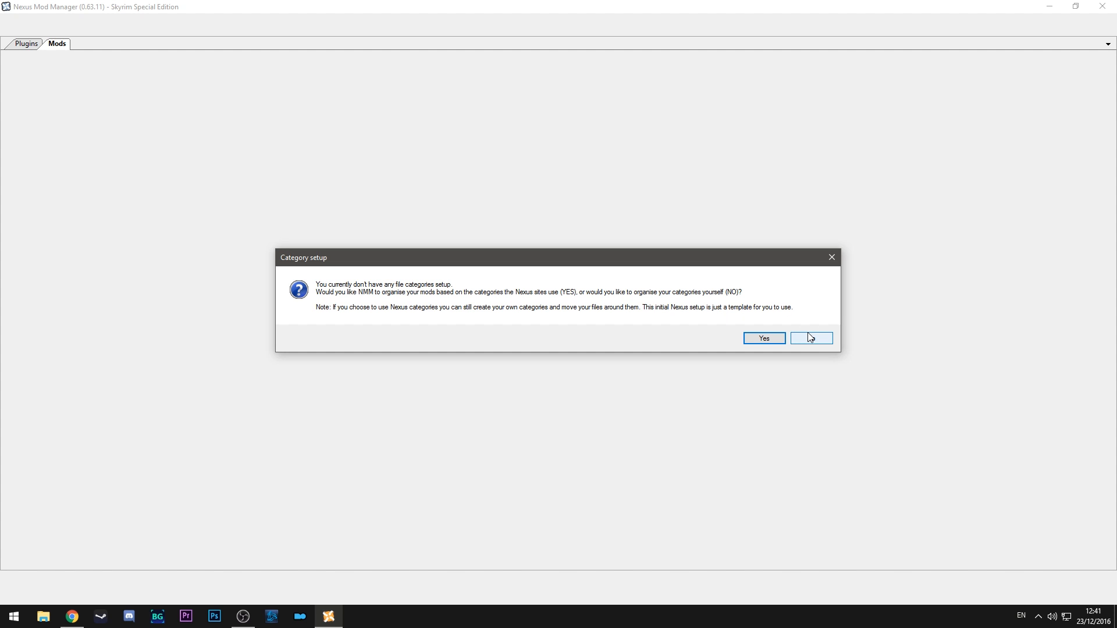
Decline the Nexus category template so categories are managed manually
click(810, 337)
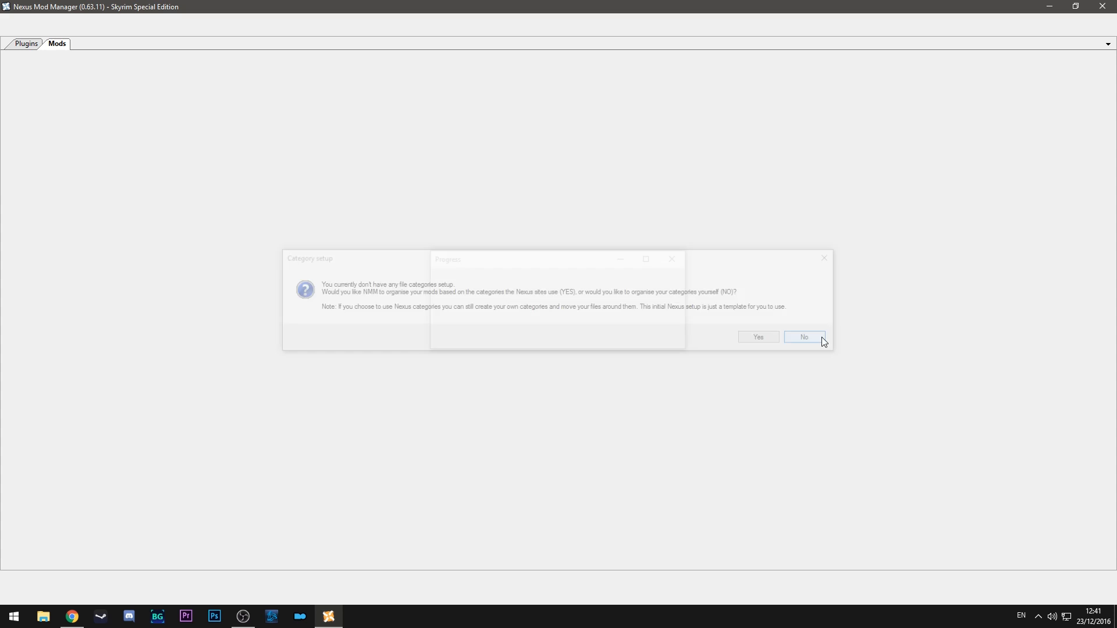
Load the main window and select the empty Unassigned mod category
click(804, 336)
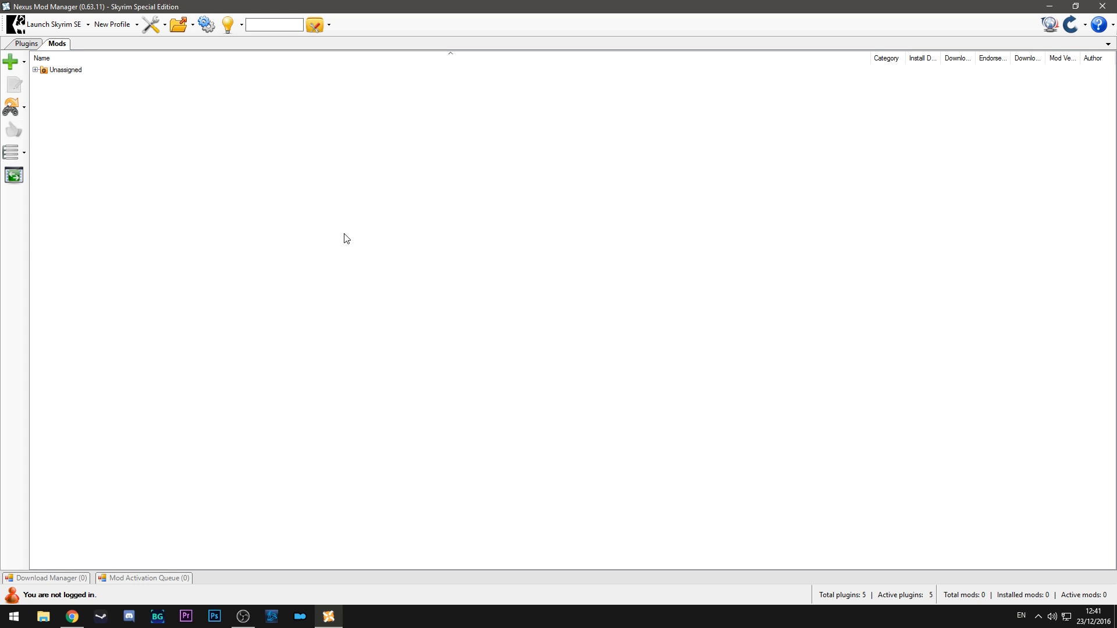
mouse_move(92, 180)
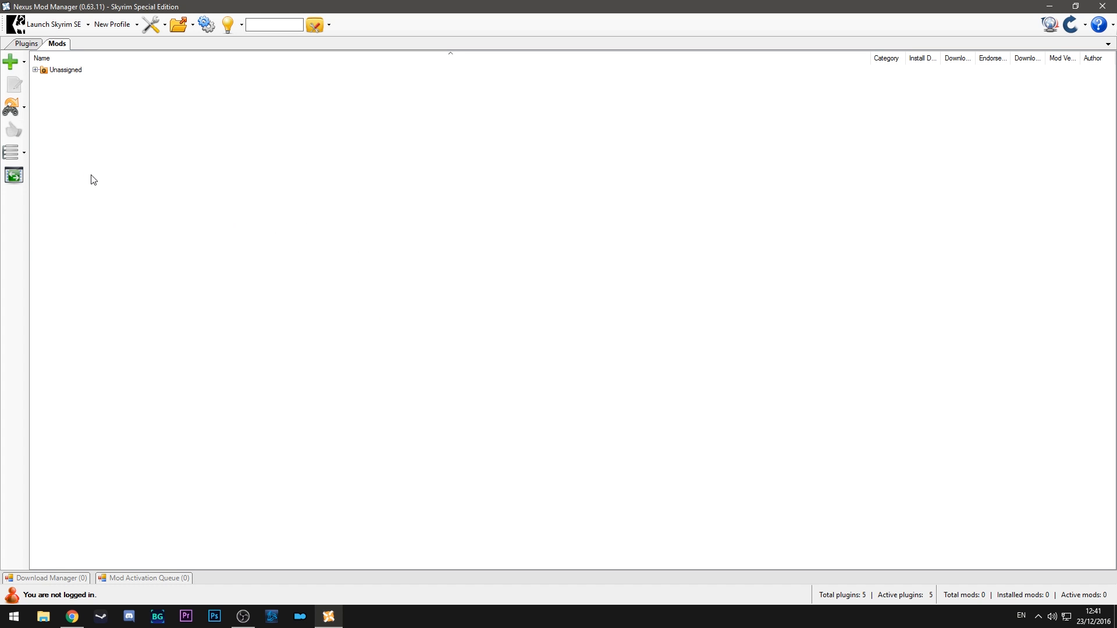
mouse_move(69, 77)
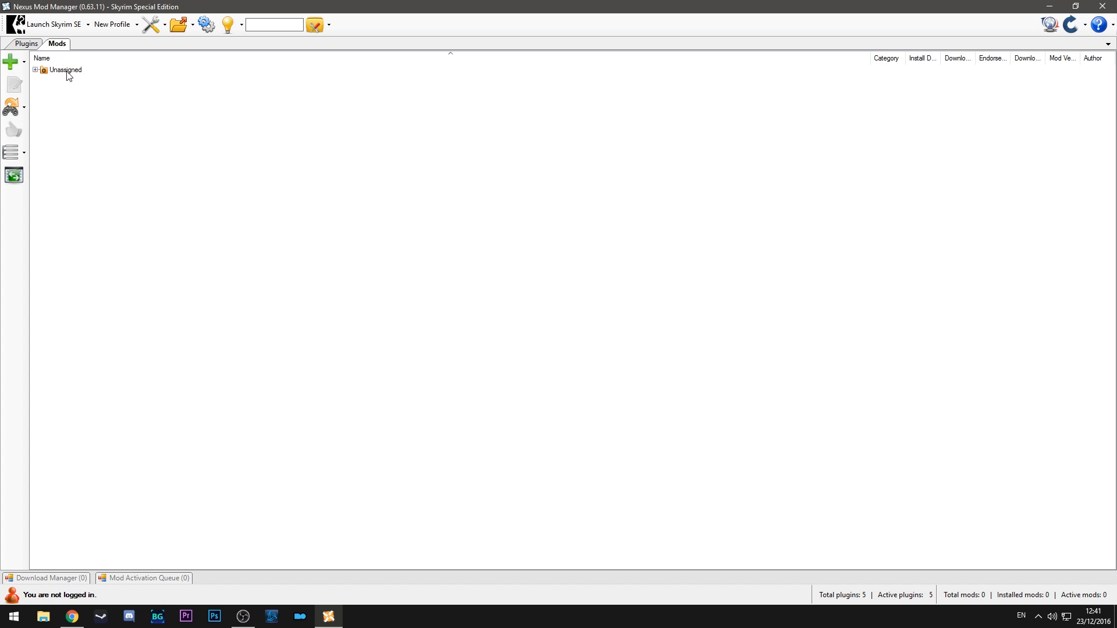
click(66, 70)
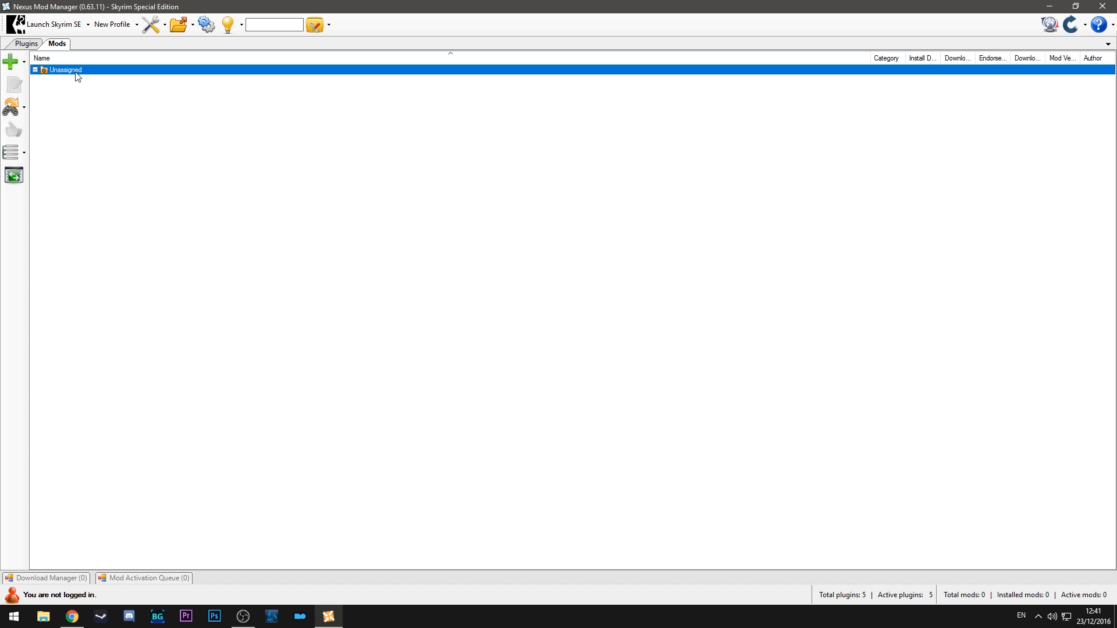
mouse_move(10, 127)
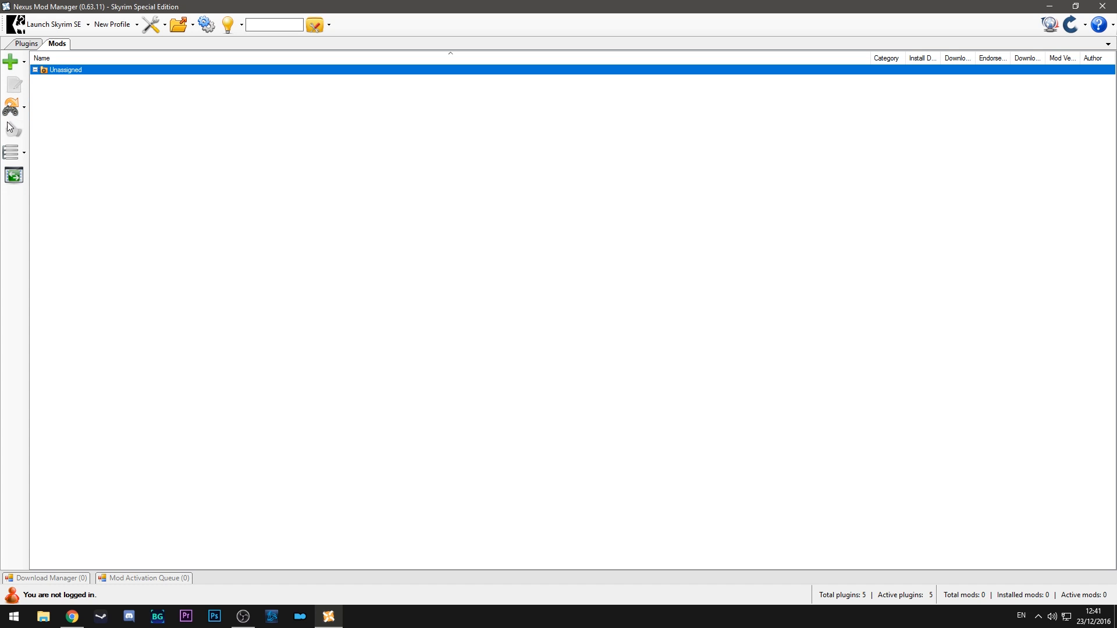
Add a New1 category, then remove all categories leaving only Unassigned
click(10, 151)
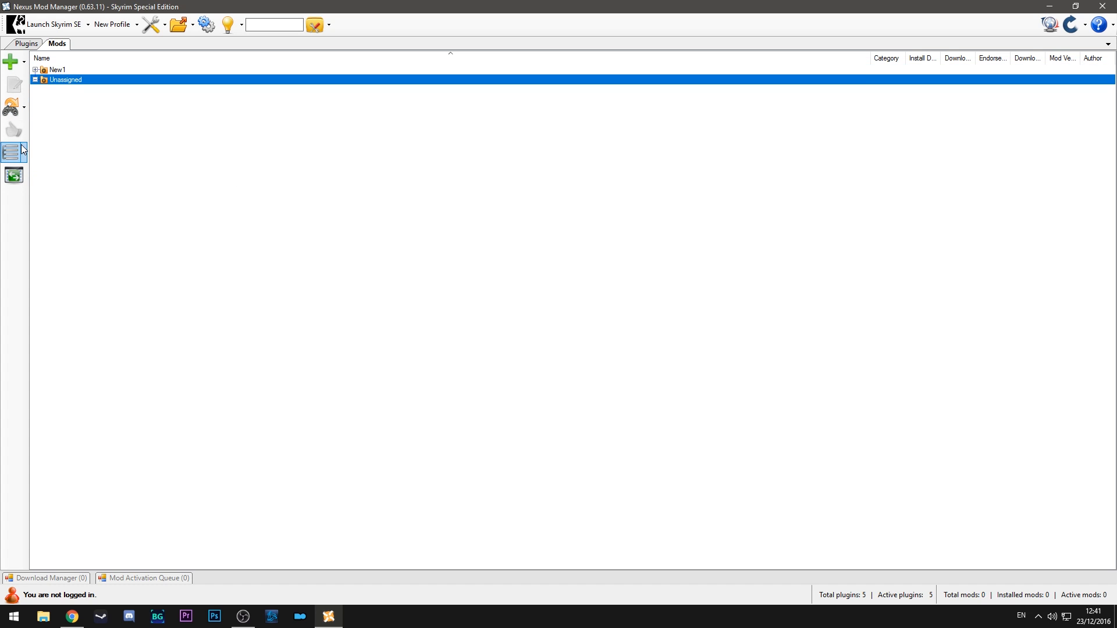
click(57, 69)
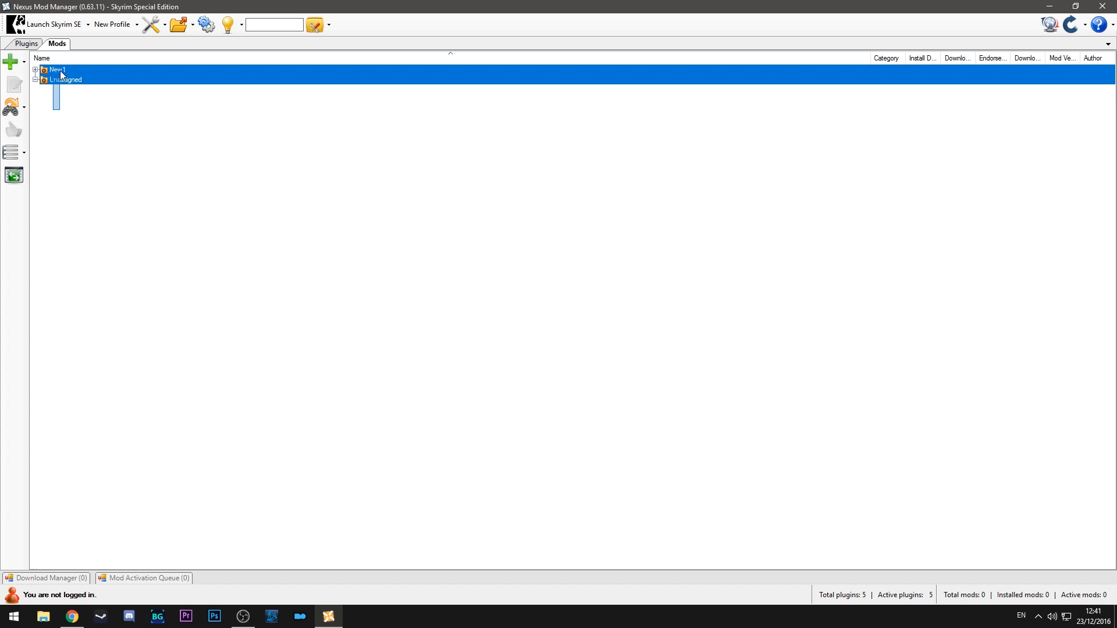
click(20, 152)
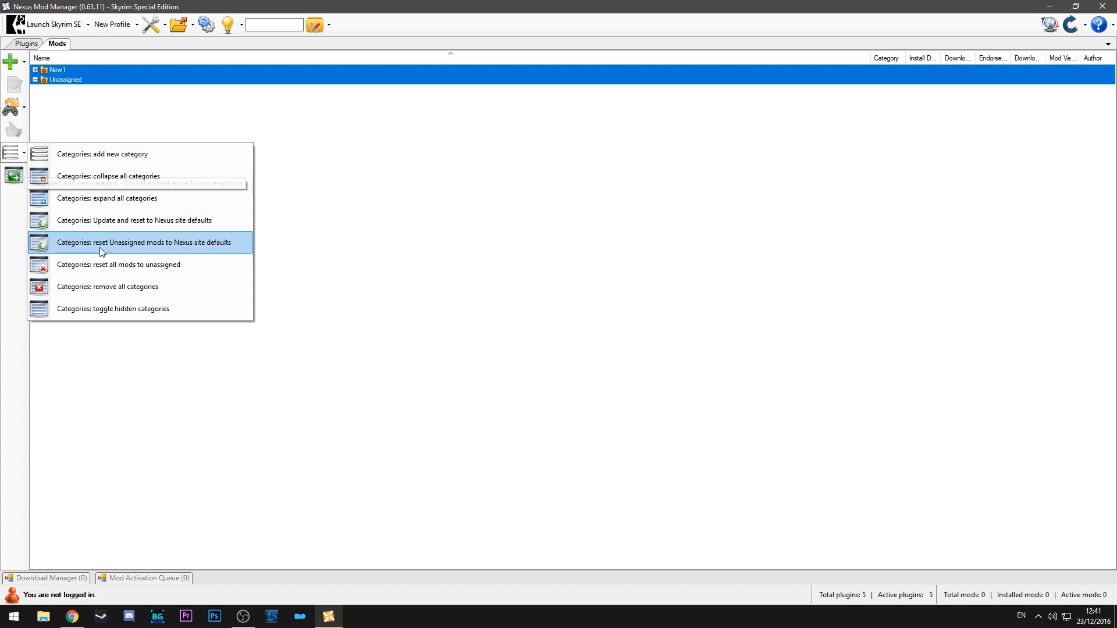
click(107, 287)
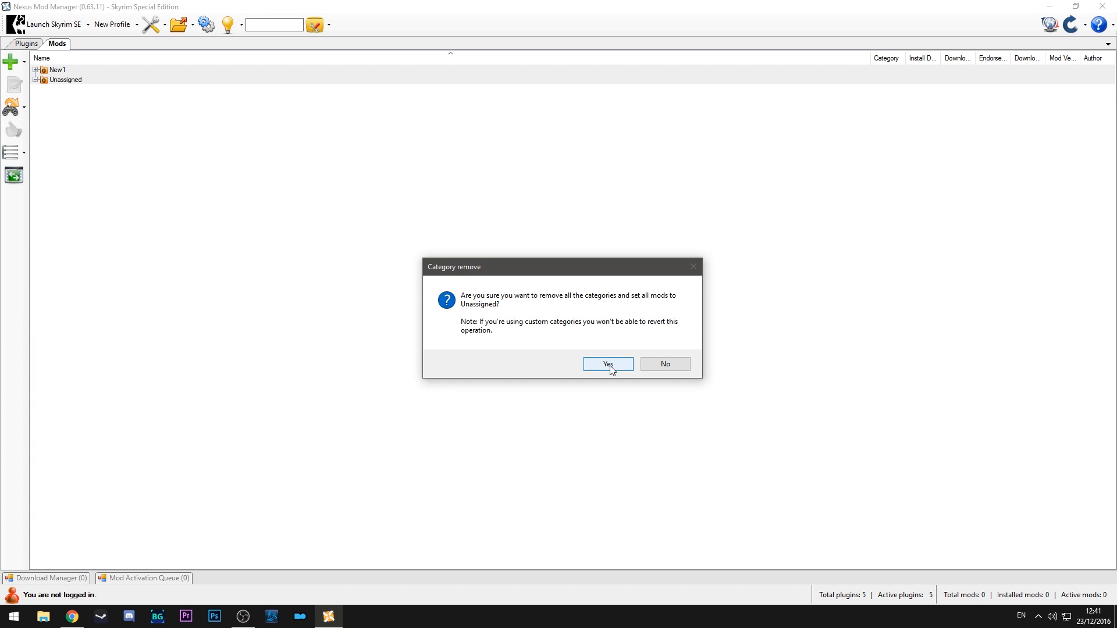
click(608, 365)
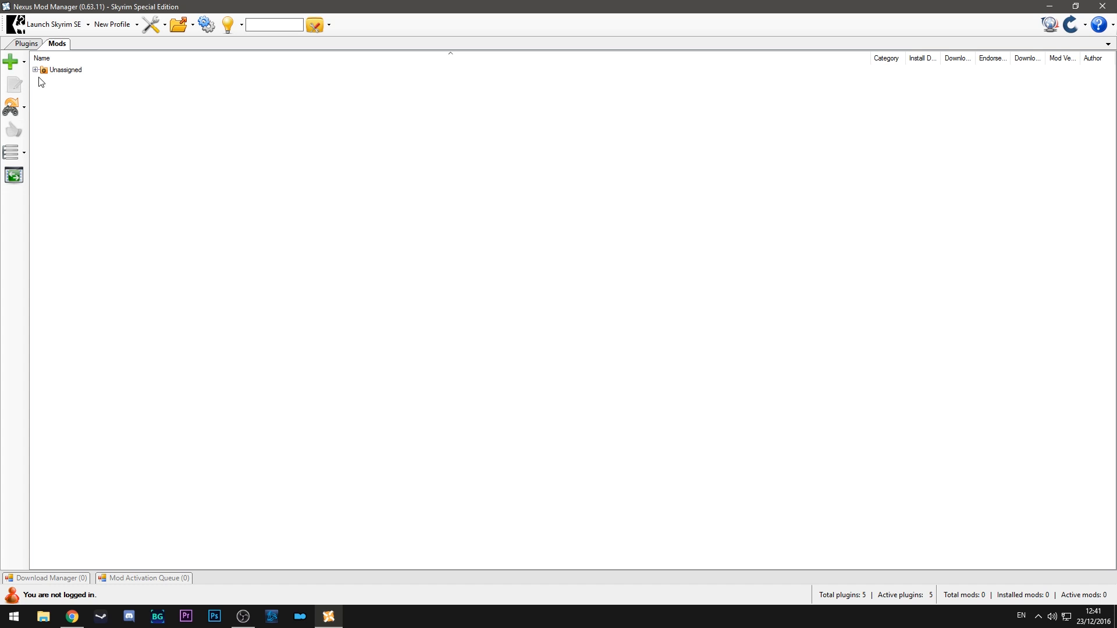
mouse_move(43, 74)
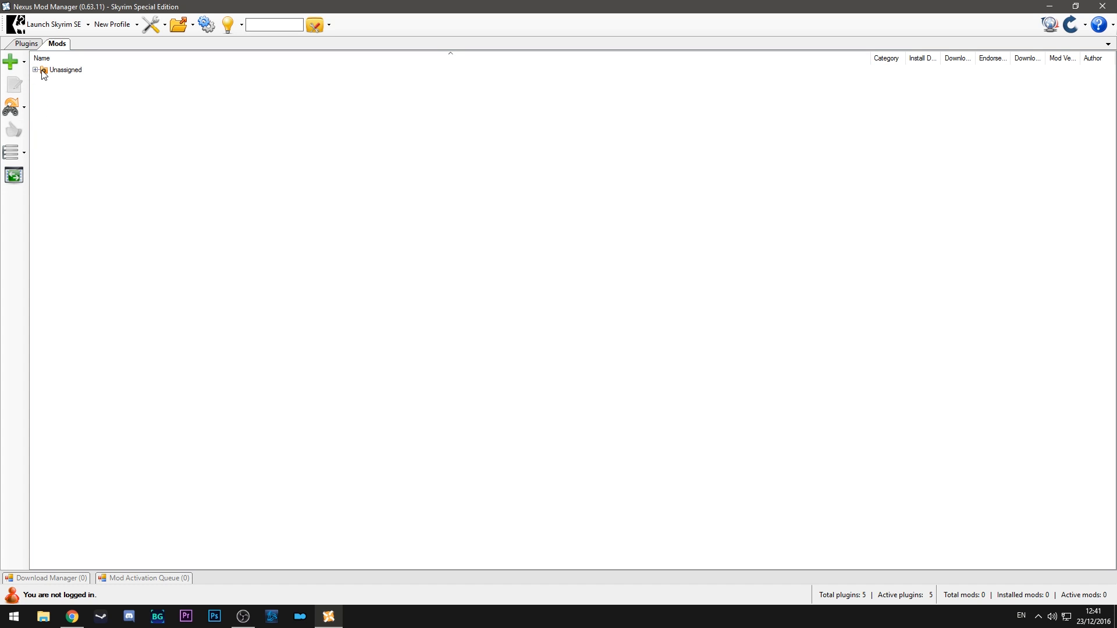
mouse_move(276, 140)
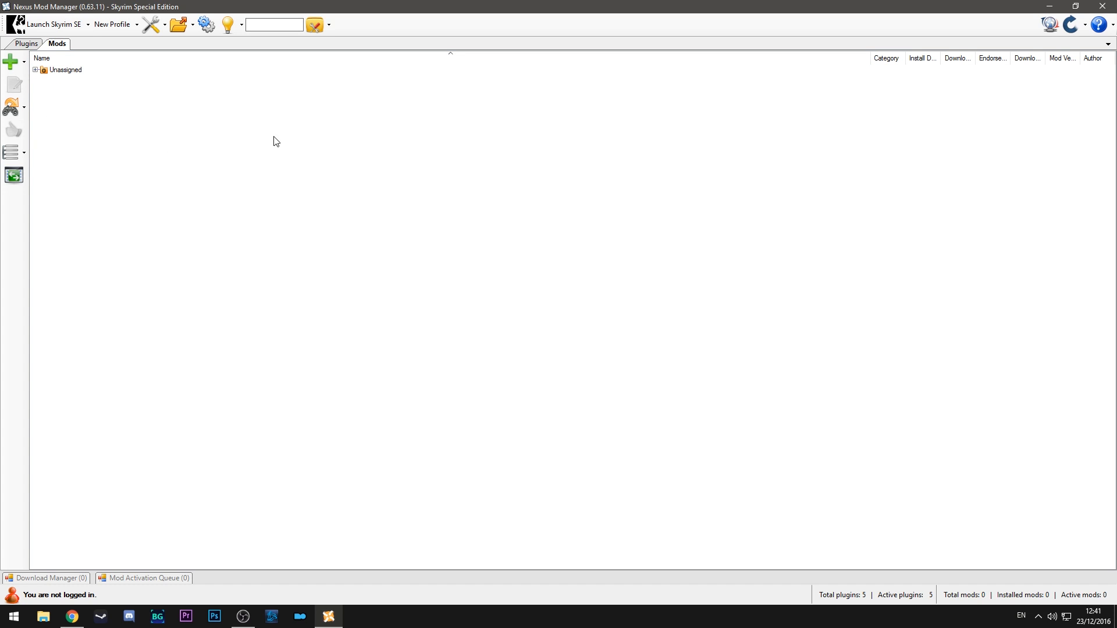
mouse_move(192, 212)
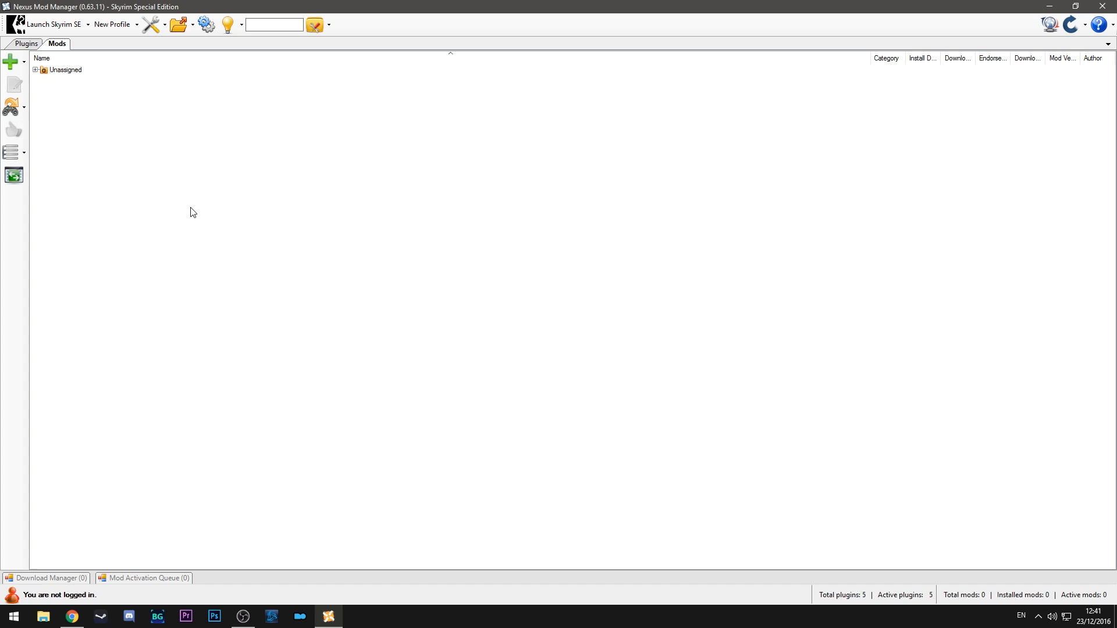
mouse_move(182, 142)
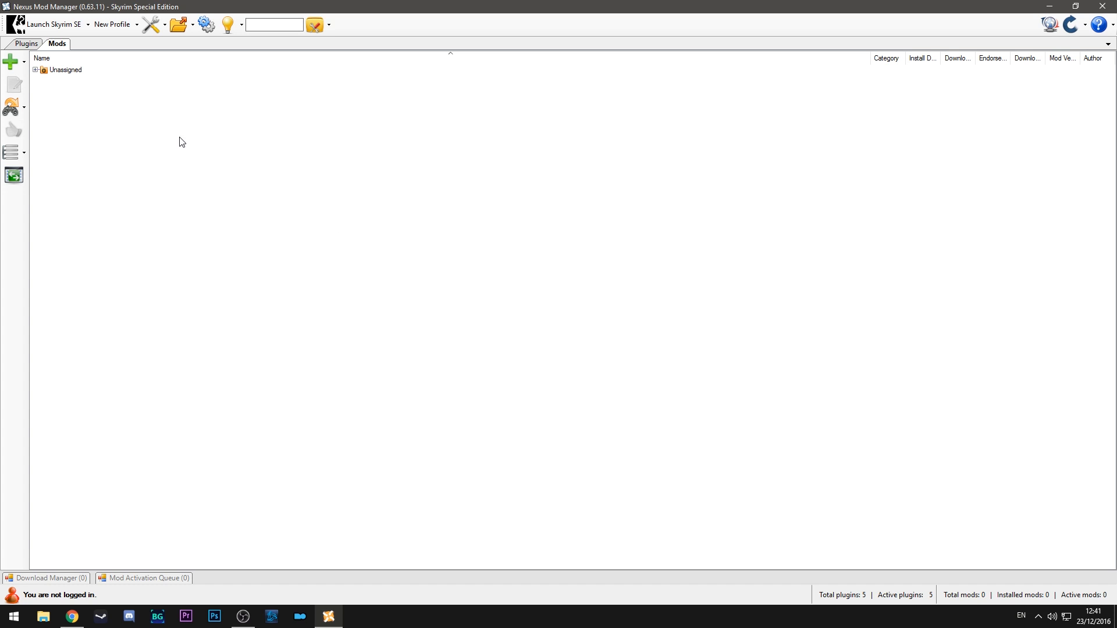
mouse_move(32, 43)
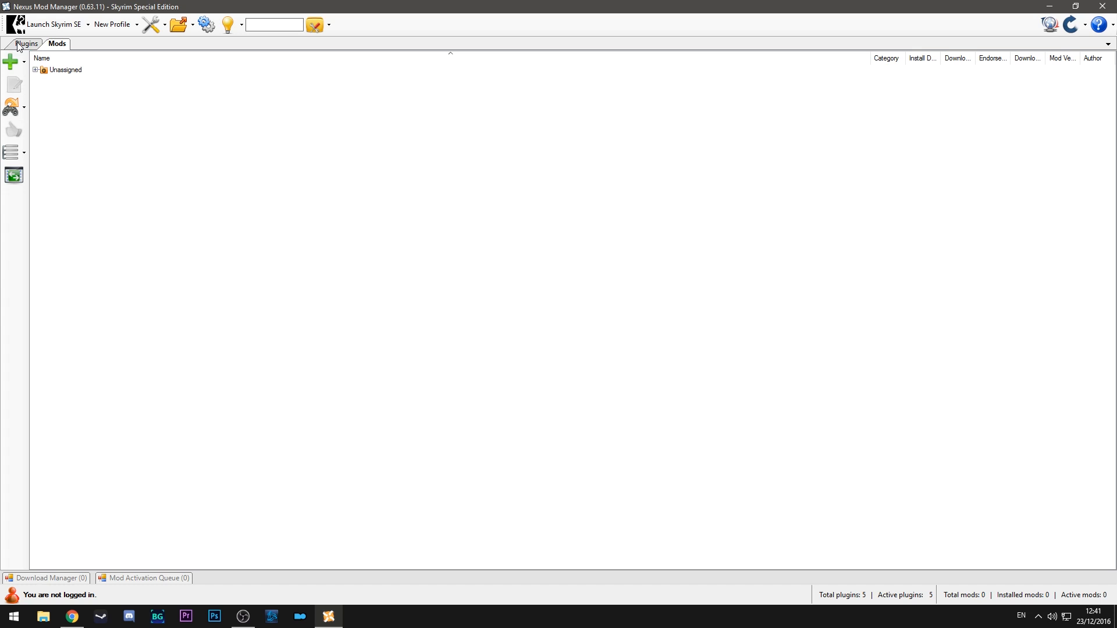
Show the Plugins load order with the five Skyrim master files active
click(27, 43)
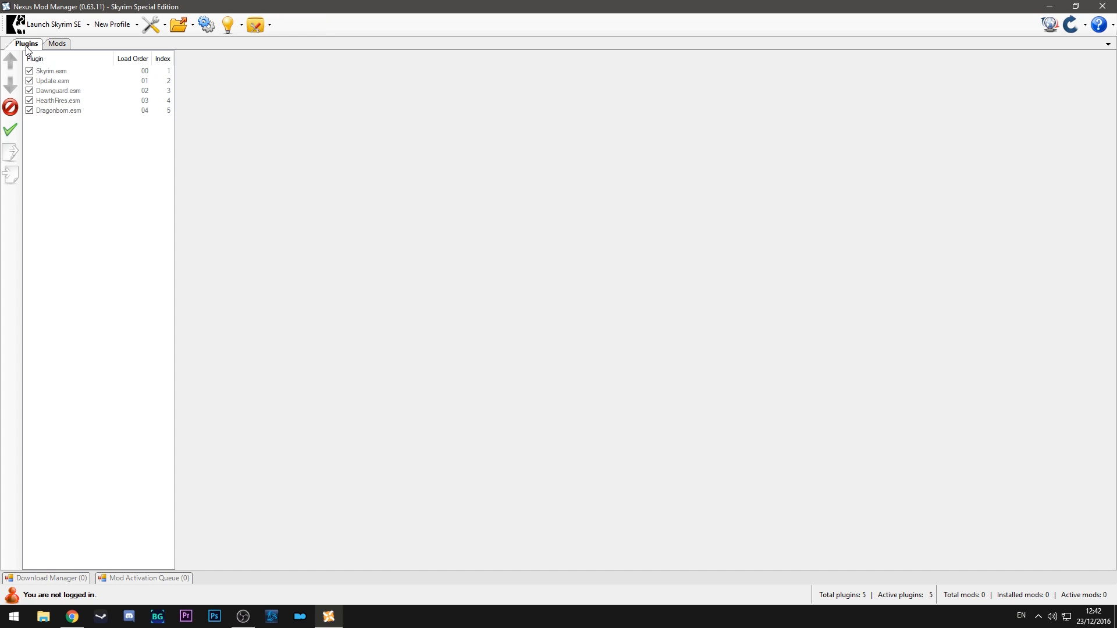
mouse_move(49, 100)
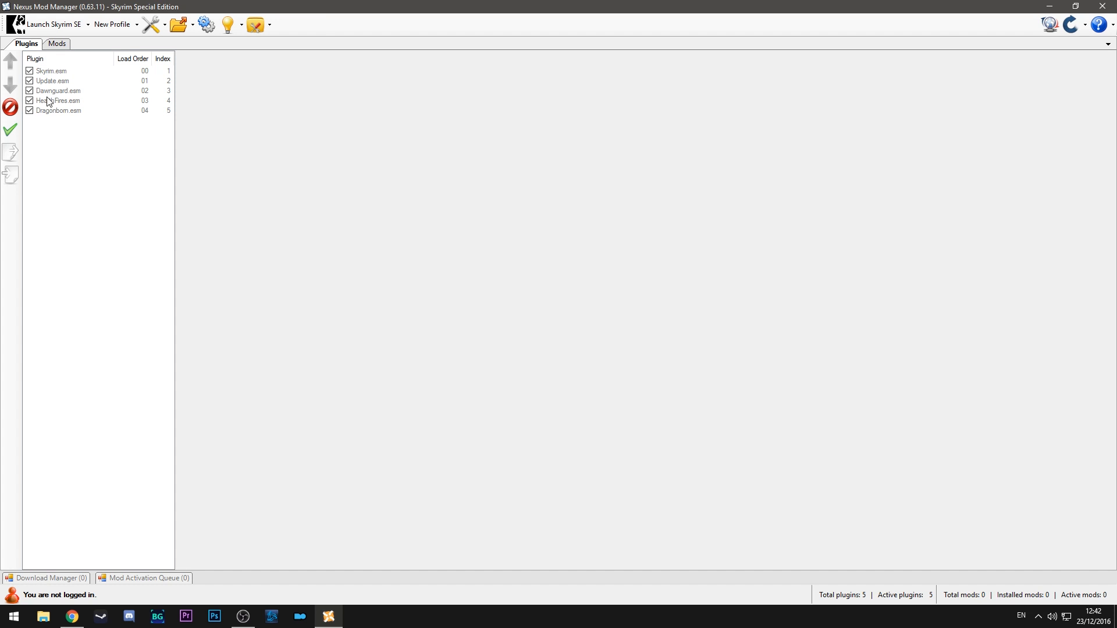
mouse_move(45, 74)
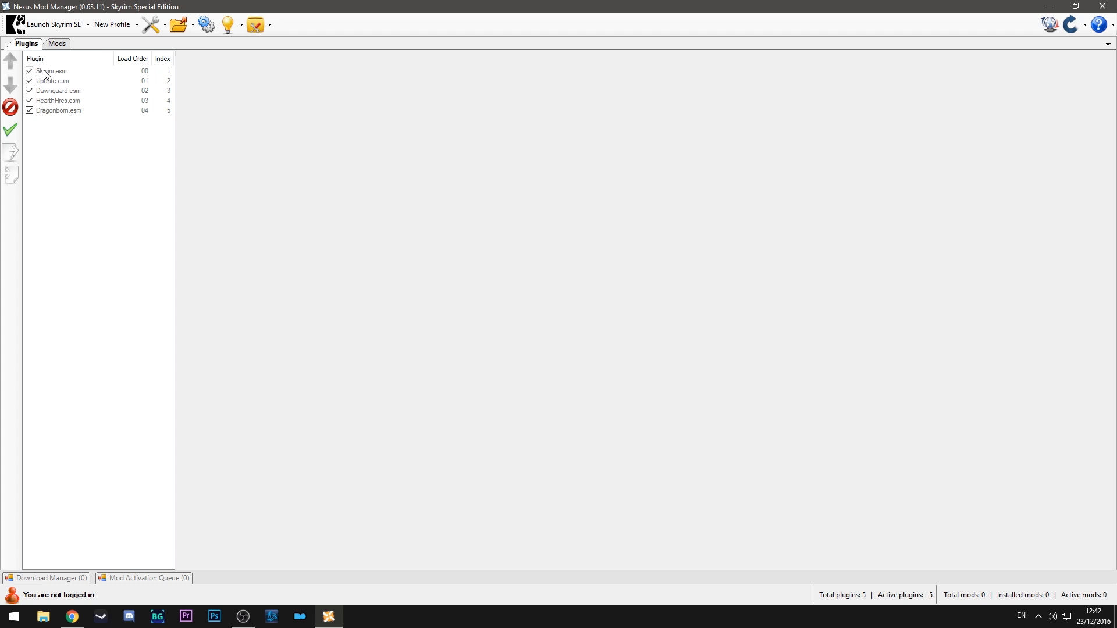
mouse_move(51, 85)
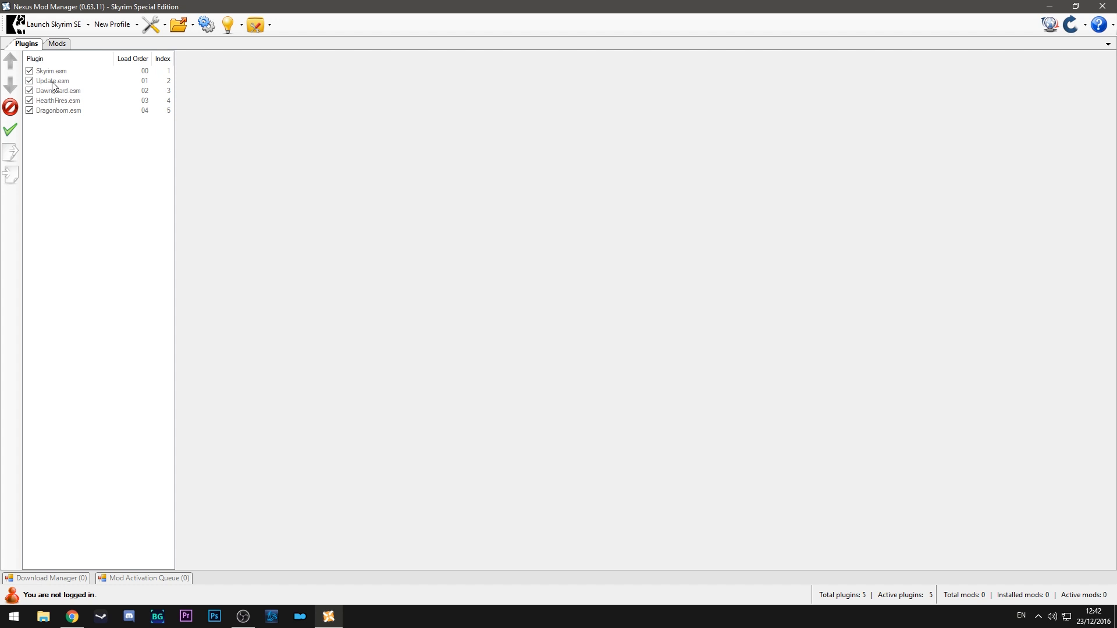
mouse_move(96, 105)
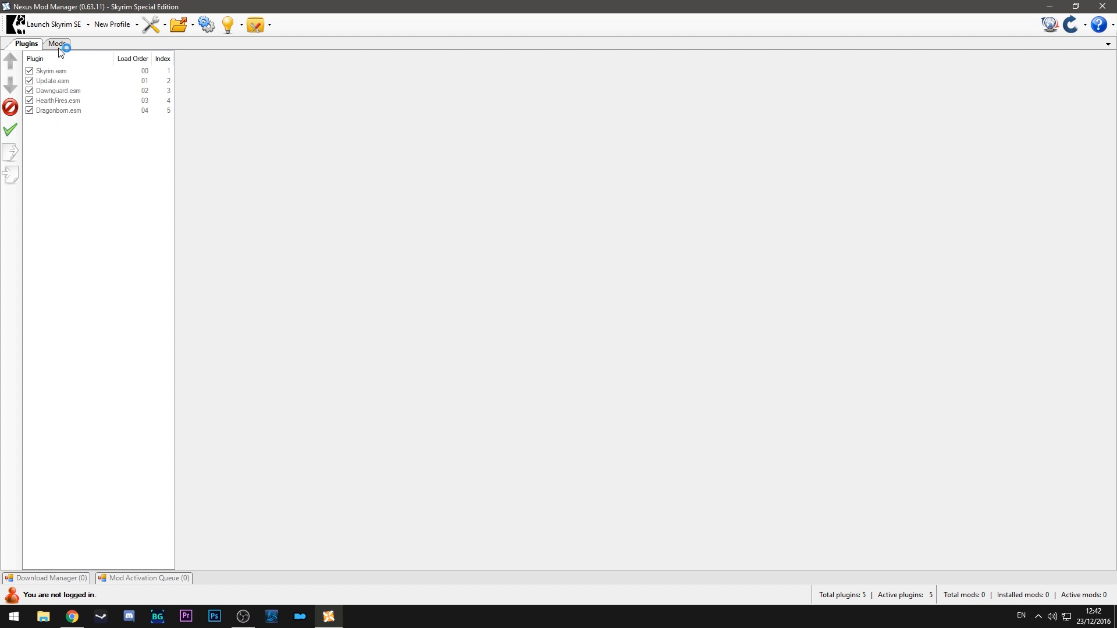
mouse_move(146, 77)
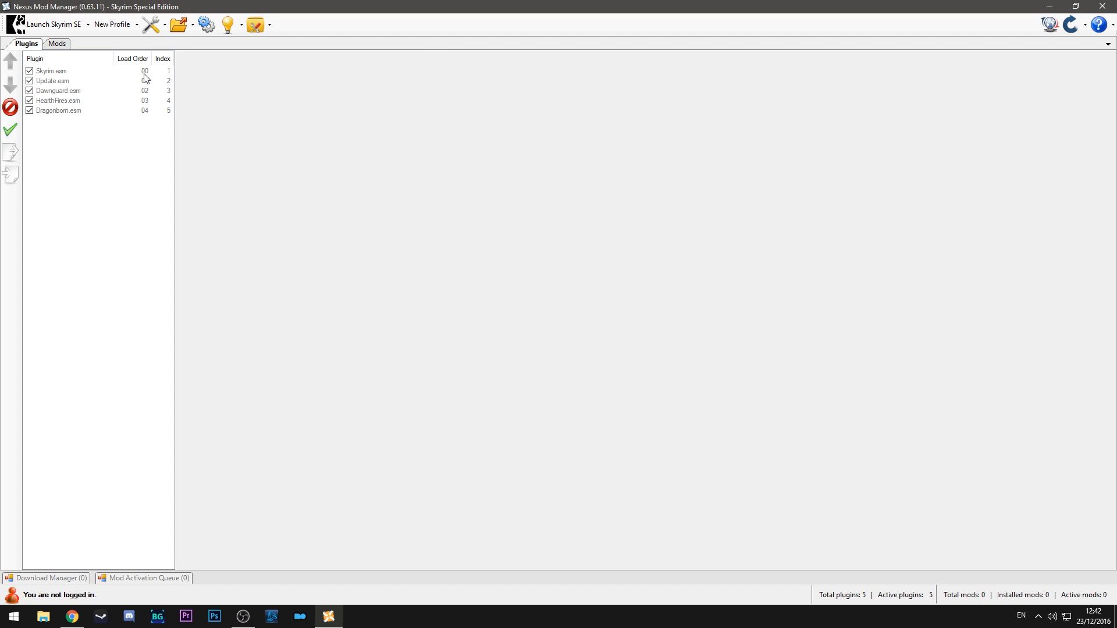
mouse_move(141, 113)
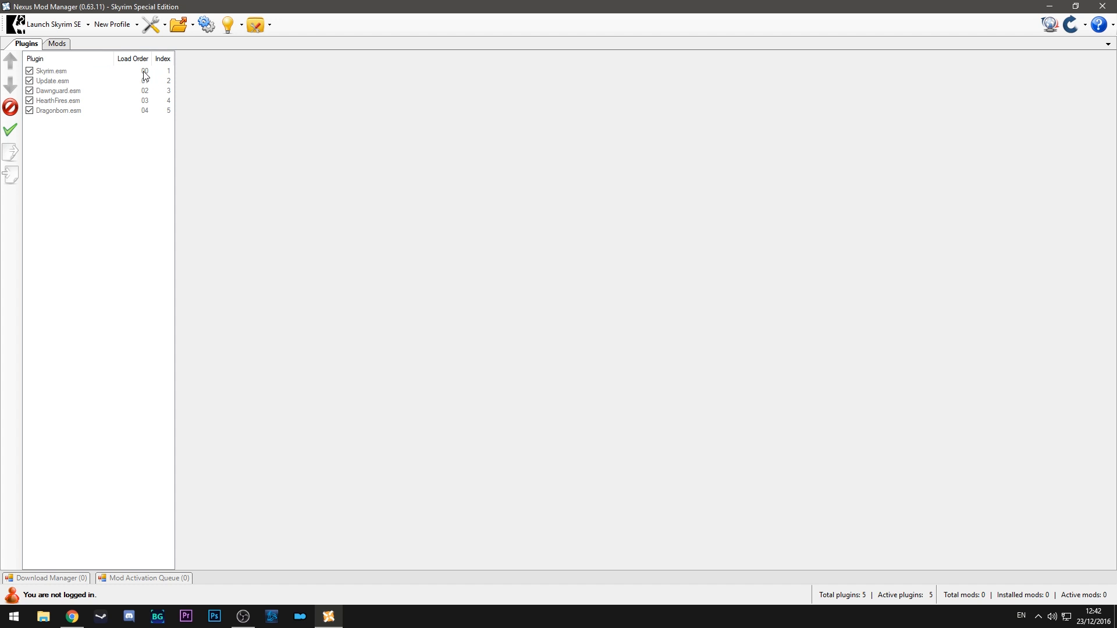
mouse_move(145, 80)
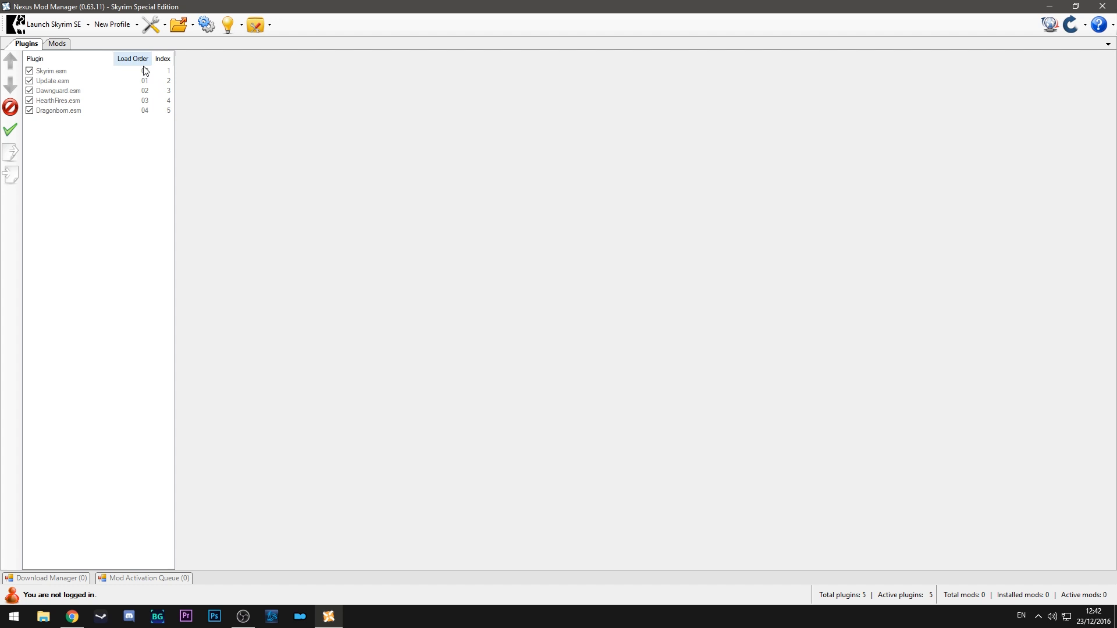
click(133, 59)
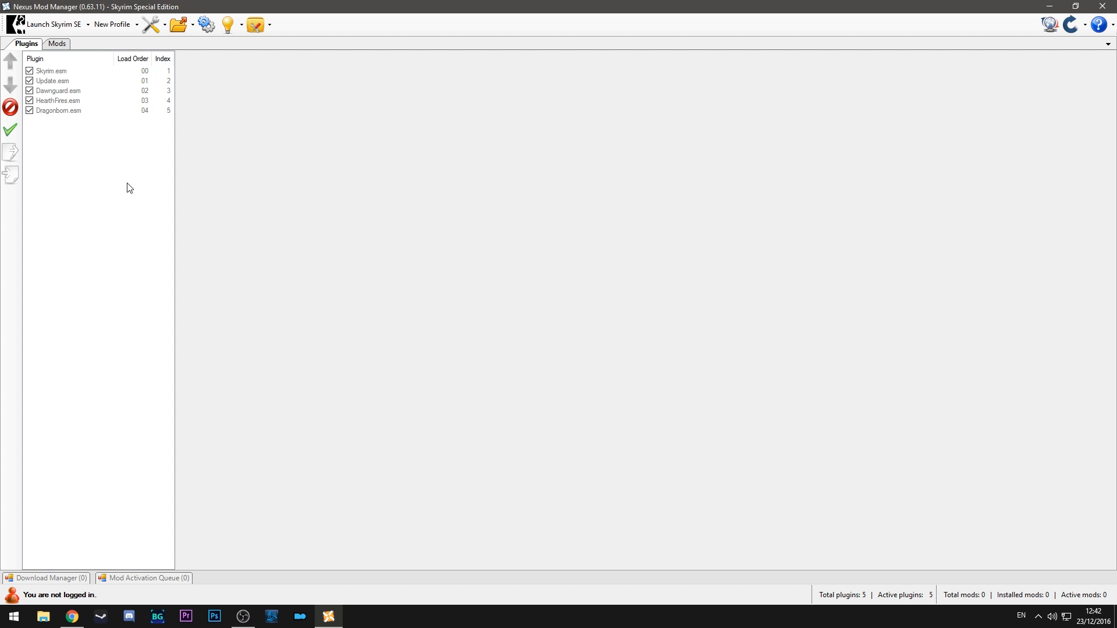
mouse_move(126, 193)
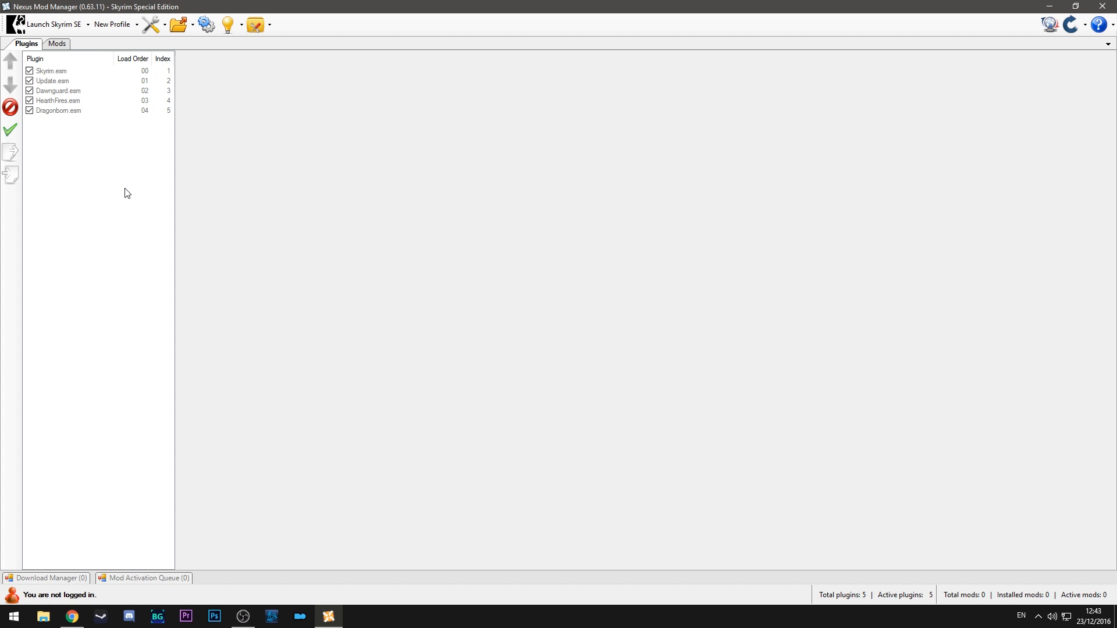
mouse_move(56, 43)
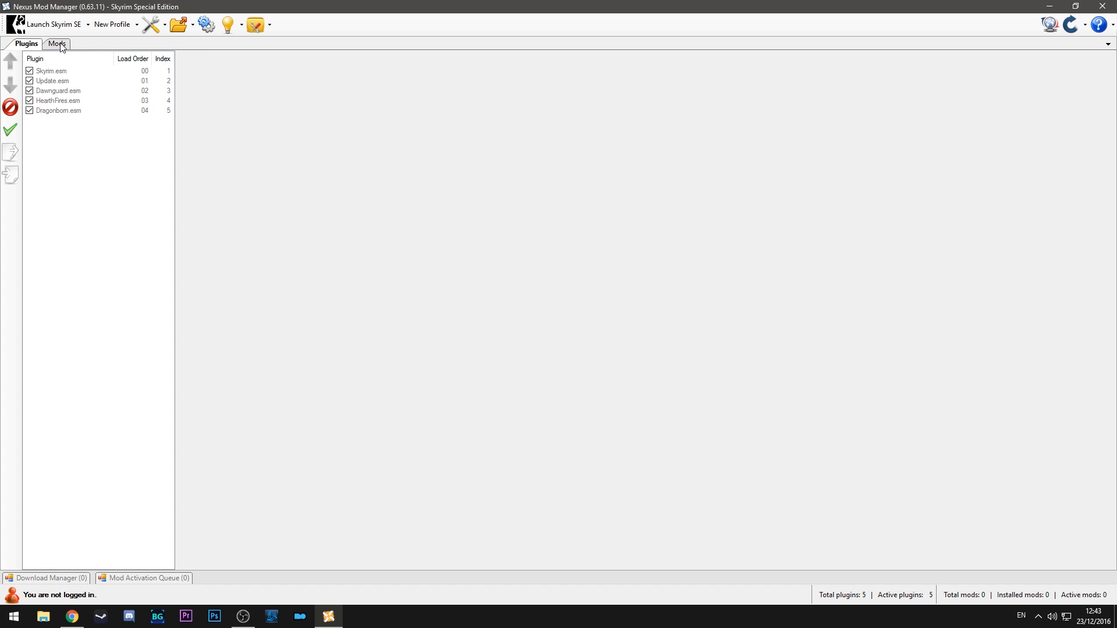
mouse_move(57, 53)
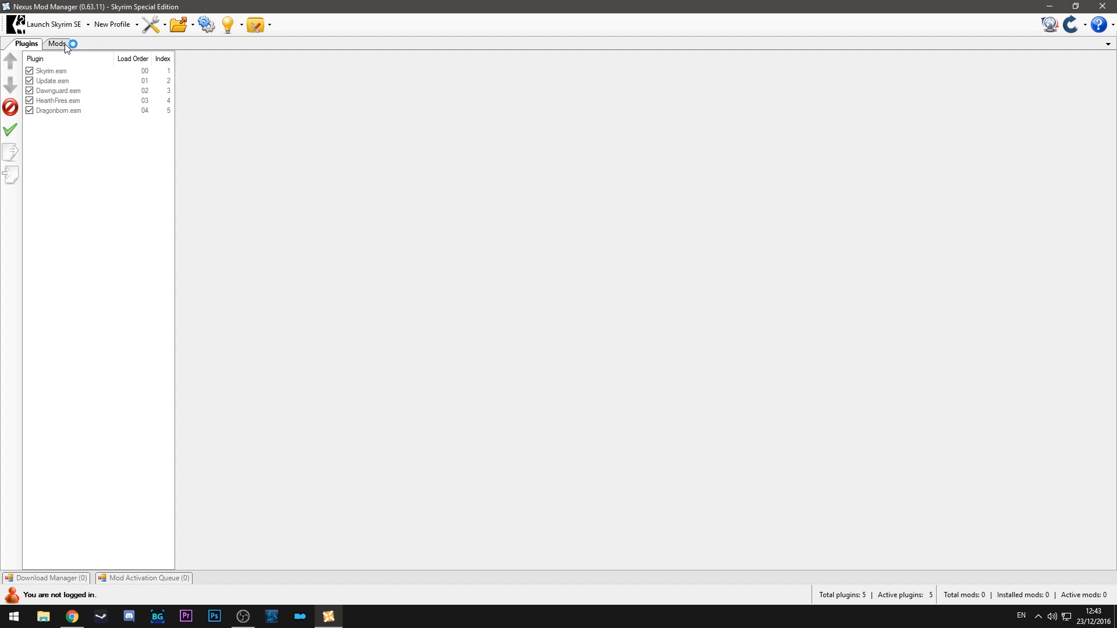
Show the Mods list with the empty Download Manager panel expanded below it
click(56, 43)
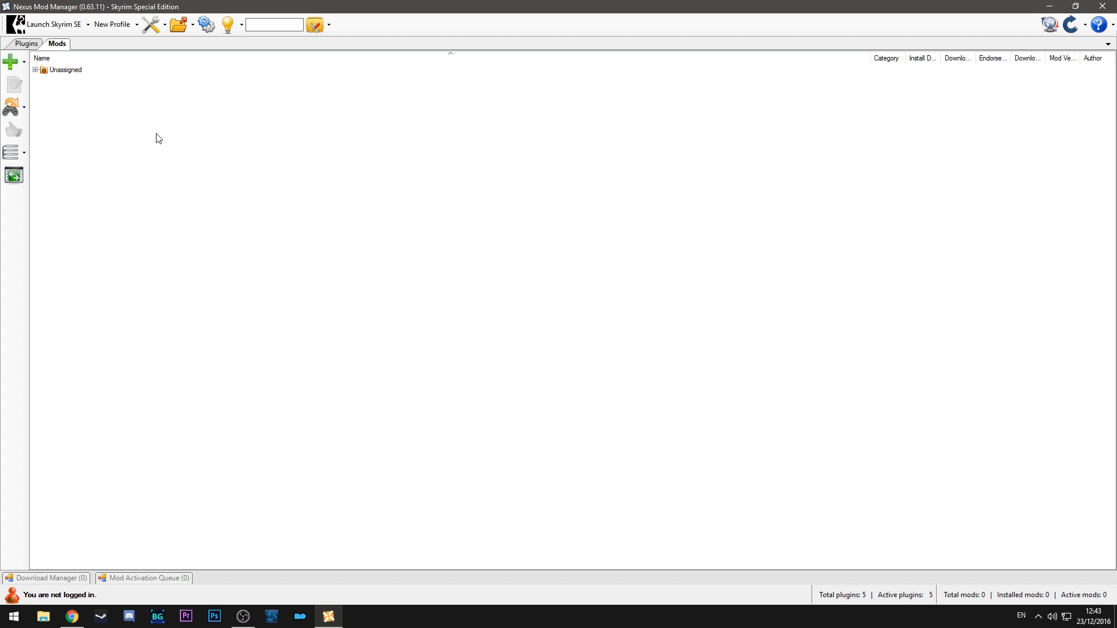
mouse_move(376, 183)
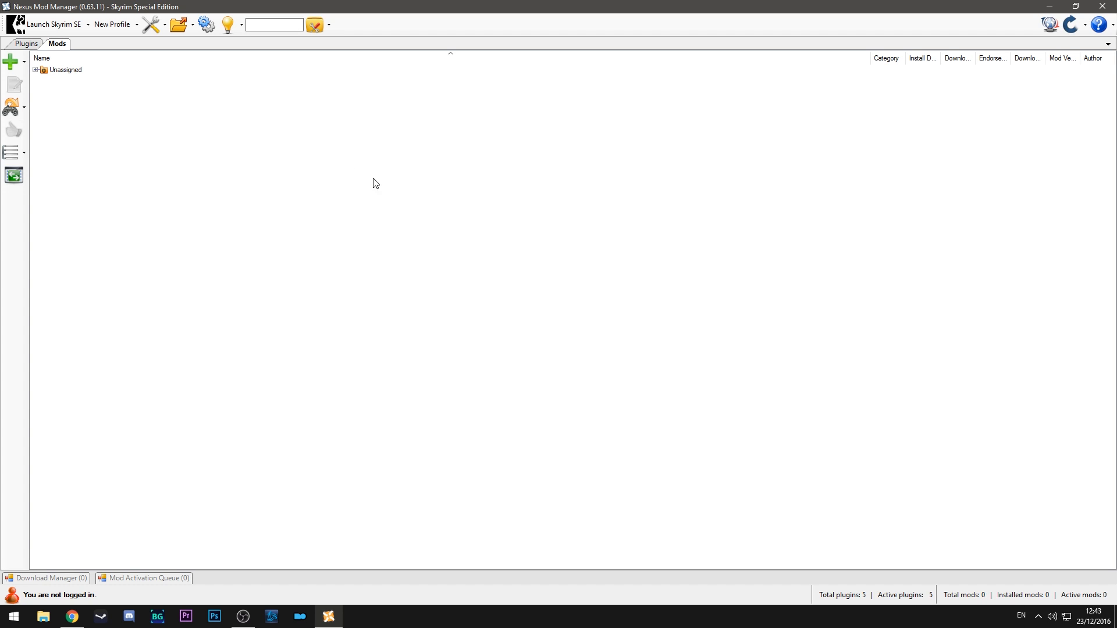
mouse_move(272, 334)
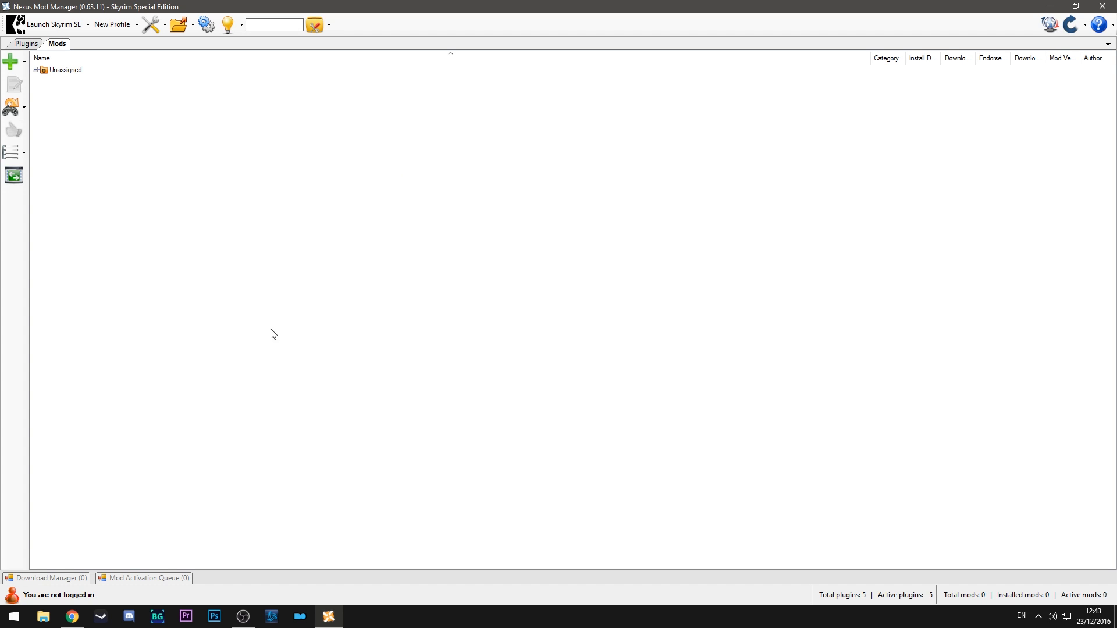
mouse_move(3, 602)
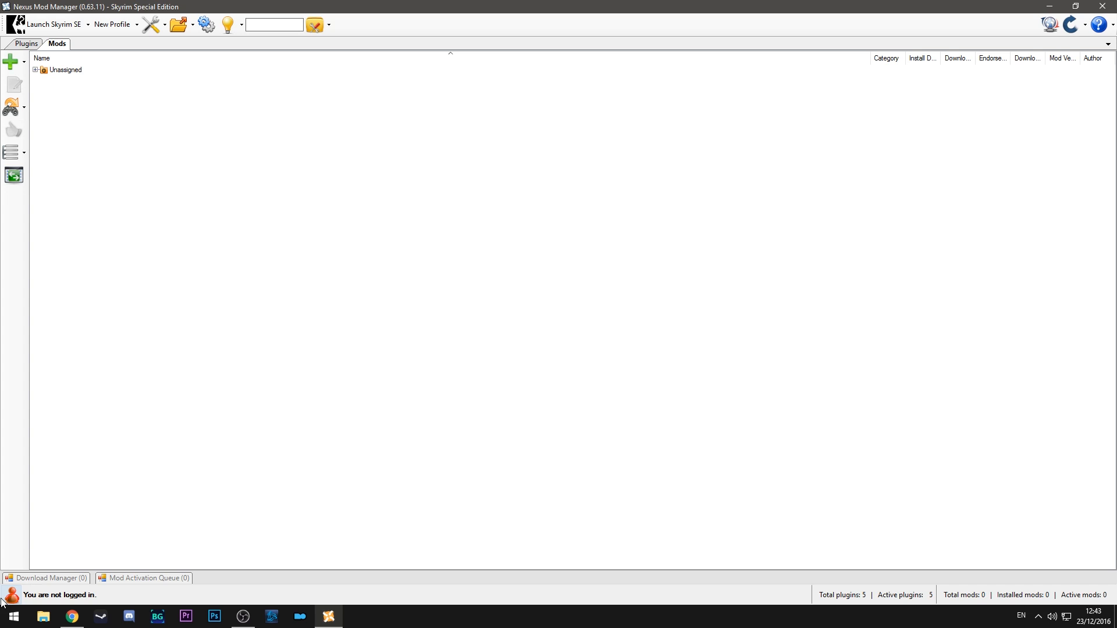
mouse_move(150, 541)
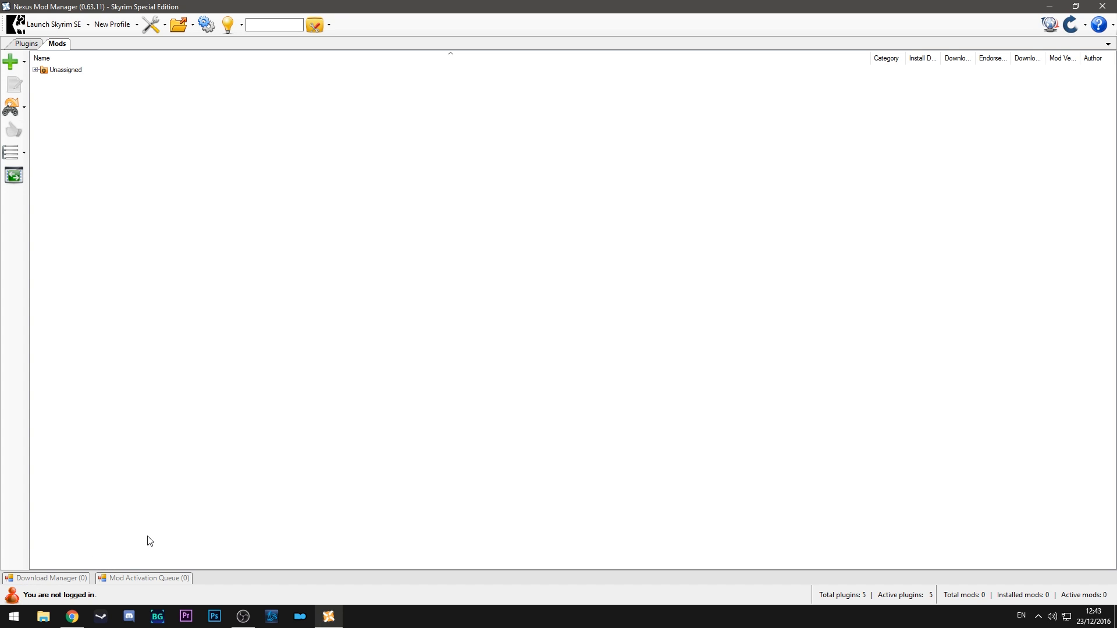
click(50, 578)
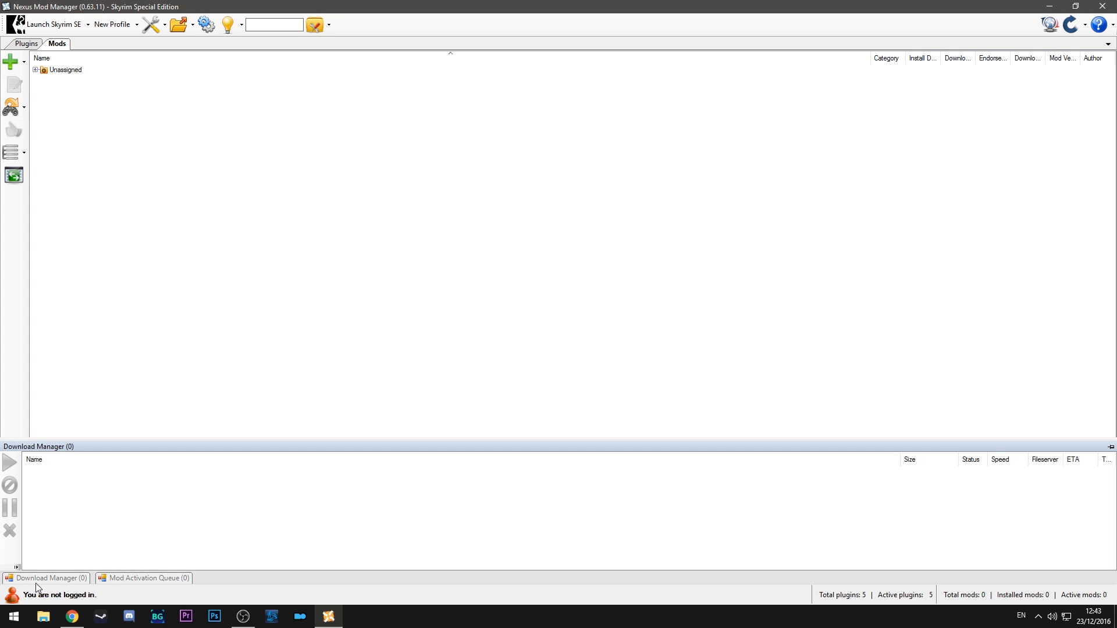
Log into the Nexus account as 'Dalik17' with its password from the login status link
click(11, 595)
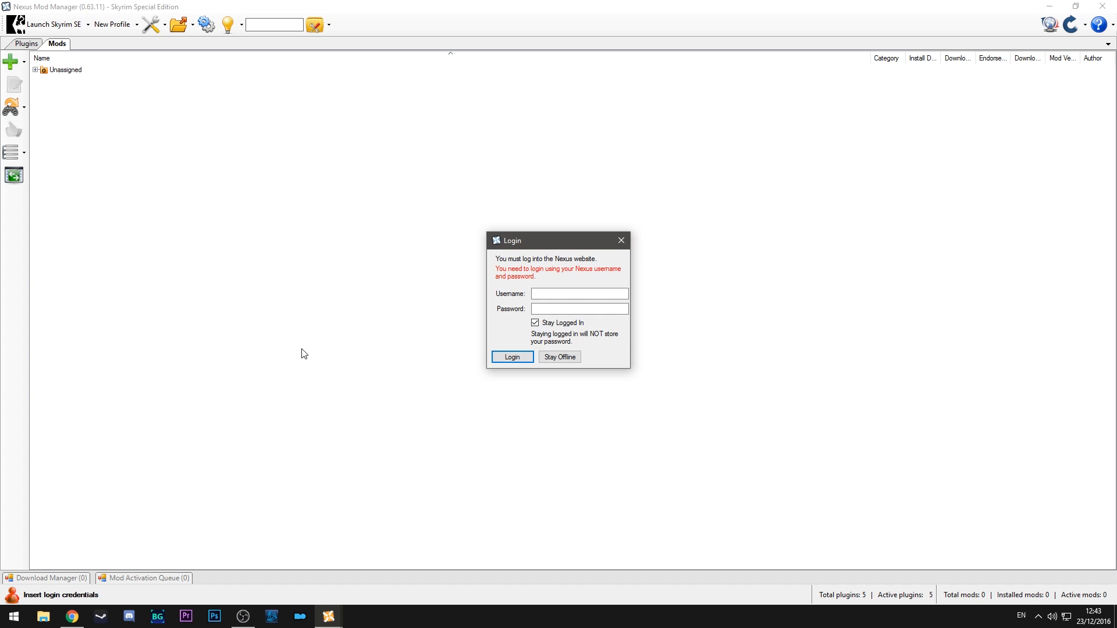
mouse_move(570, 246)
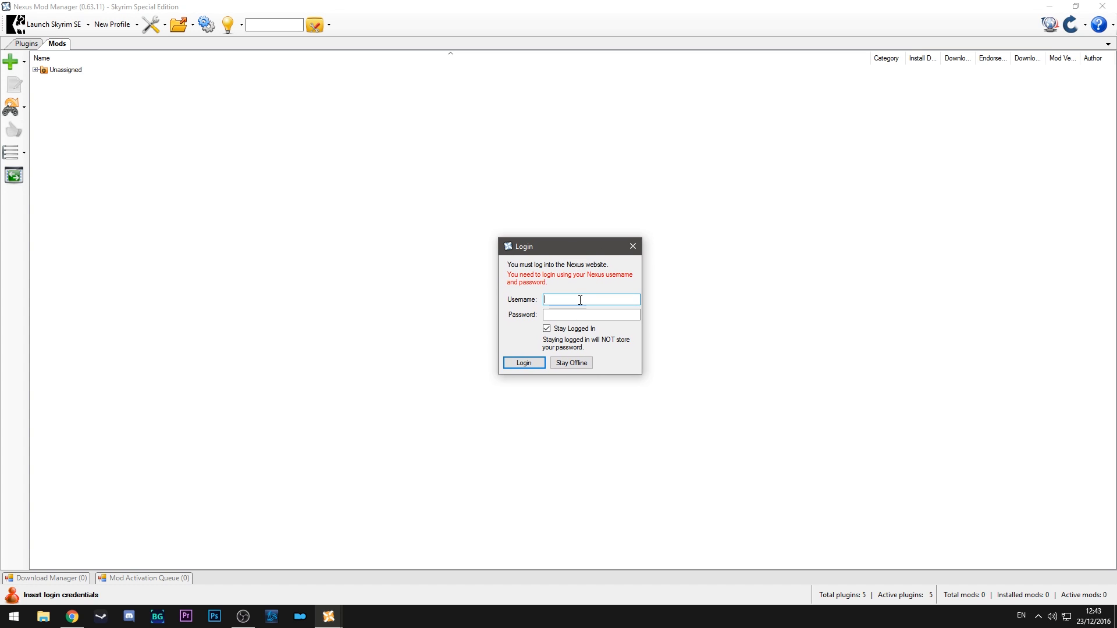
text(Dalik17)
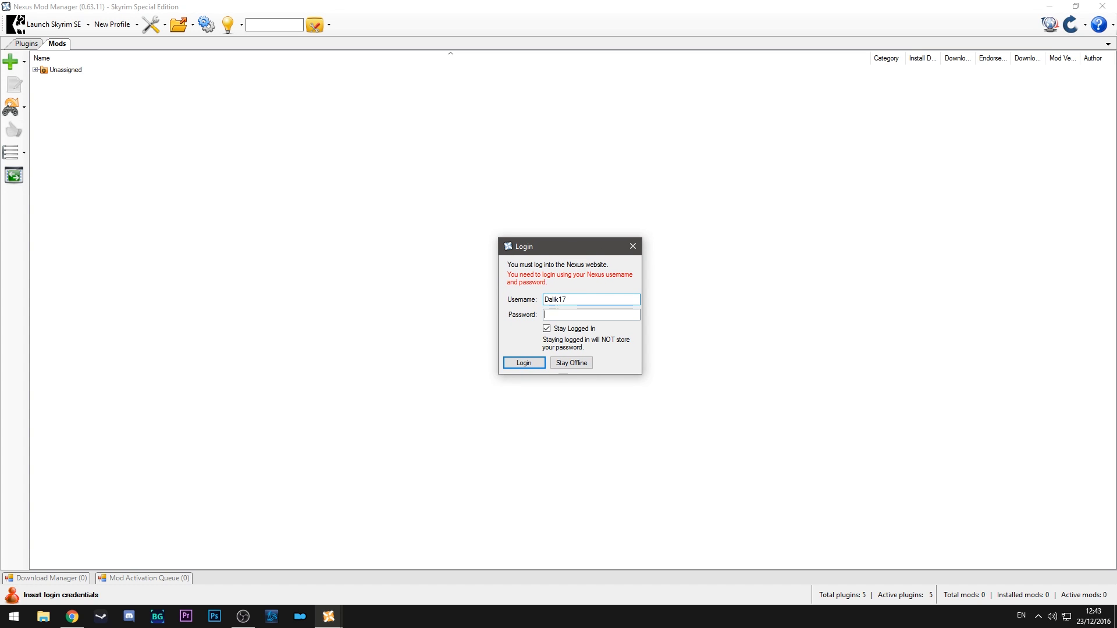
text(password)
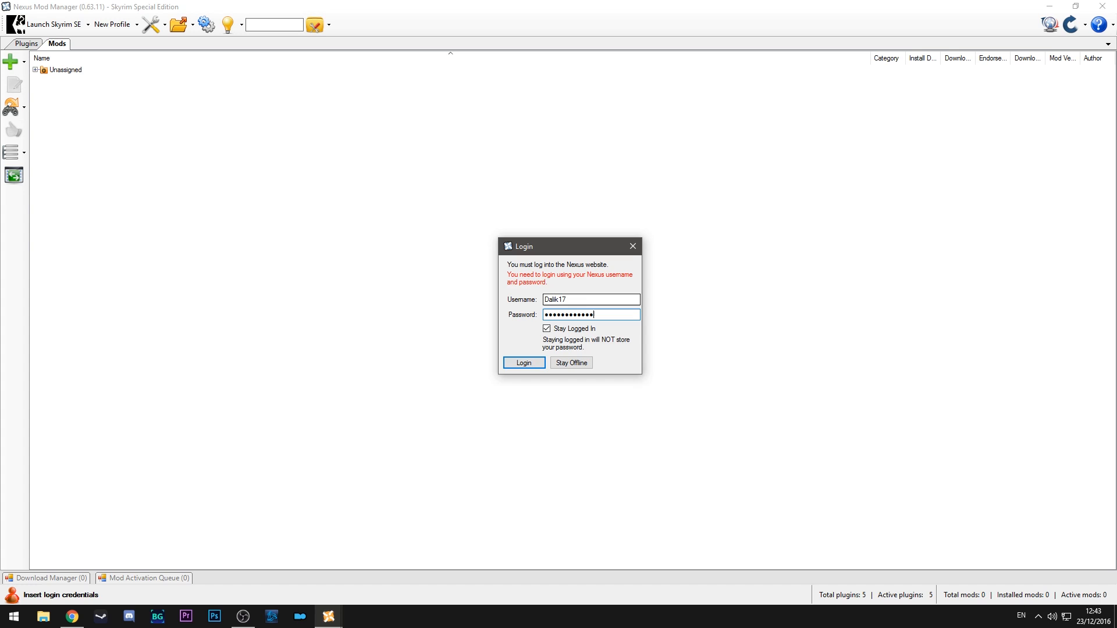
click(523, 363)
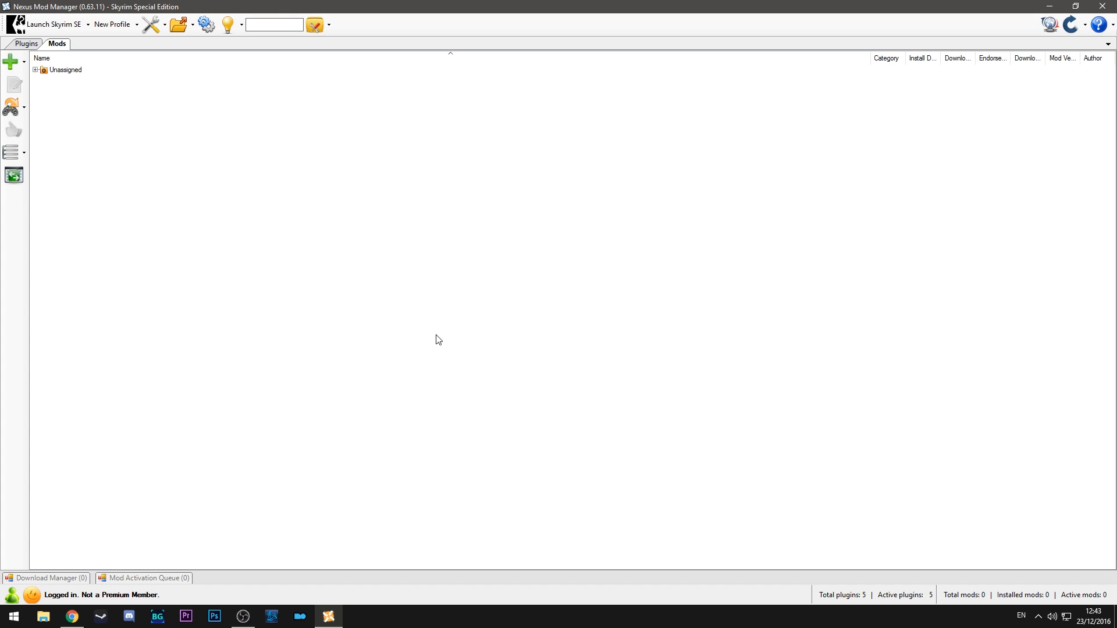
mouse_move(11, 605)
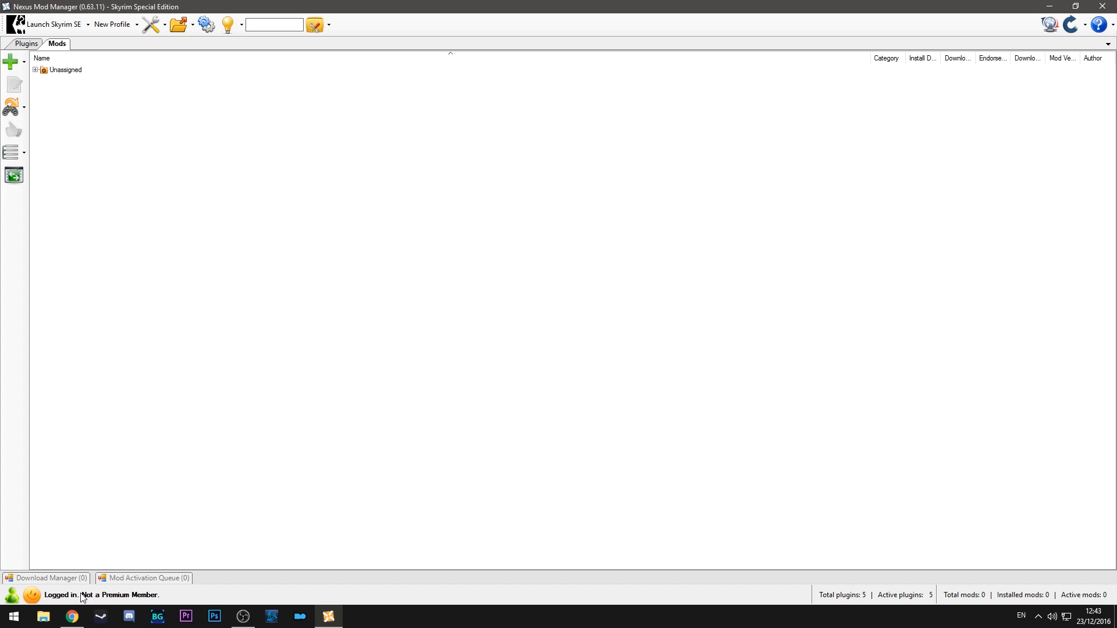
mouse_move(223, 596)
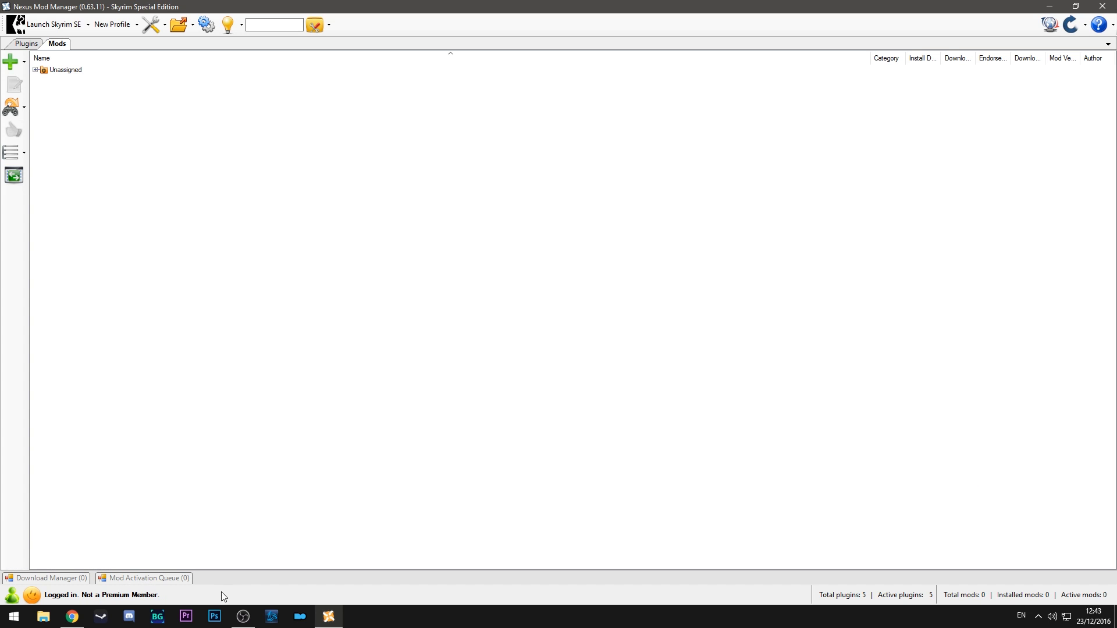
mouse_move(81, 578)
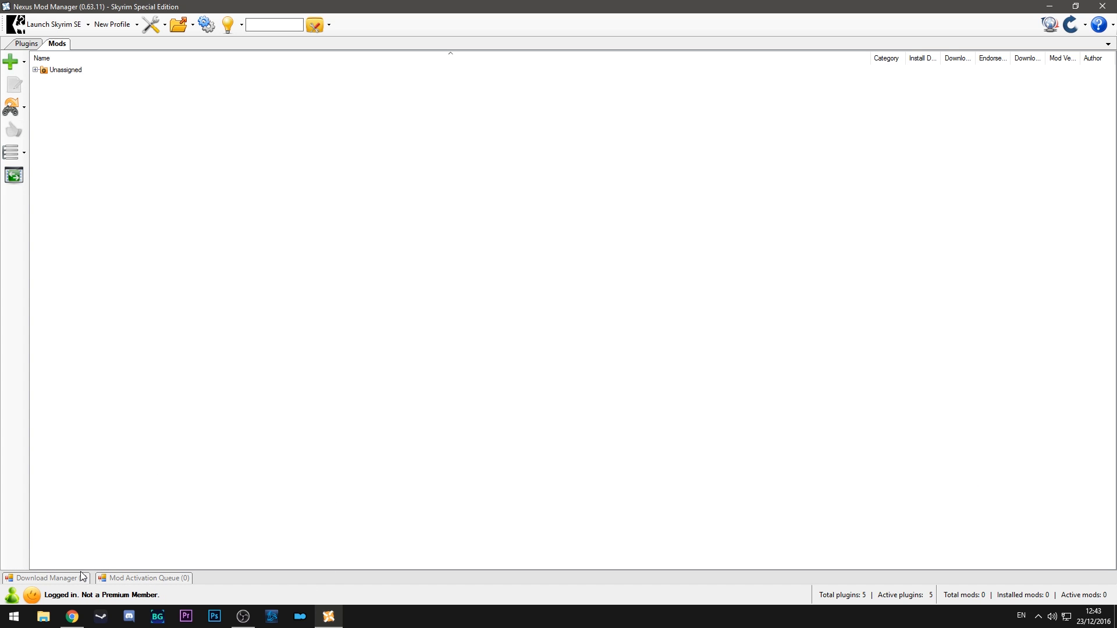
click(47, 578)
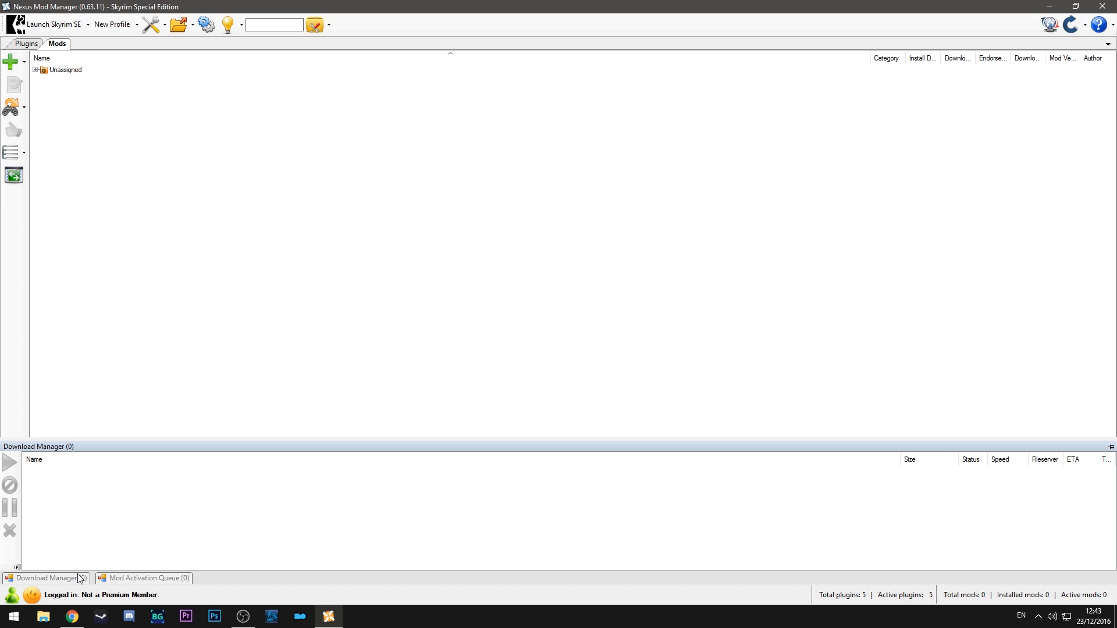
mouse_move(143, 535)
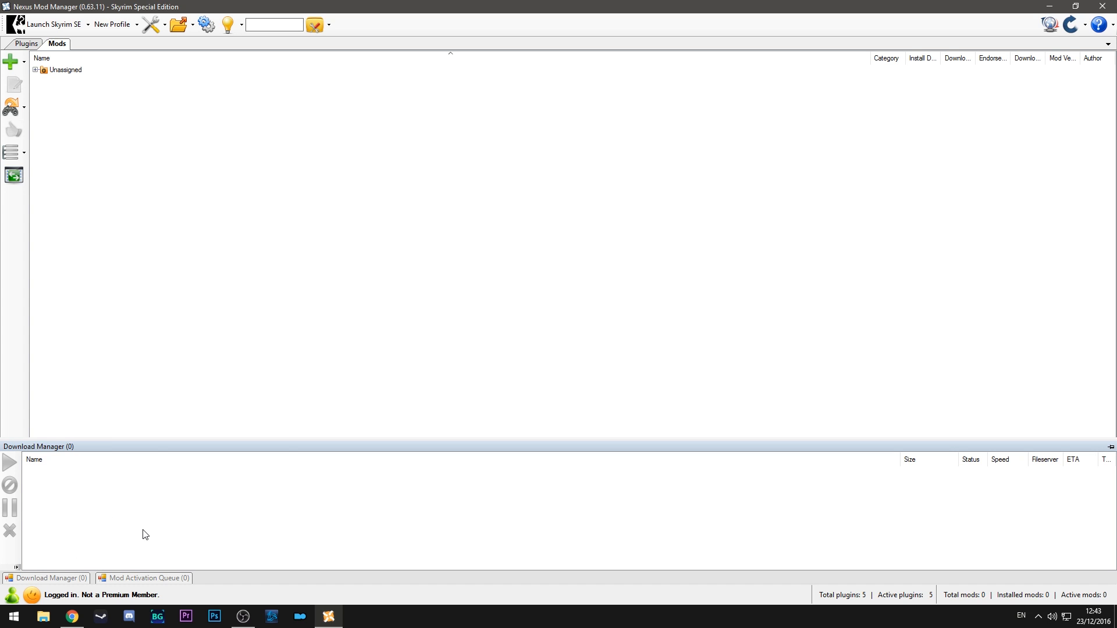
mouse_move(157, 521)
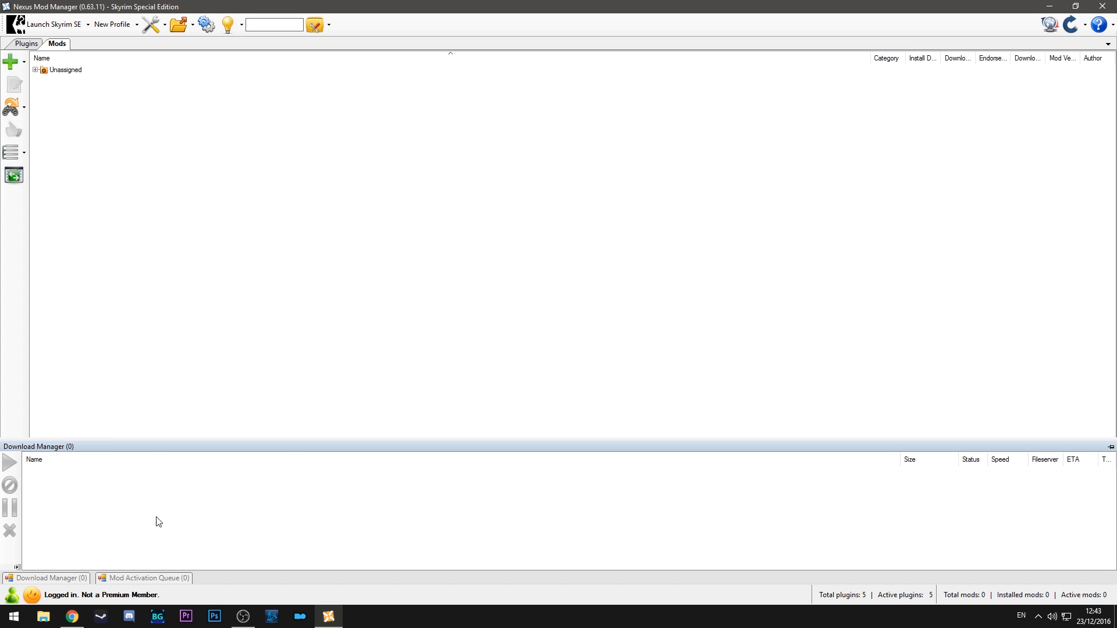
mouse_move(141, 517)
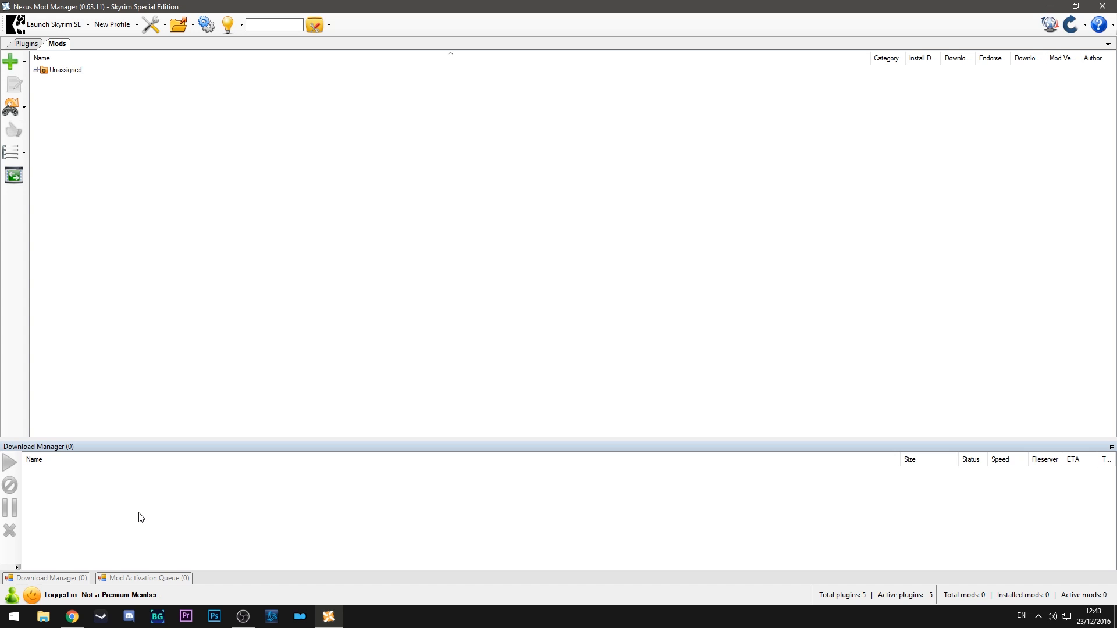
click(143, 578)
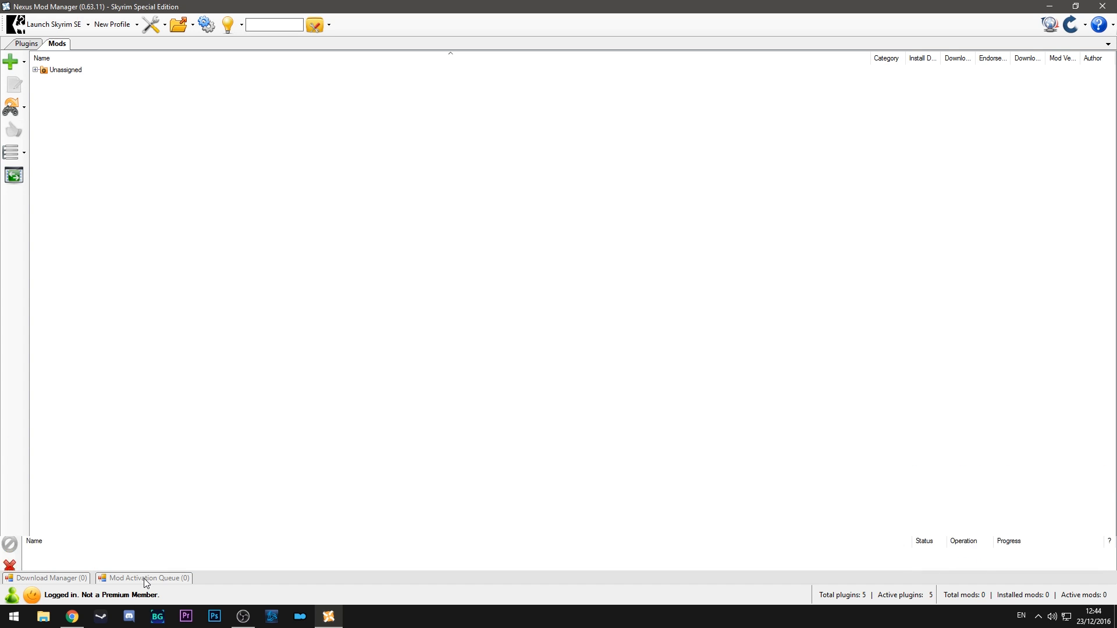
click(144, 578)
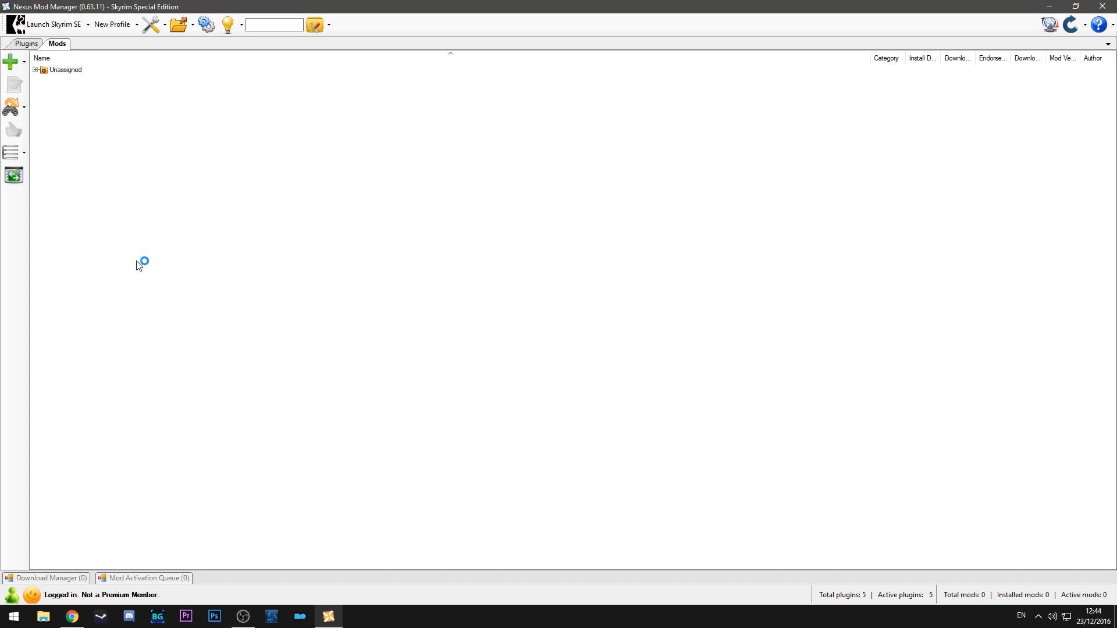
mouse_move(350, 193)
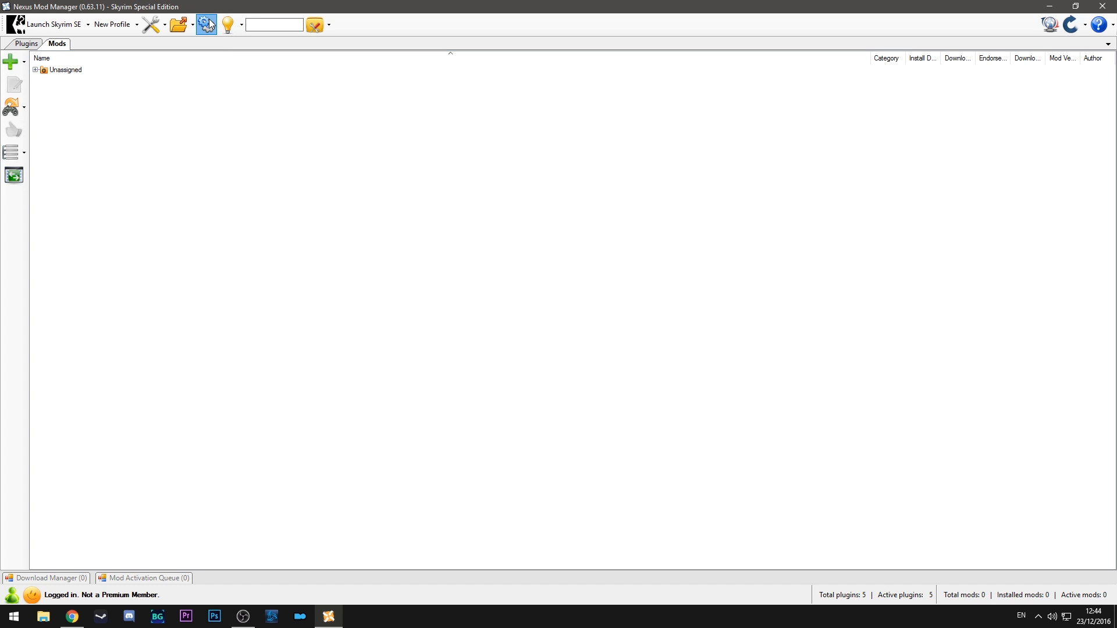
click(206, 24)
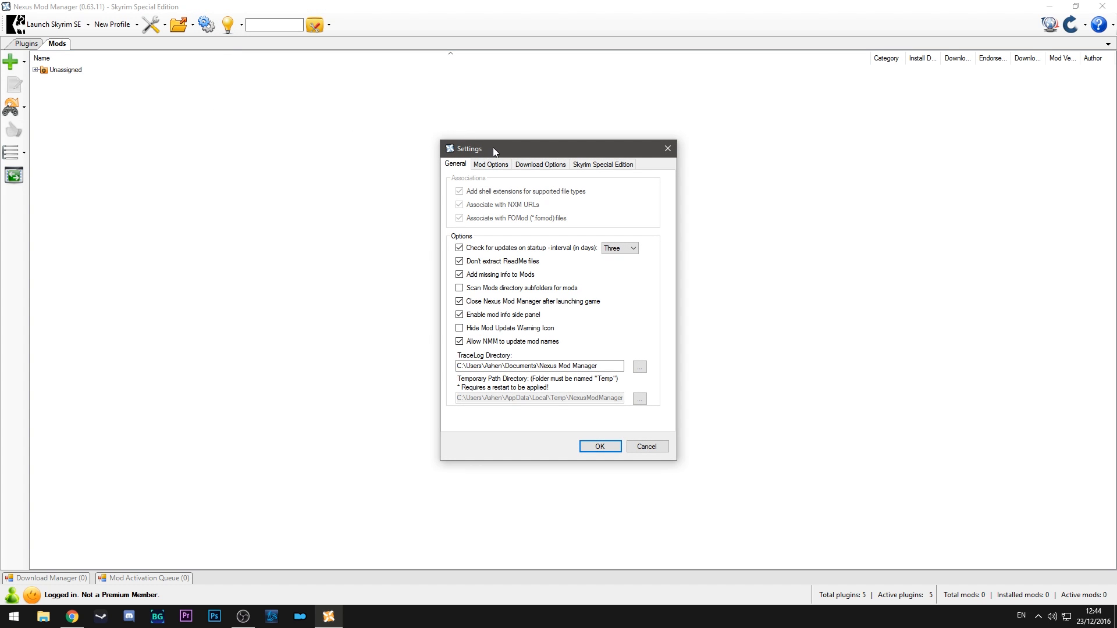
click(459, 248)
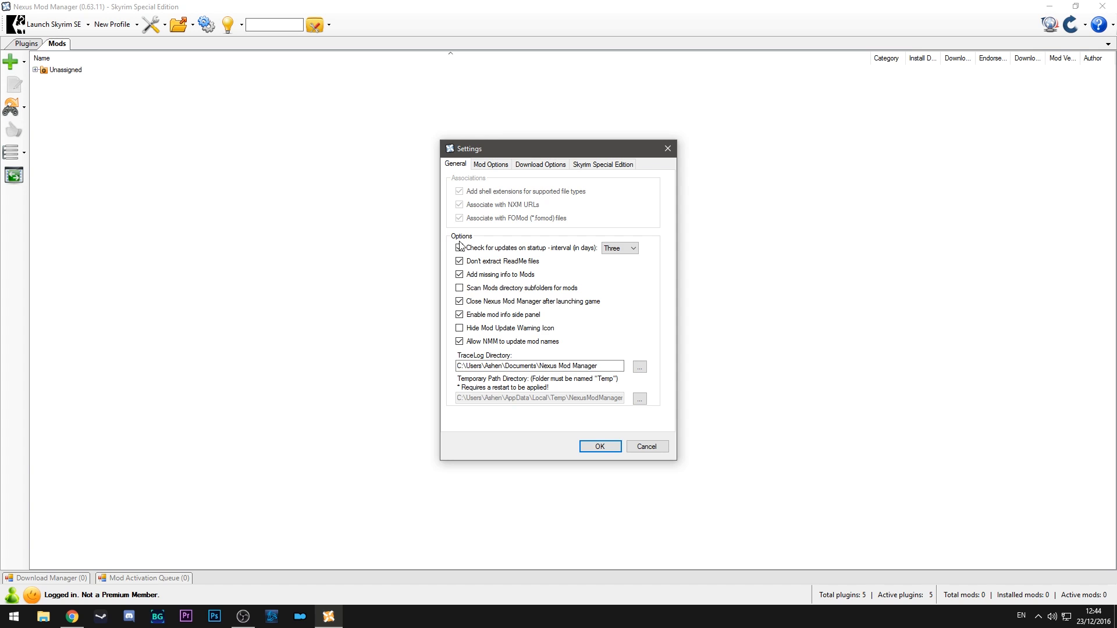
click(460, 247)
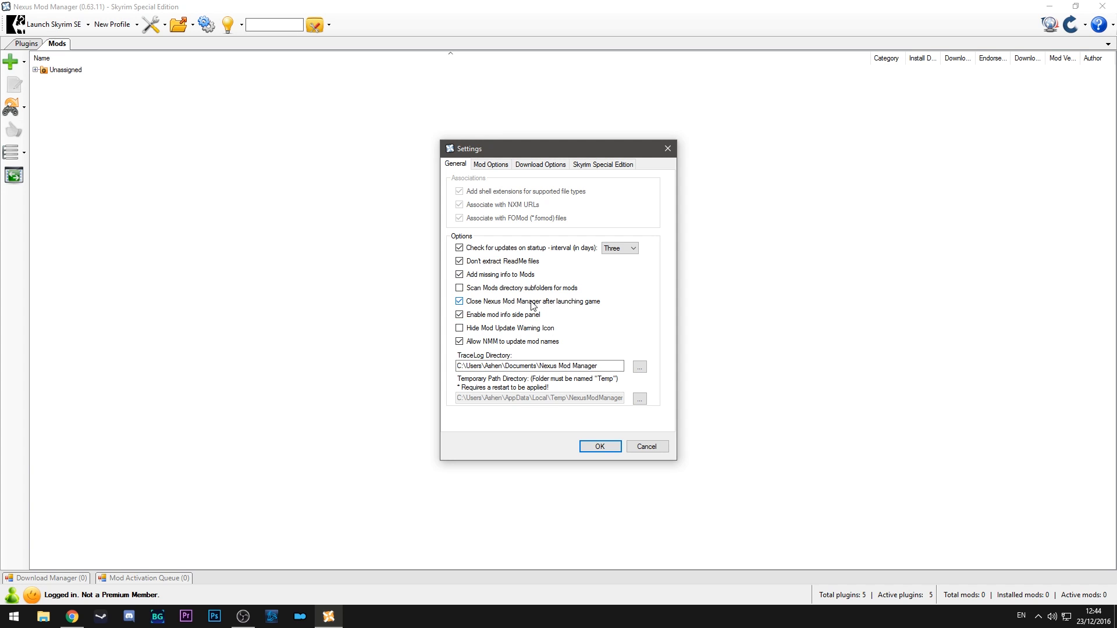
click(490, 164)
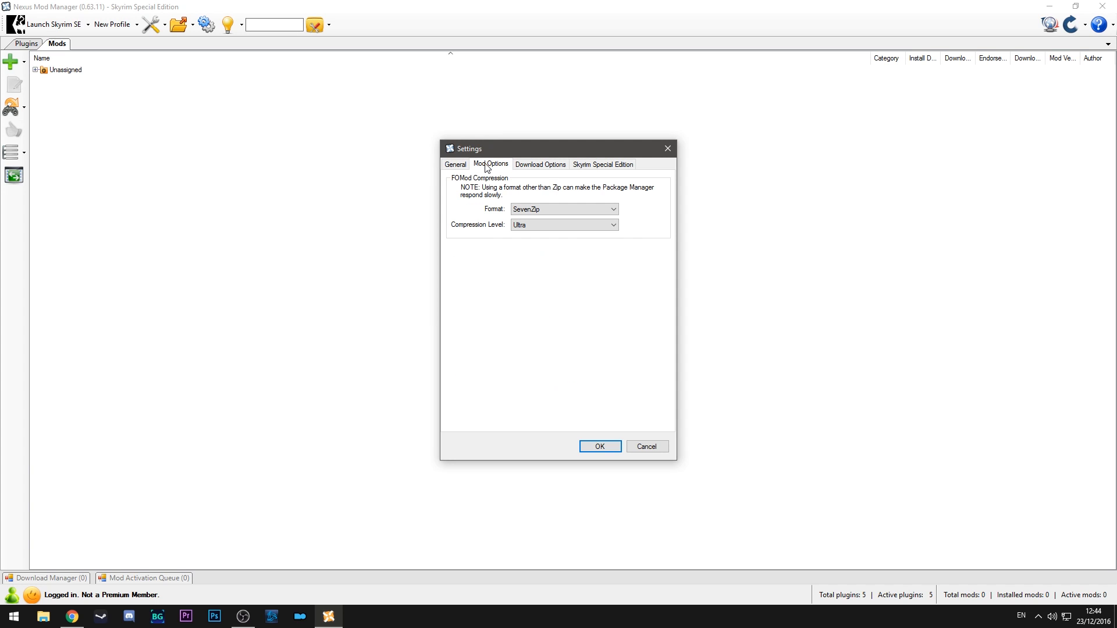
click(540, 164)
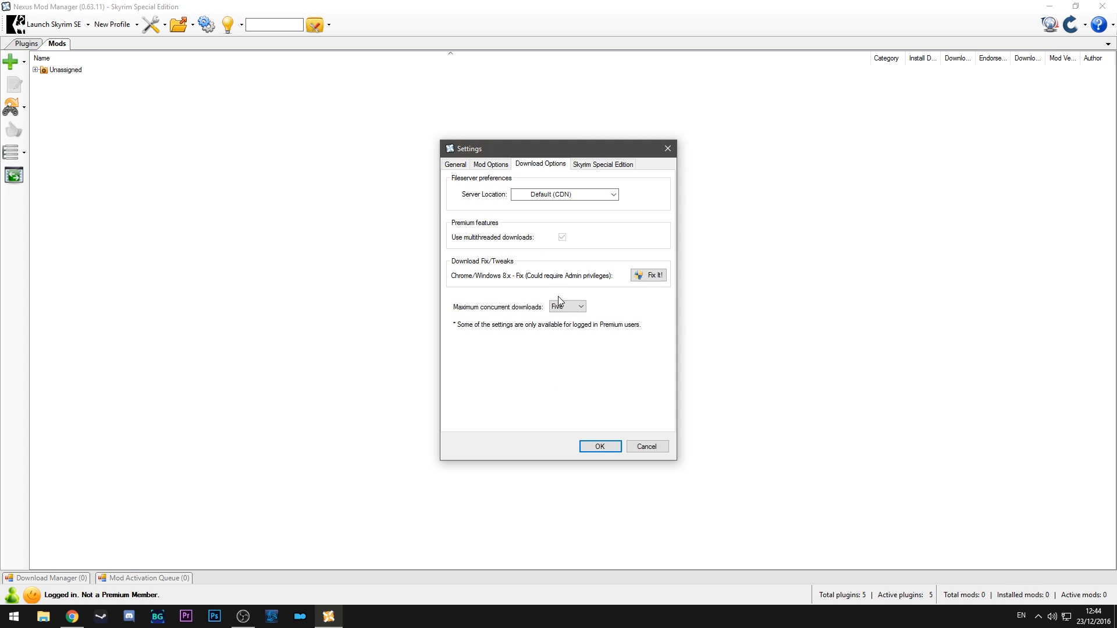
click(602, 164)
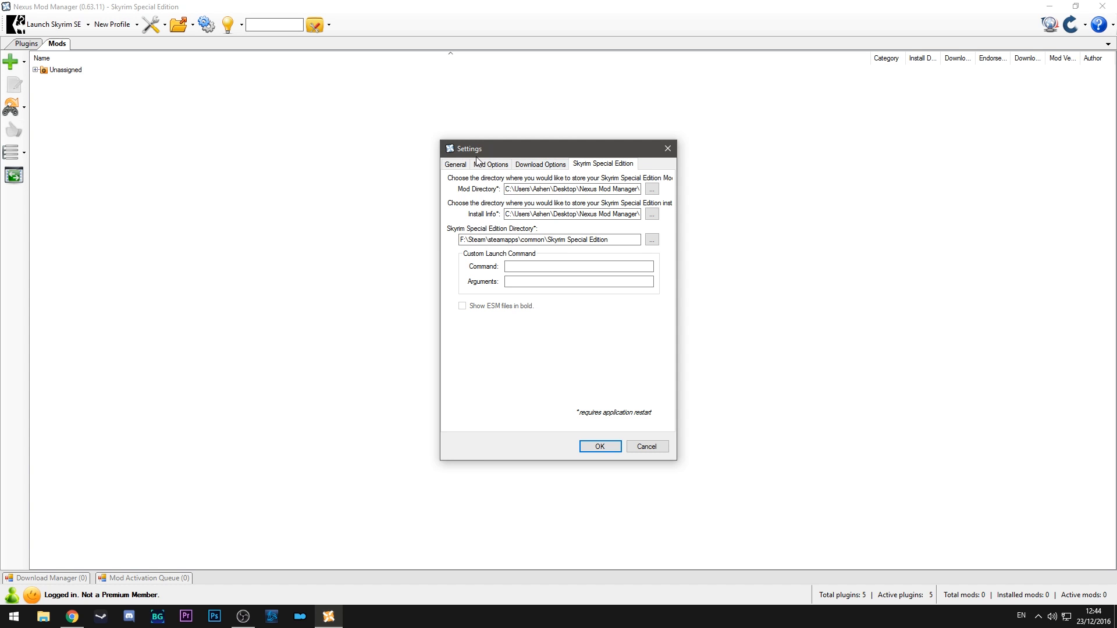
click(600, 446)
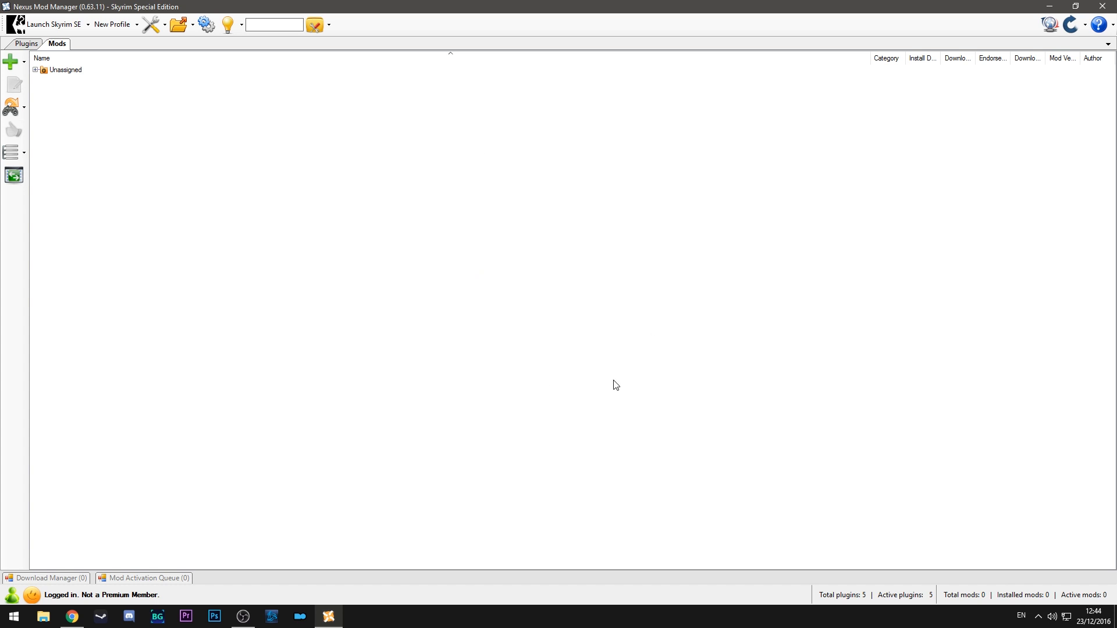
mouse_move(310, 215)
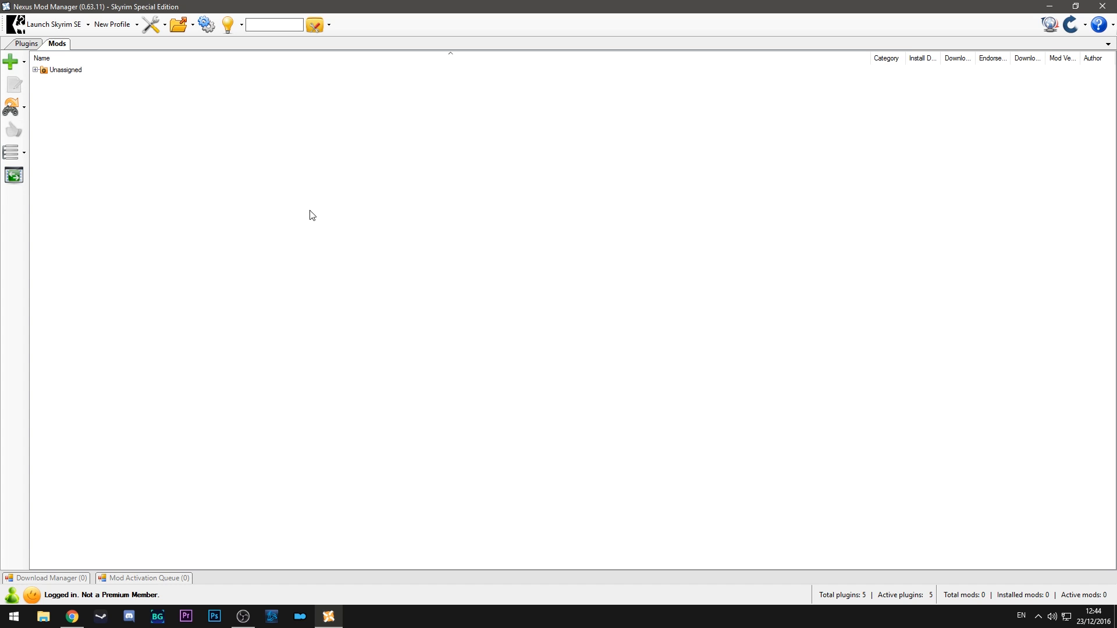
mouse_move(102, 131)
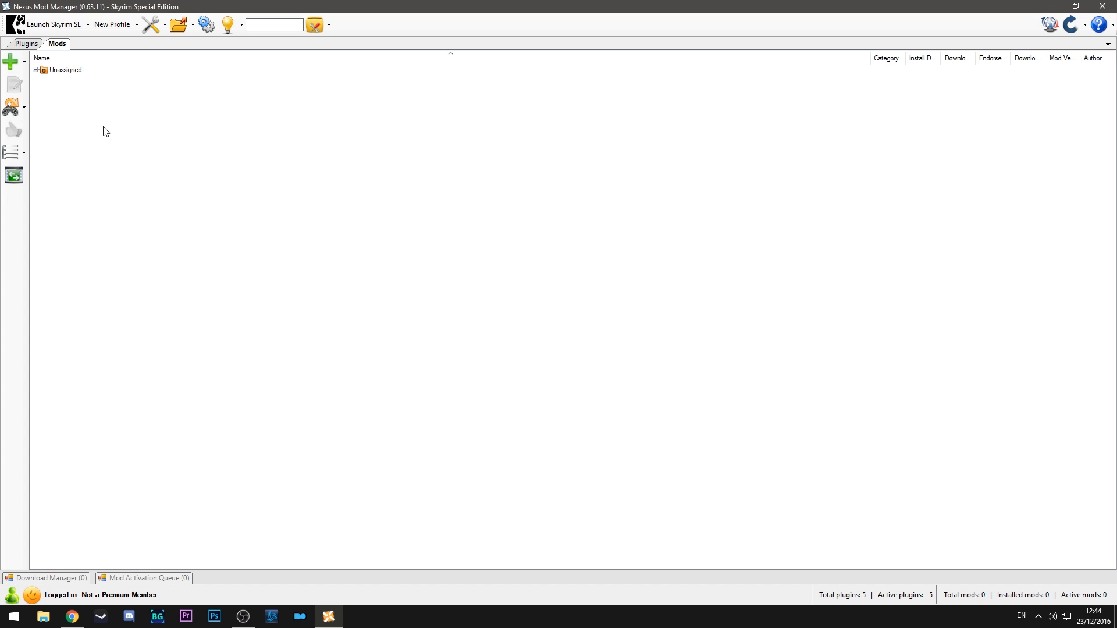
mouse_move(112, 24)
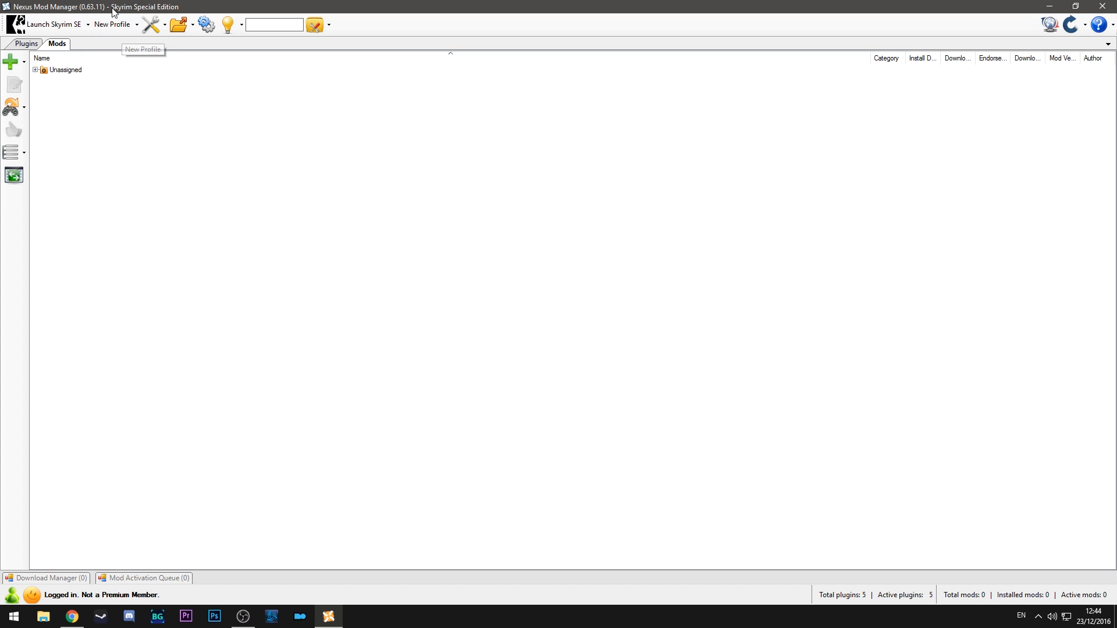
mouse_move(111, 24)
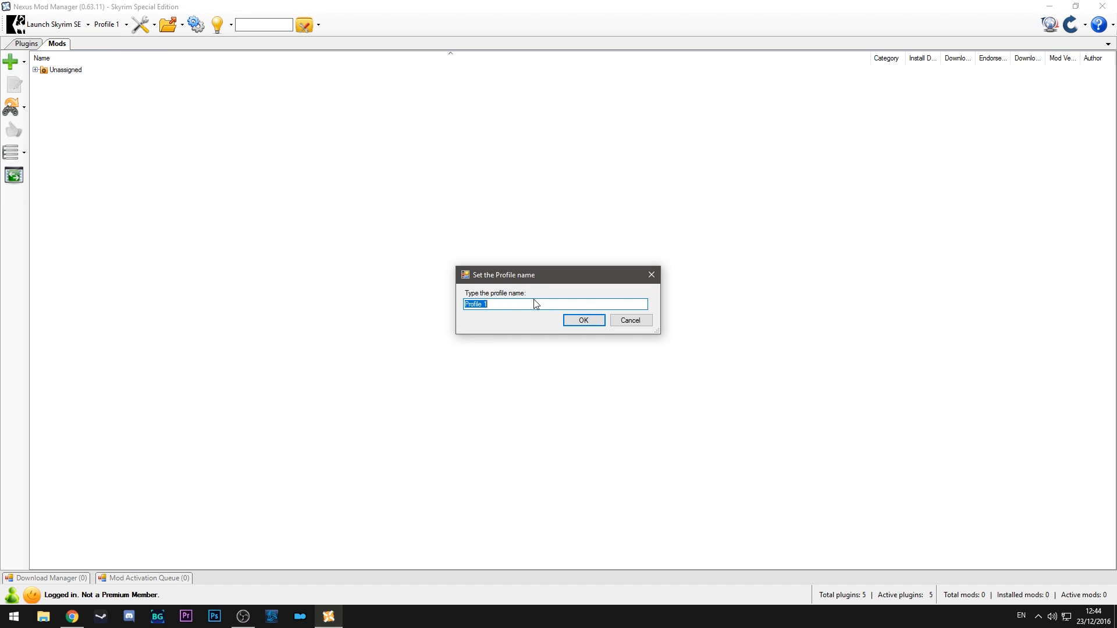
mouse_move(543, 304)
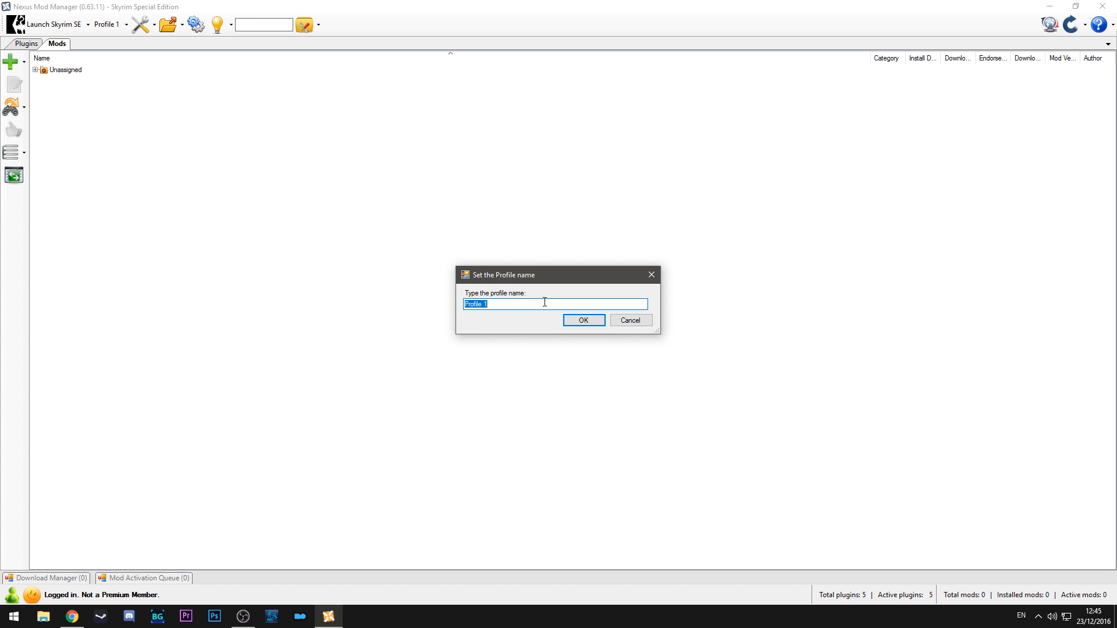
text(Modded)
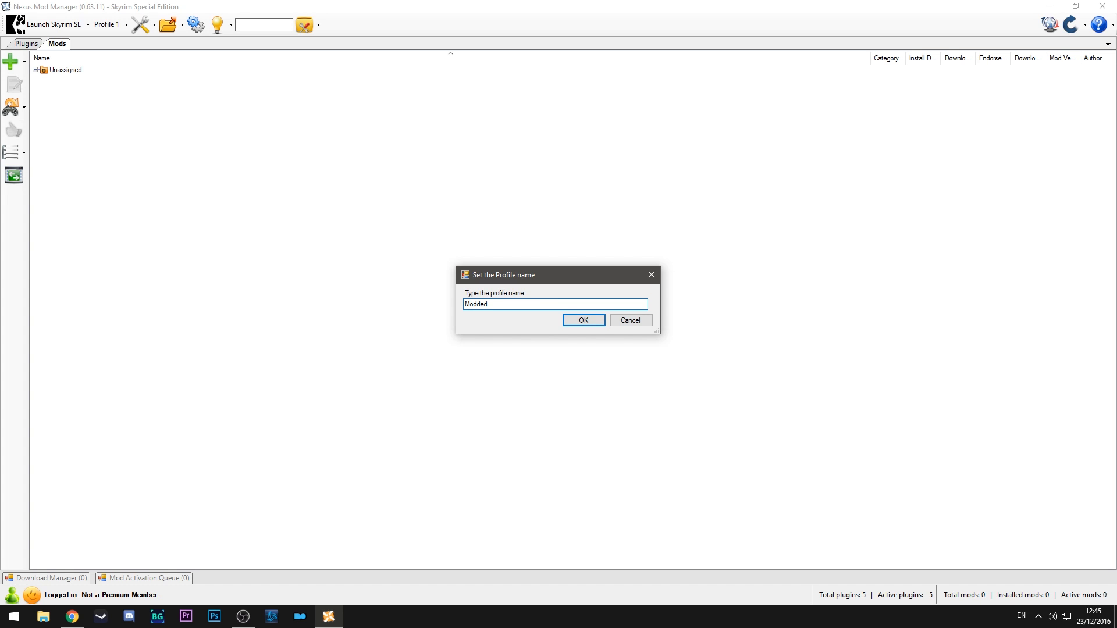
click(583, 321)
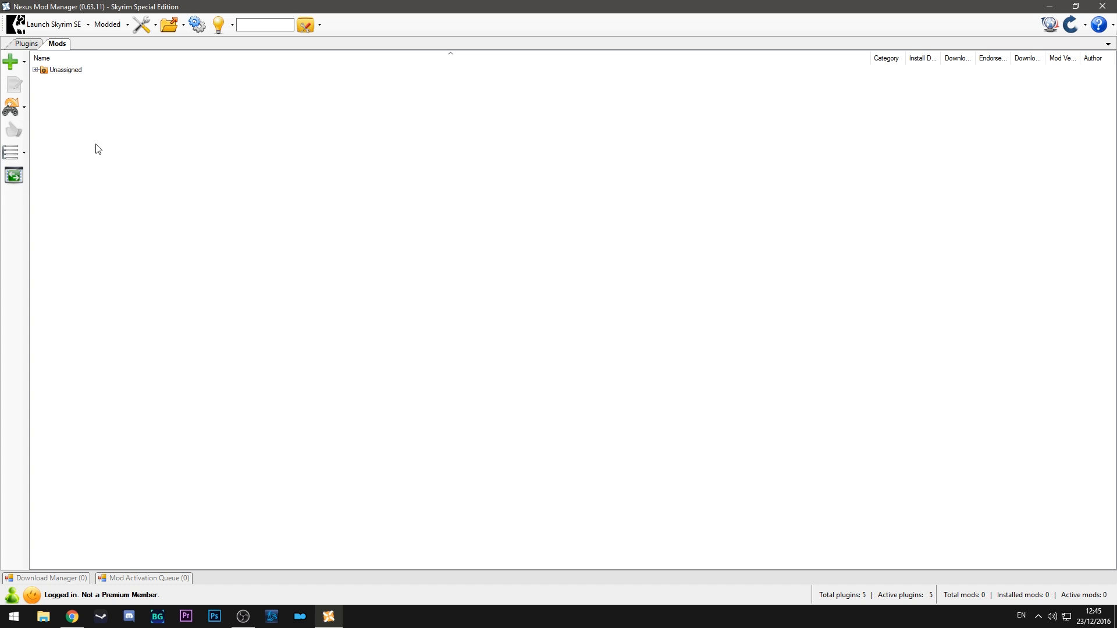
click(128, 24)
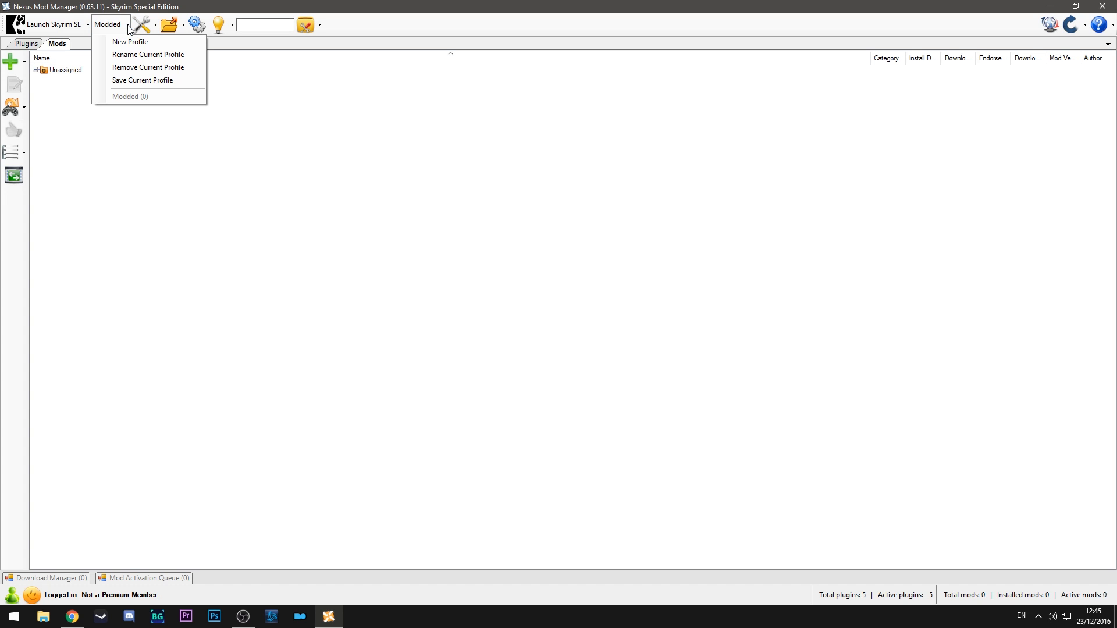
mouse_move(147, 99)
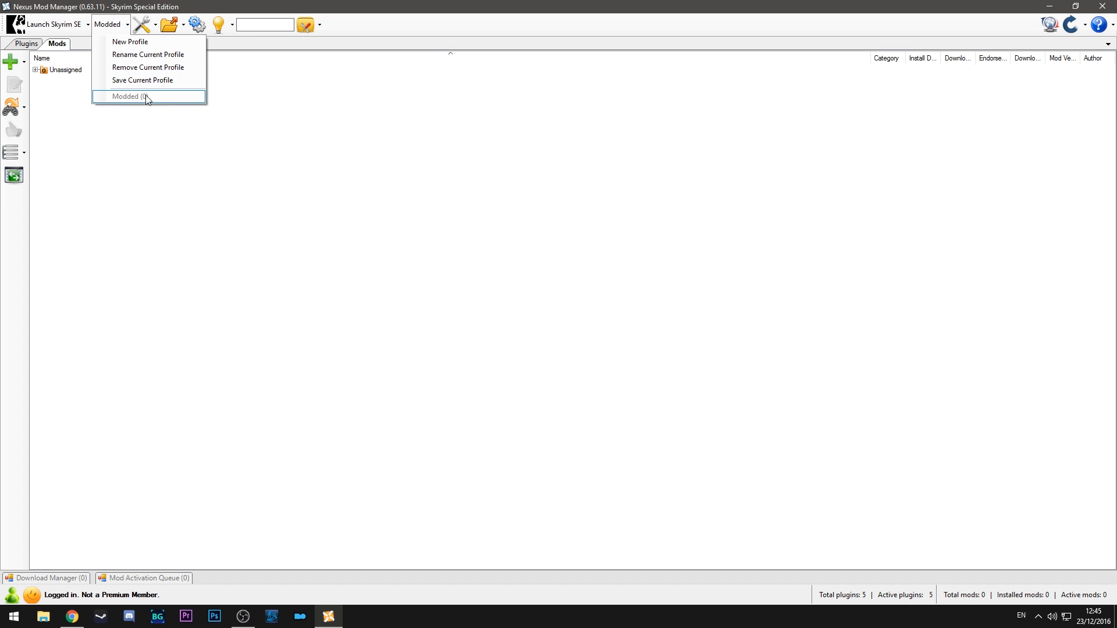
click(130, 41)
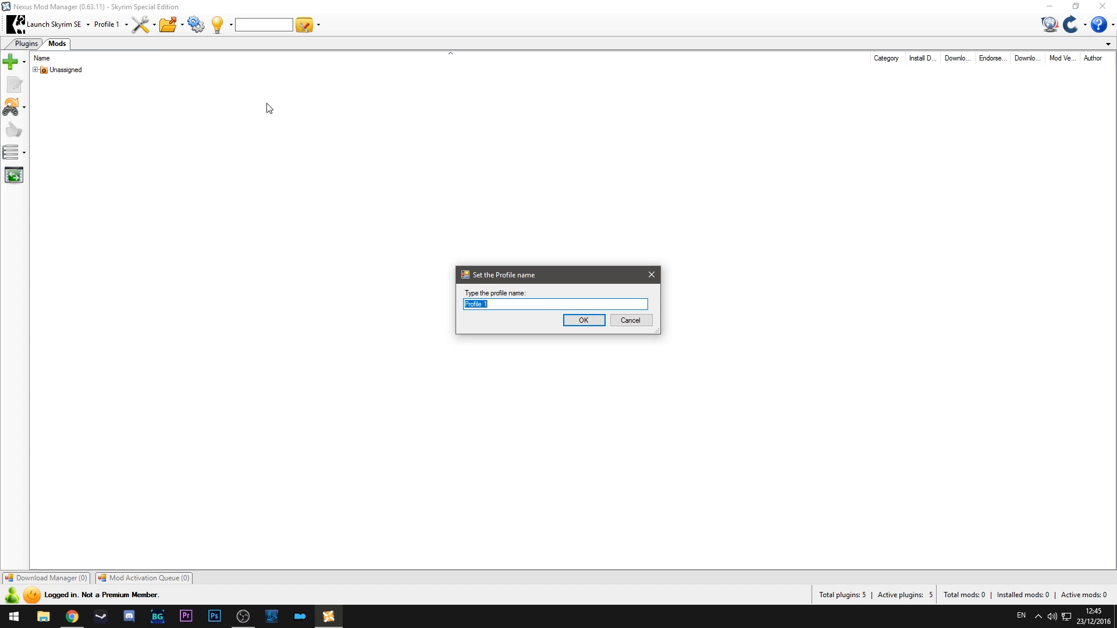
text(Vanilla)
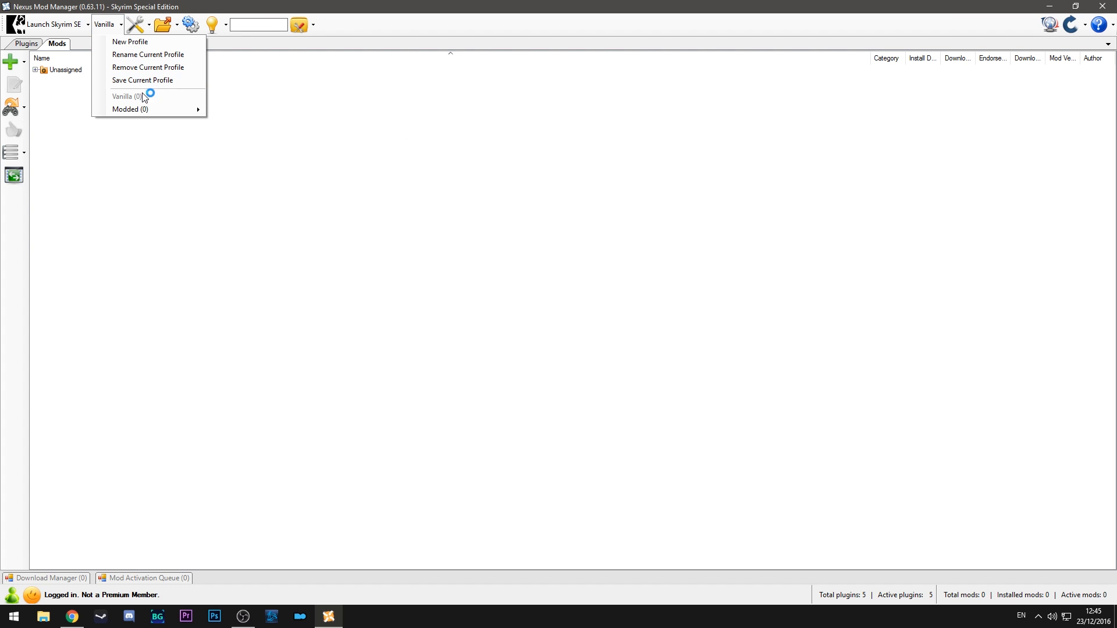
mouse_move(142, 97)
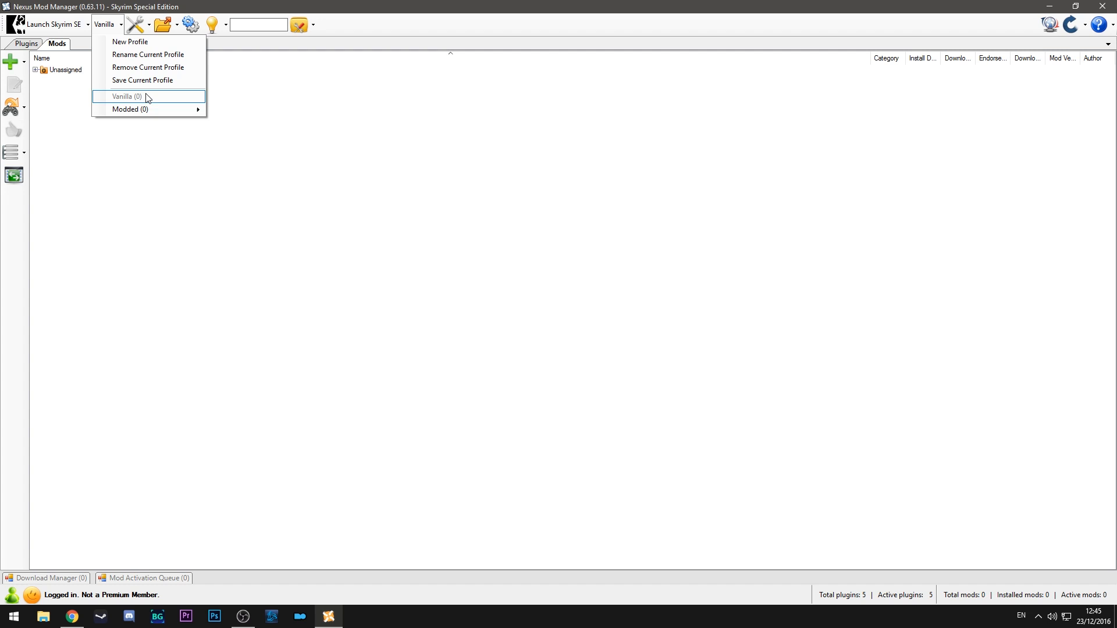
click(129, 109)
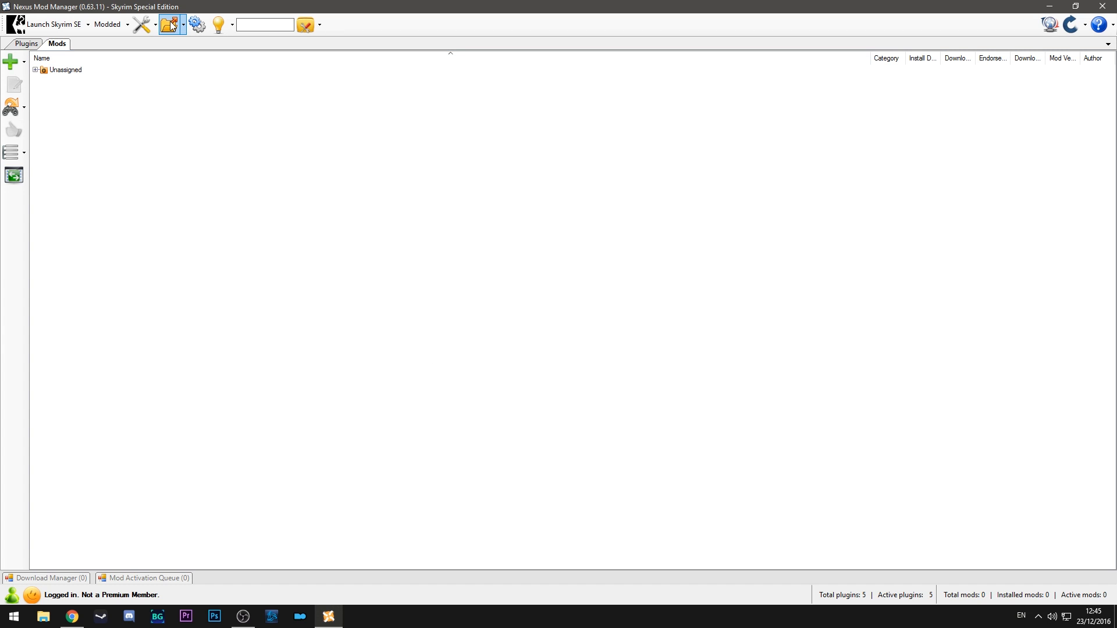
mouse_move(44, 70)
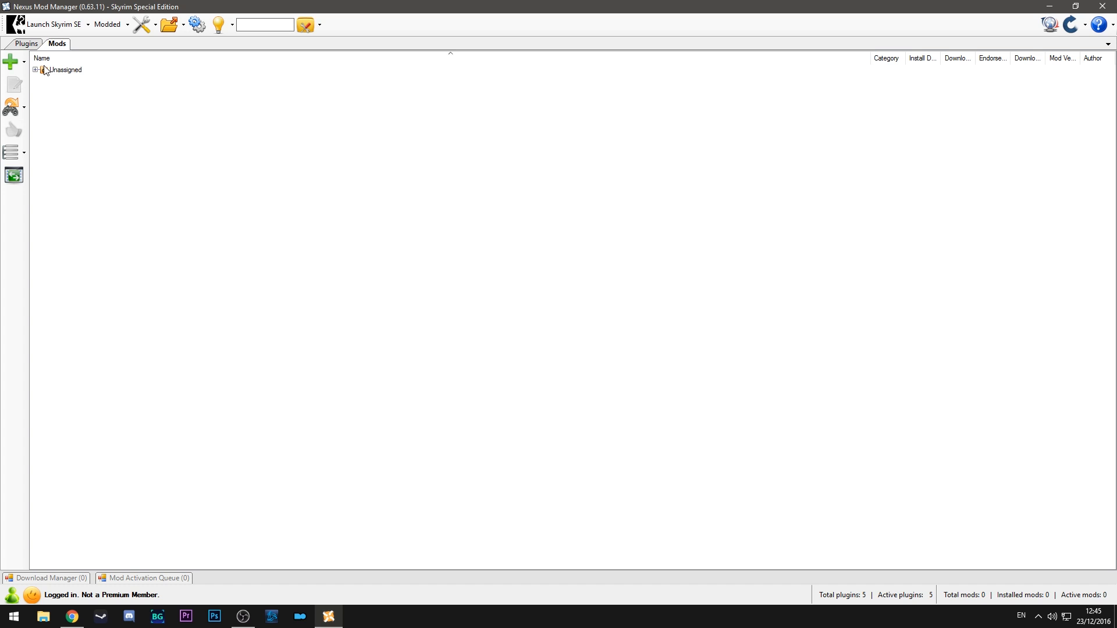
mouse_move(310, 199)
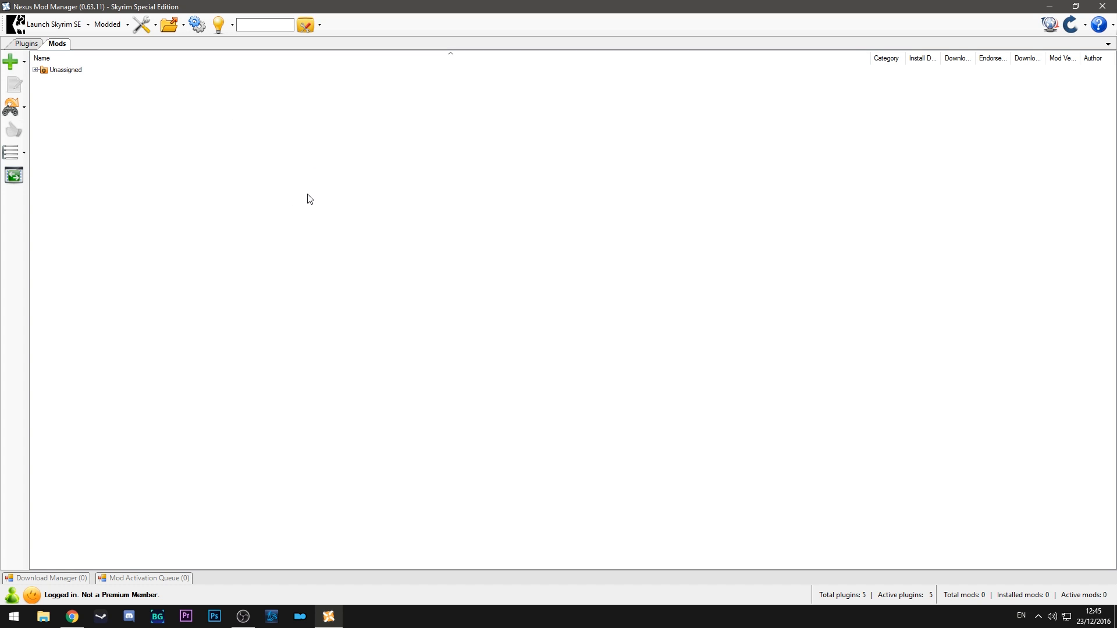
mouse_move(336, 177)
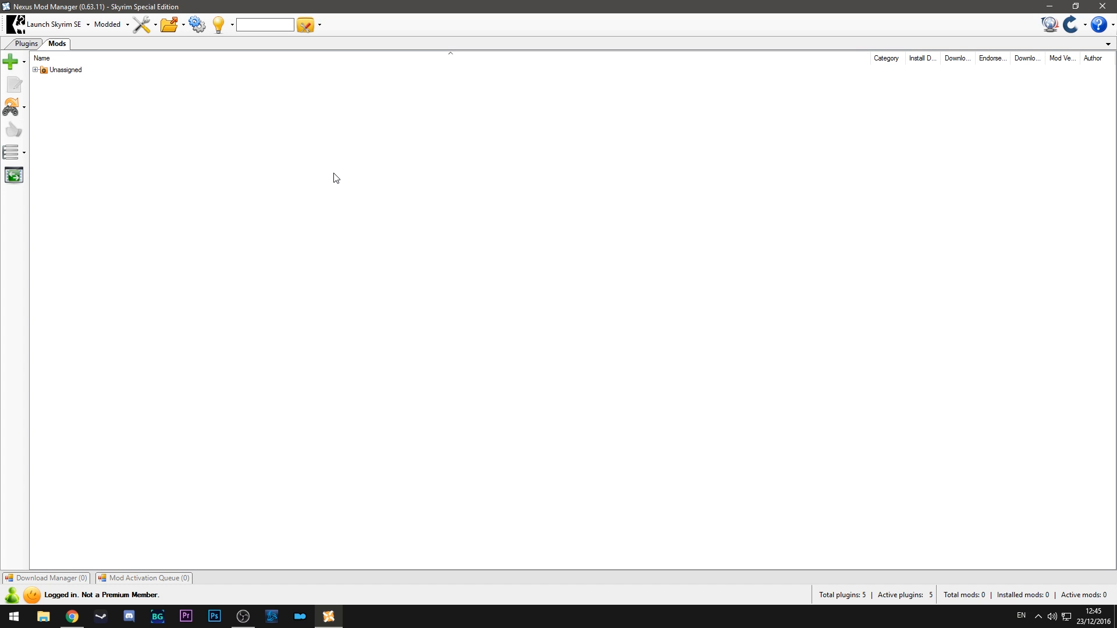
mouse_move(504, 208)
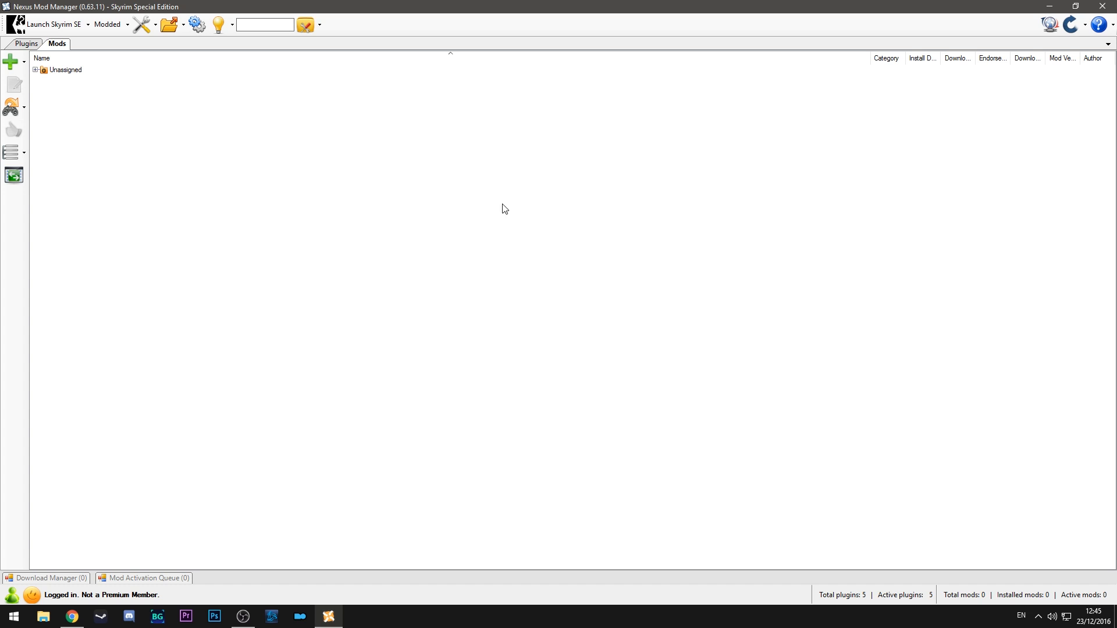
mouse_move(390, 186)
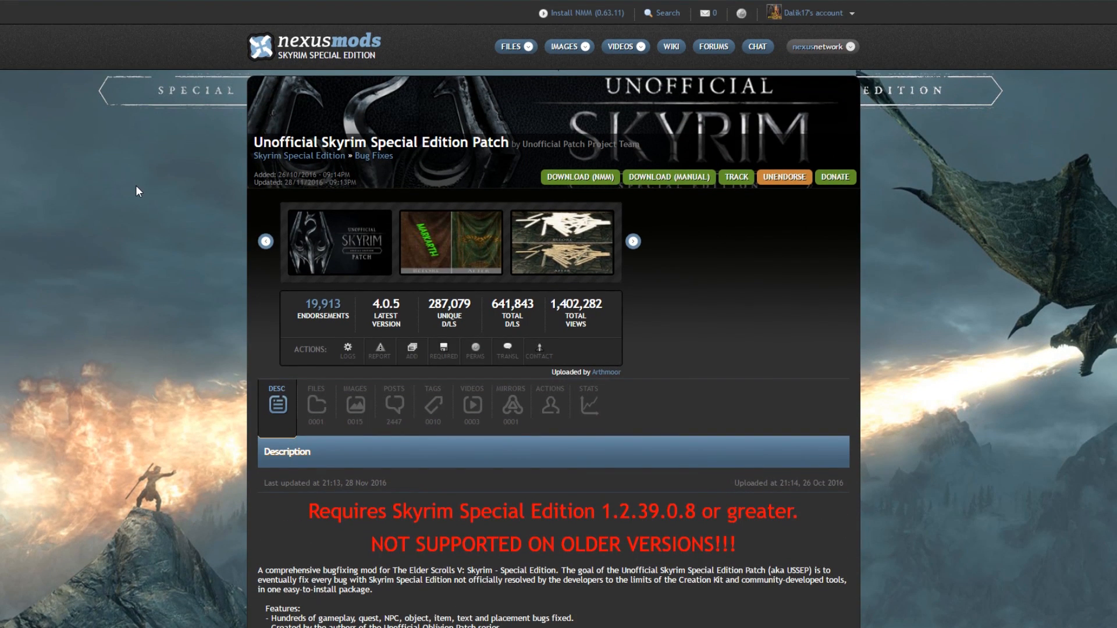
mouse_move(675, 249)
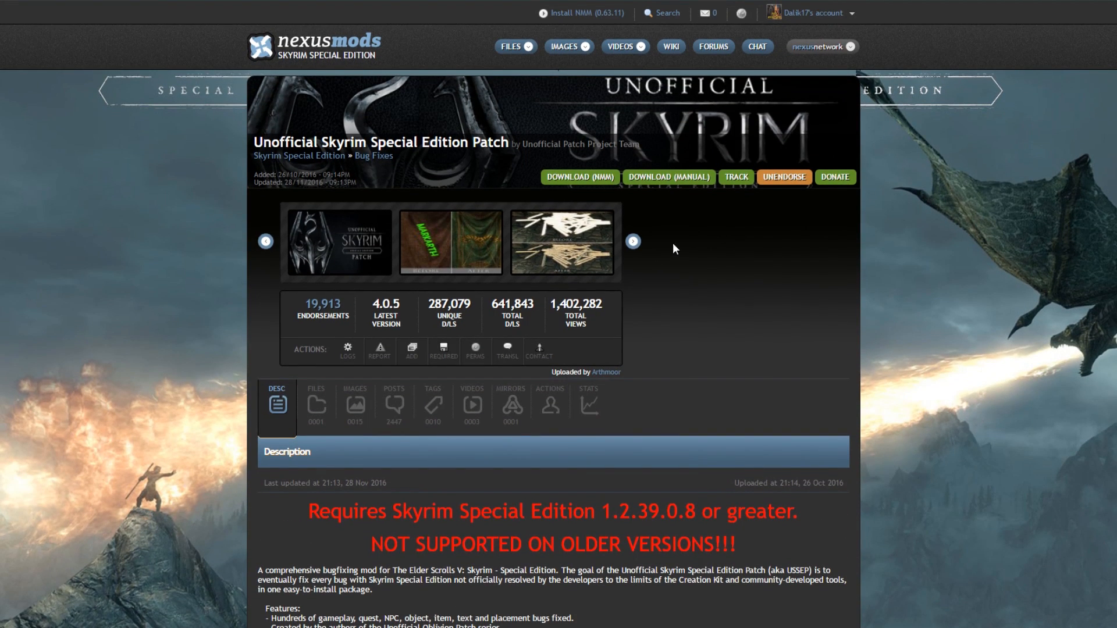
mouse_move(744, 275)
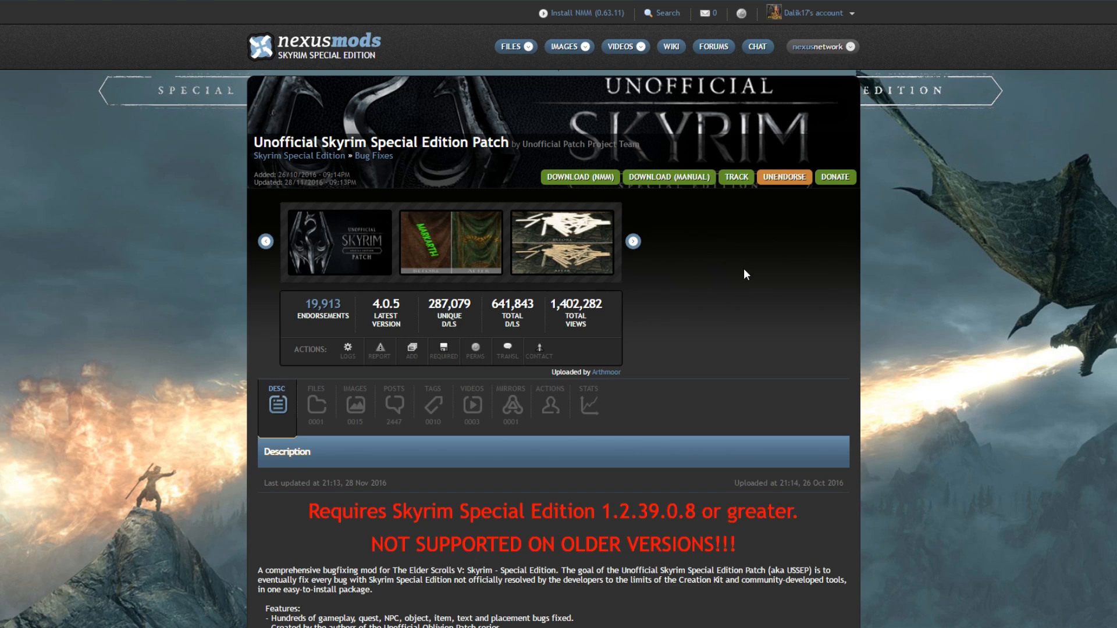
mouse_move(756, 280)
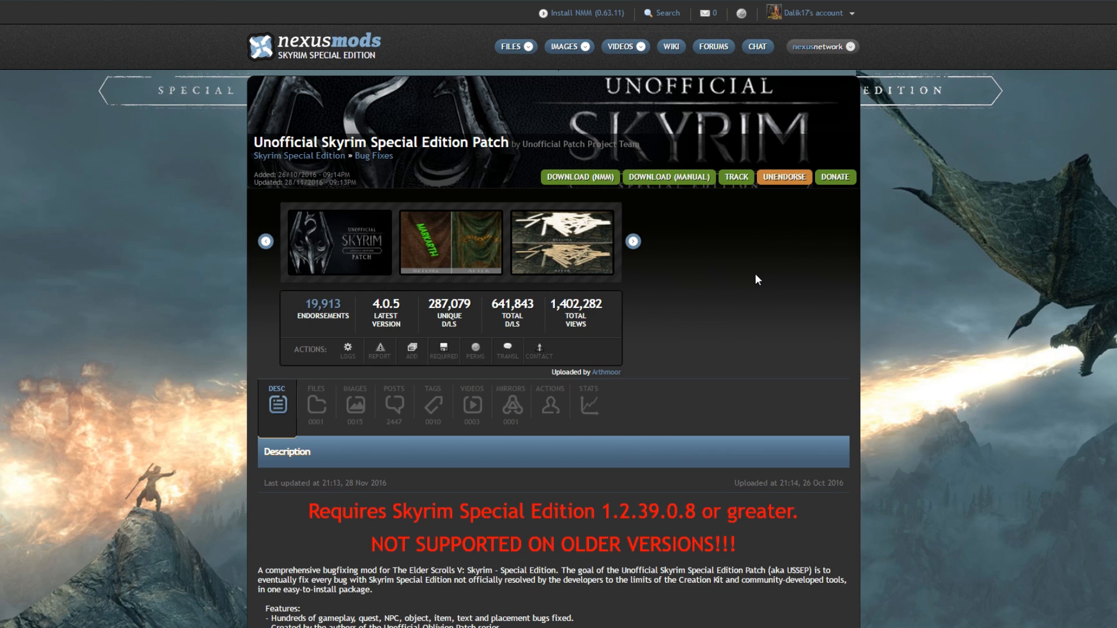
mouse_move(736, 277)
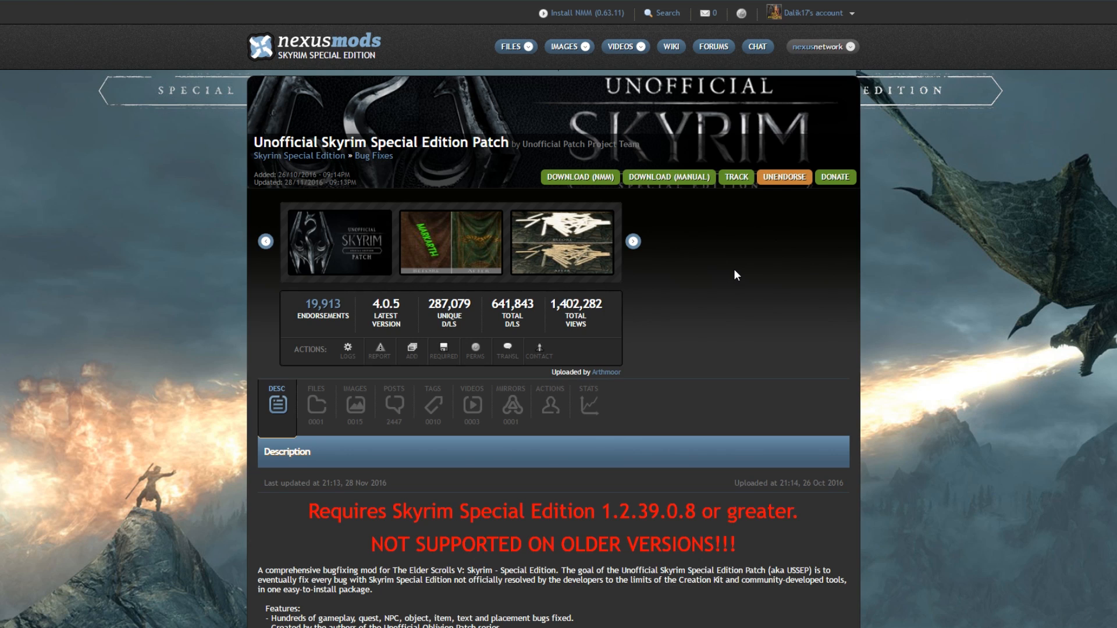
mouse_move(697, 241)
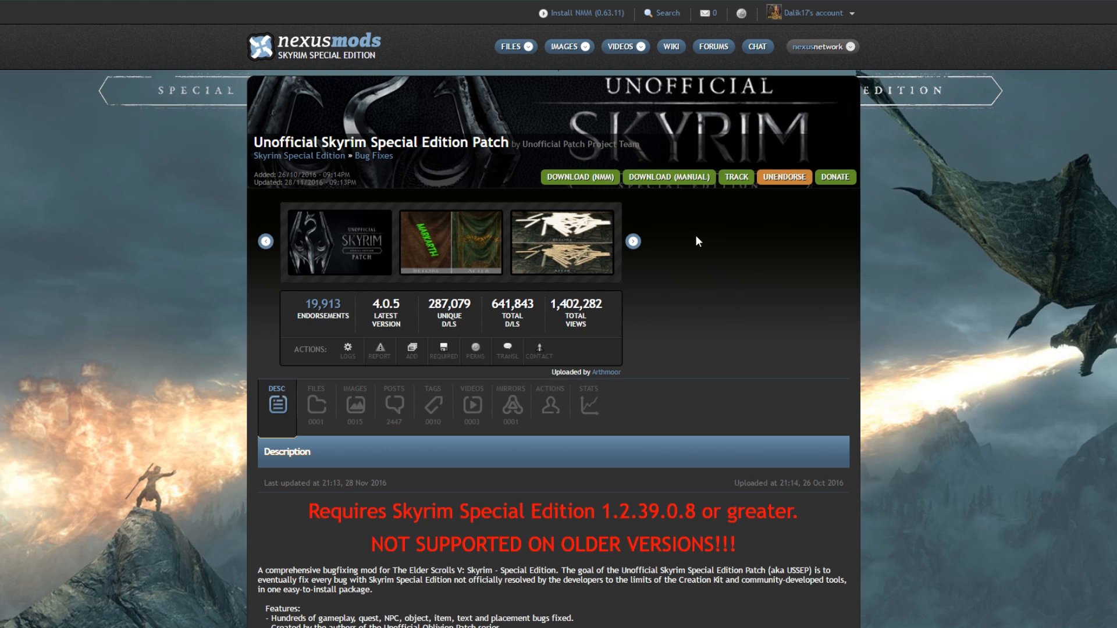
mouse_move(579, 177)
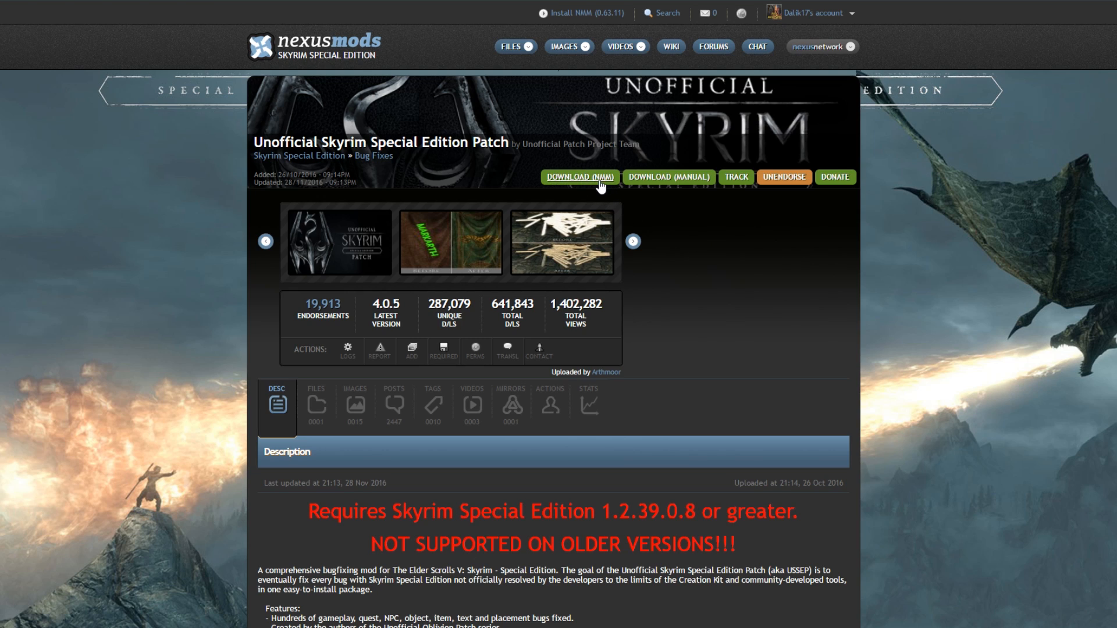
mouse_move(601, 194)
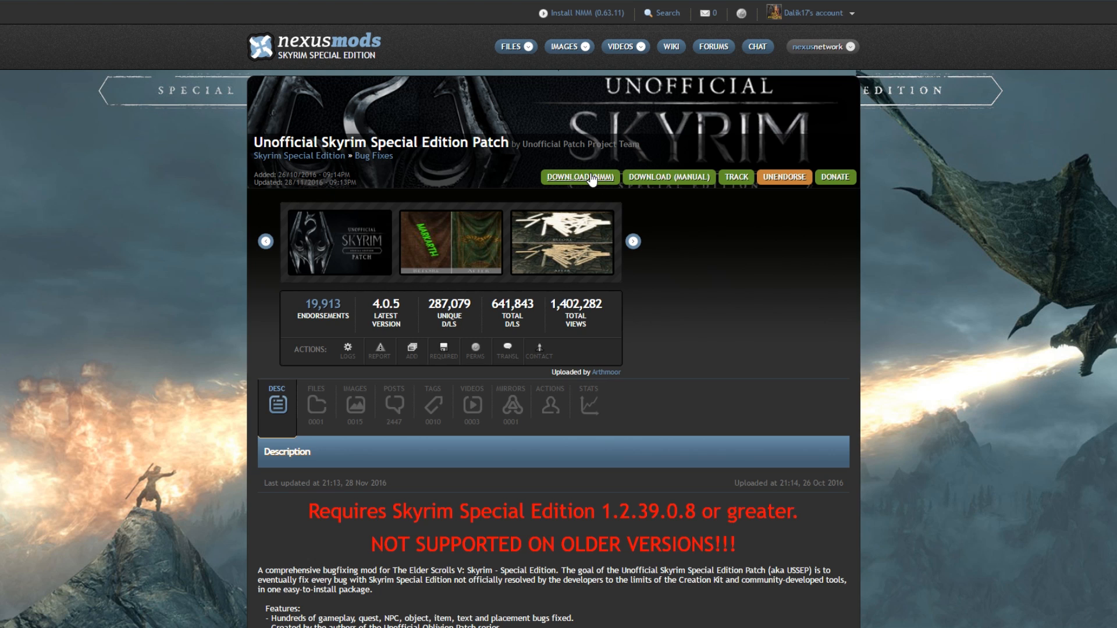
Download the patch via NMM and skip the donation prompt to continue
click(580, 177)
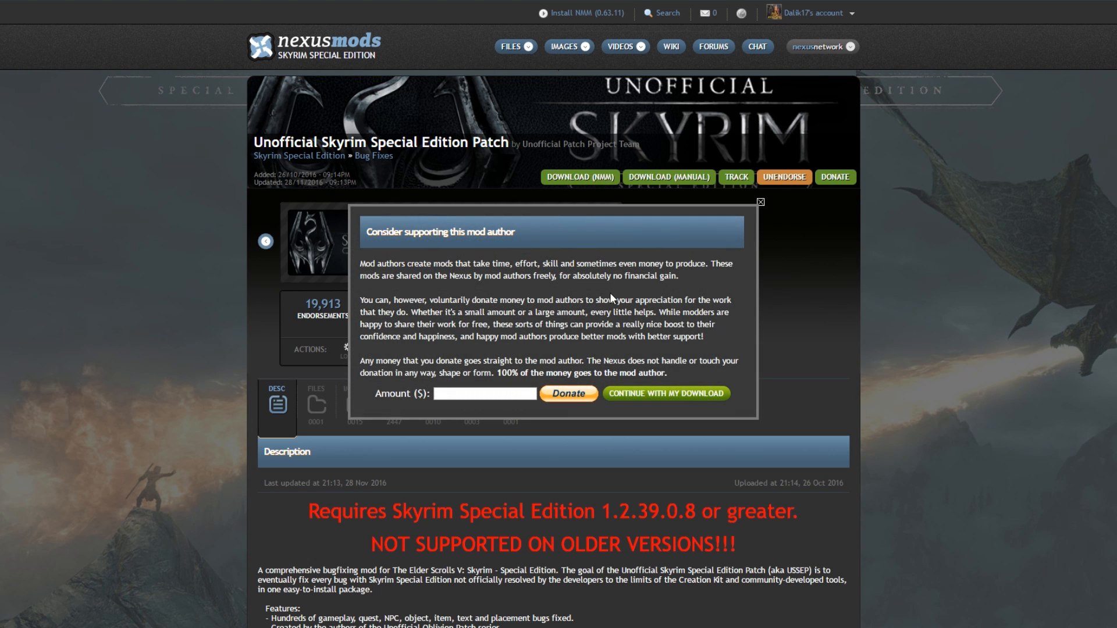
mouse_move(528, 263)
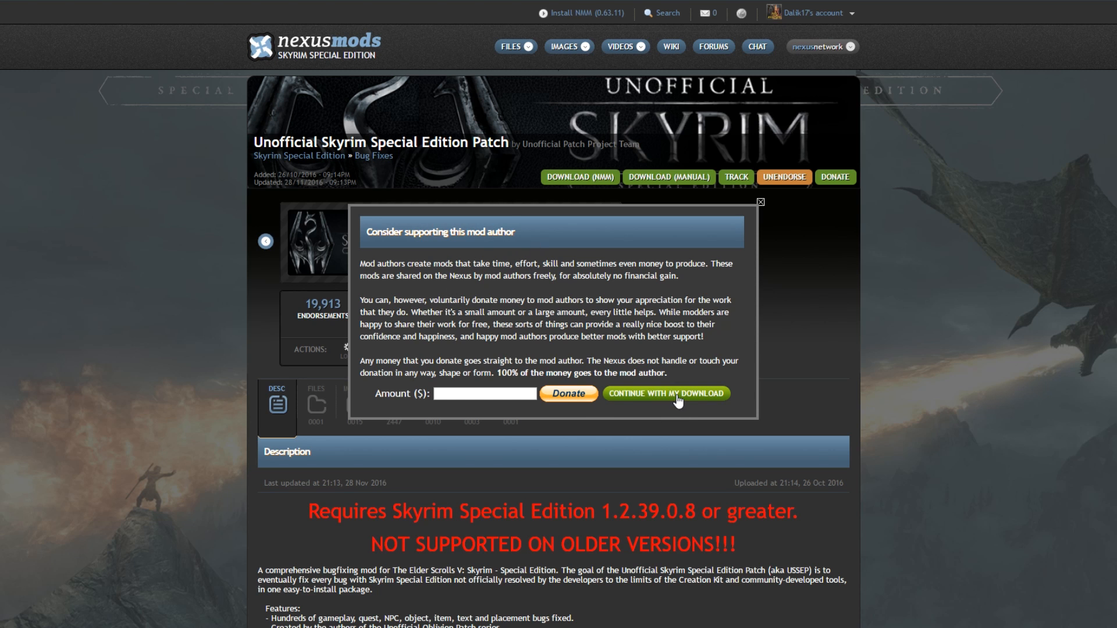
click(665, 397)
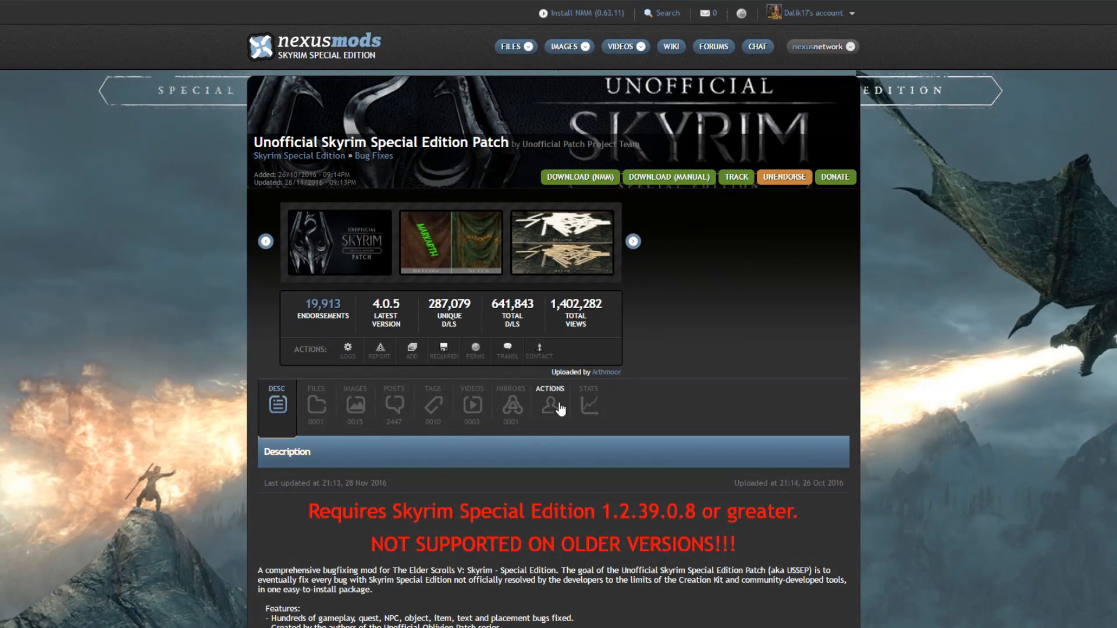
mouse_move(558, 408)
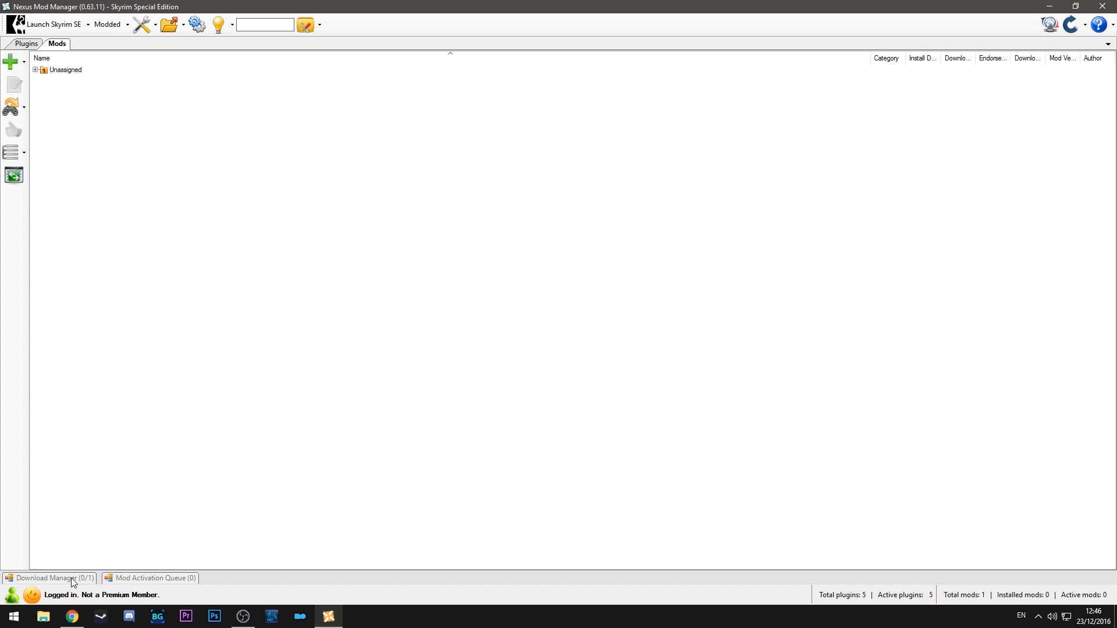
Verify the Unofficial Skyrim Special Edition Patch download shows Complete, then collapse the panel
click(50, 578)
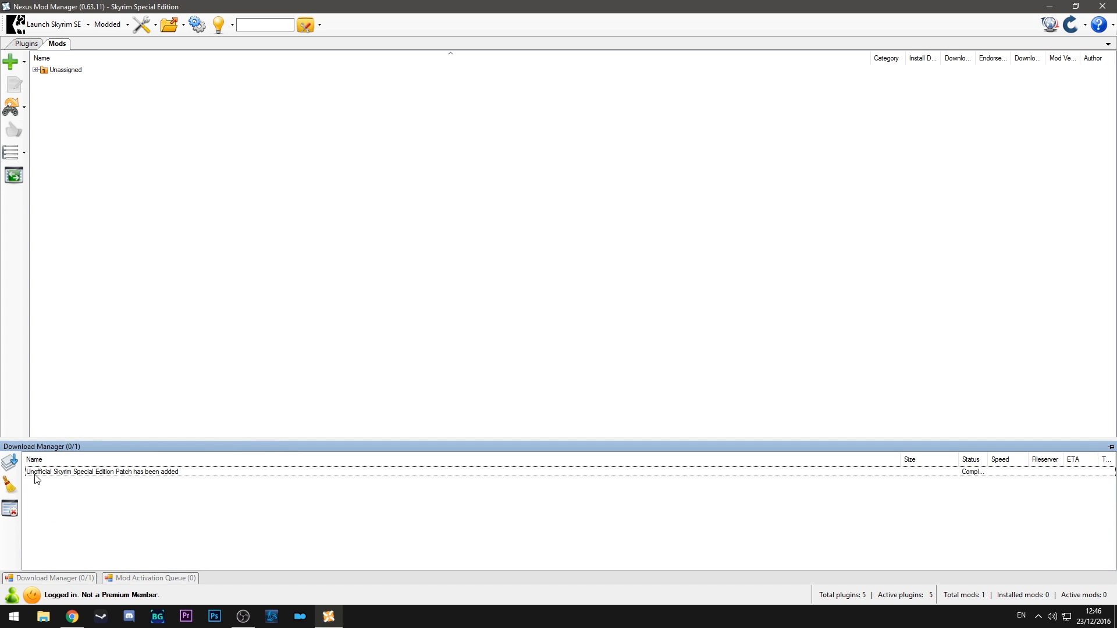
mouse_move(170, 478)
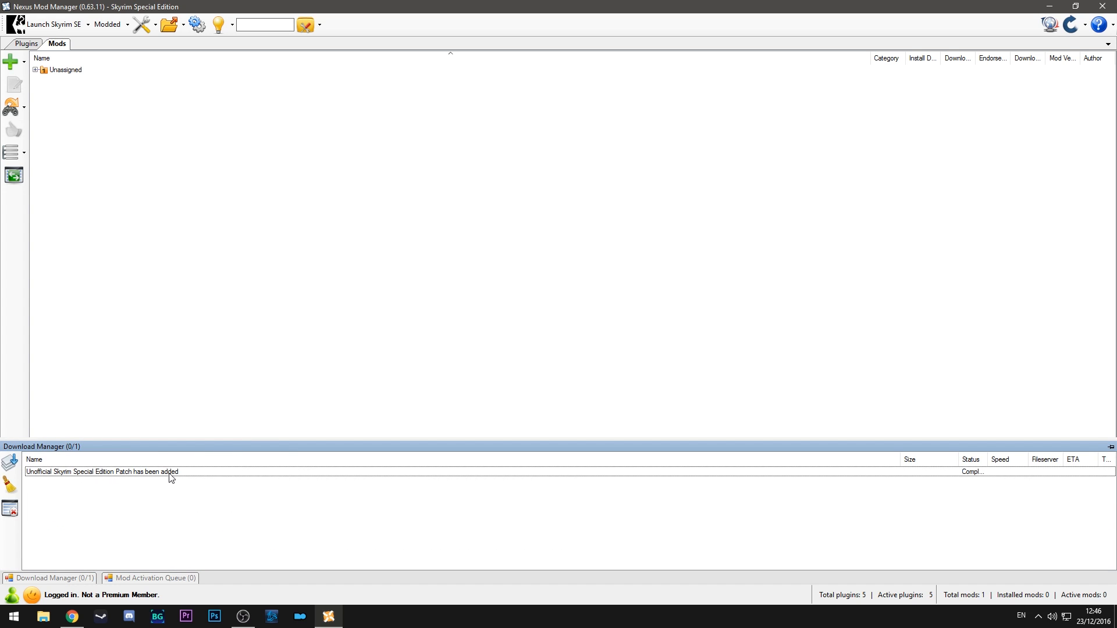
mouse_move(975, 476)
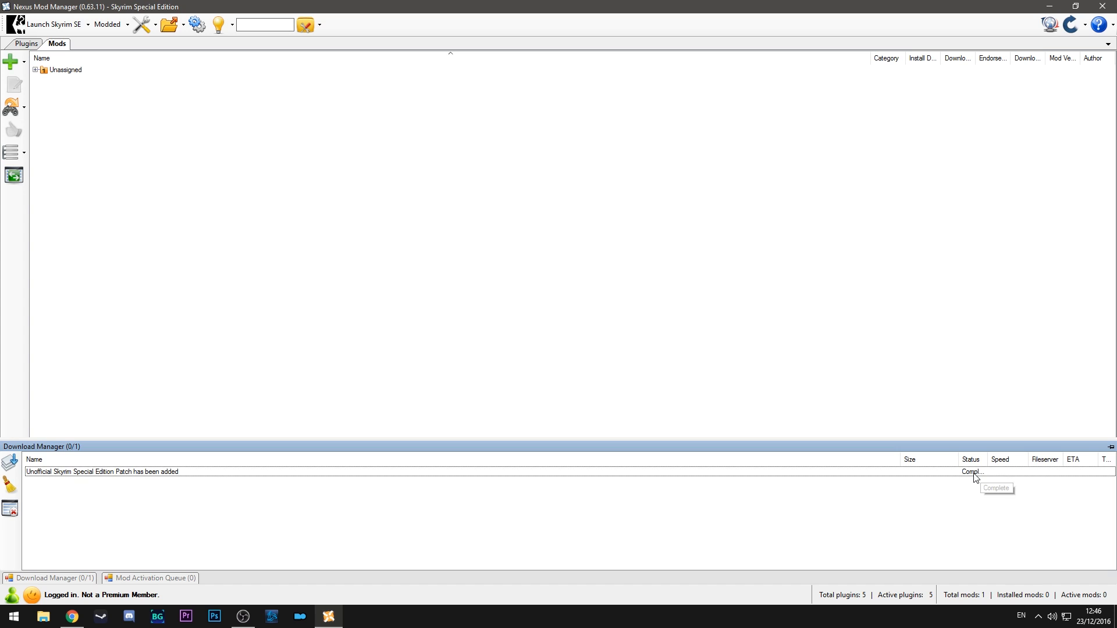
mouse_move(971, 456)
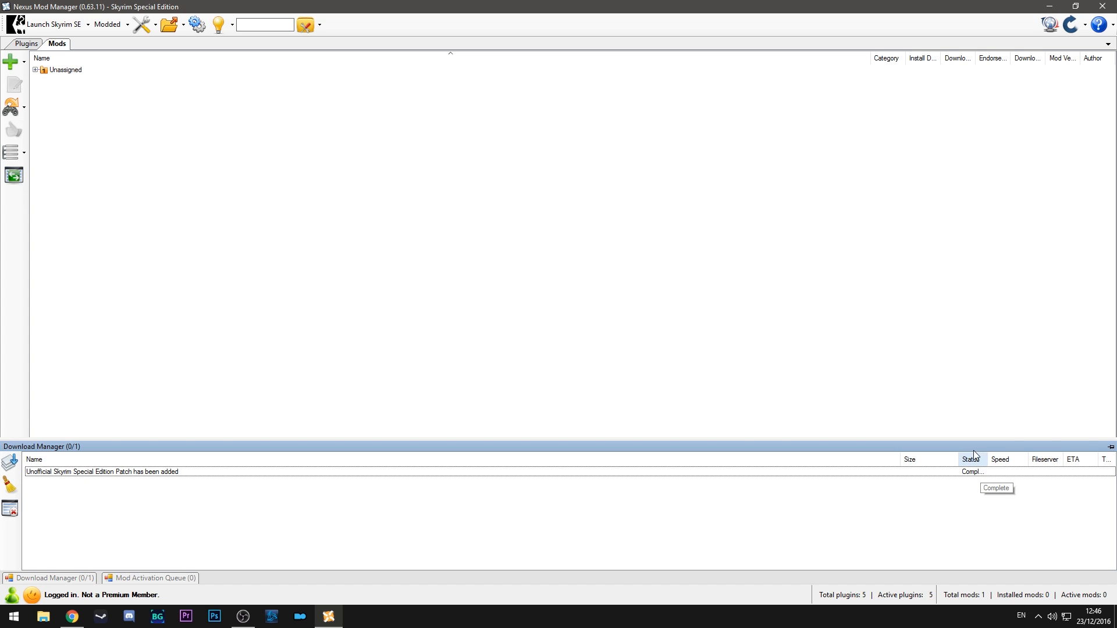
click(1110, 447)
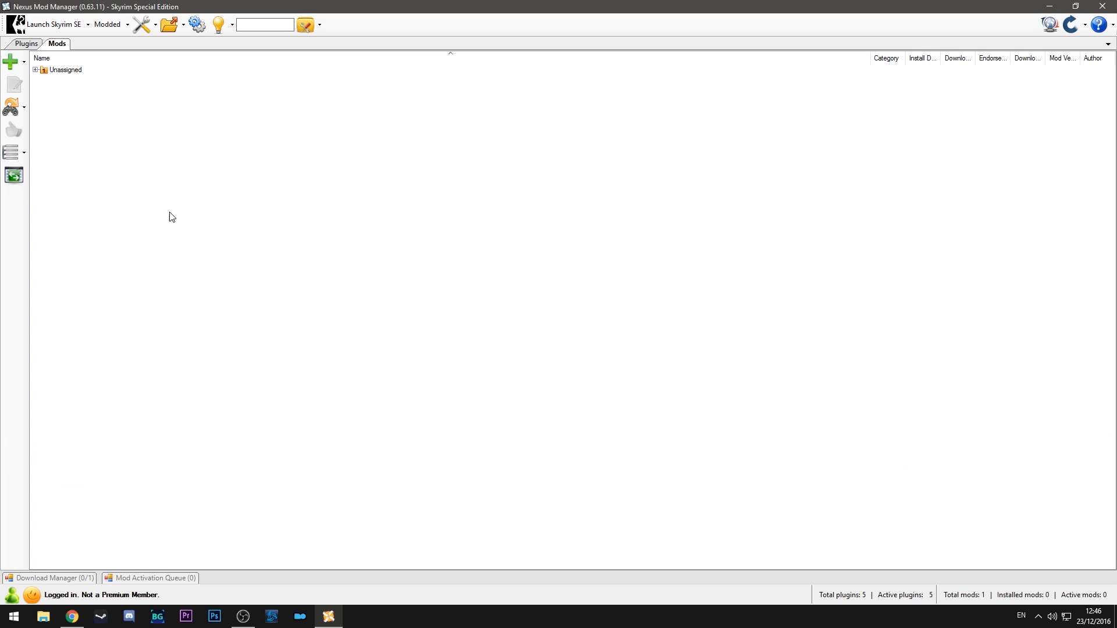
mouse_move(24, 69)
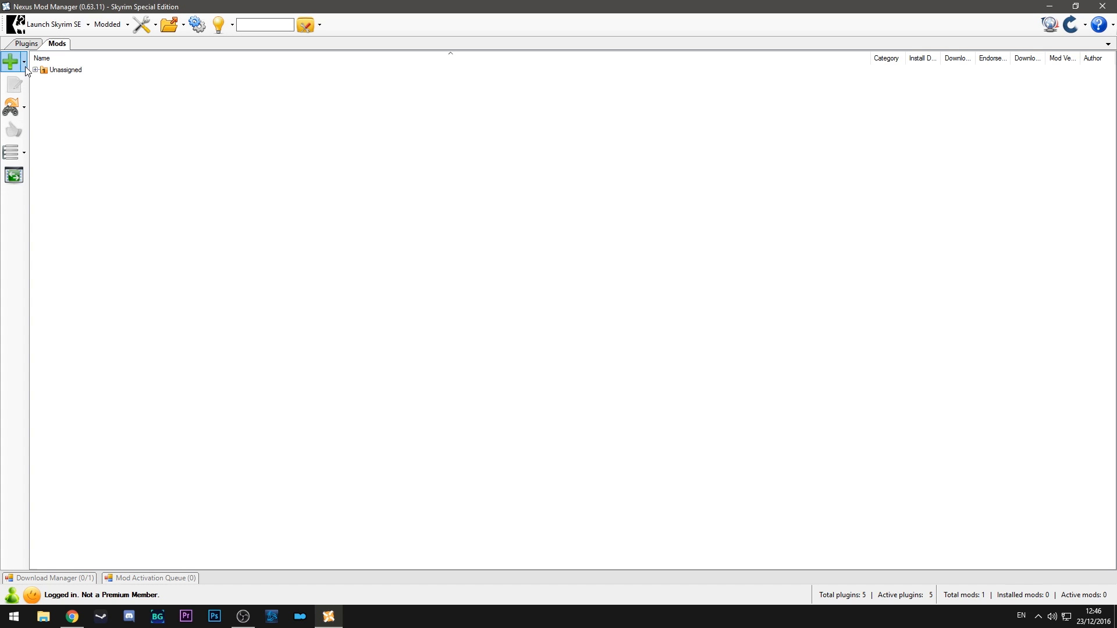
click(23, 63)
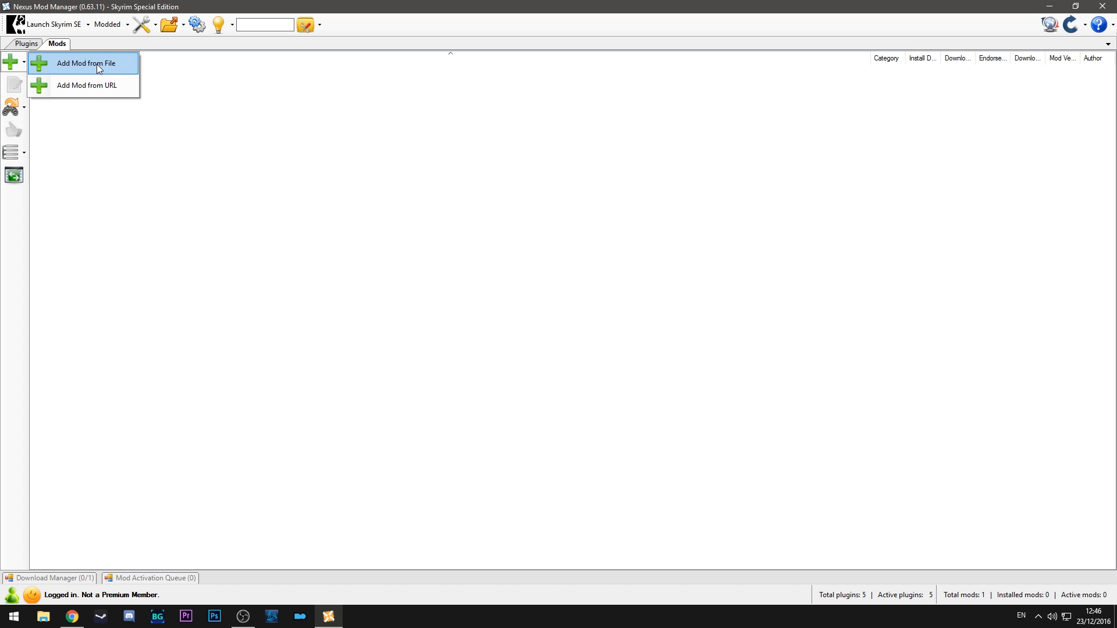
click(85, 63)
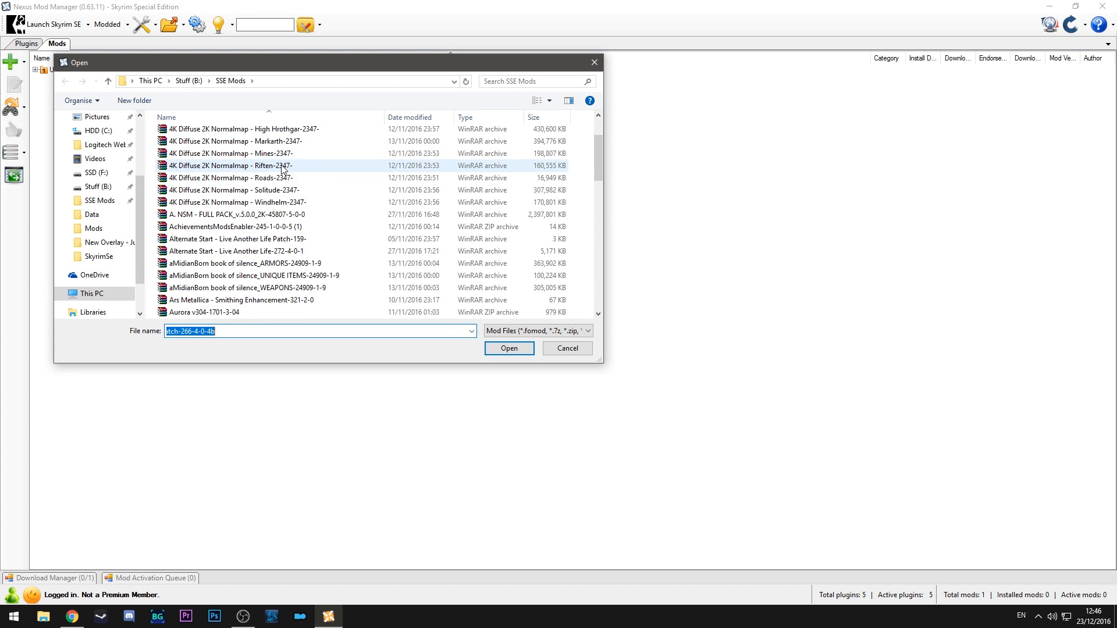
scroll(down, 3)
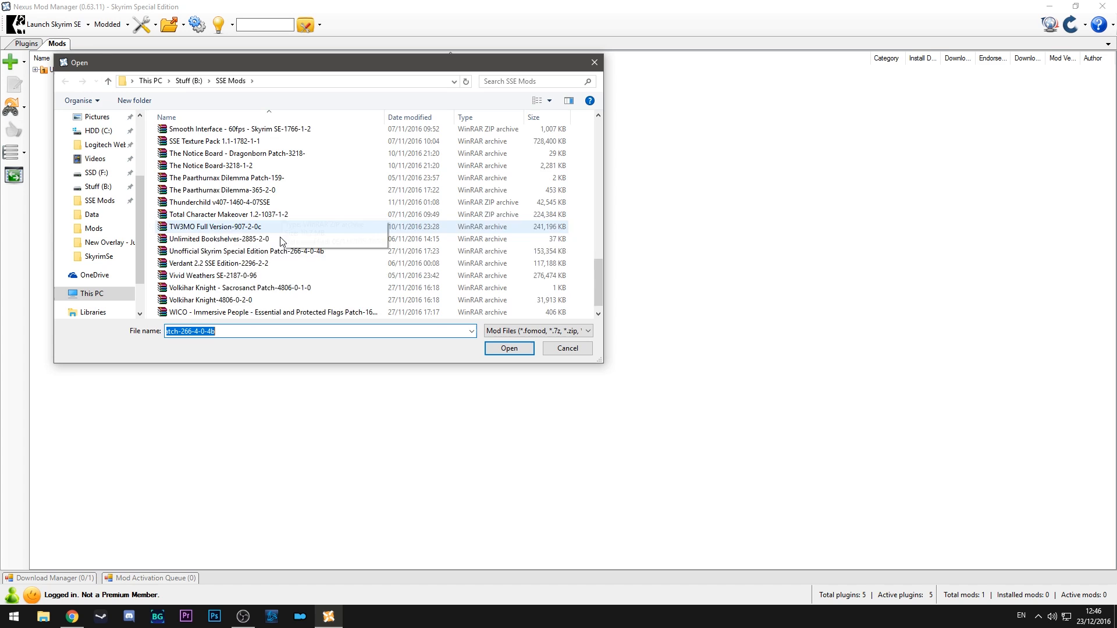
scroll(down, 3)
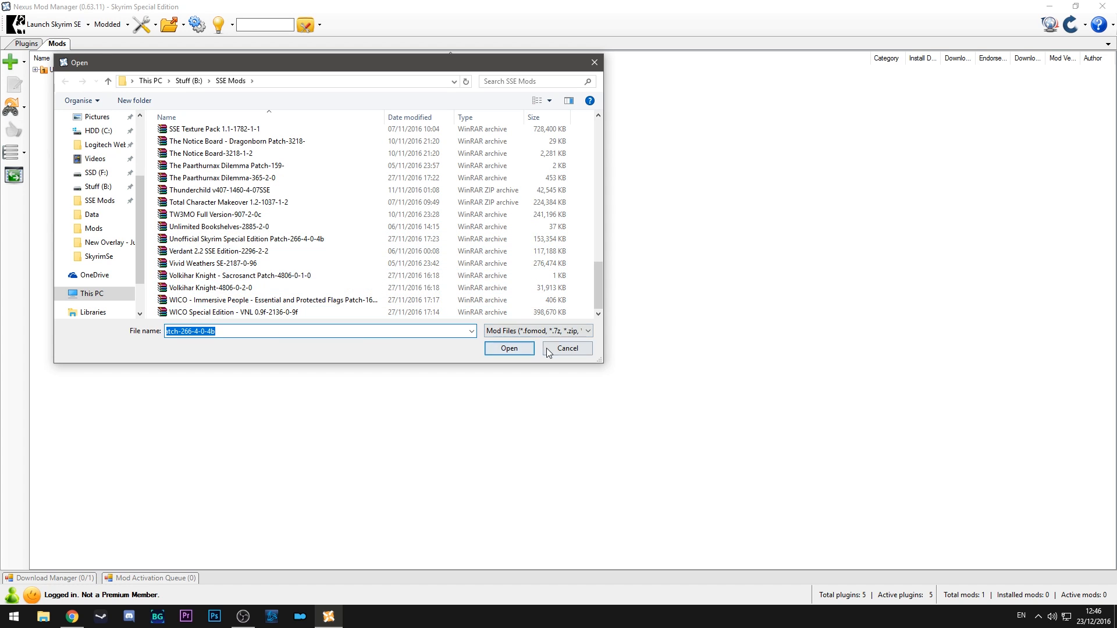
click(508, 348)
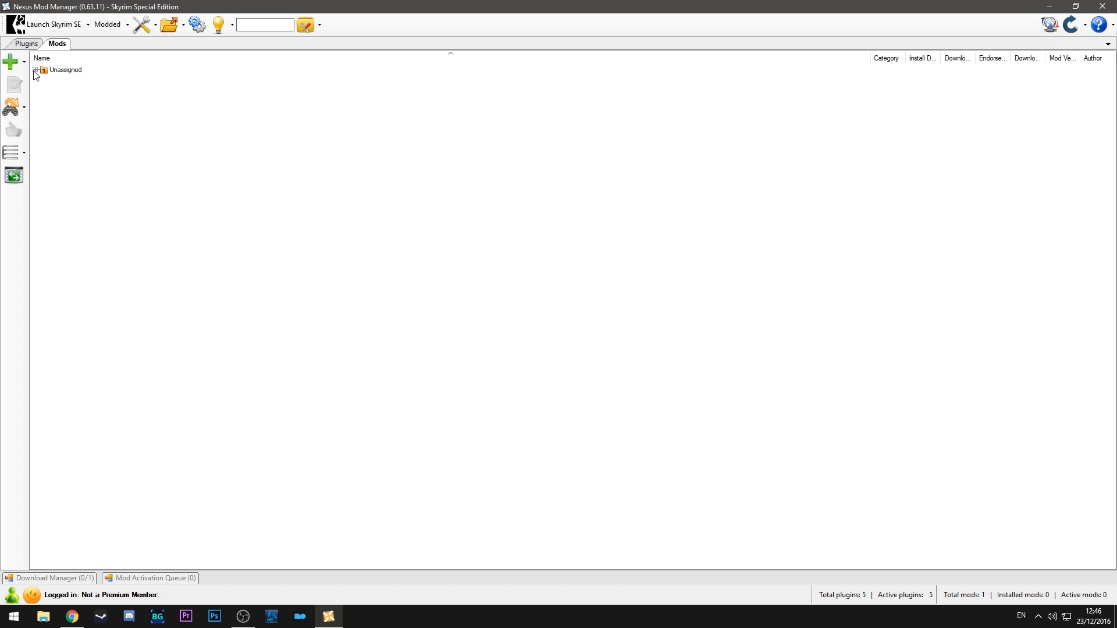
Activate the Unofficial Skyrim Special Edition Patch from the Unassigned category and accept the BSA warning
click(35, 70)
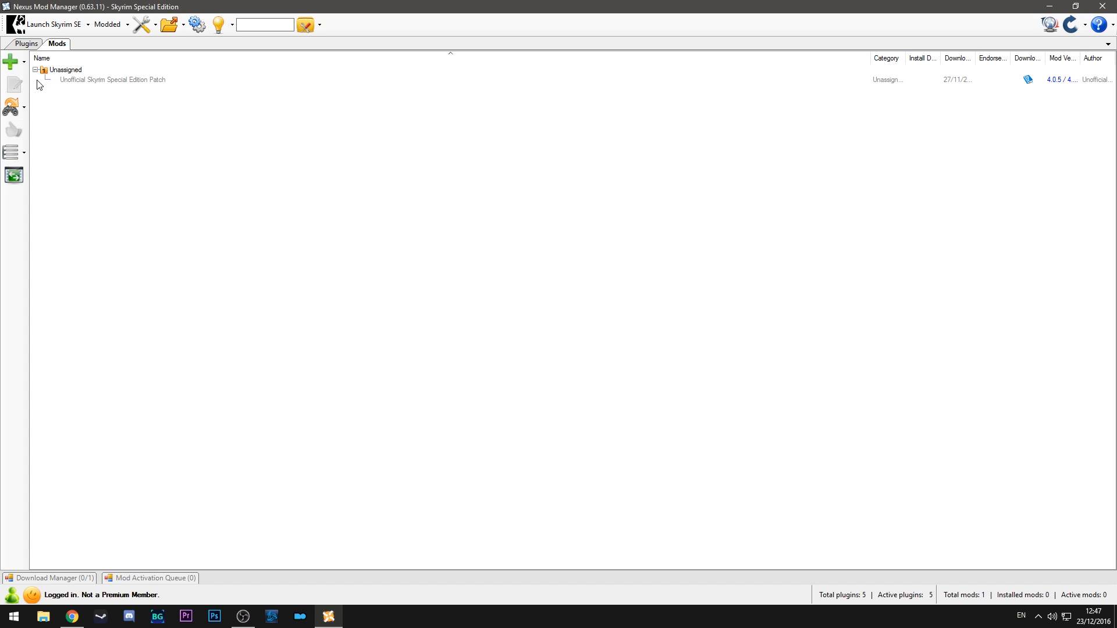
mouse_move(103, 84)
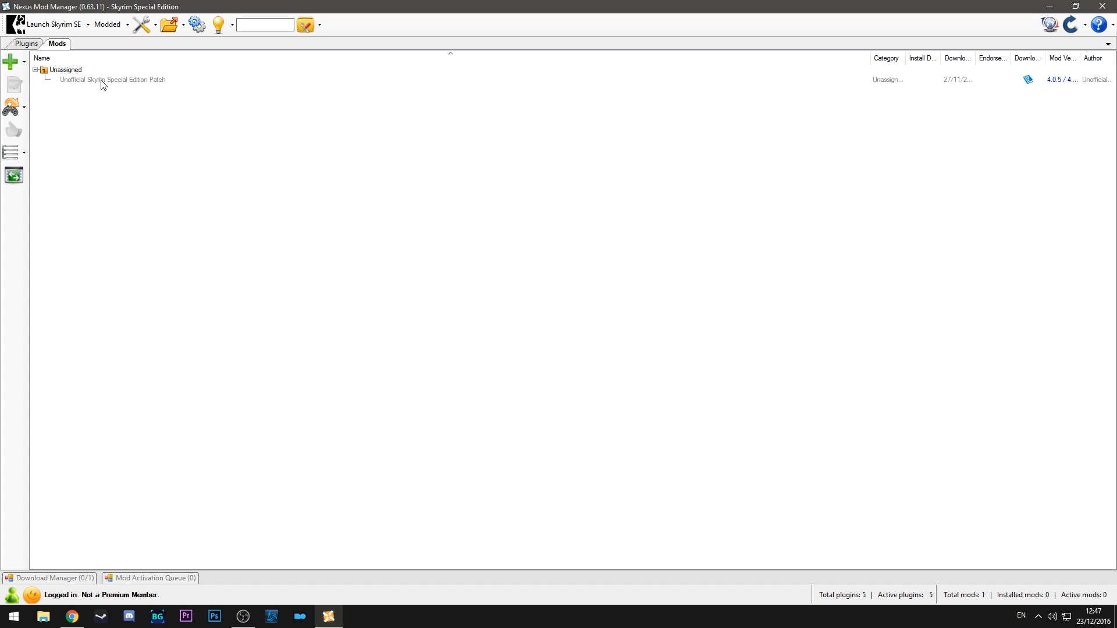
mouse_move(203, 96)
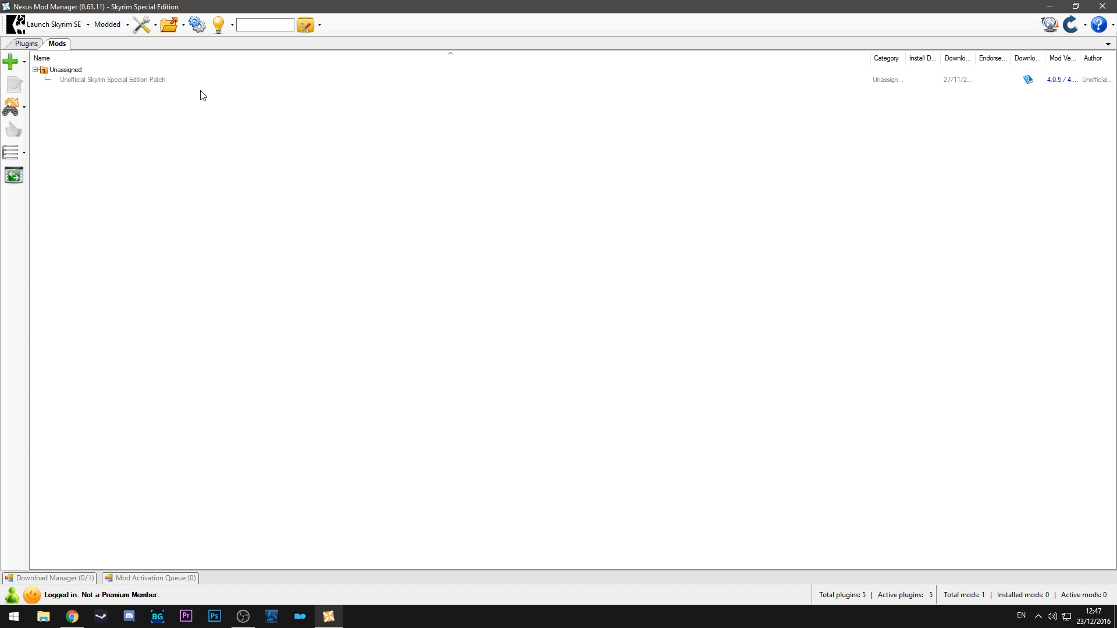
click(111, 79)
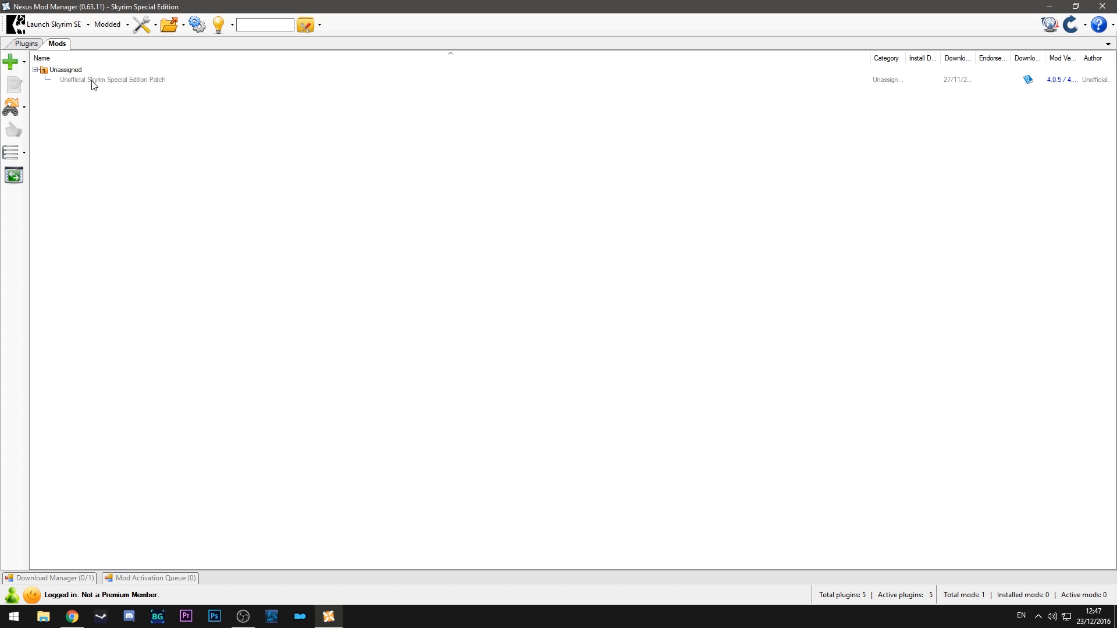
mouse_move(136, 84)
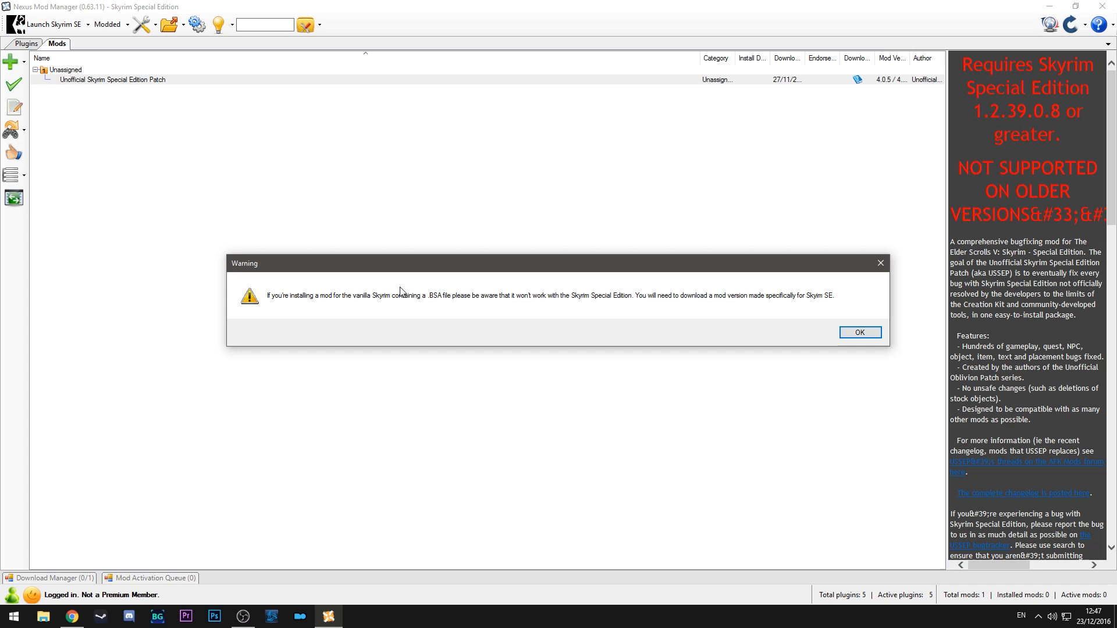
mouse_move(420, 300)
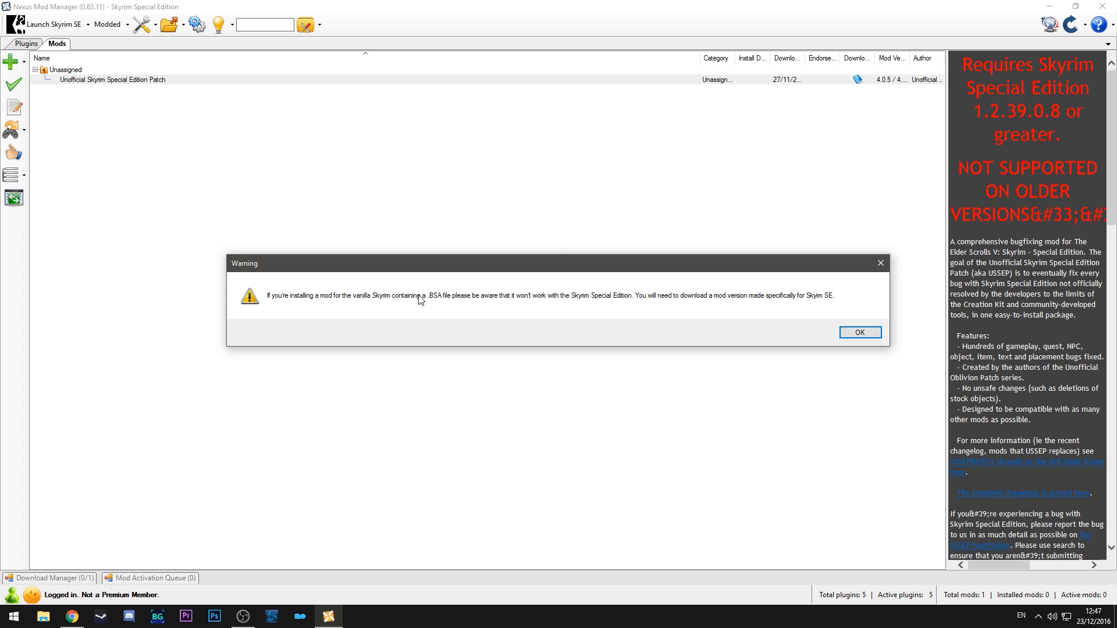
mouse_move(583, 299)
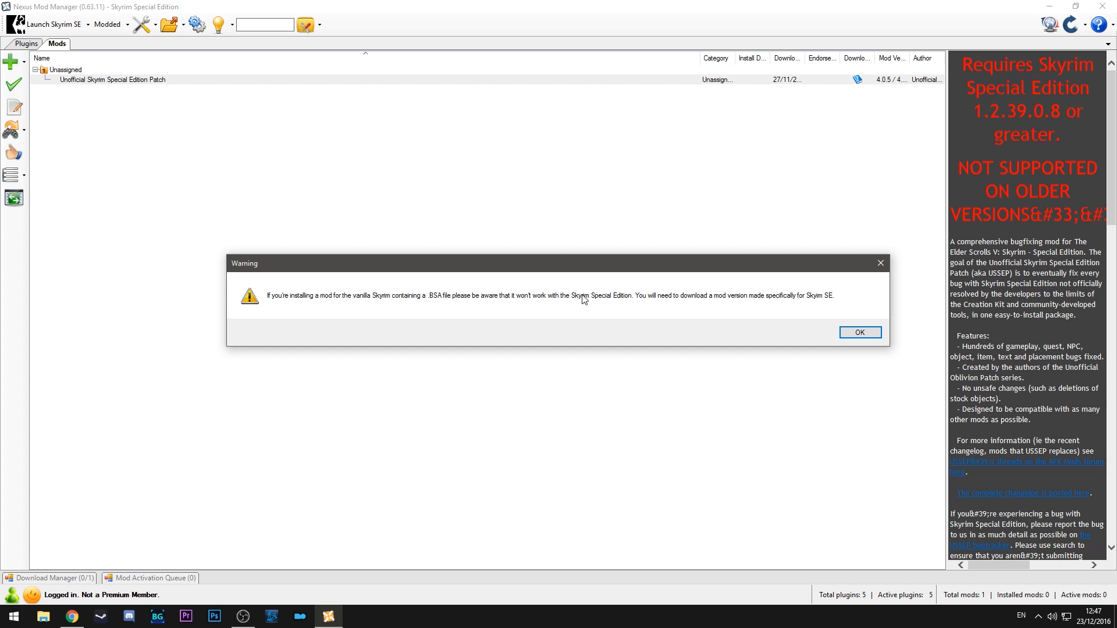
mouse_move(629, 306)
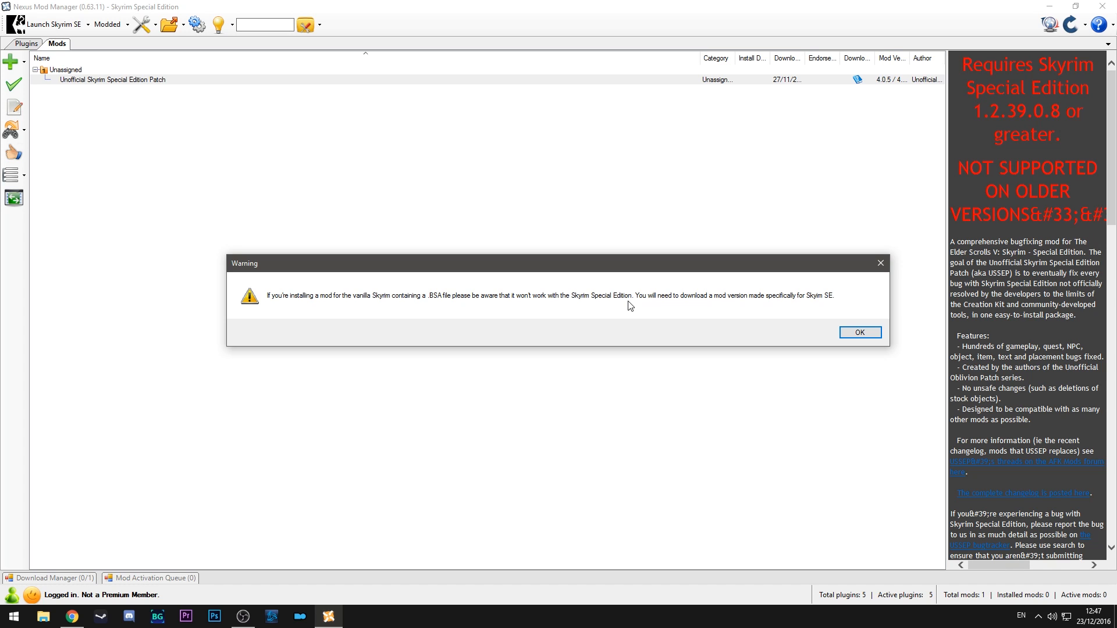
click(859, 333)
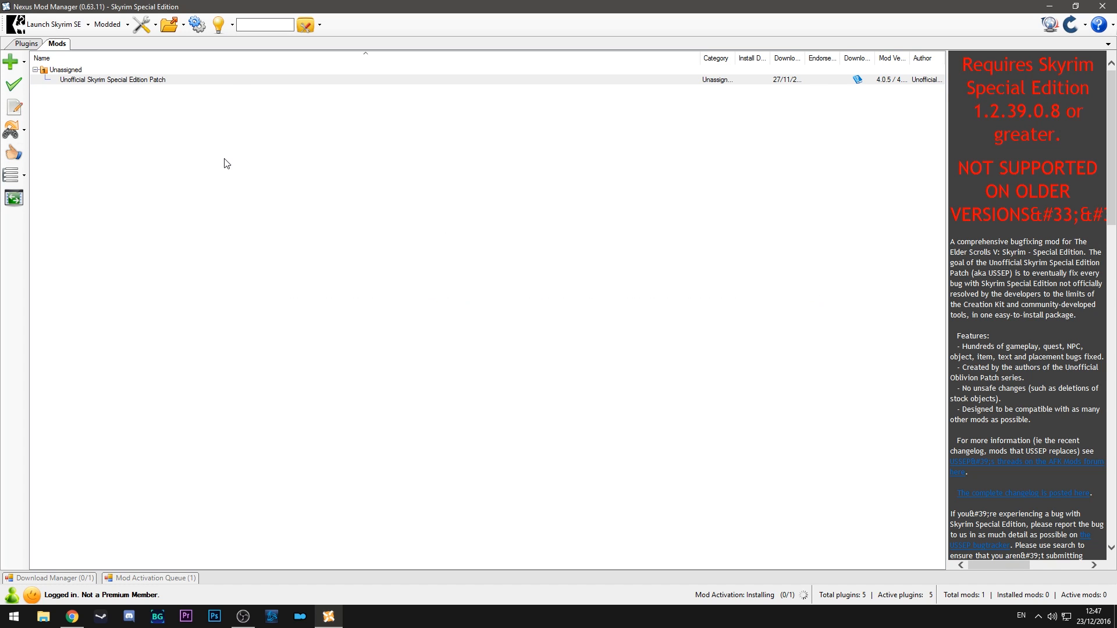
mouse_move(143, 118)
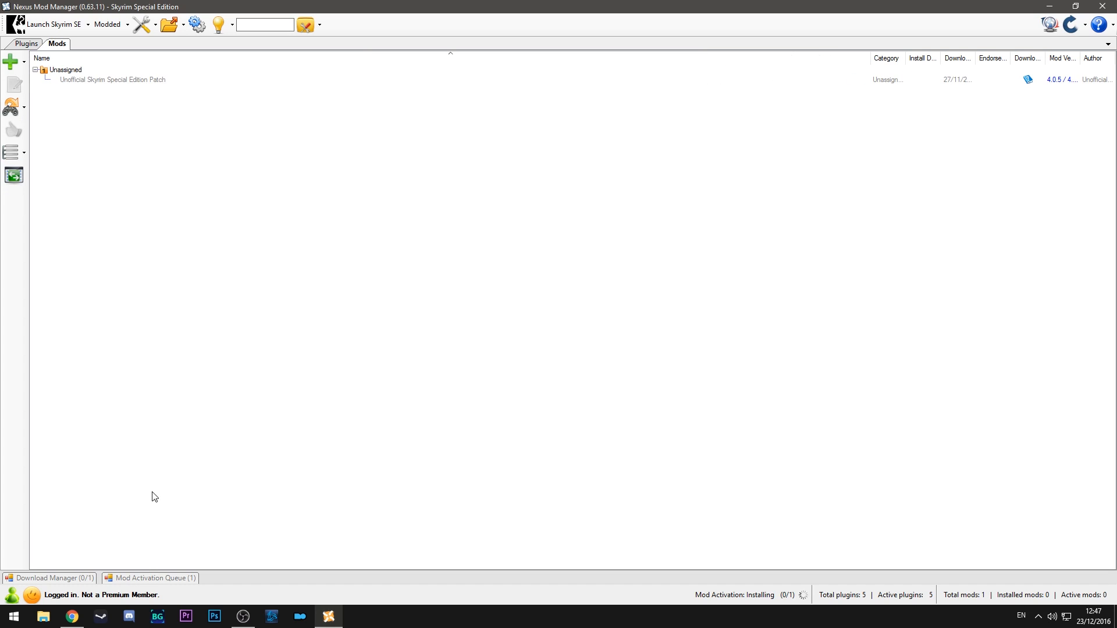
Watch the patch install finish in the activation queue, then view the Plugins load order
click(150, 578)
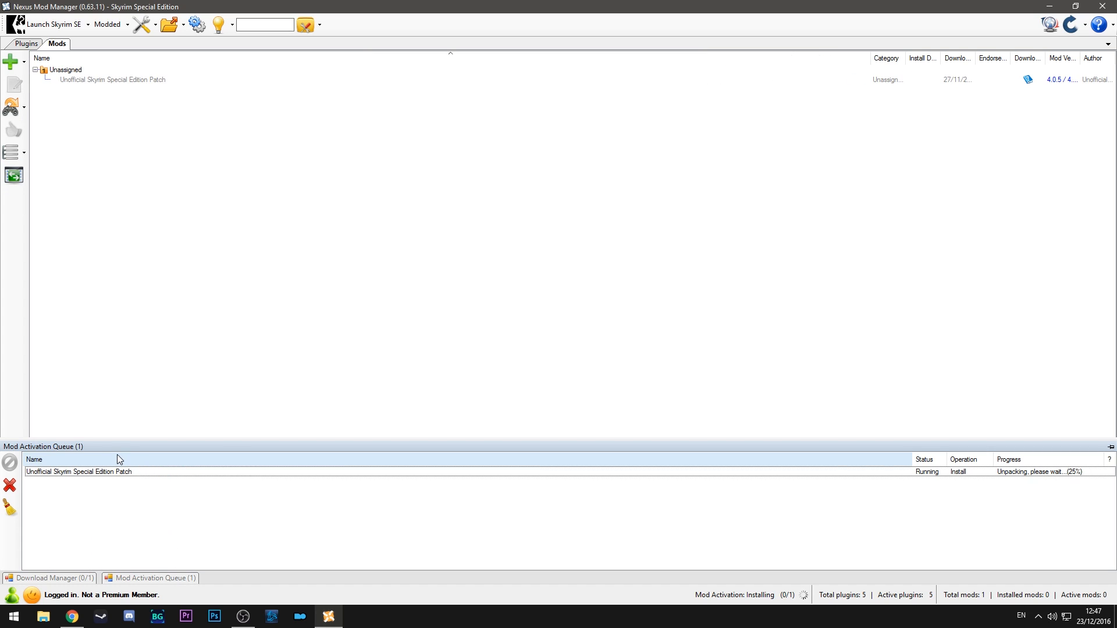
mouse_move(135, 486)
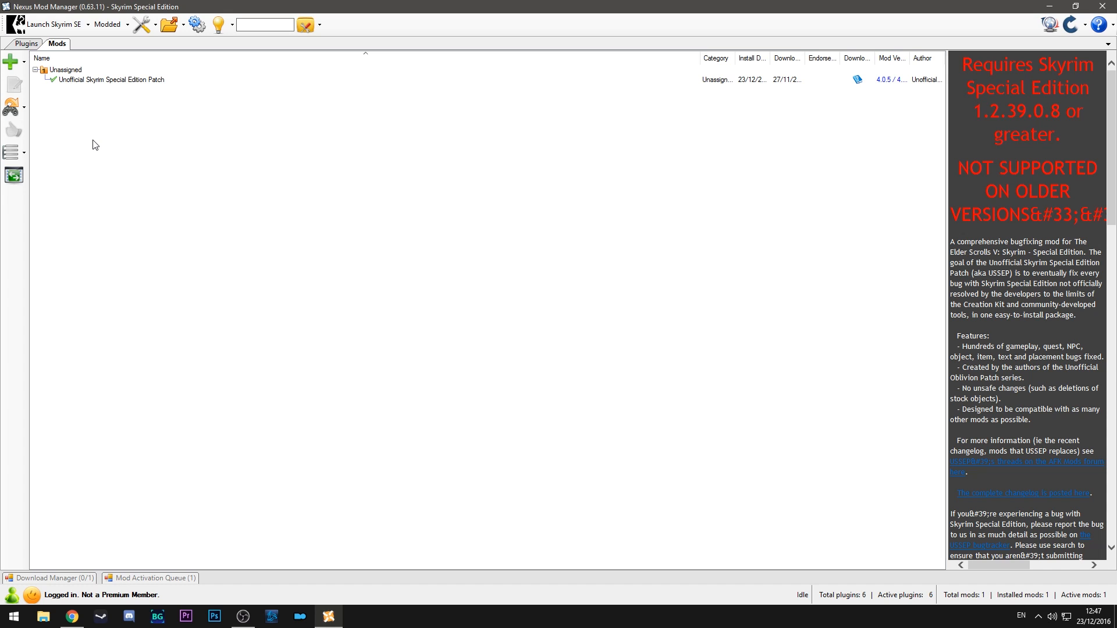
mouse_move(65, 44)
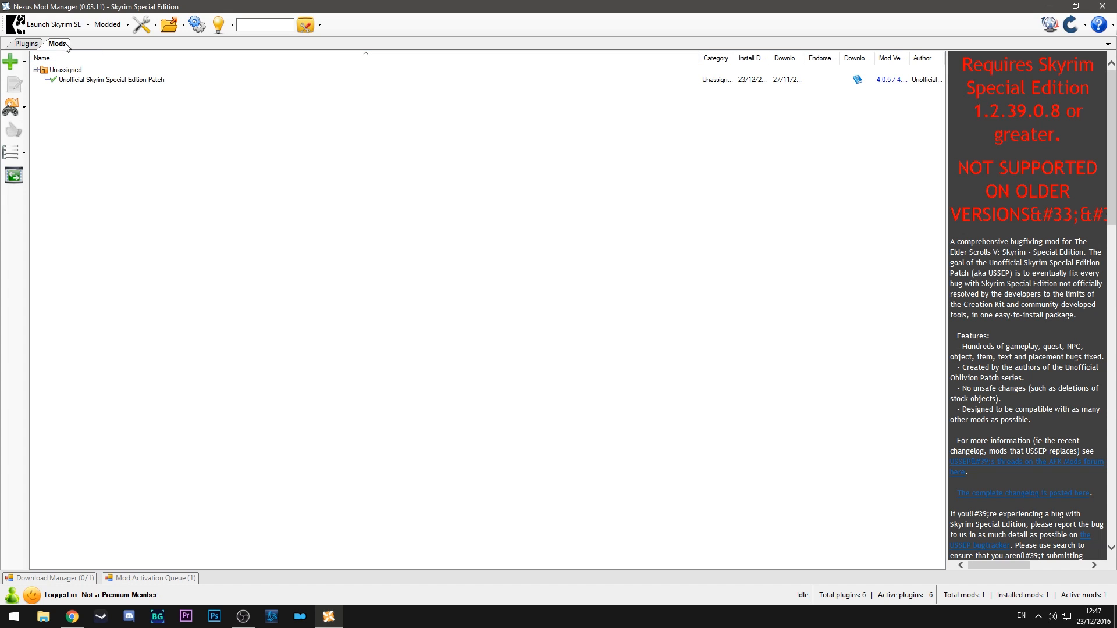
click(27, 43)
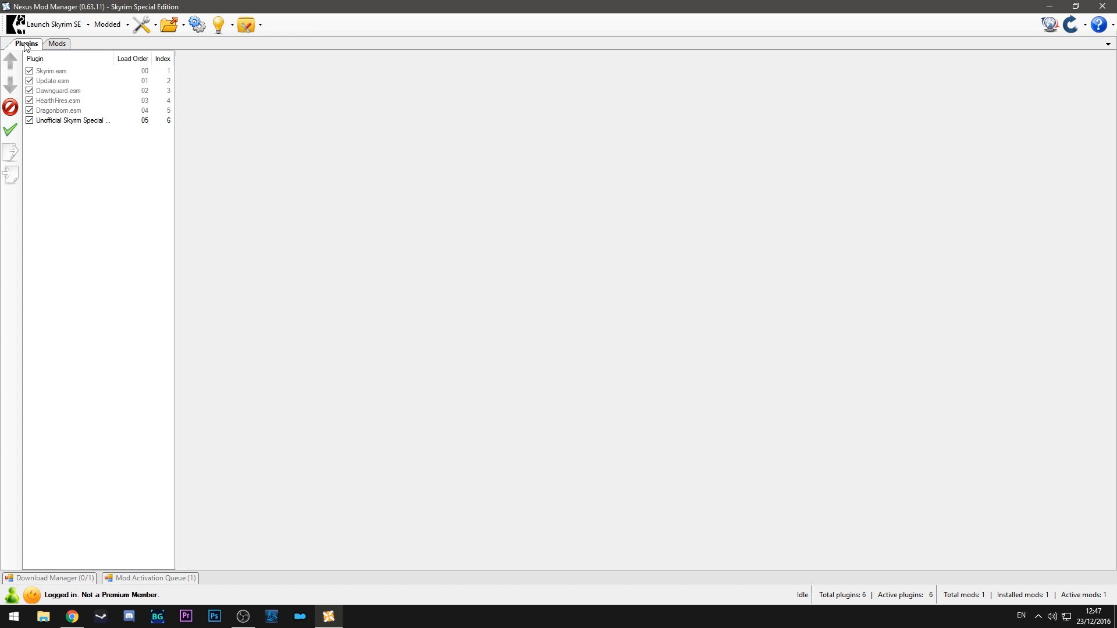
mouse_move(93, 125)
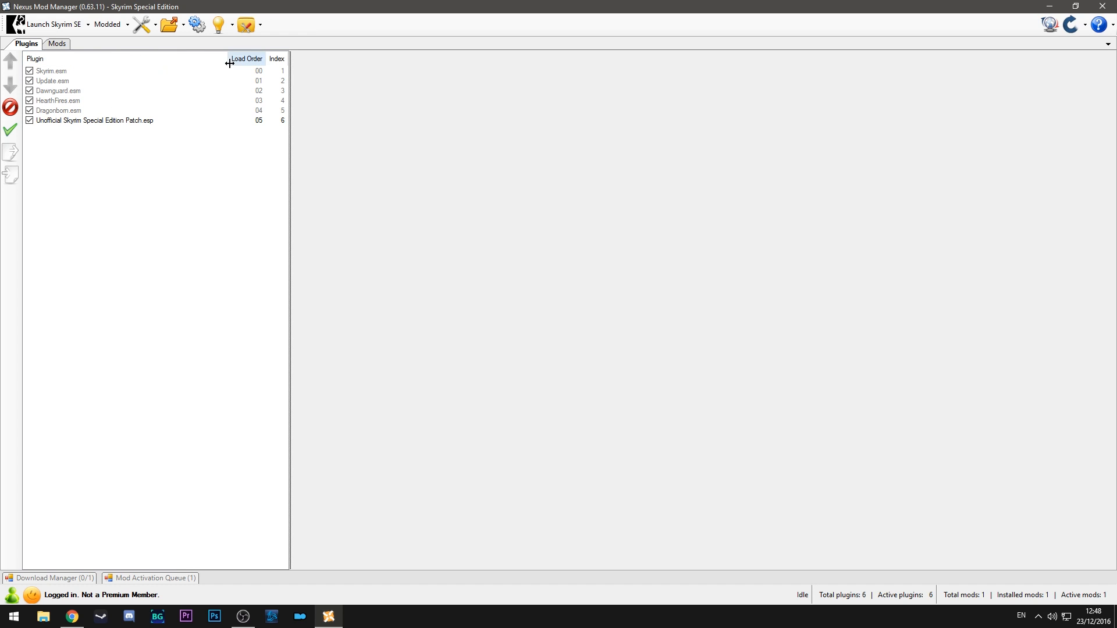
mouse_move(142, 119)
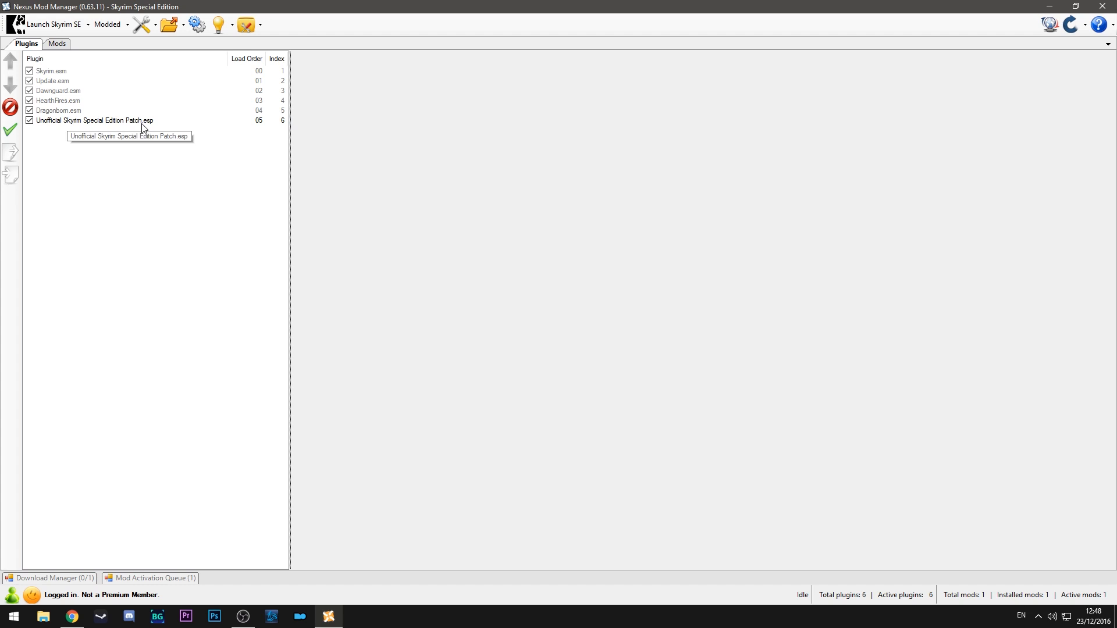
mouse_move(63, 127)
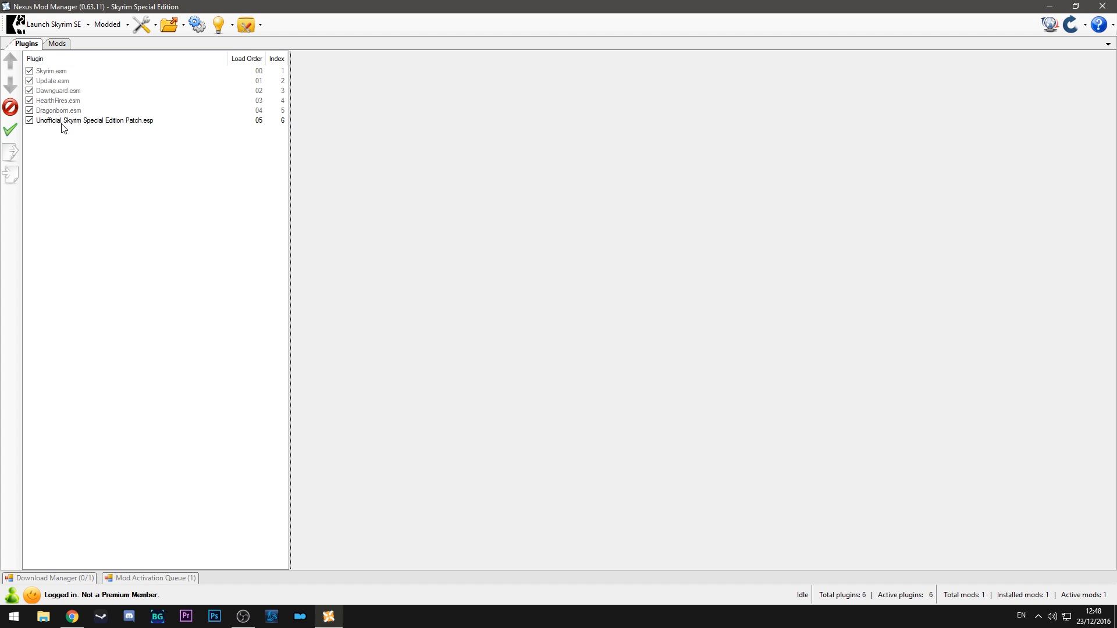
mouse_move(63, 109)
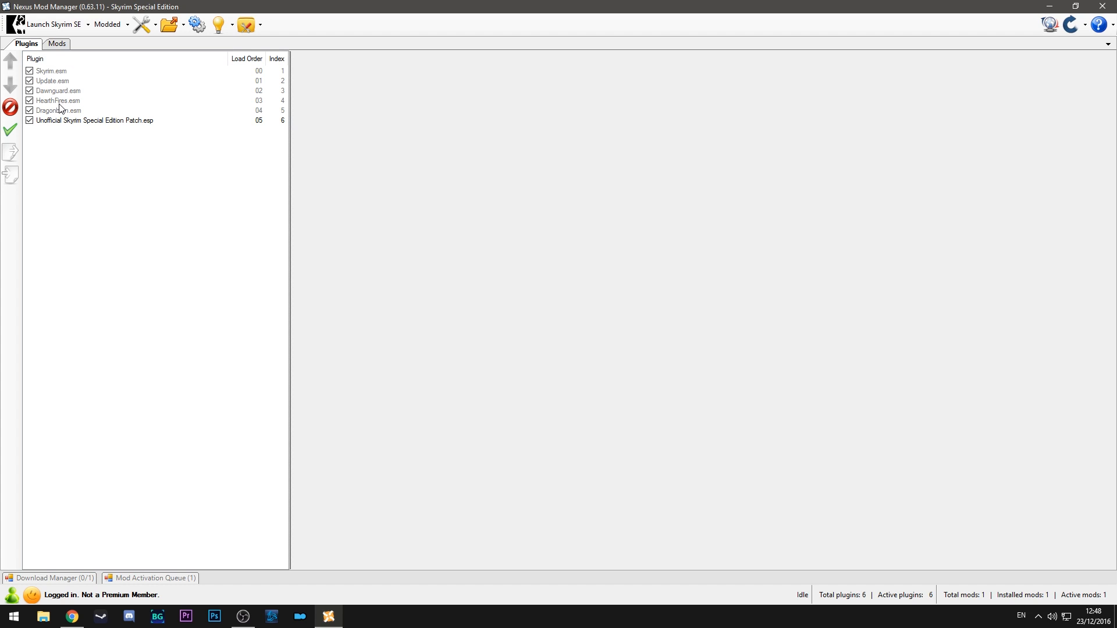
mouse_move(180, 124)
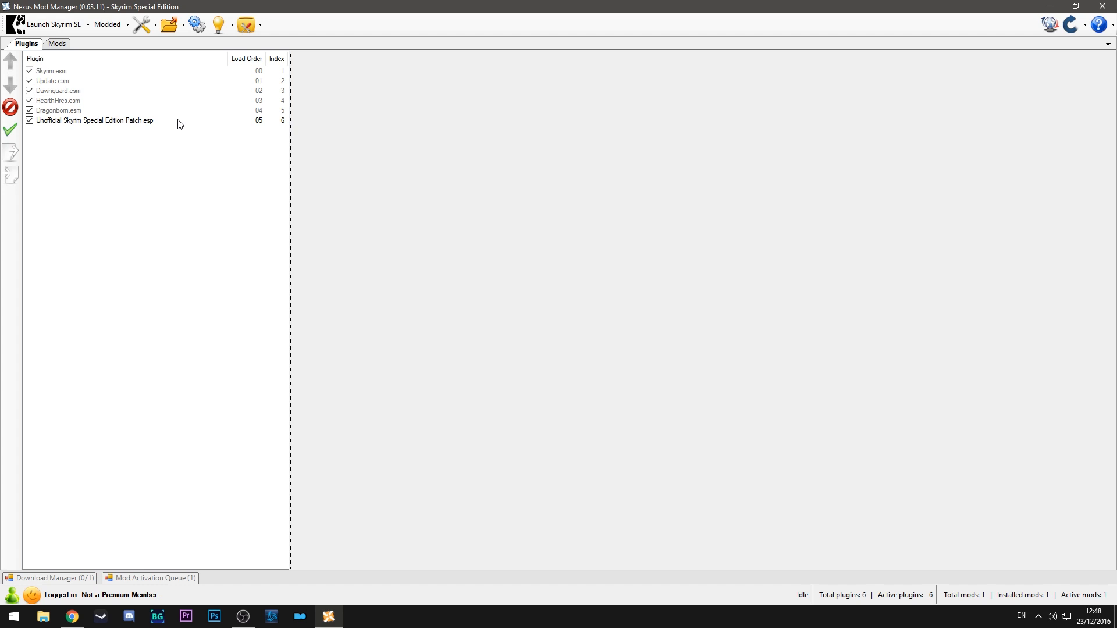
mouse_move(170, 125)
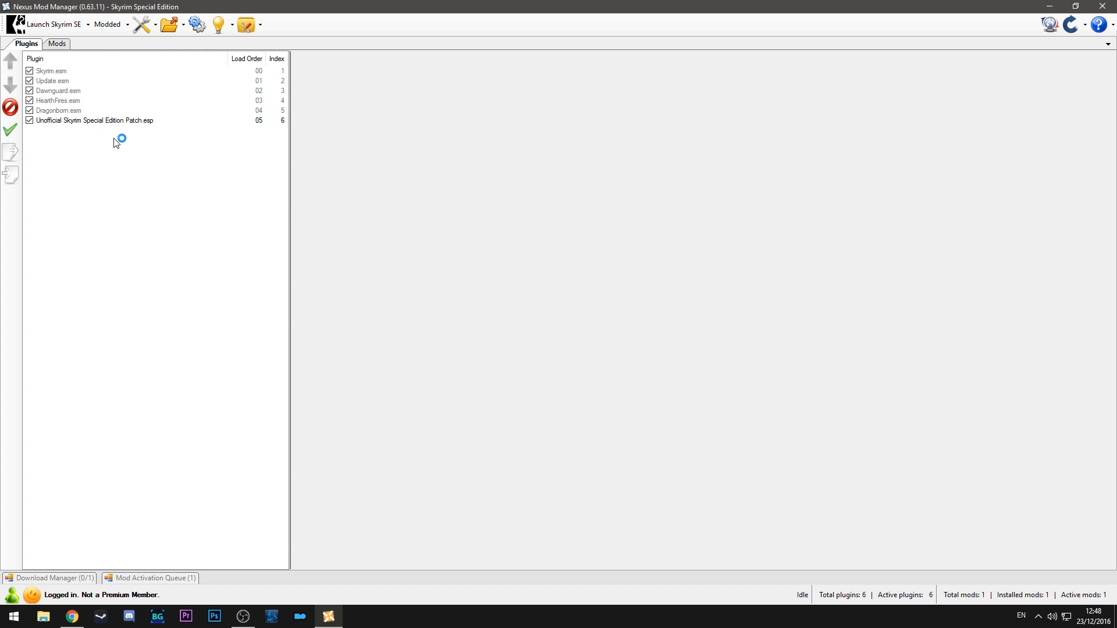
mouse_move(116, 142)
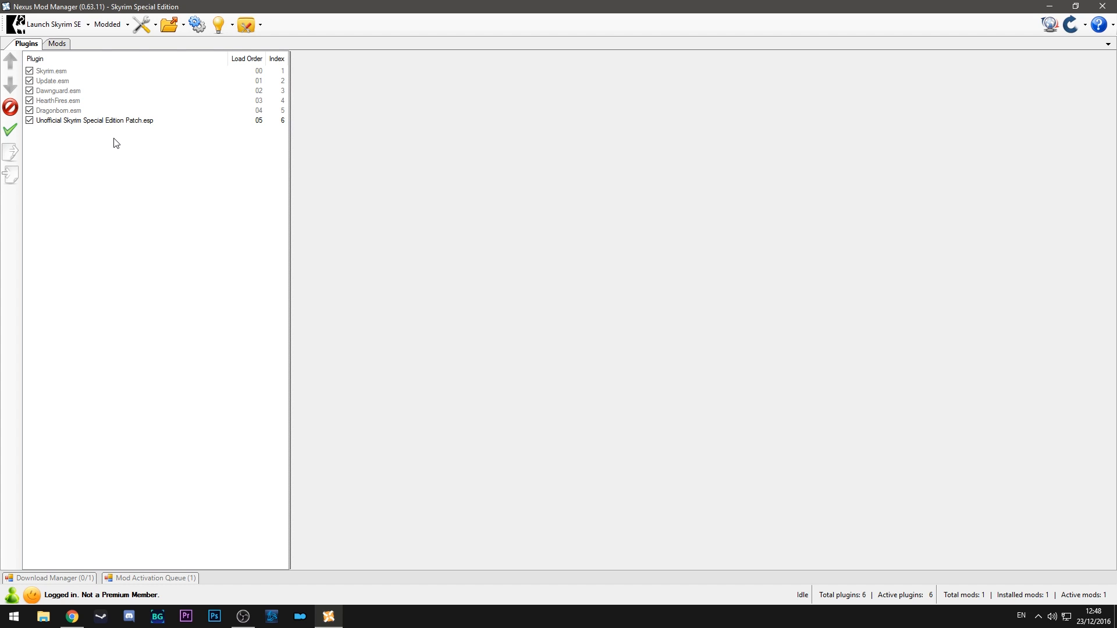
Confirm the patch plugin is enabled and last in the load order, then launch LOOT from the toolbar
click(56, 43)
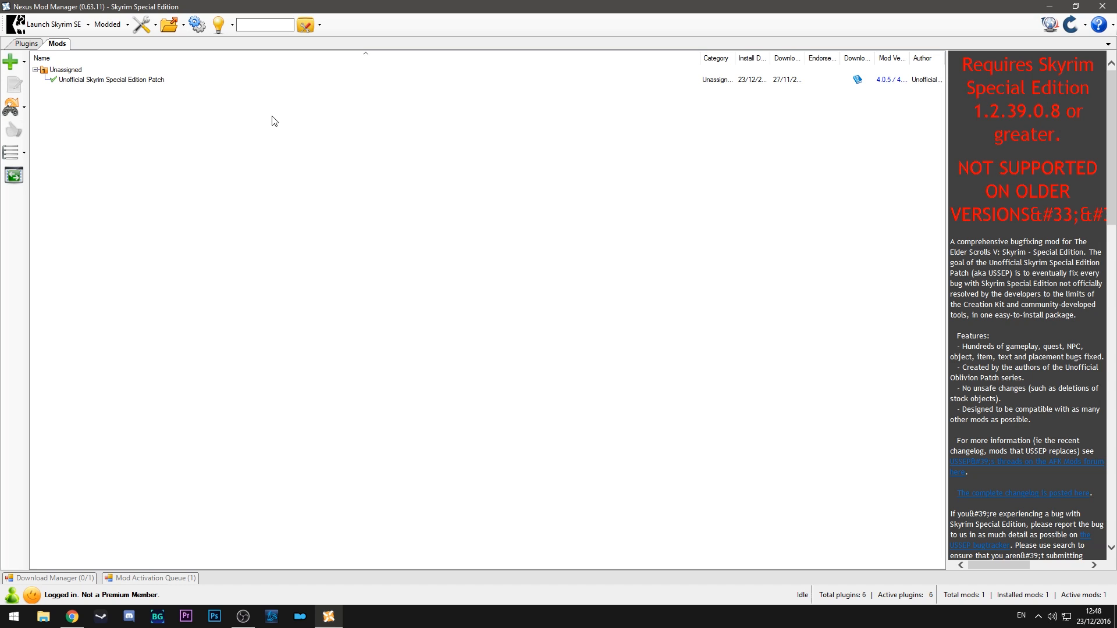
mouse_move(484, 146)
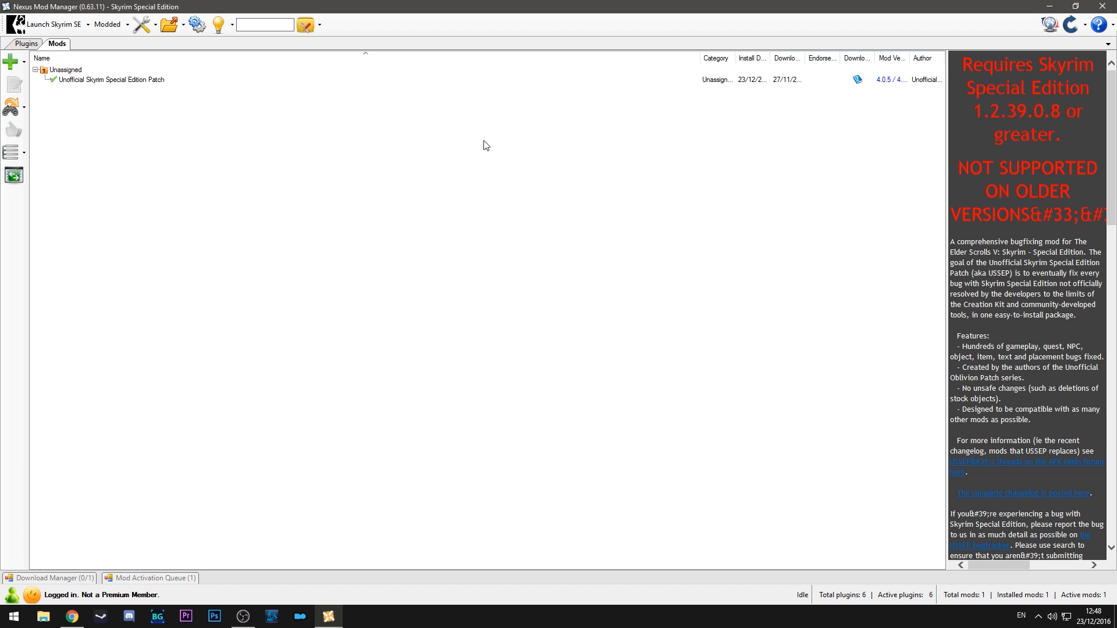
mouse_move(276, 181)
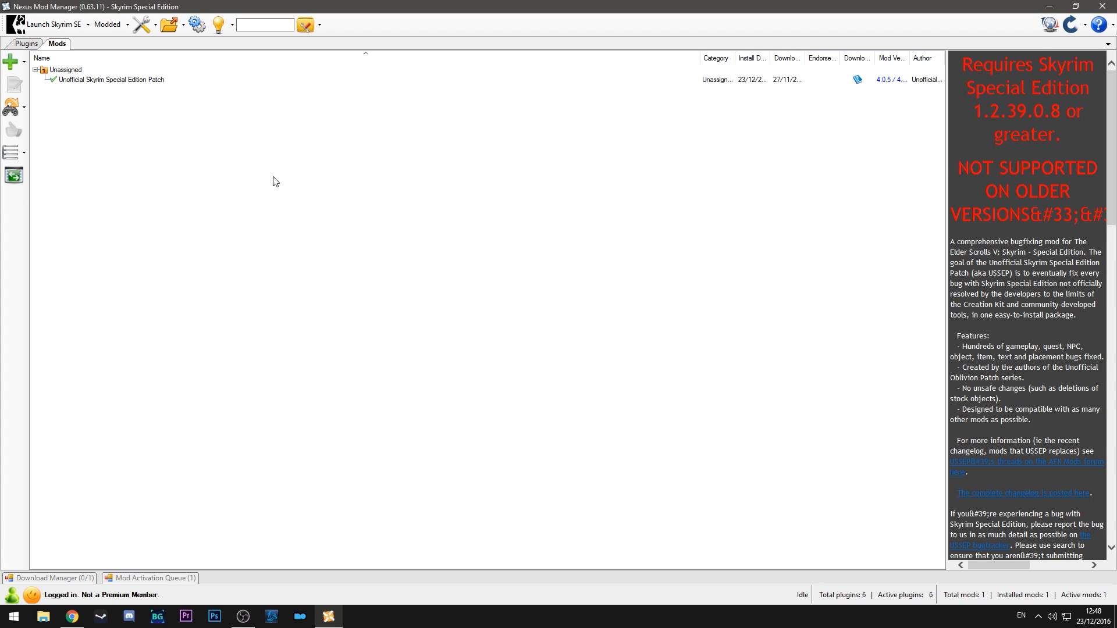
mouse_move(158, 150)
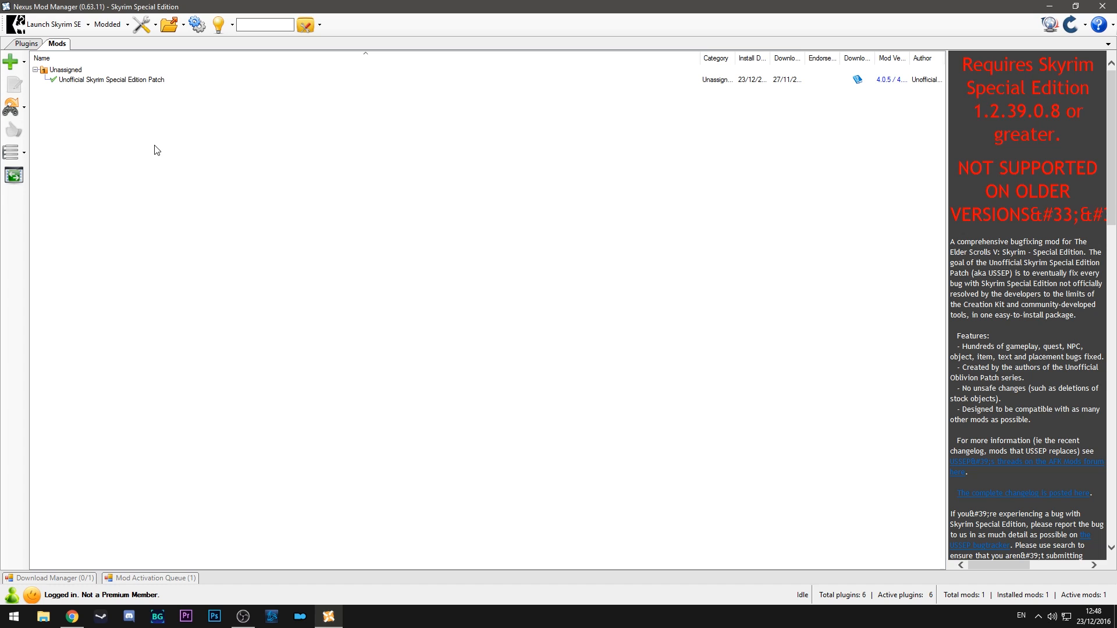
mouse_move(243, 179)
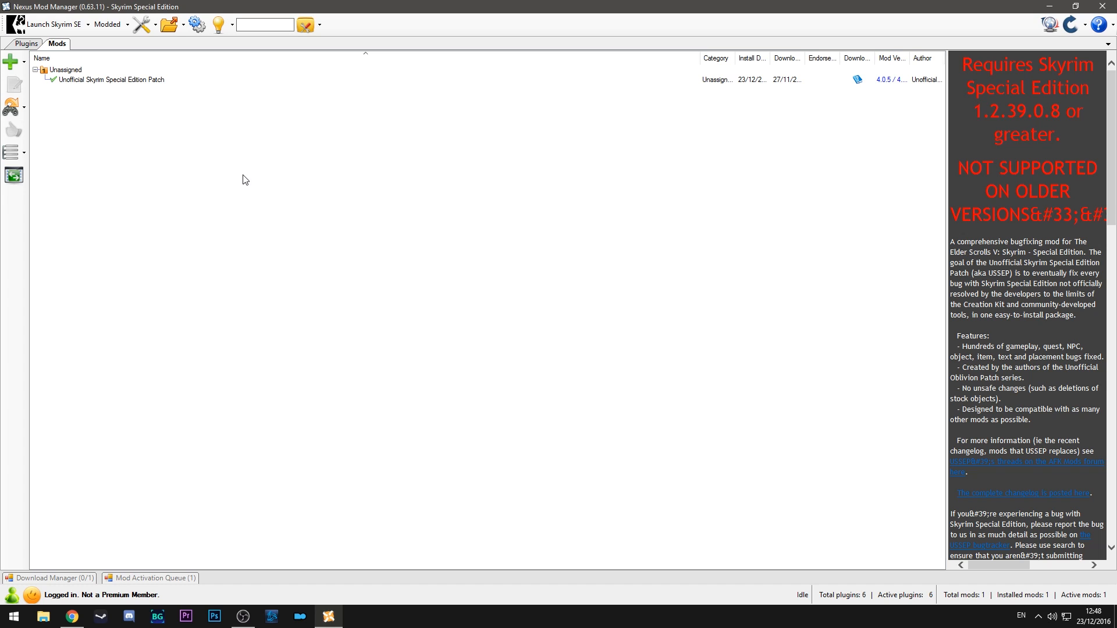
click(27, 43)
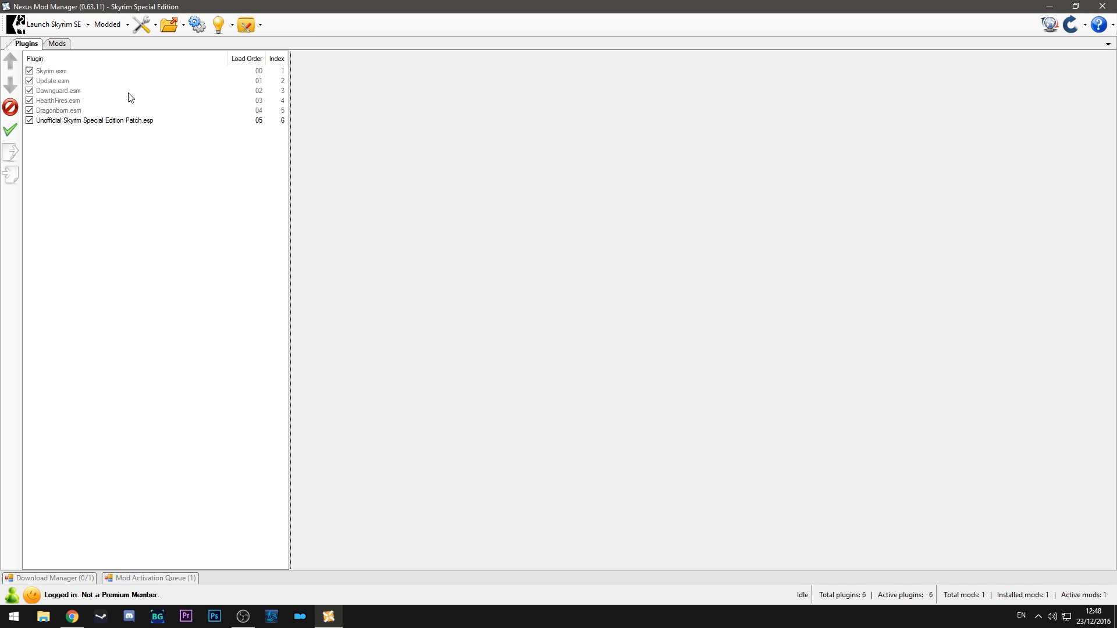
mouse_move(256, 100)
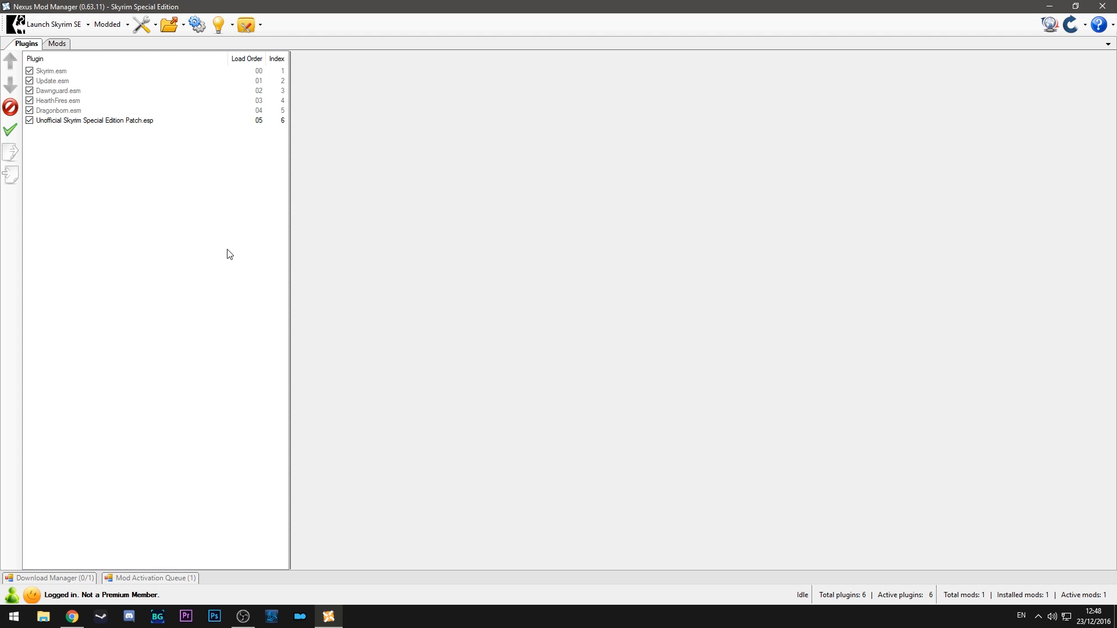
click(246, 24)
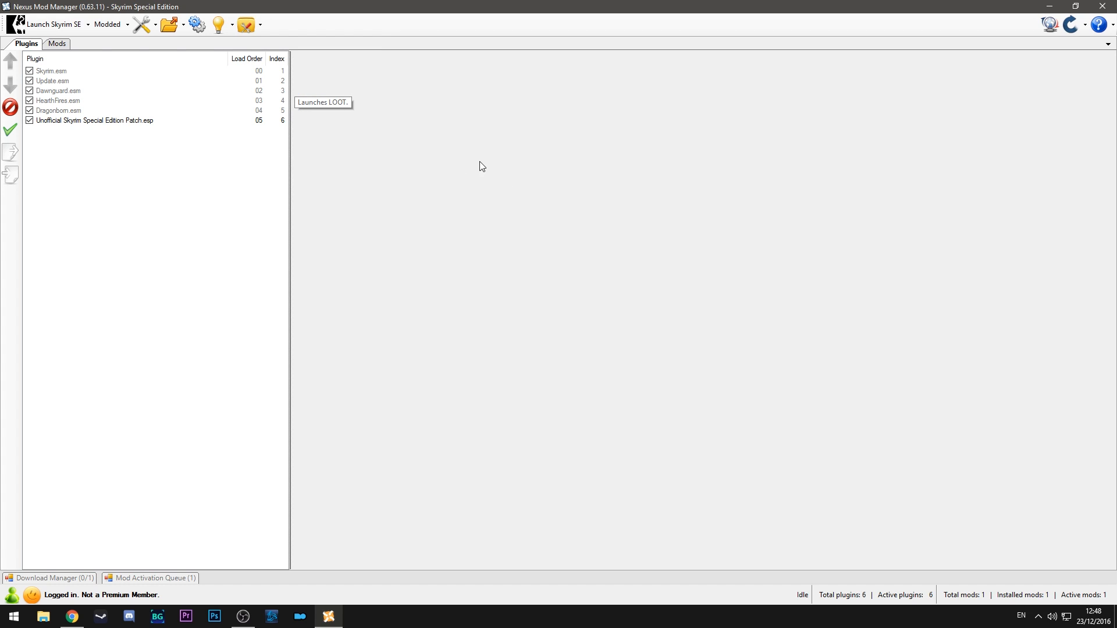
click(219, 25)
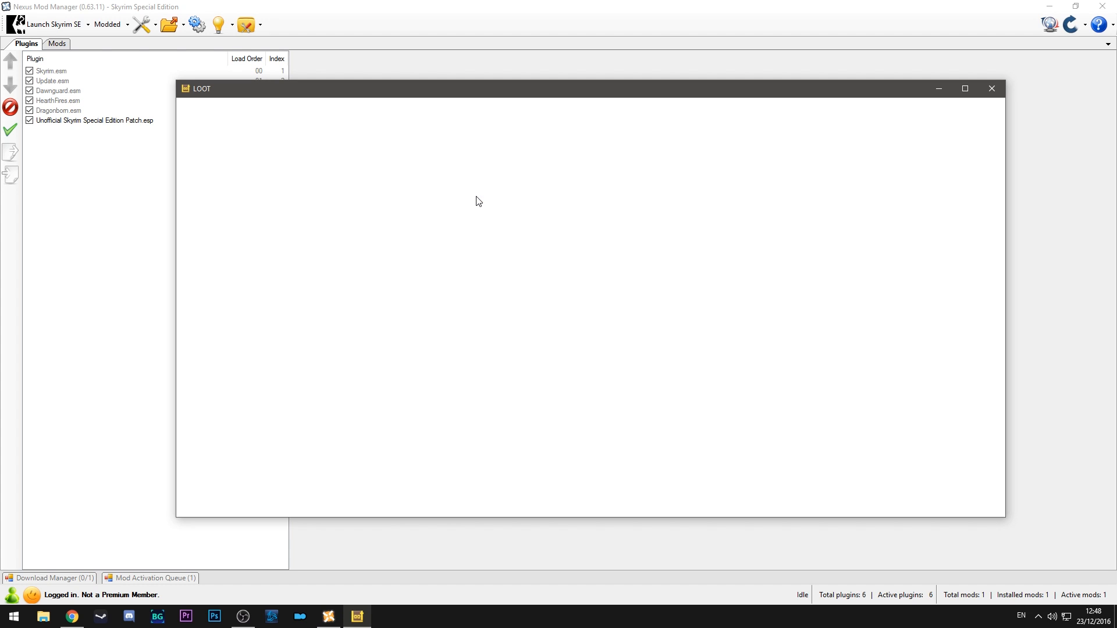
mouse_move(268, 26)
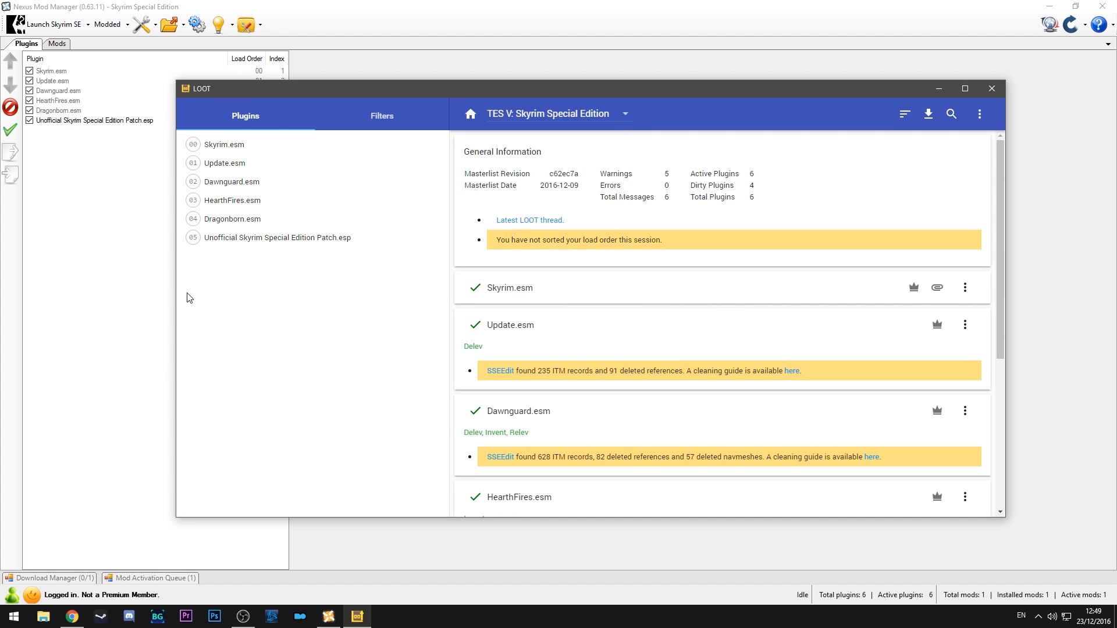
mouse_move(513, 122)
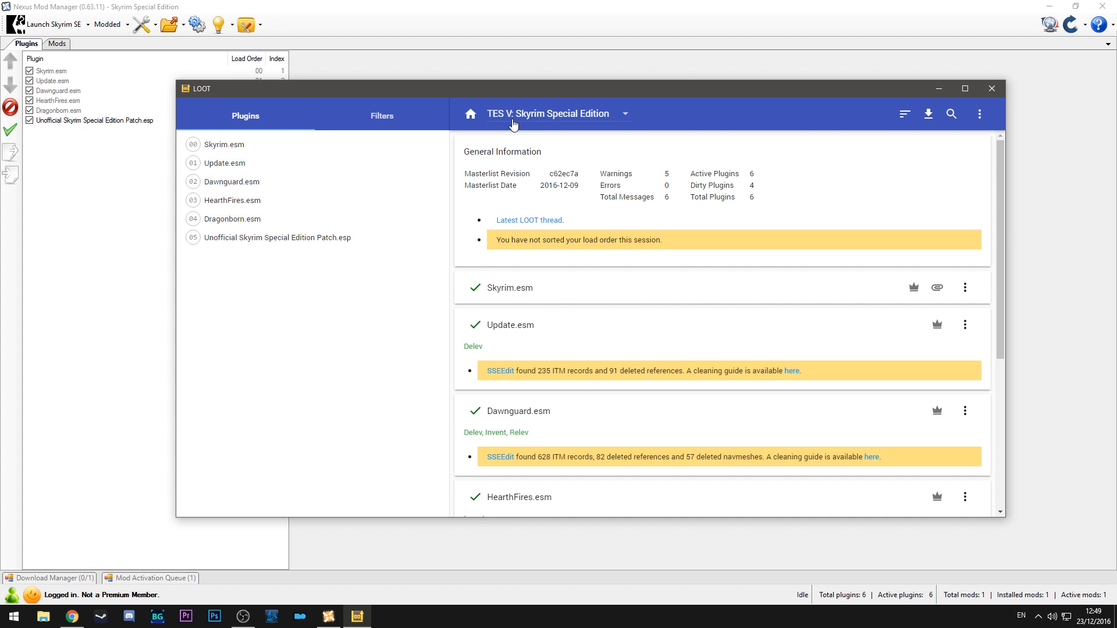
mouse_move(561, 170)
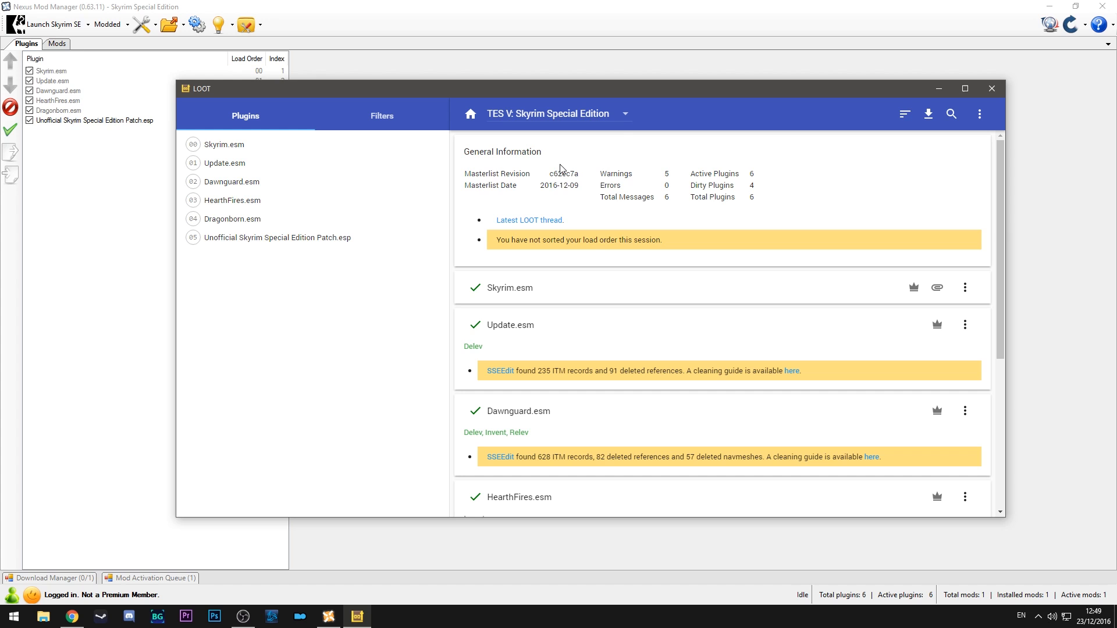
mouse_move(471, 414)
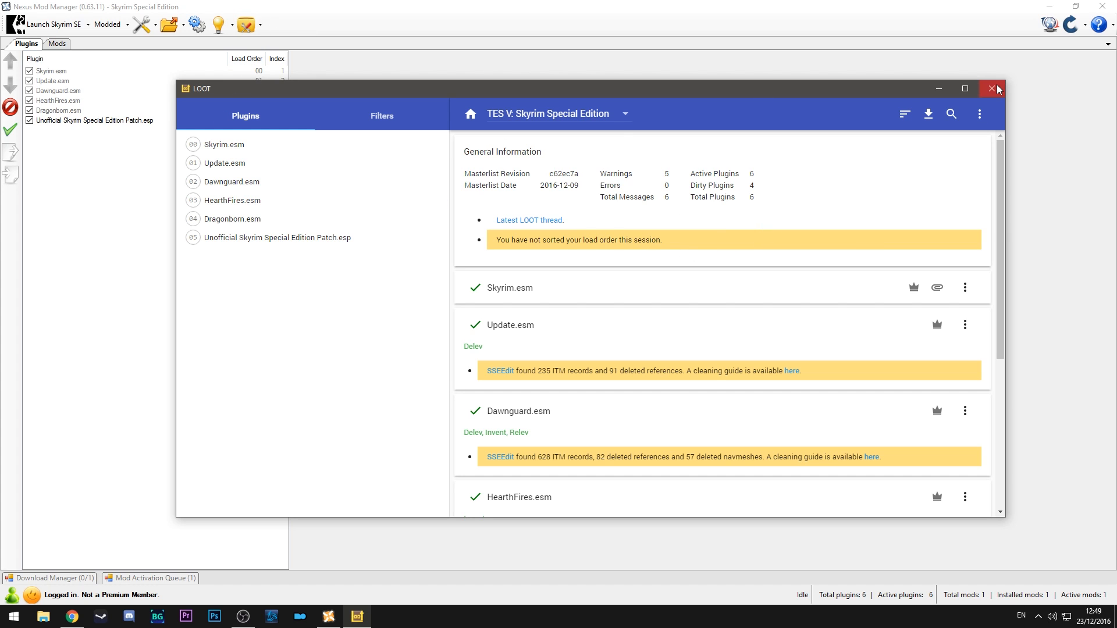
Close the LOOT window after reviewing its six-plugin report
click(259, 25)
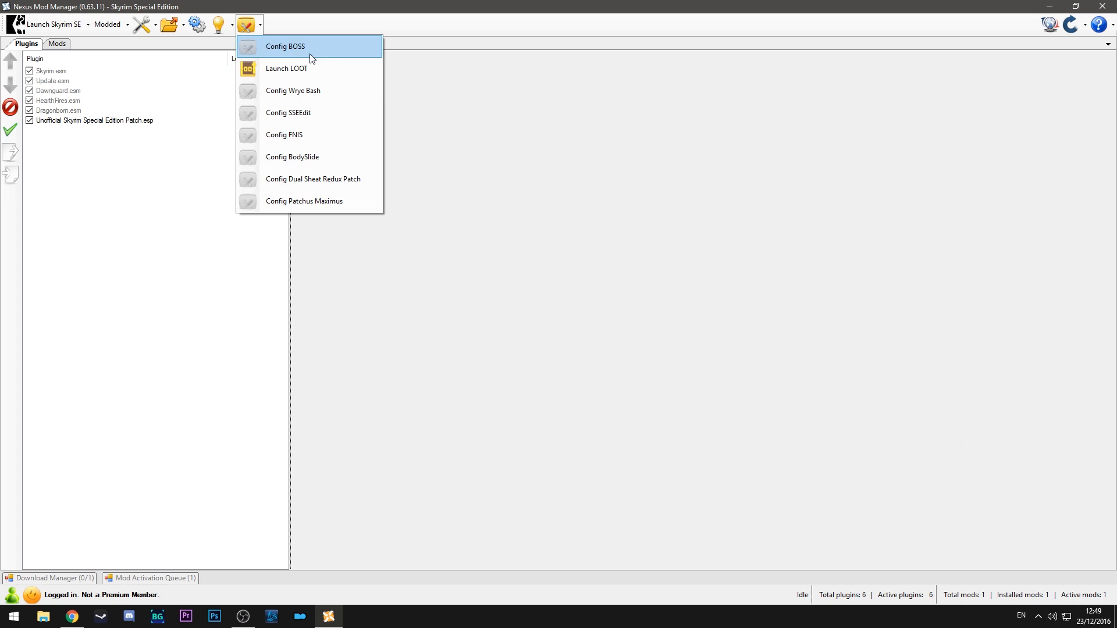
click(283, 135)
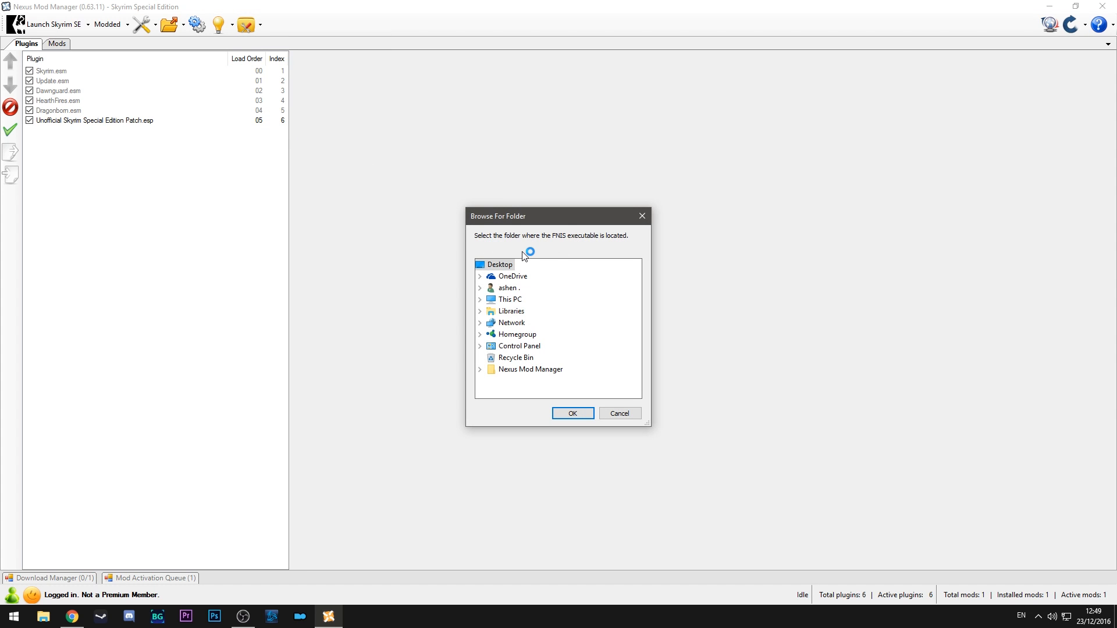
click(618, 413)
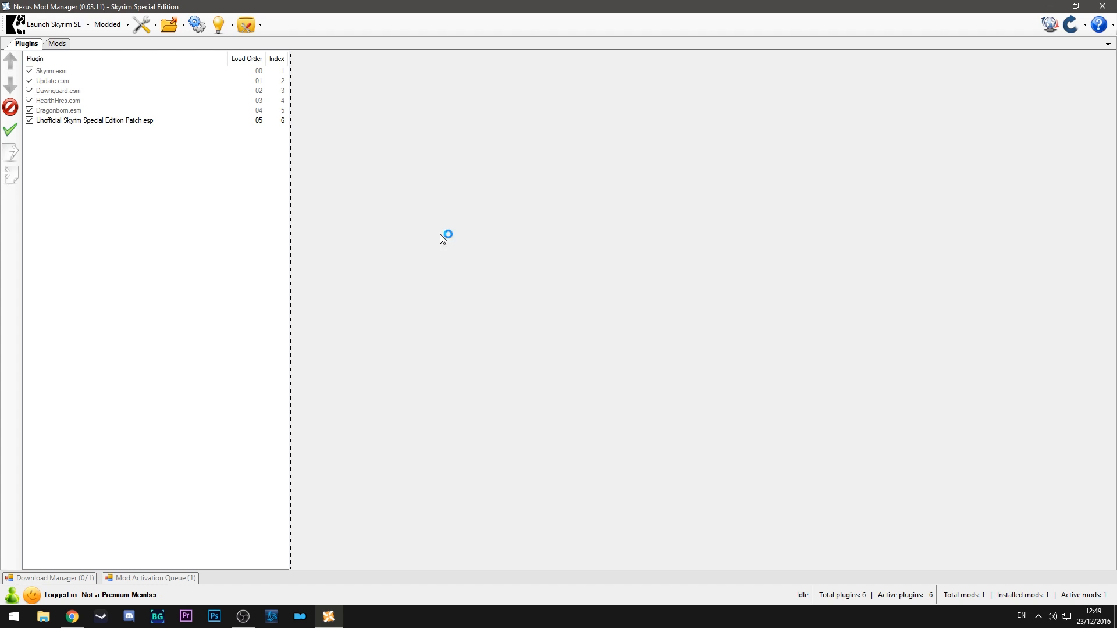
click(246, 25)
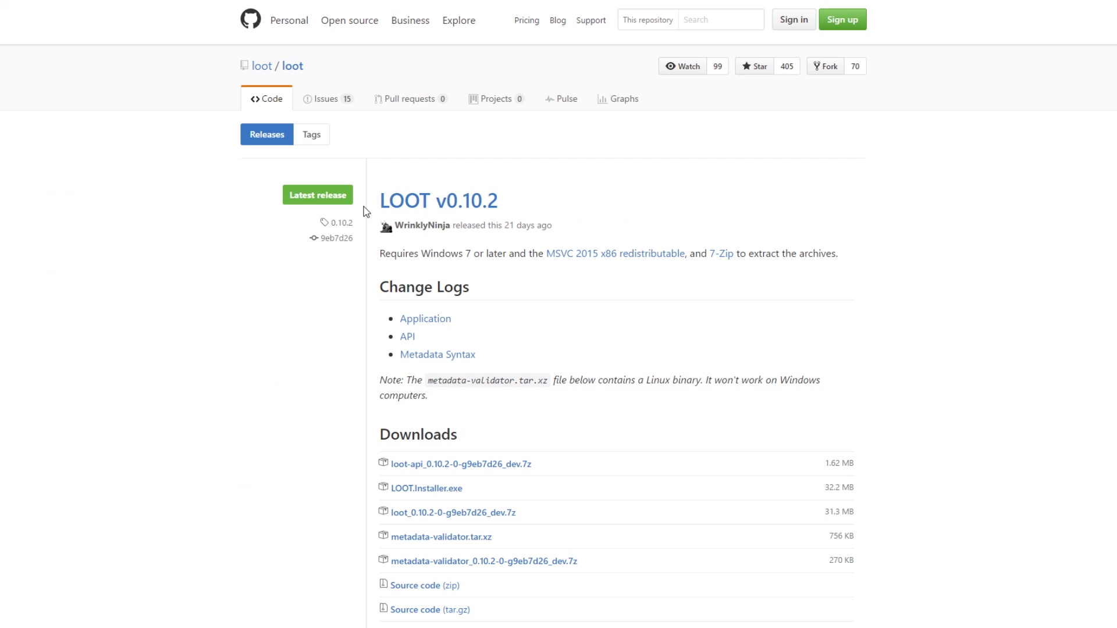
mouse_move(246, 272)
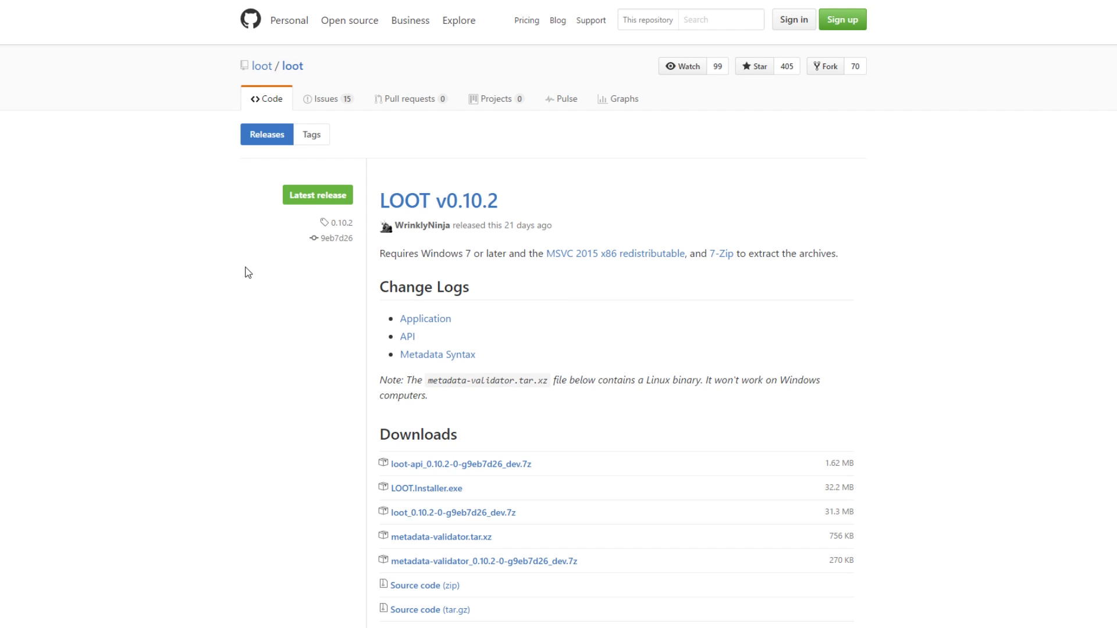
mouse_move(252, 377)
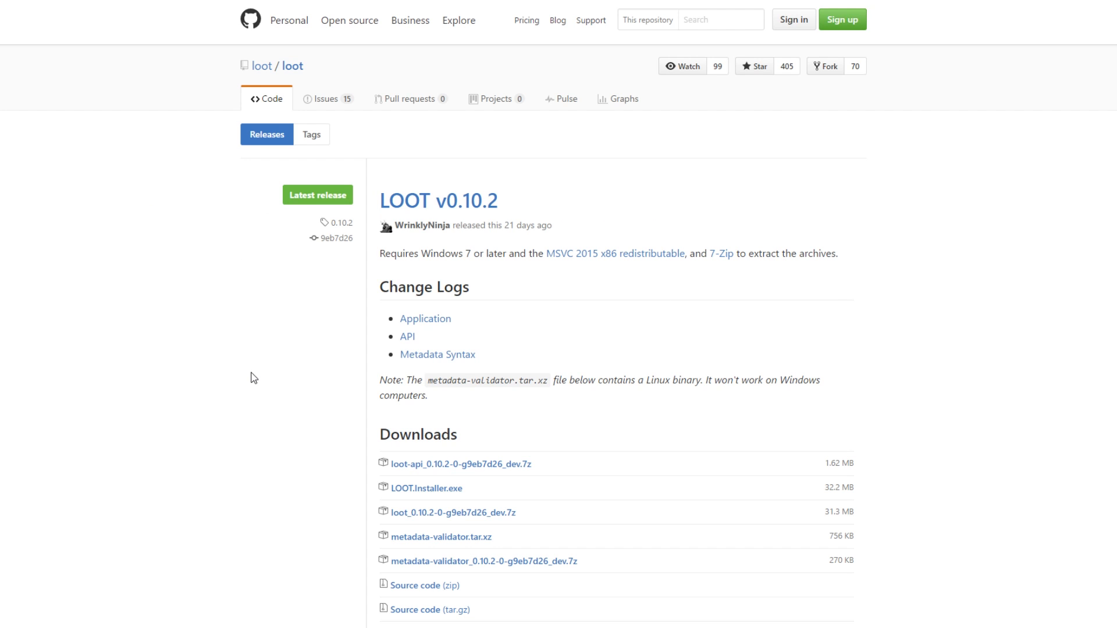
mouse_move(426, 487)
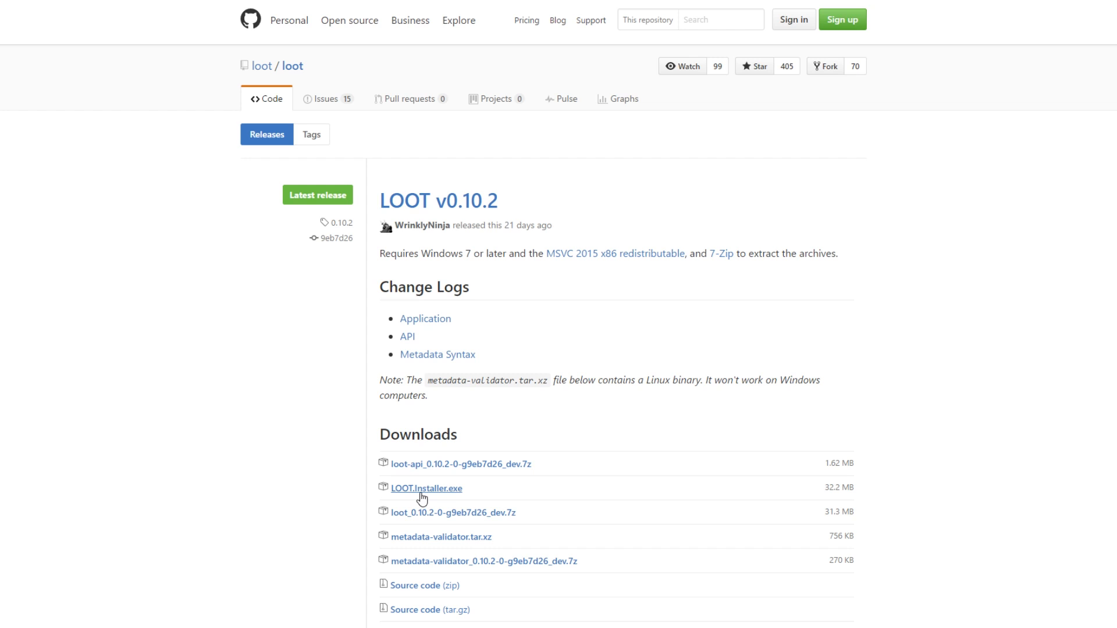
mouse_move(46, 435)
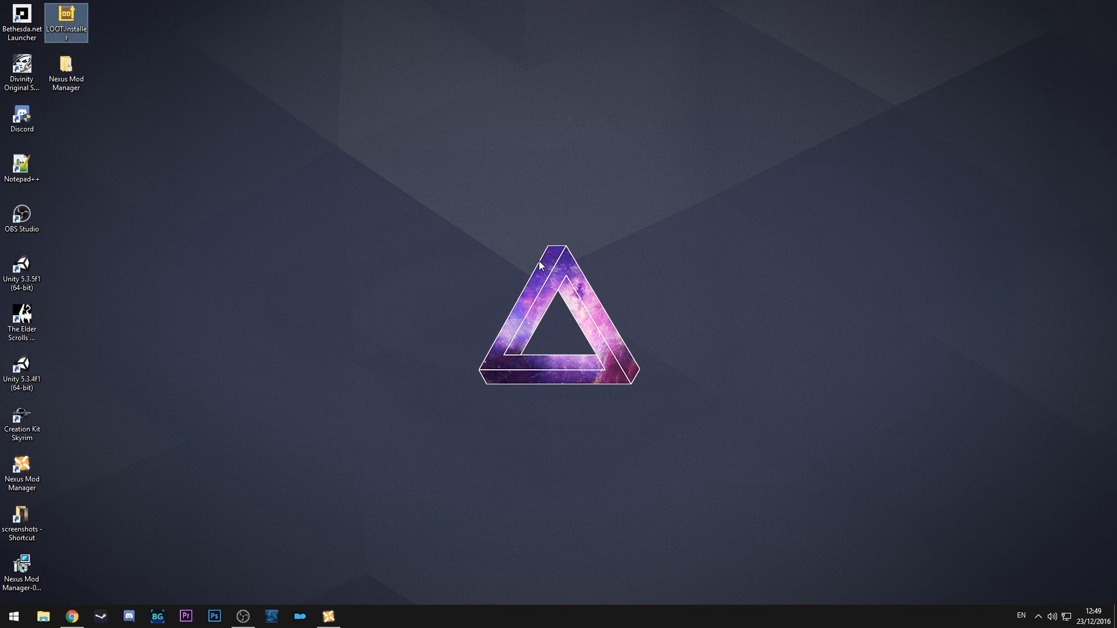
mouse_move(398, 315)
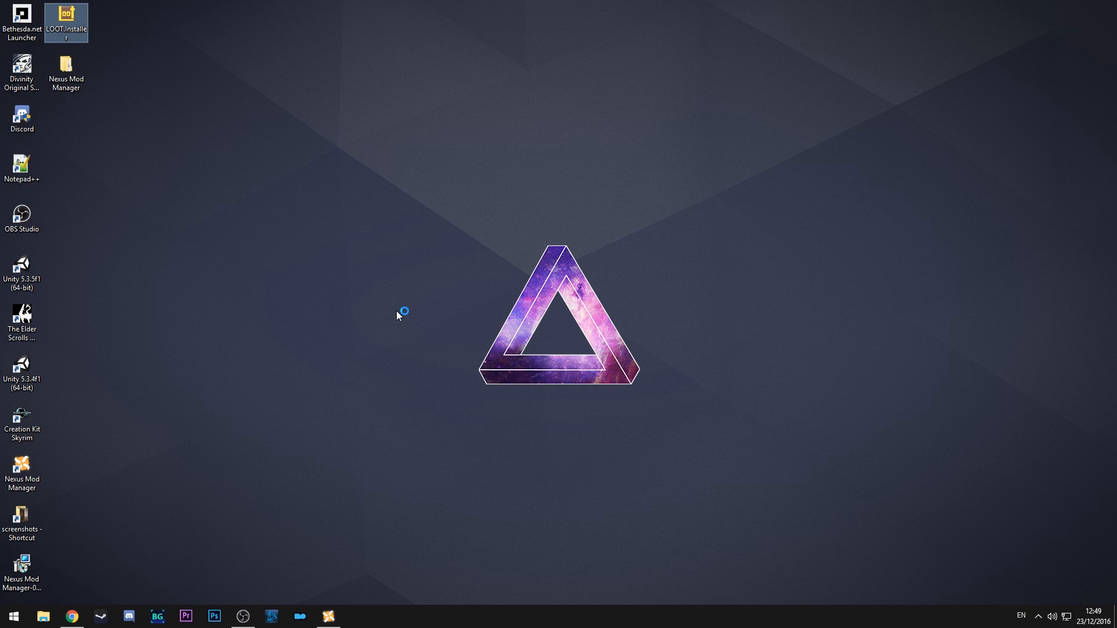
Run the LOOT.Installer from the Windows desktop
click(425, 327)
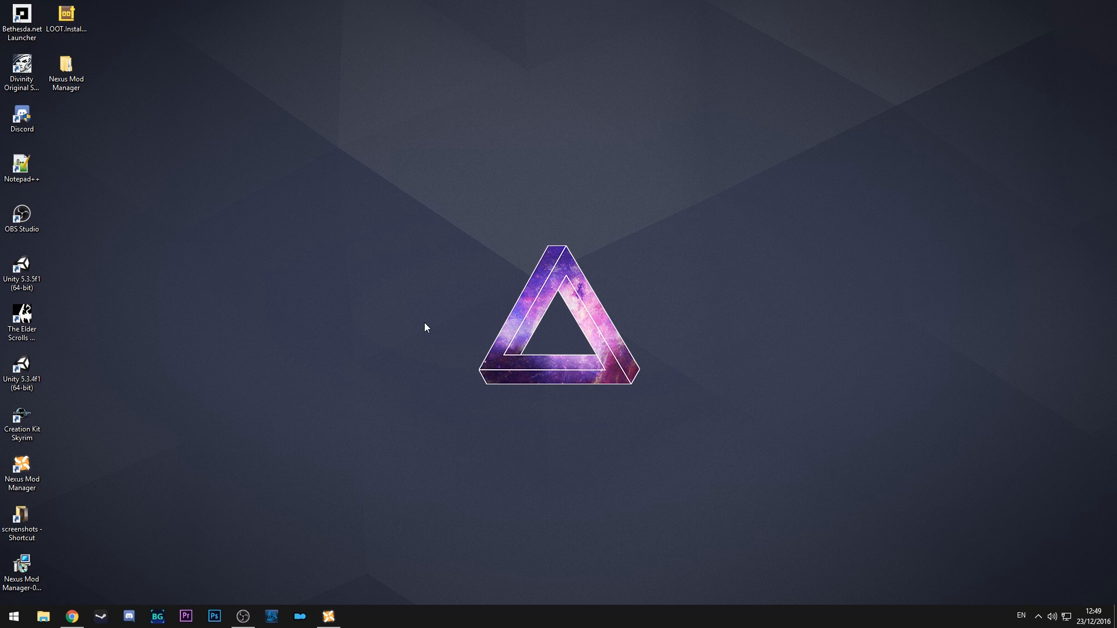
mouse_move(416, 198)
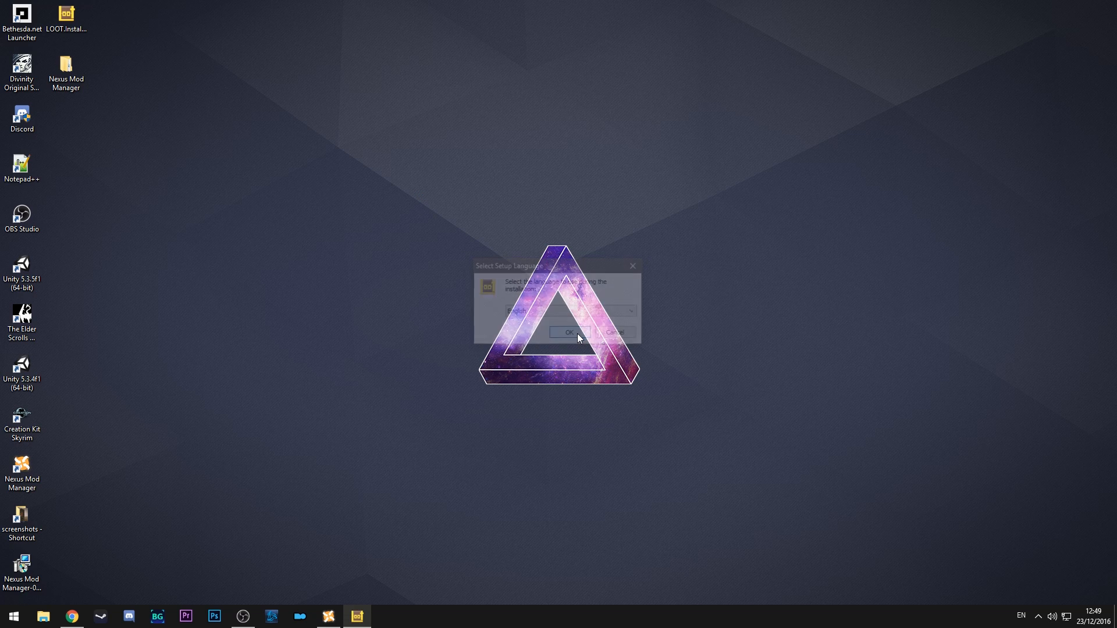
Install LOOT to the suggested SSE Mods folder without a desktop shortcut and finish without launching it
click(568, 331)
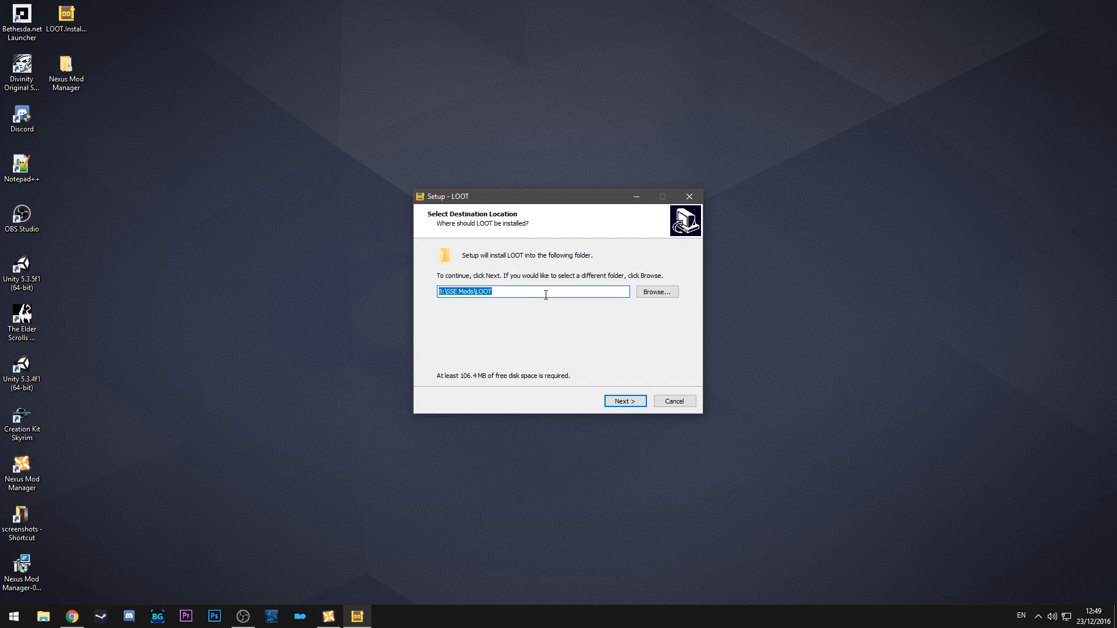
click(624, 400)
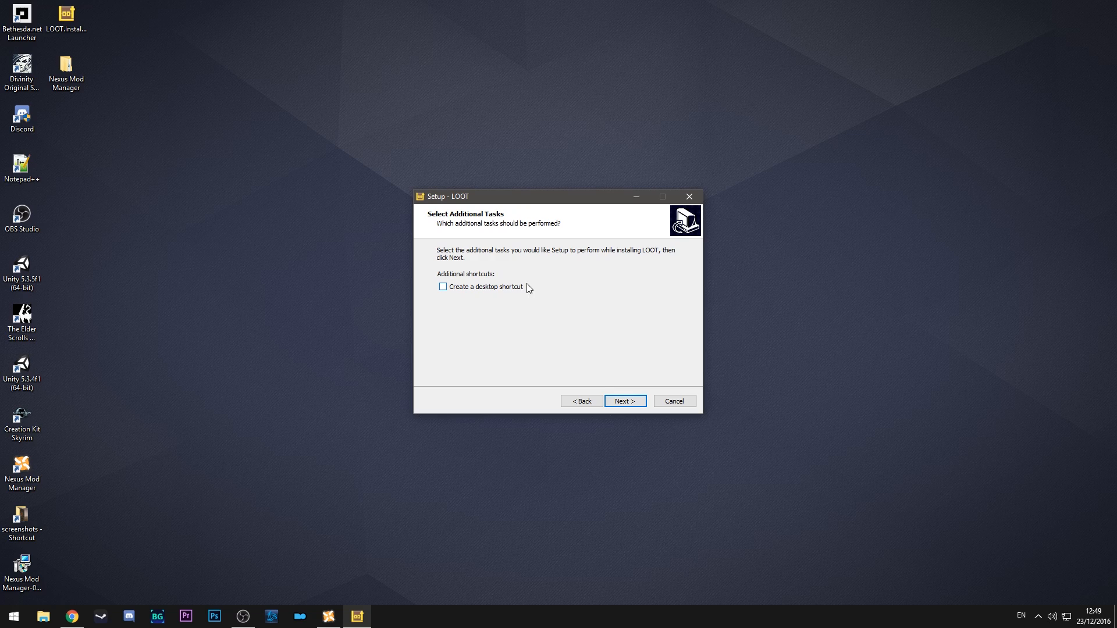
click(624, 402)
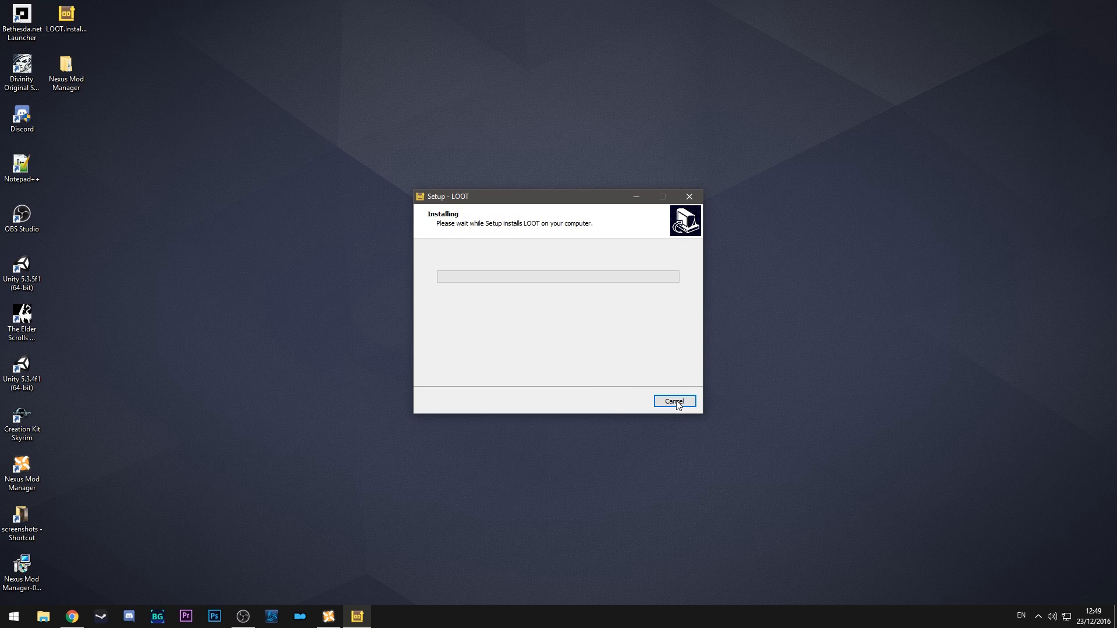
mouse_move(534, 292)
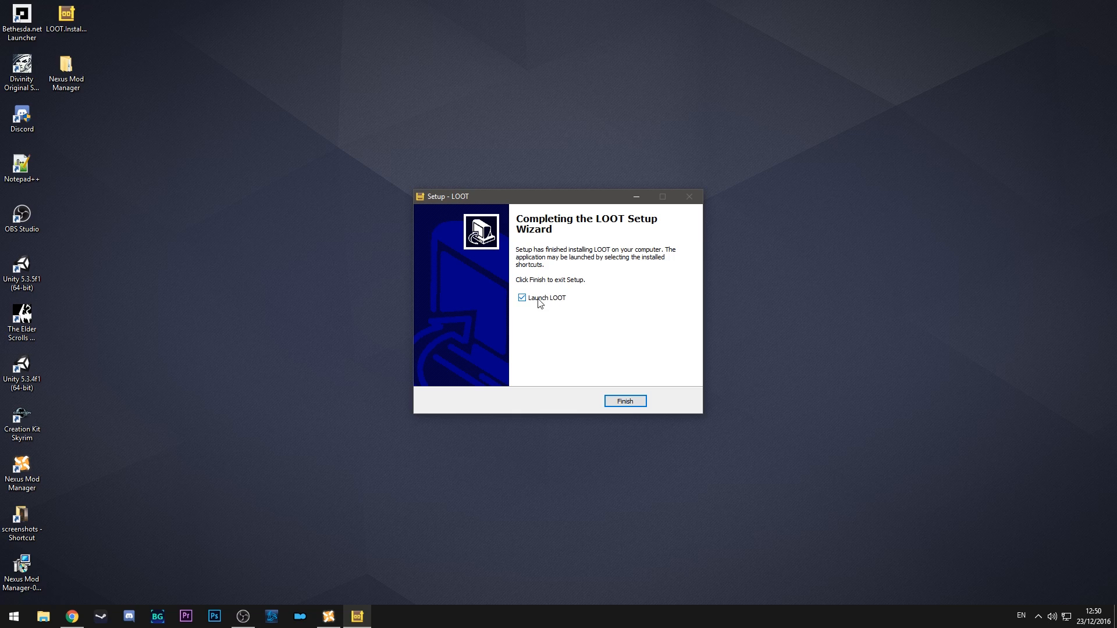
click(521, 298)
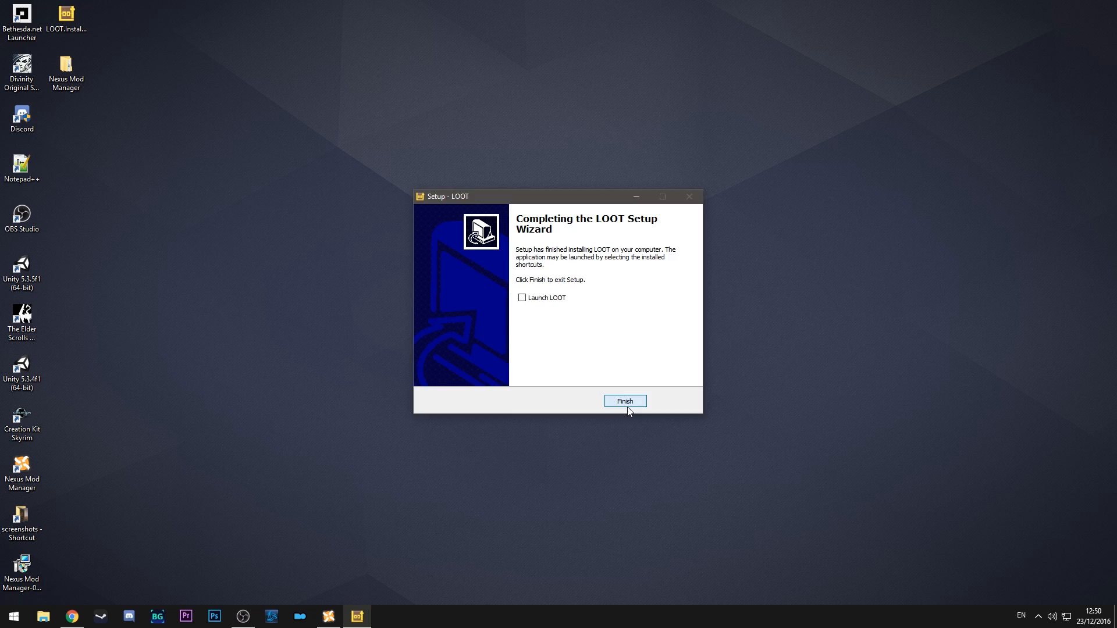
click(624, 400)
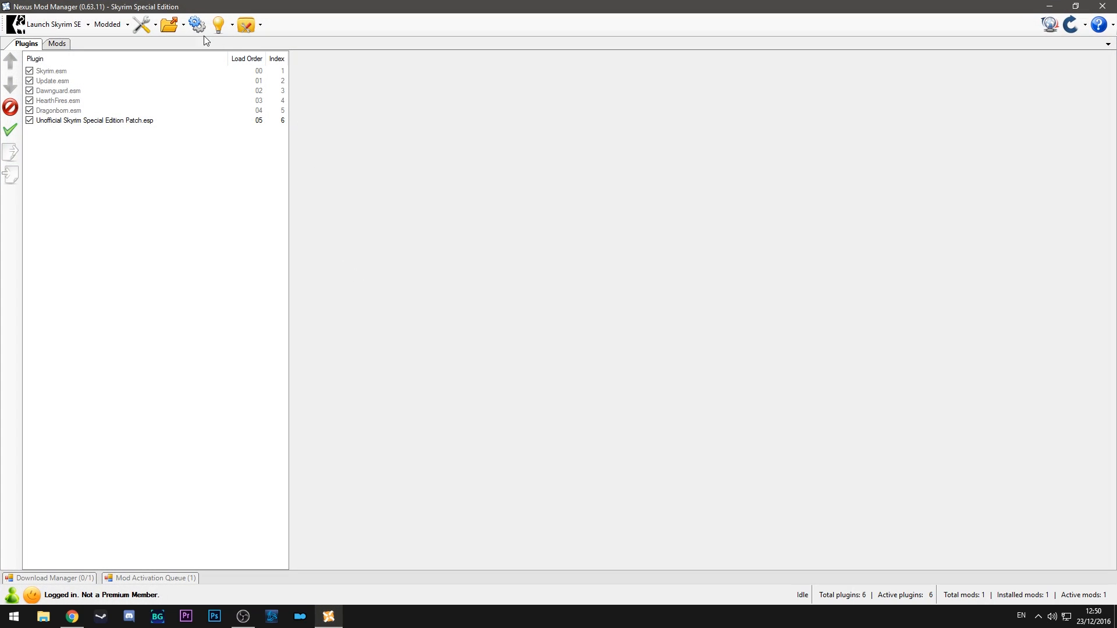
Launch LOOT from the Mods tab's external tools list
click(56, 43)
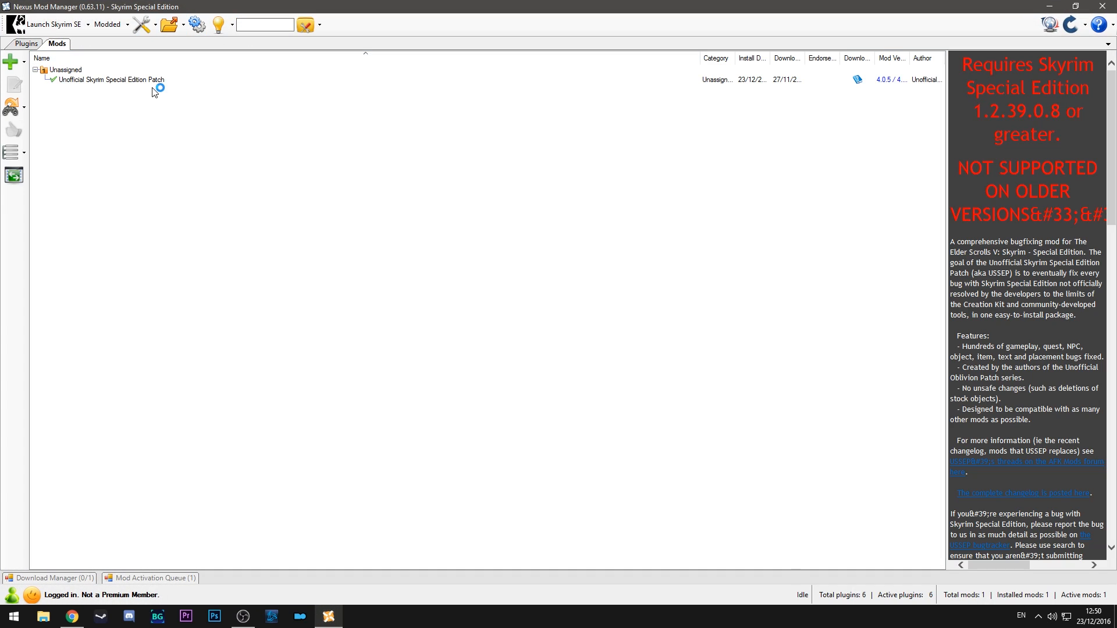
click(320, 24)
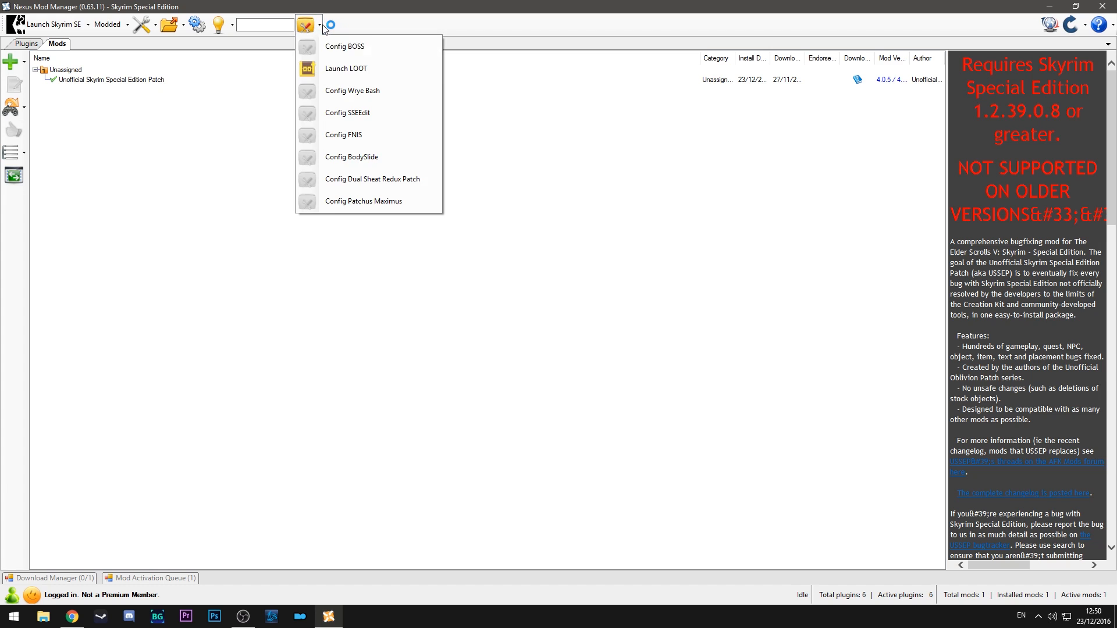
mouse_move(356, 69)
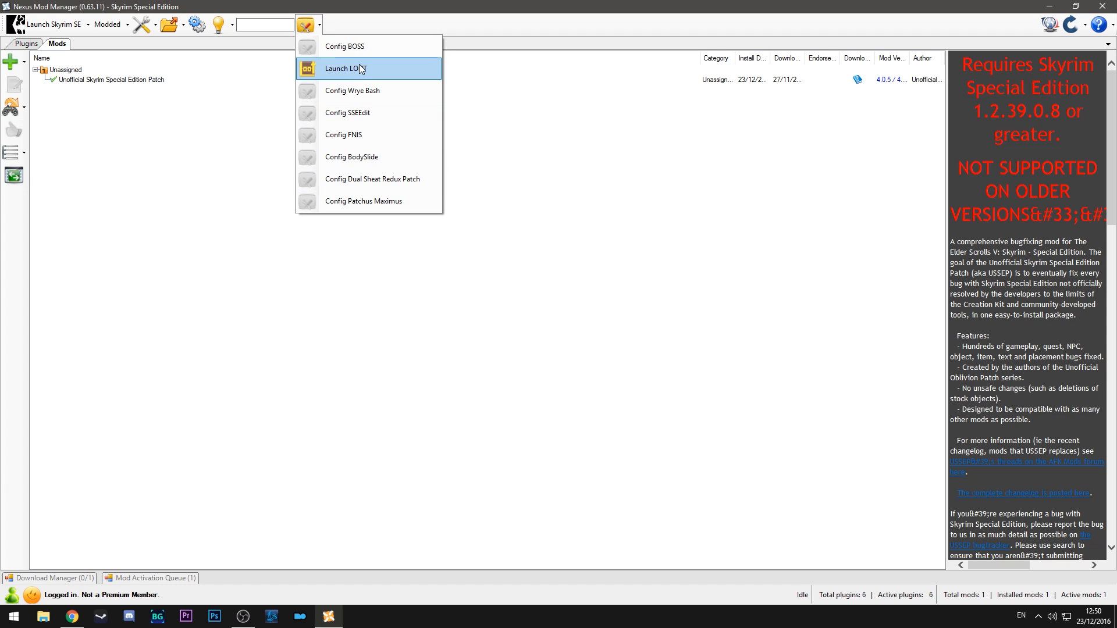
click(346, 67)
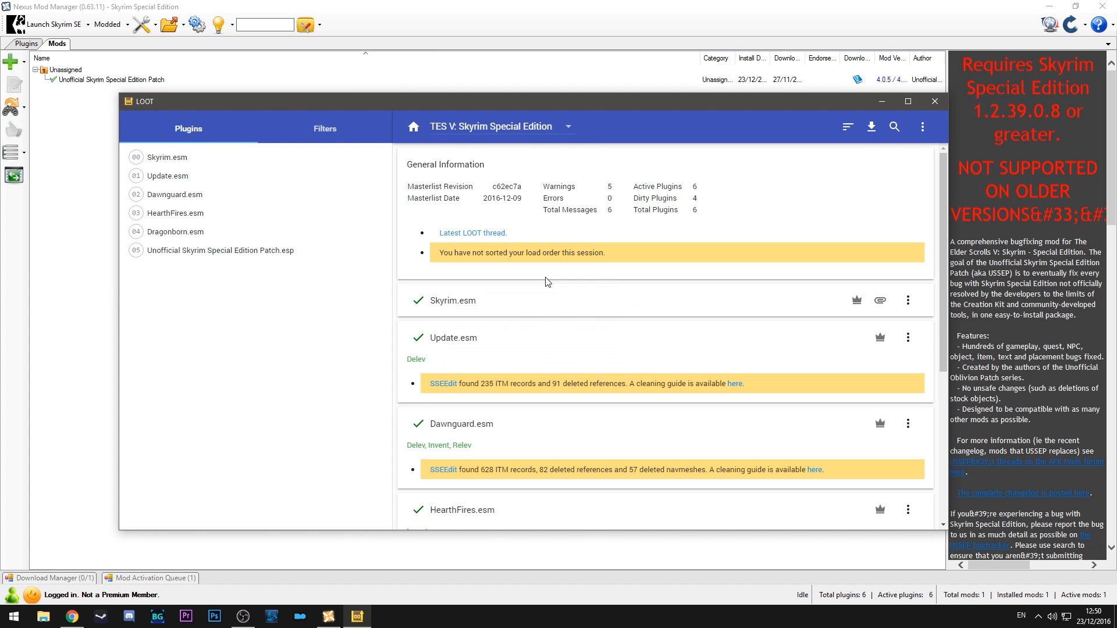
mouse_move(504, 267)
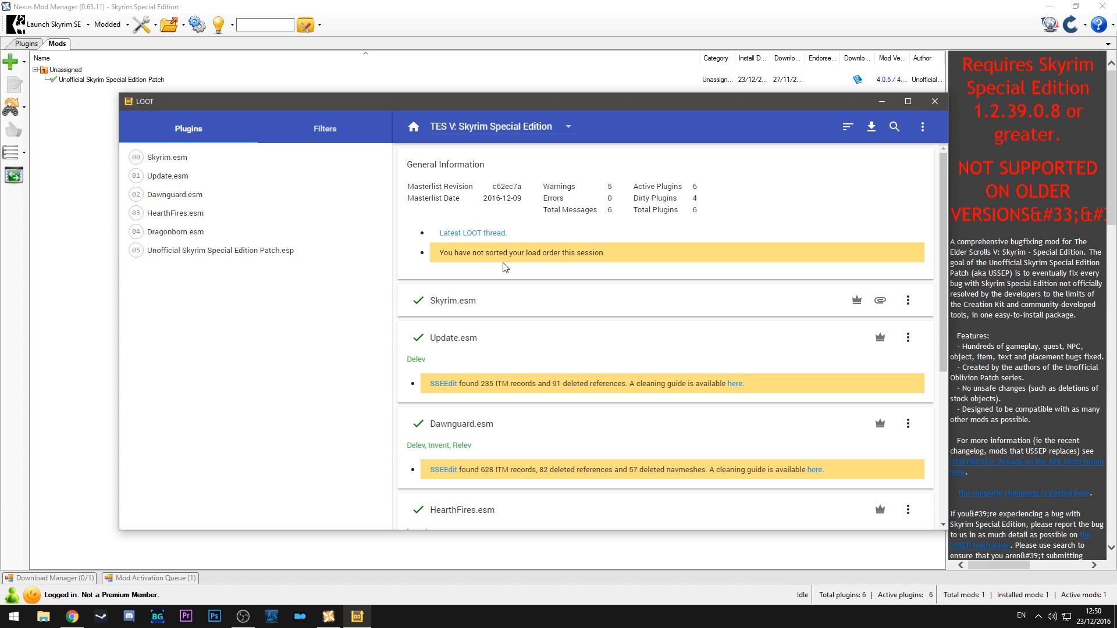
mouse_move(224, 202)
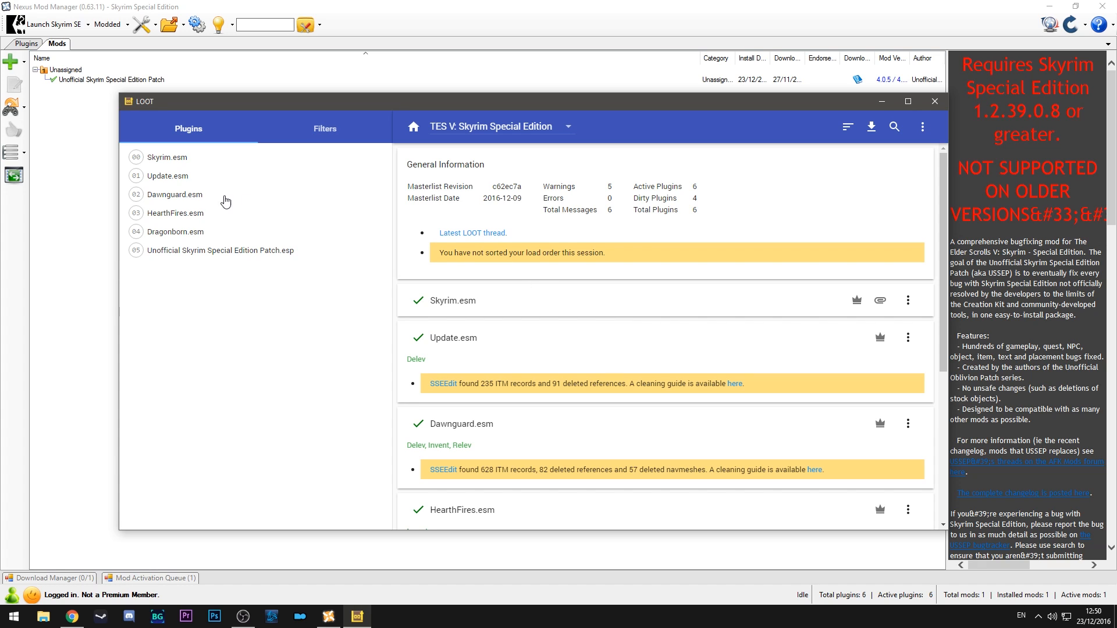
mouse_move(182, 263)
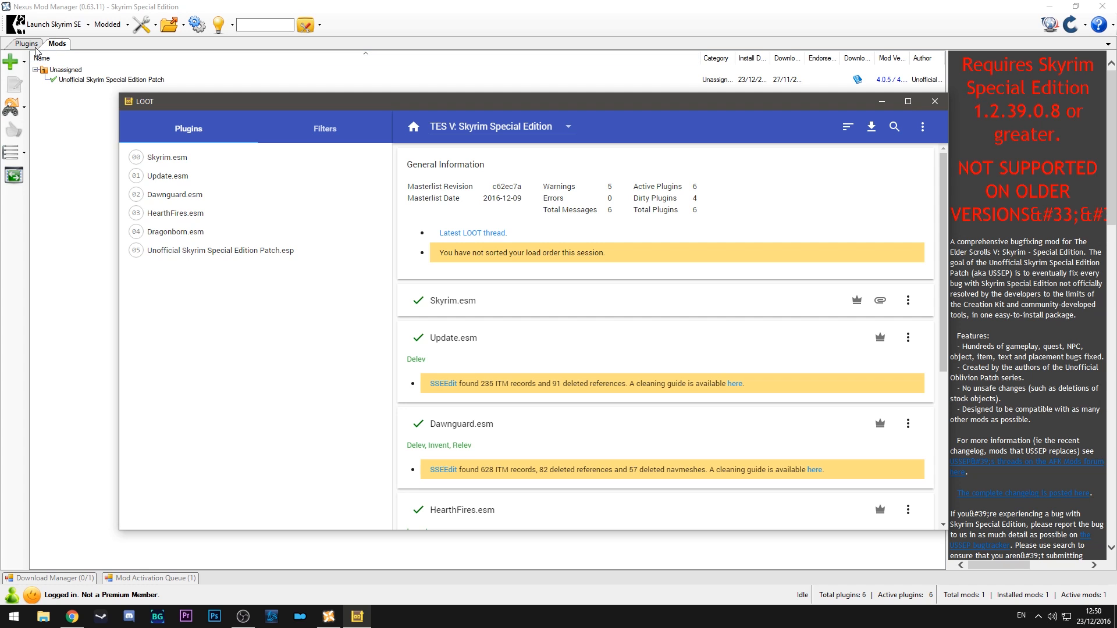
click(935, 101)
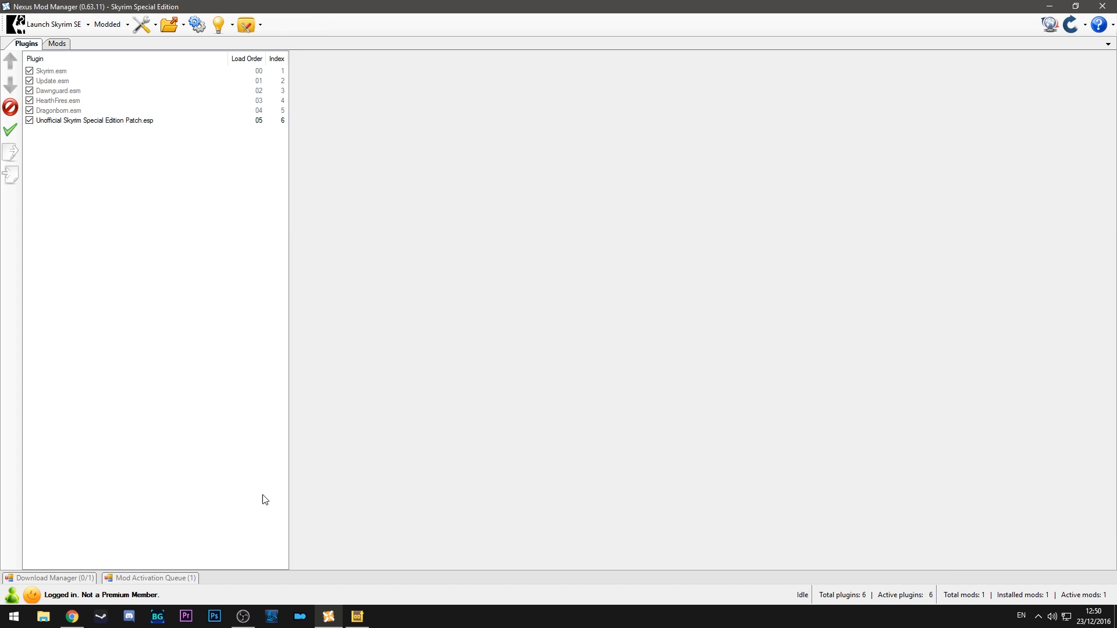
click(245, 24)
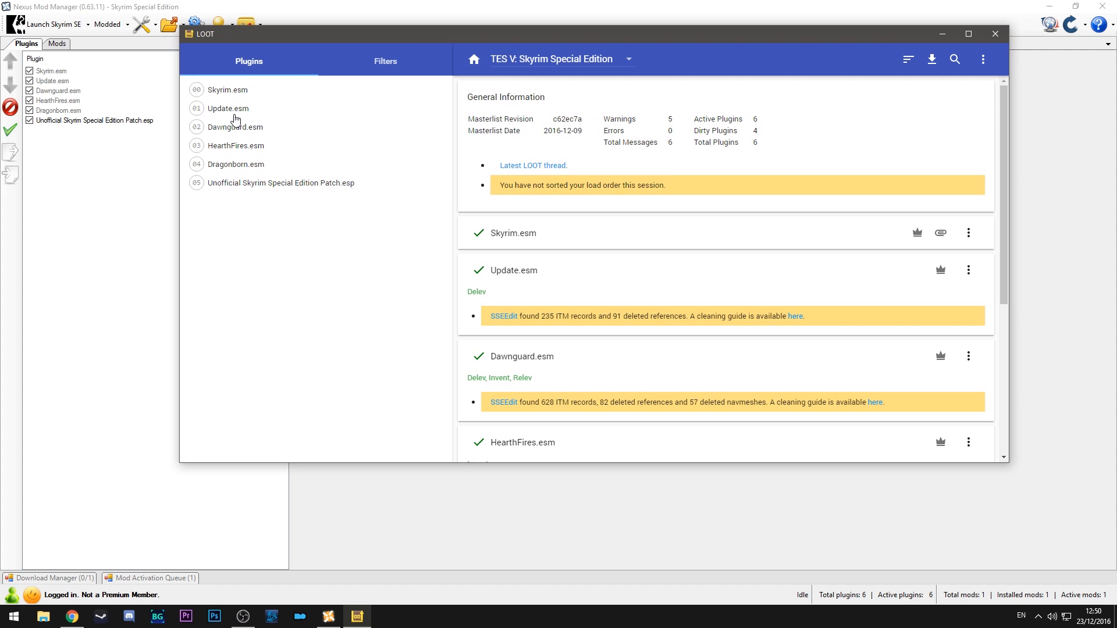
mouse_move(243, 153)
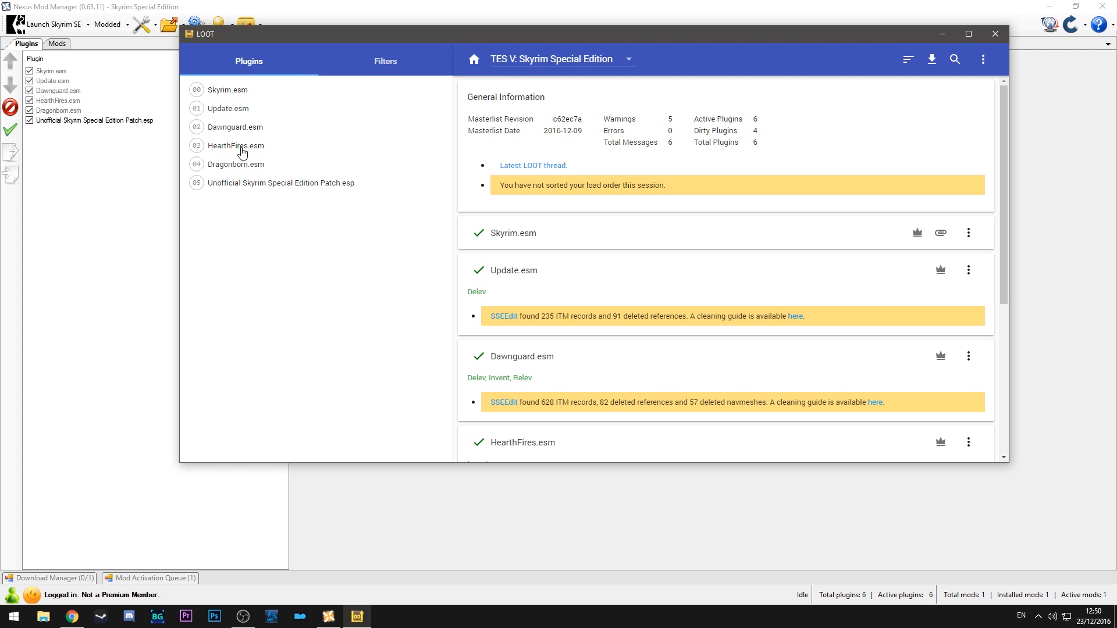
mouse_move(348, 183)
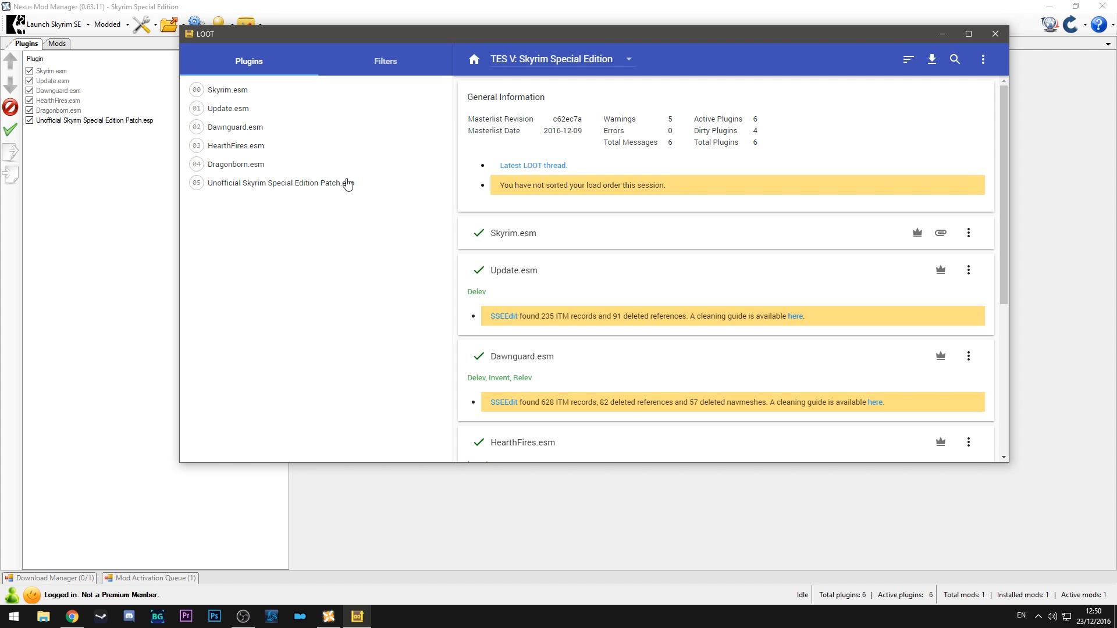
mouse_move(748, 221)
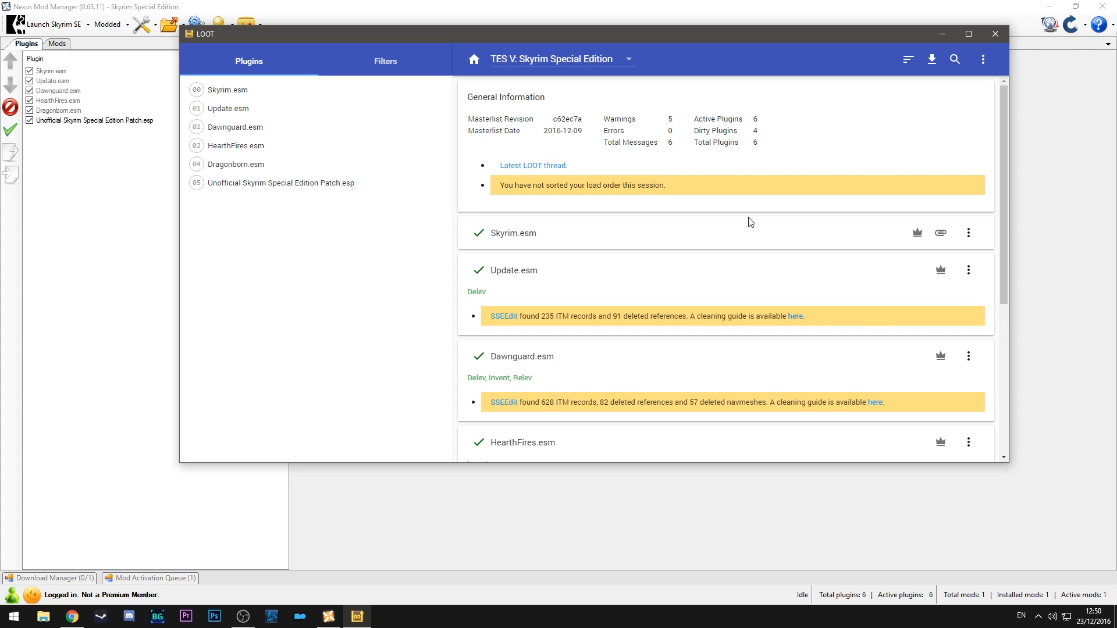
mouse_move(610, 181)
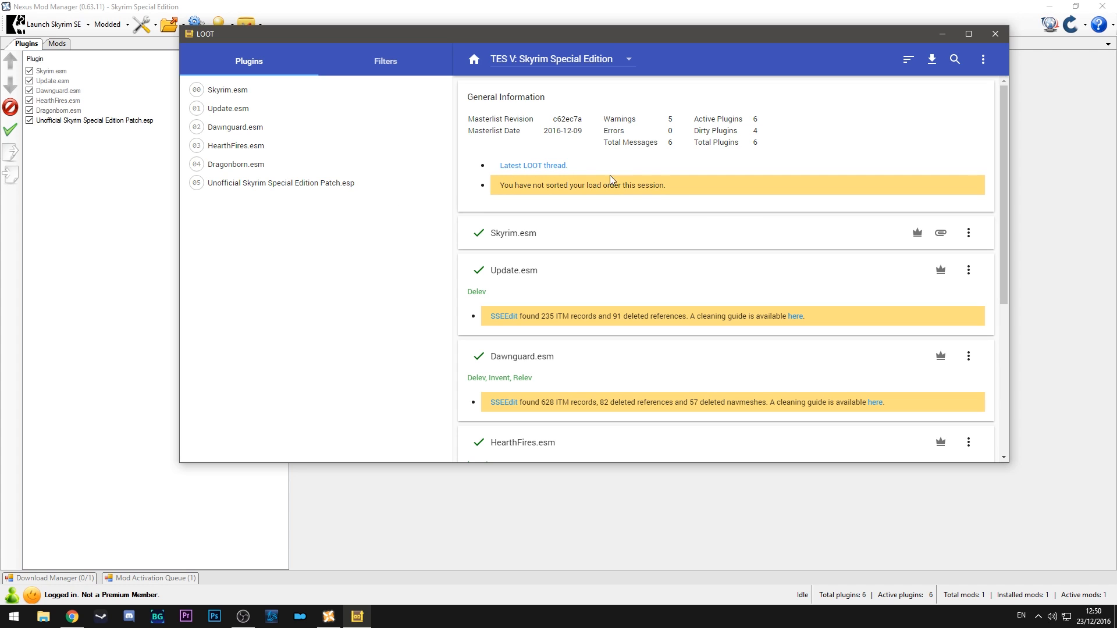
mouse_move(668, 125)
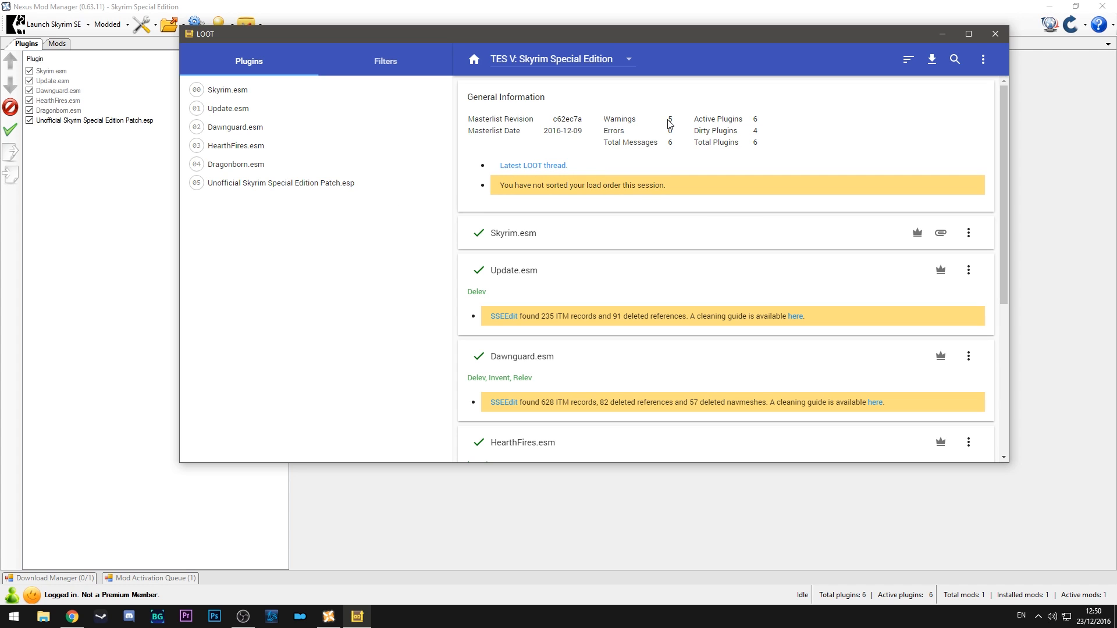
mouse_move(736, 167)
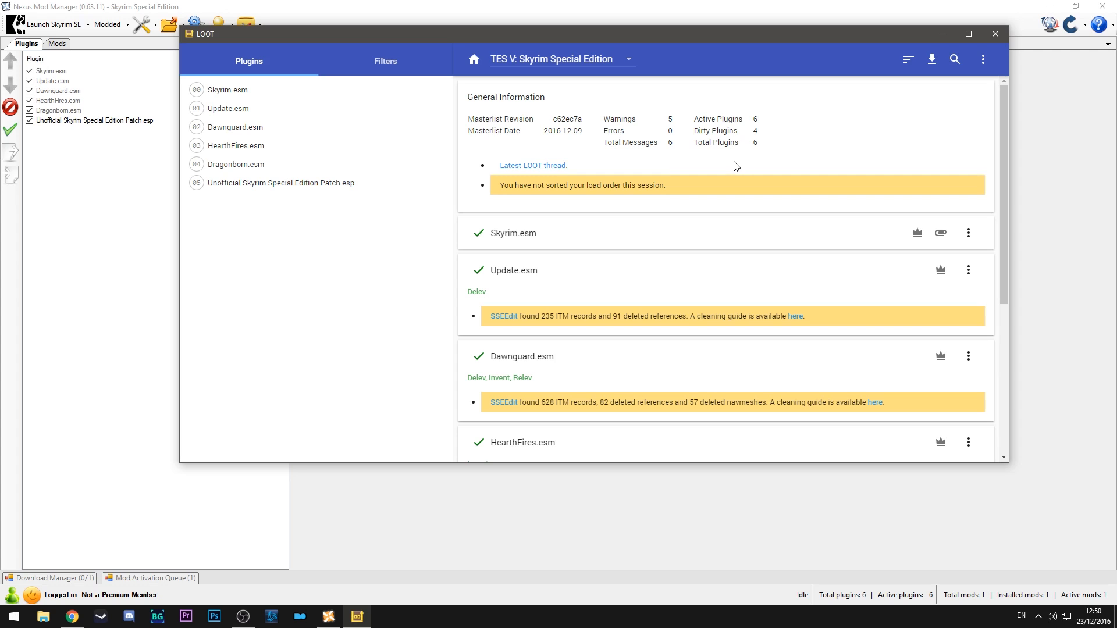
mouse_move(766, 163)
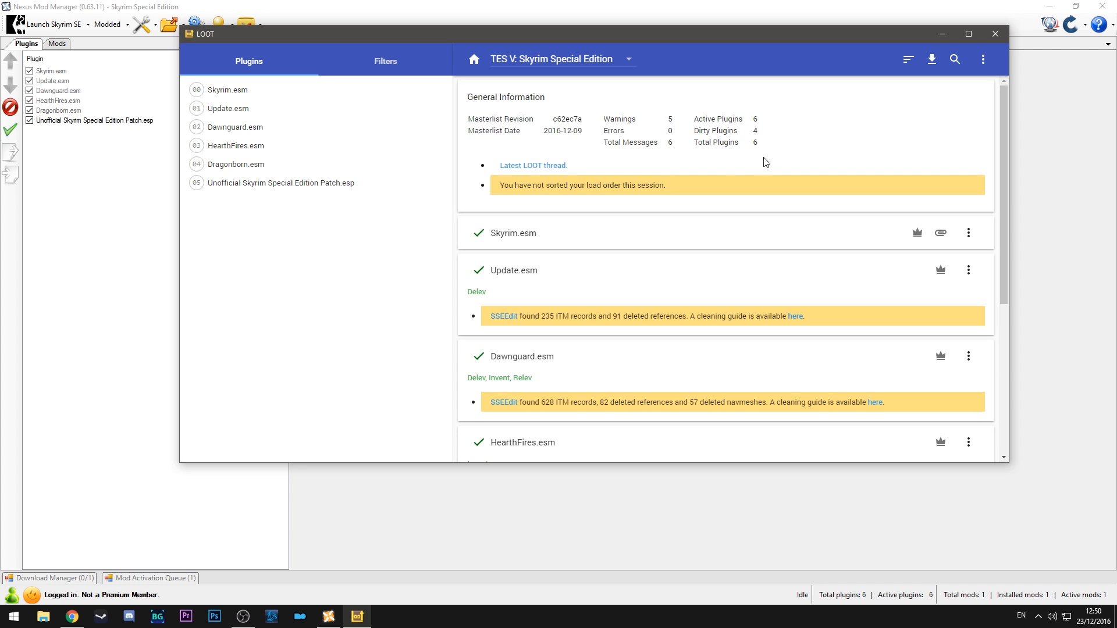
mouse_move(607, 157)
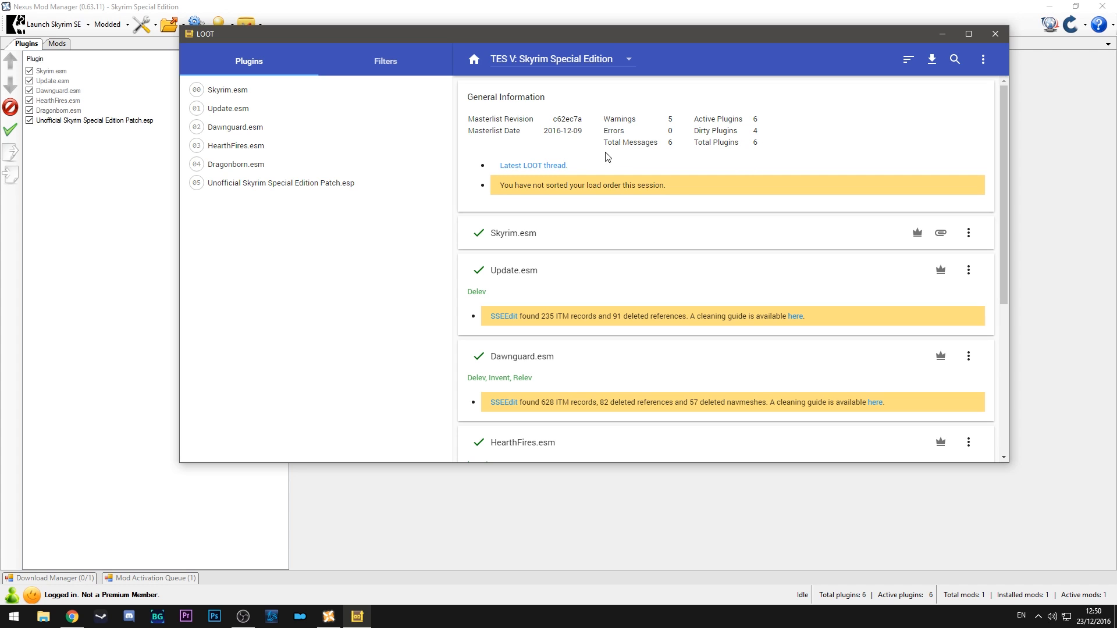
double_click(581, 185)
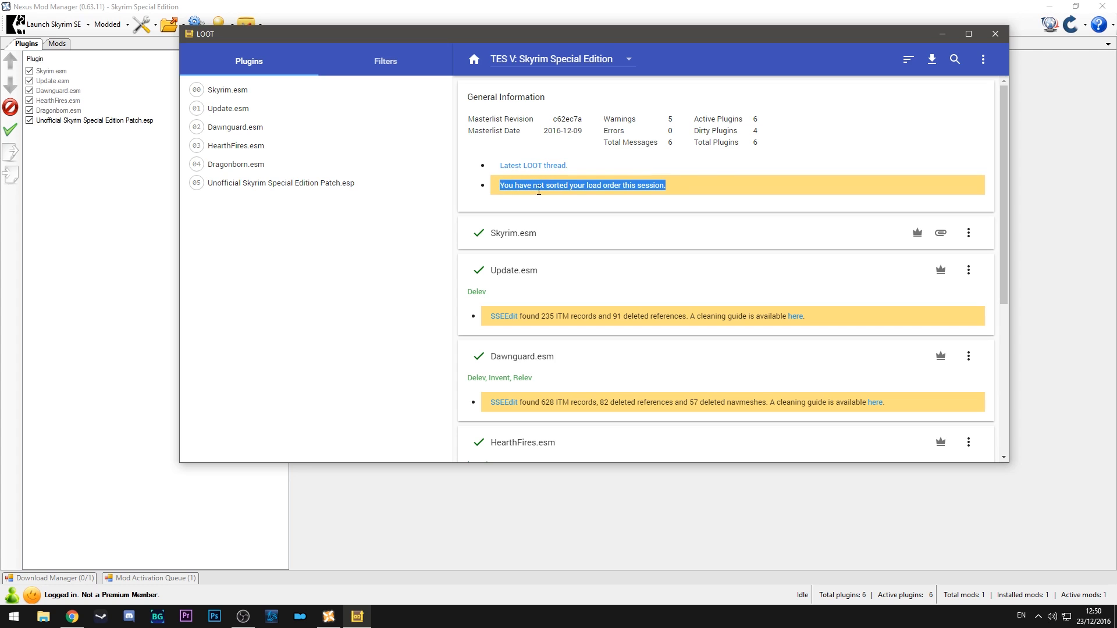
click(609, 198)
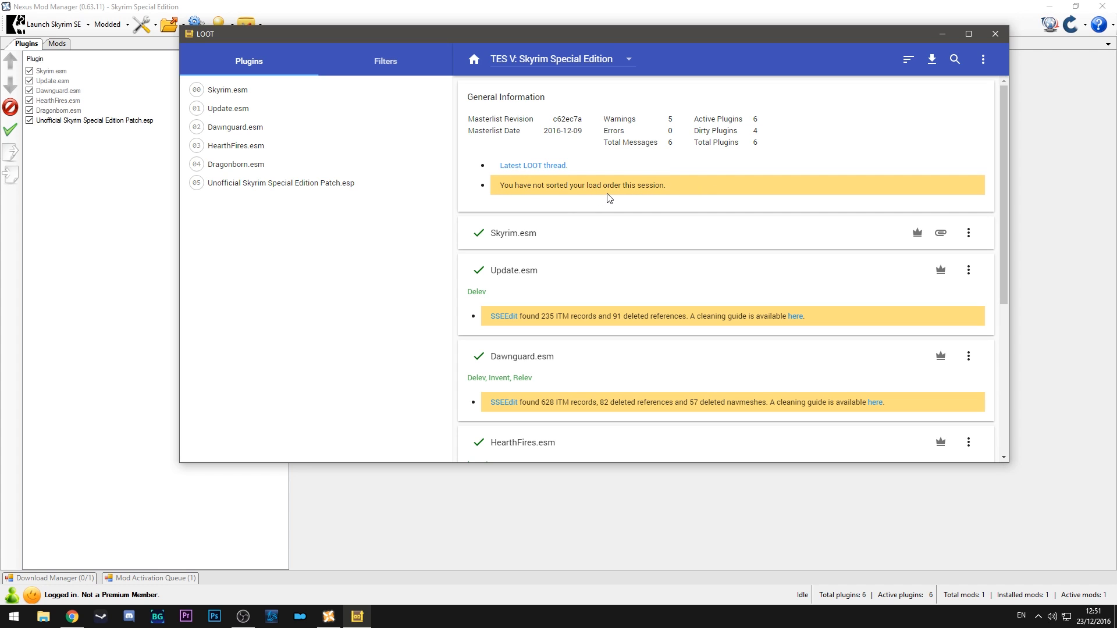
mouse_move(835, 168)
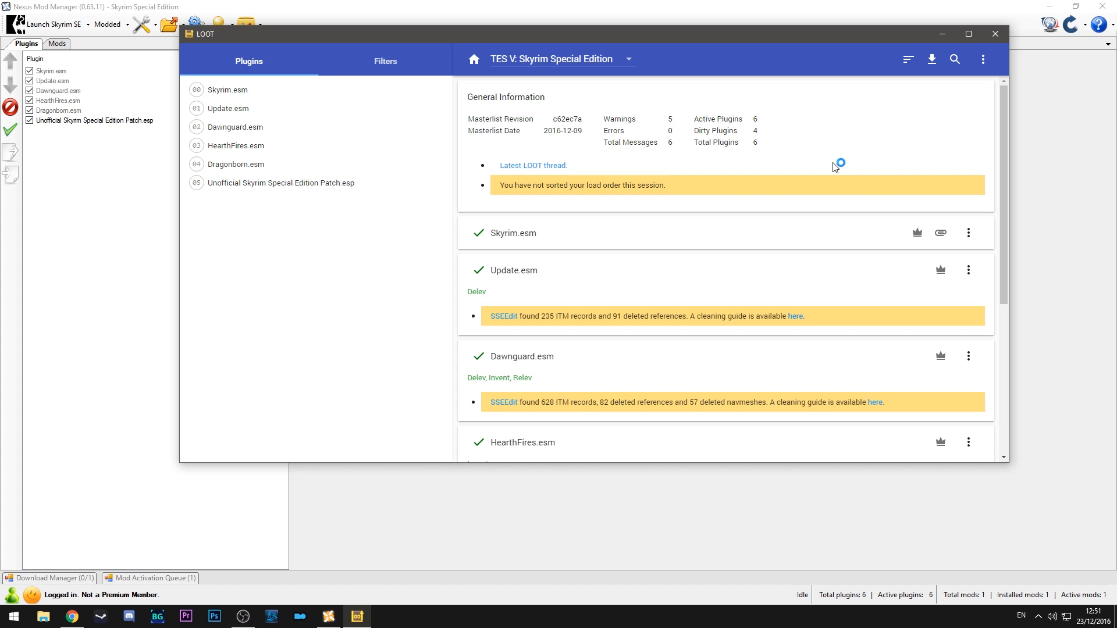
mouse_move(836, 168)
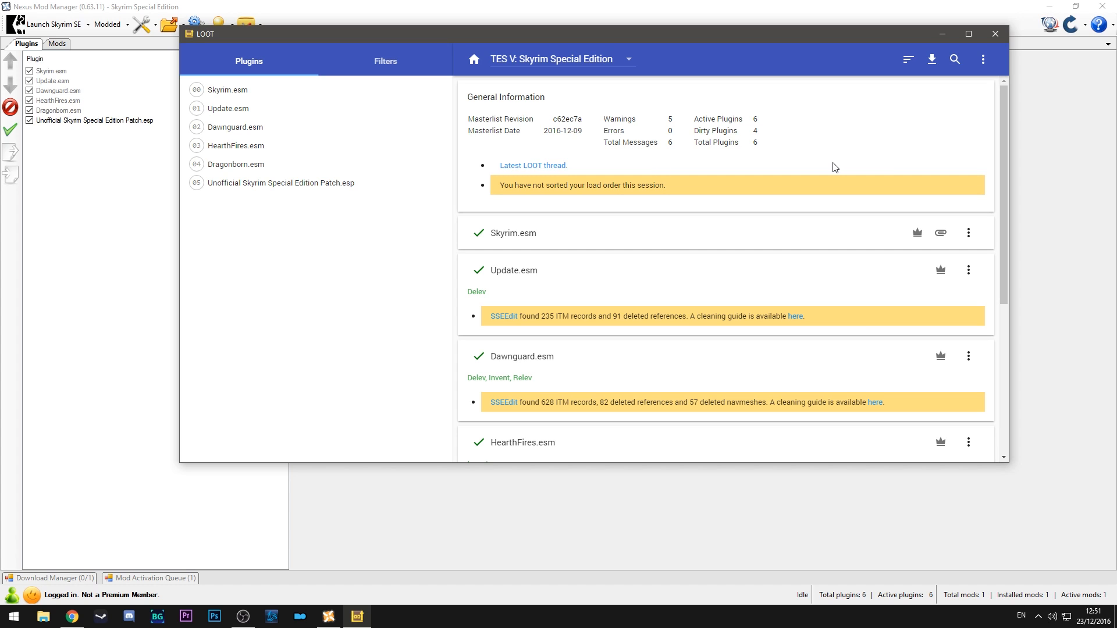
mouse_move(875, 205)
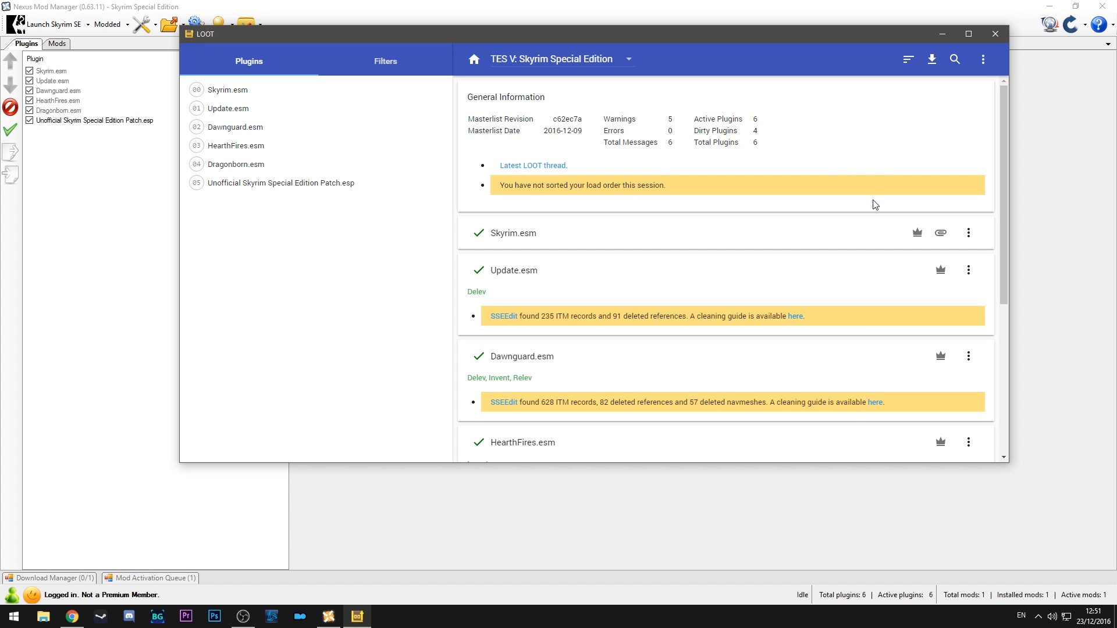
mouse_move(446, 75)
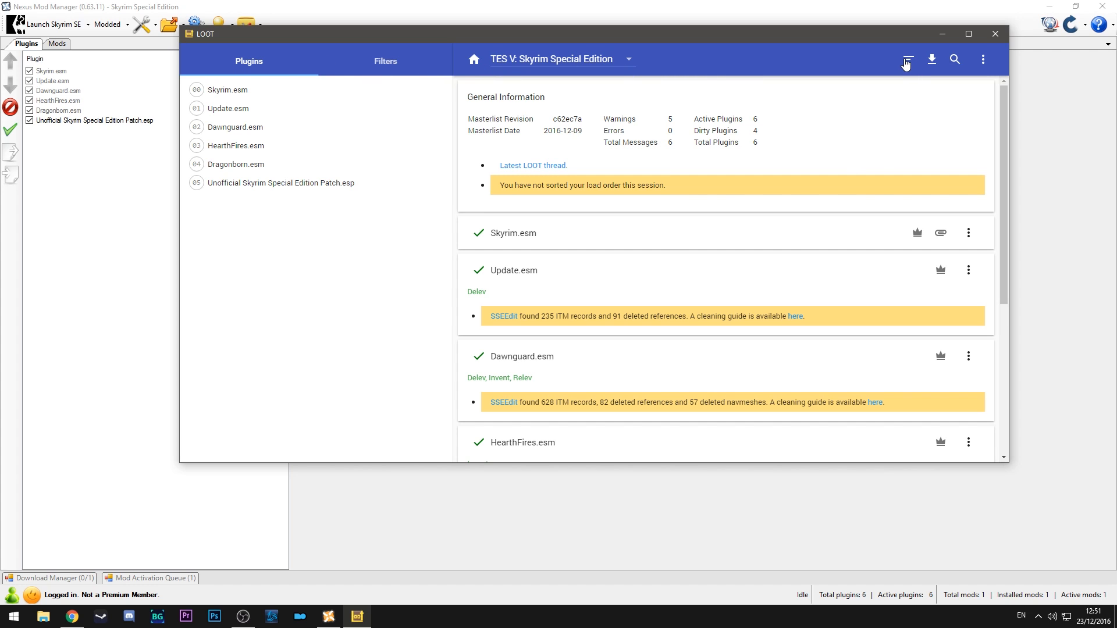
mouse_move(906, 60)
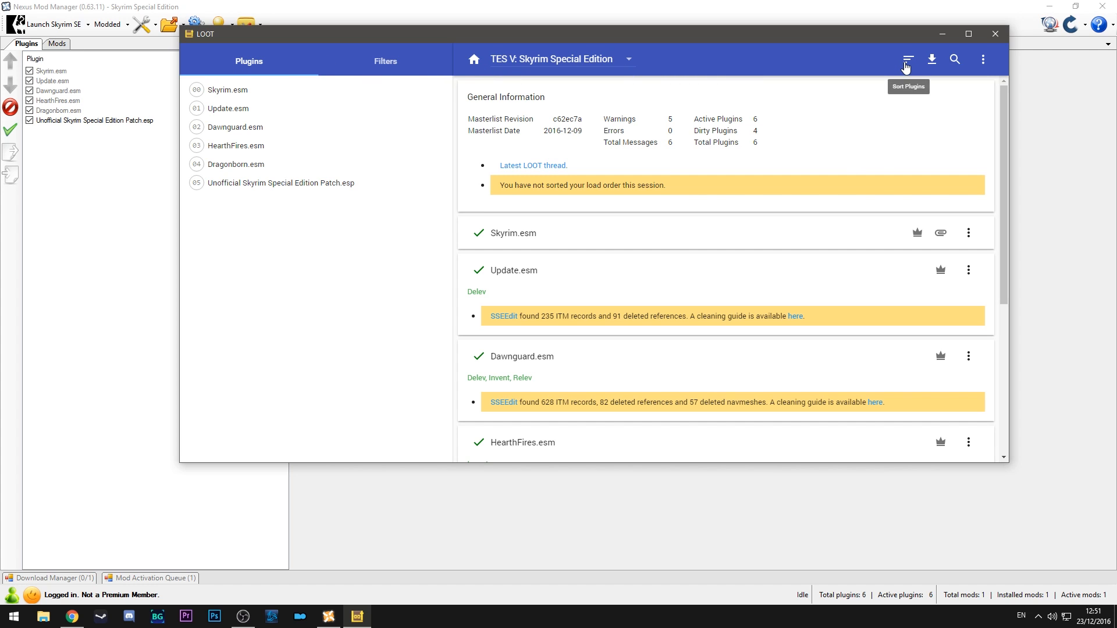
Sort the plugins and review the cards to confirm the load order is unchanged
click(906, 60)
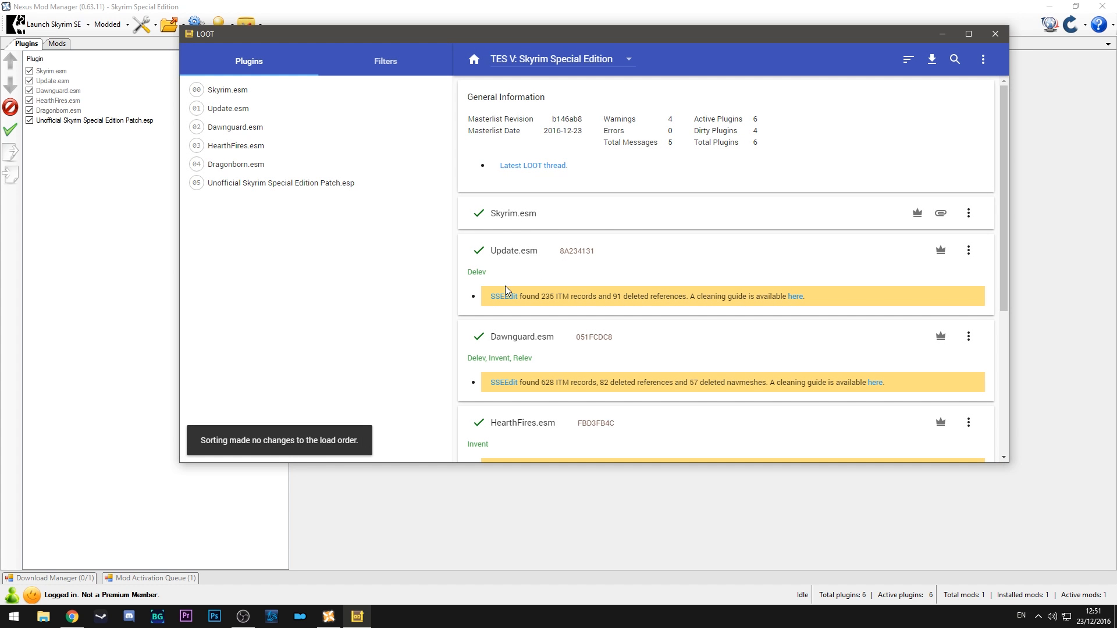
mouse_move(840, 252)
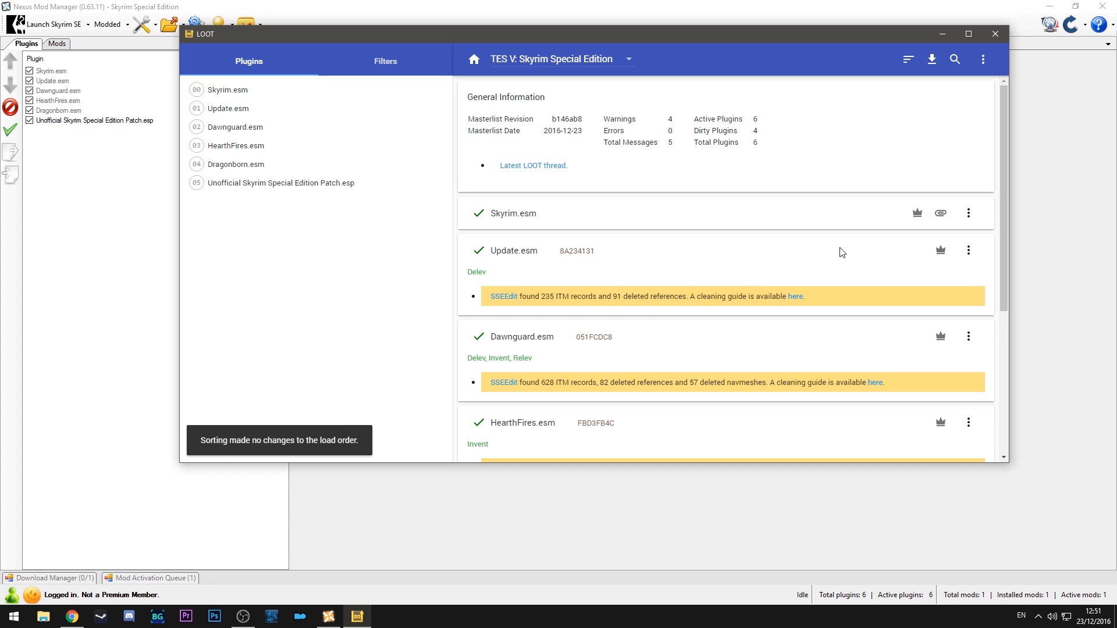
scroll(down, 3)
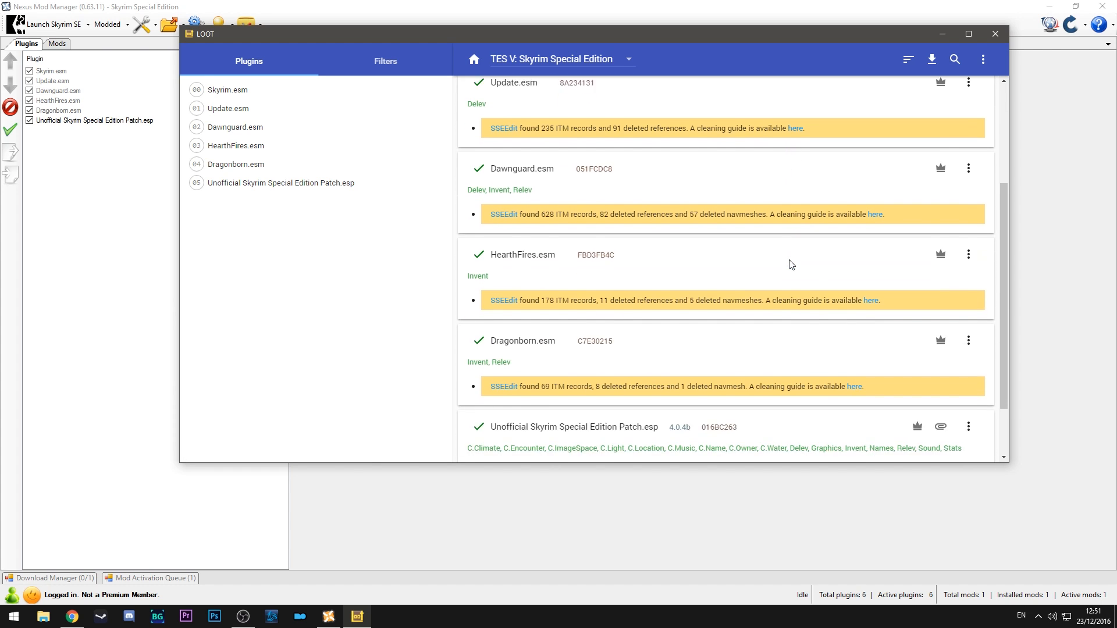
scroll(down, 3)
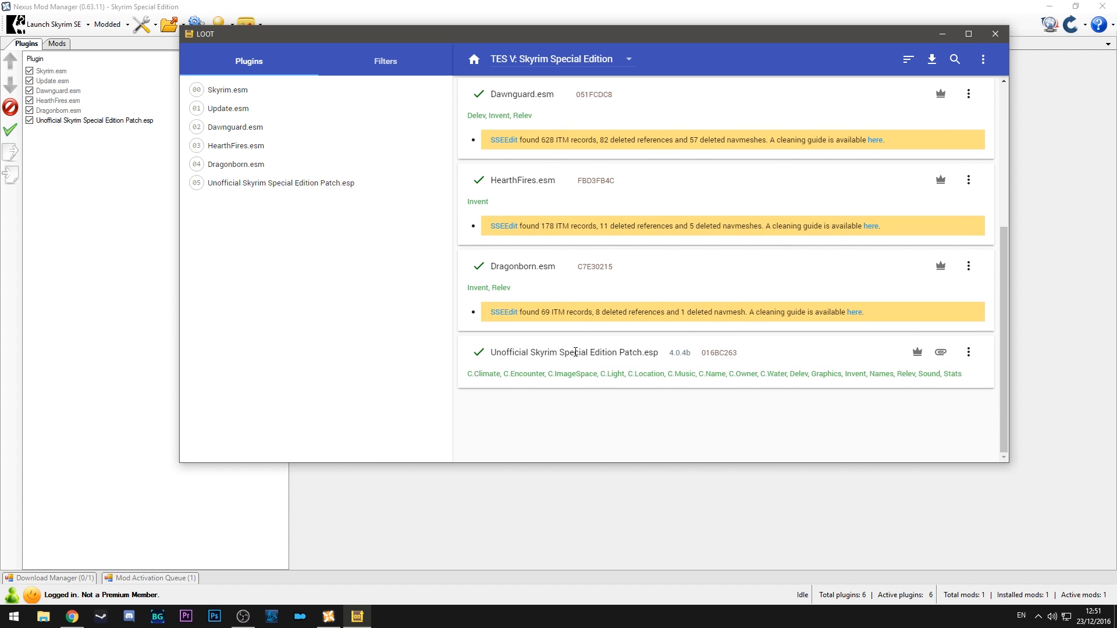
scroll(up, 3)
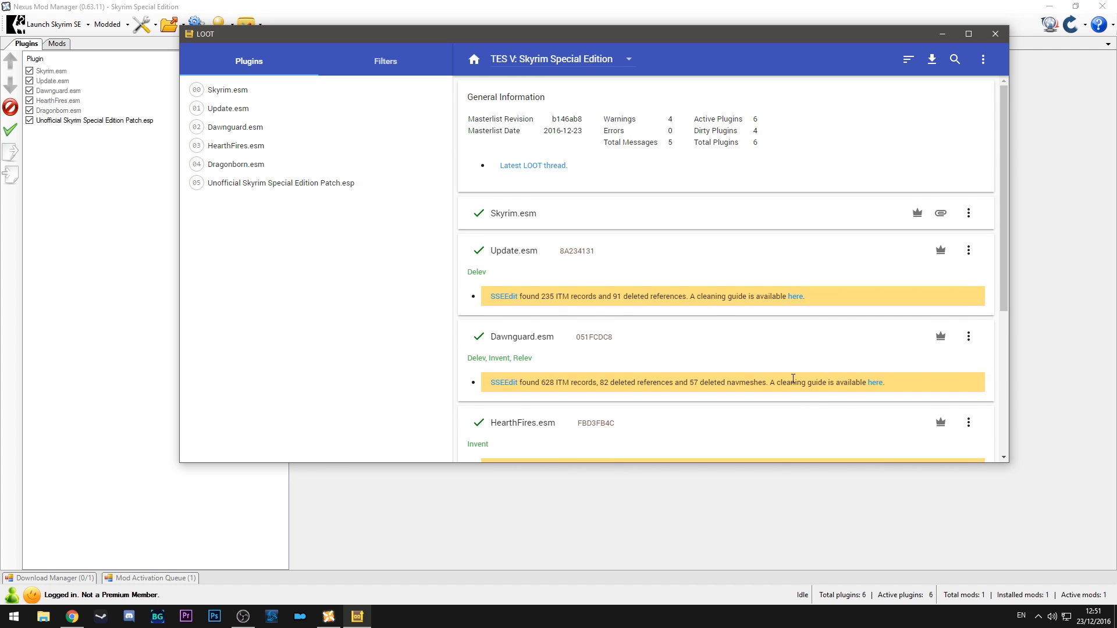
mouse_move(984, 277)
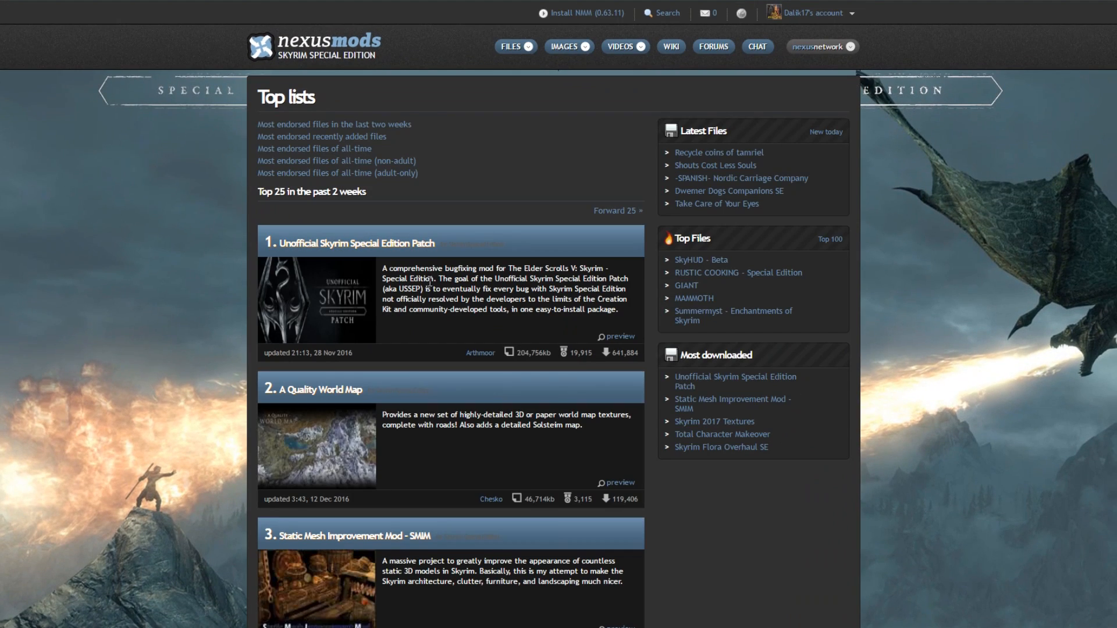
mouse_move(184, 426)
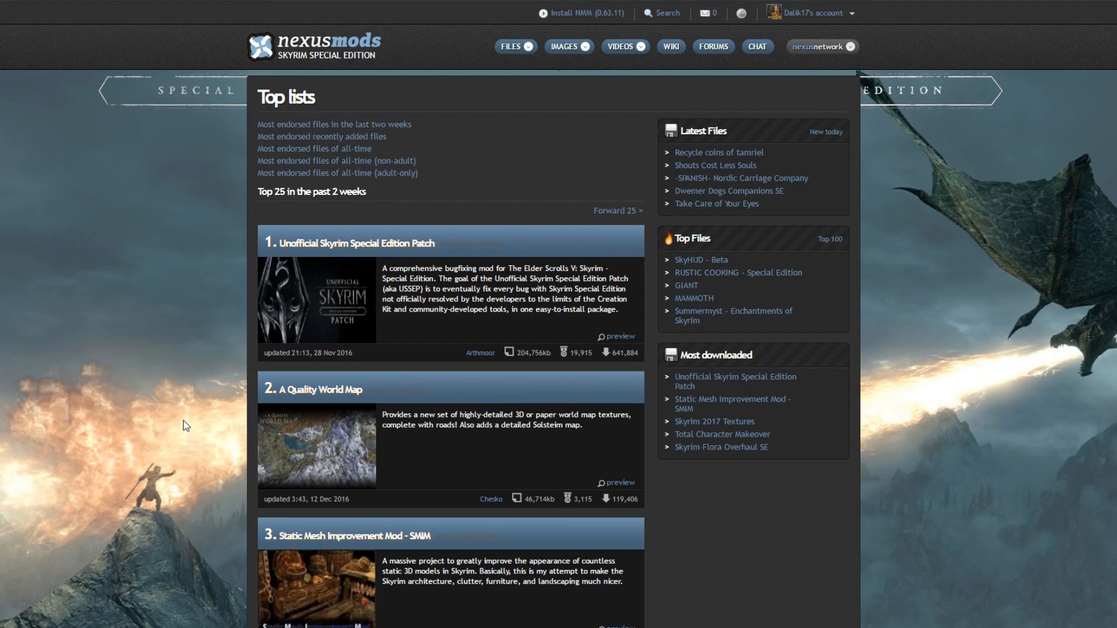
Open the A Quality World Map entry from the Skyrim SE top files list
scroll(down, 3)
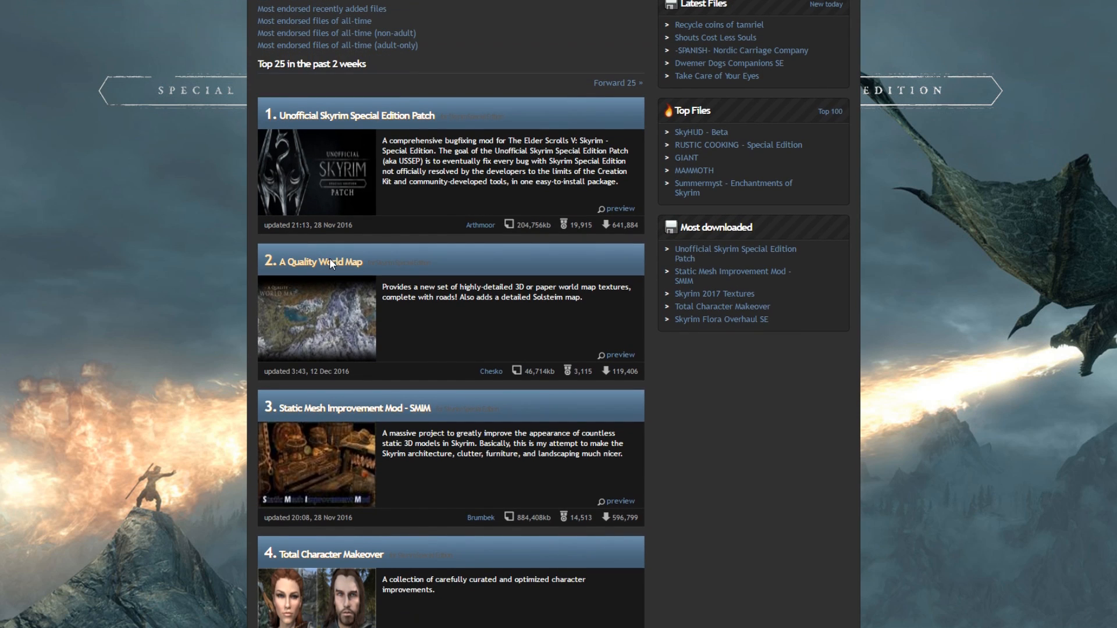
click(319, 261)
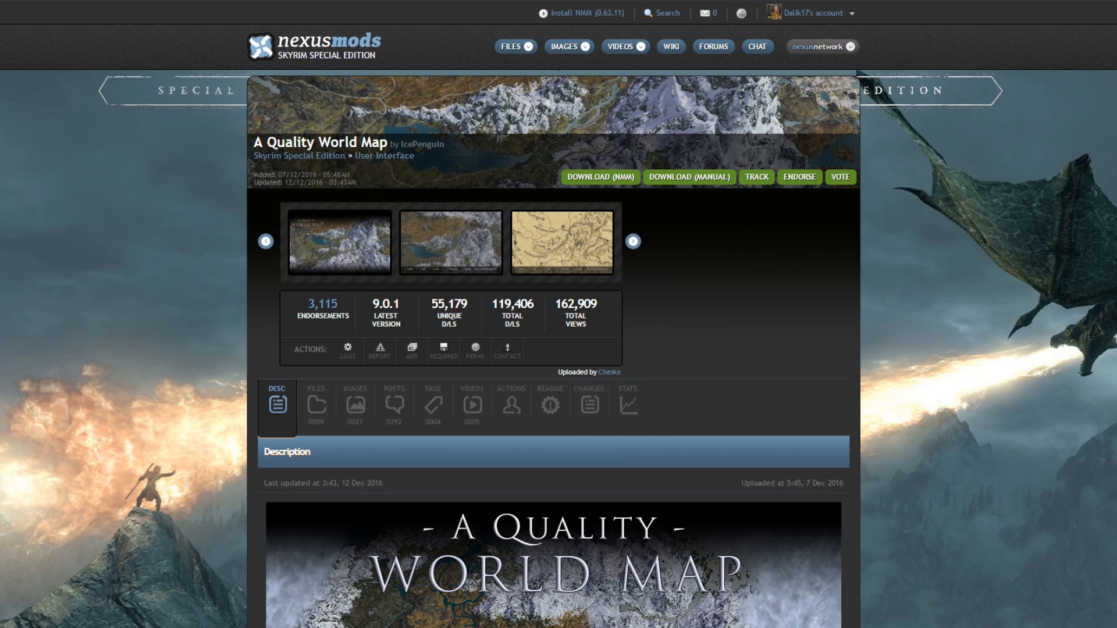
mouse_move(517, 208)
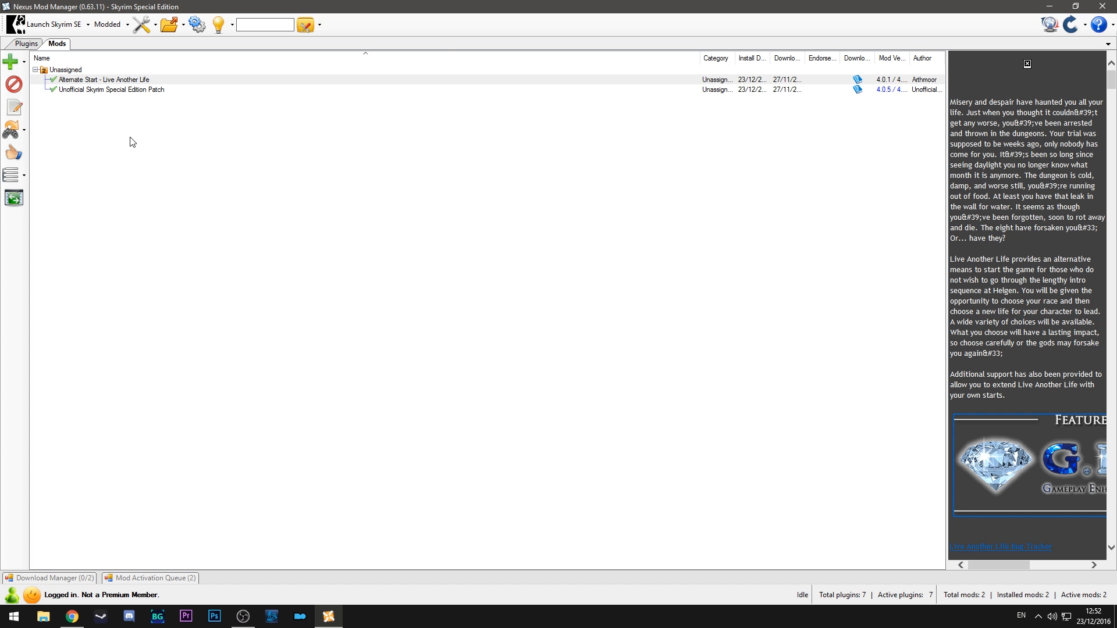
Check the Plugins list, re-sort with LOOT leaving Alternate Start last, and return to Mods
click(27, 43)
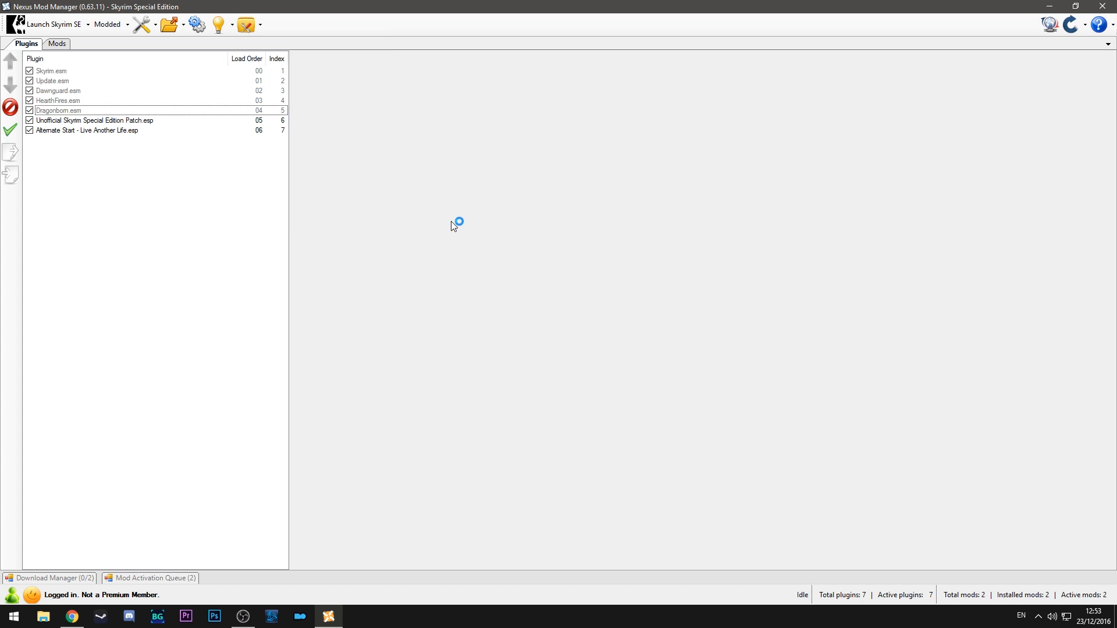
click(245, 24)
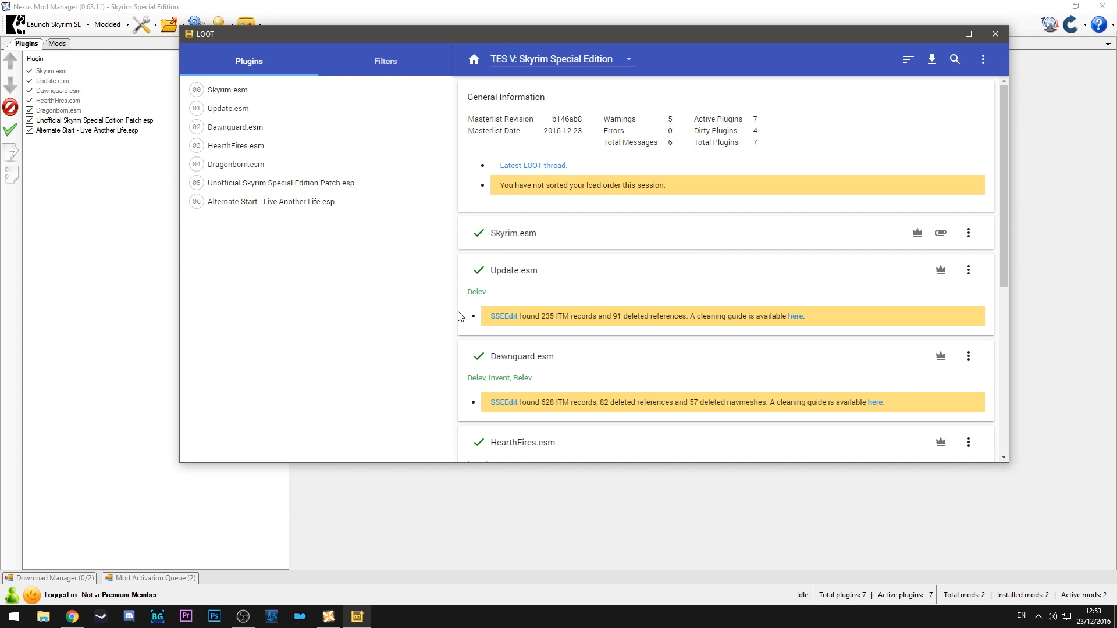
click(907, 59)
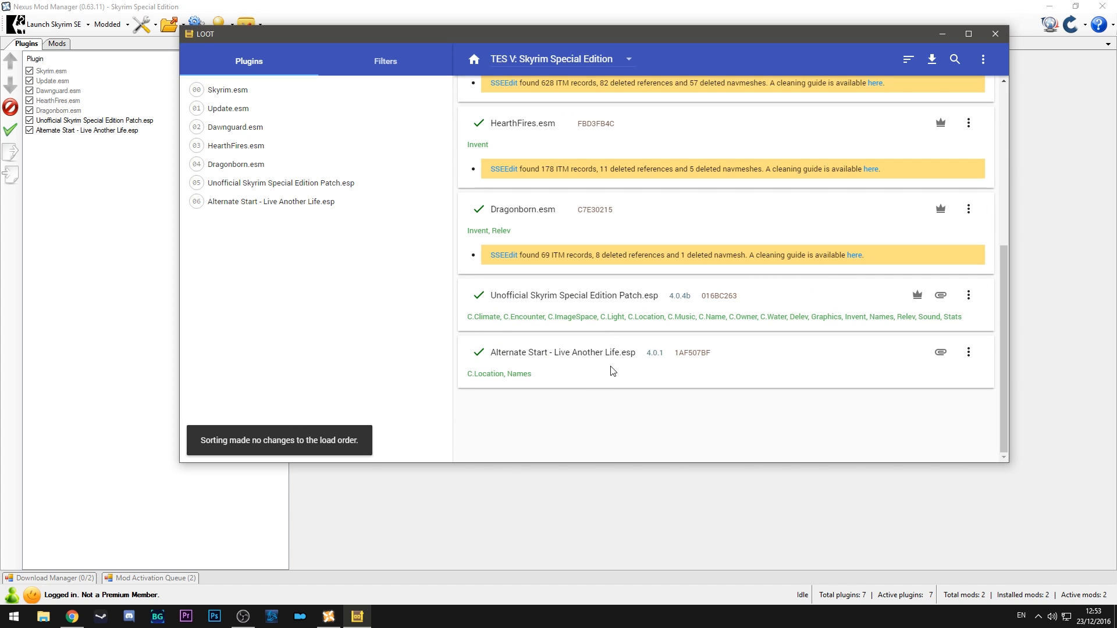
mouse_move(700, 350)
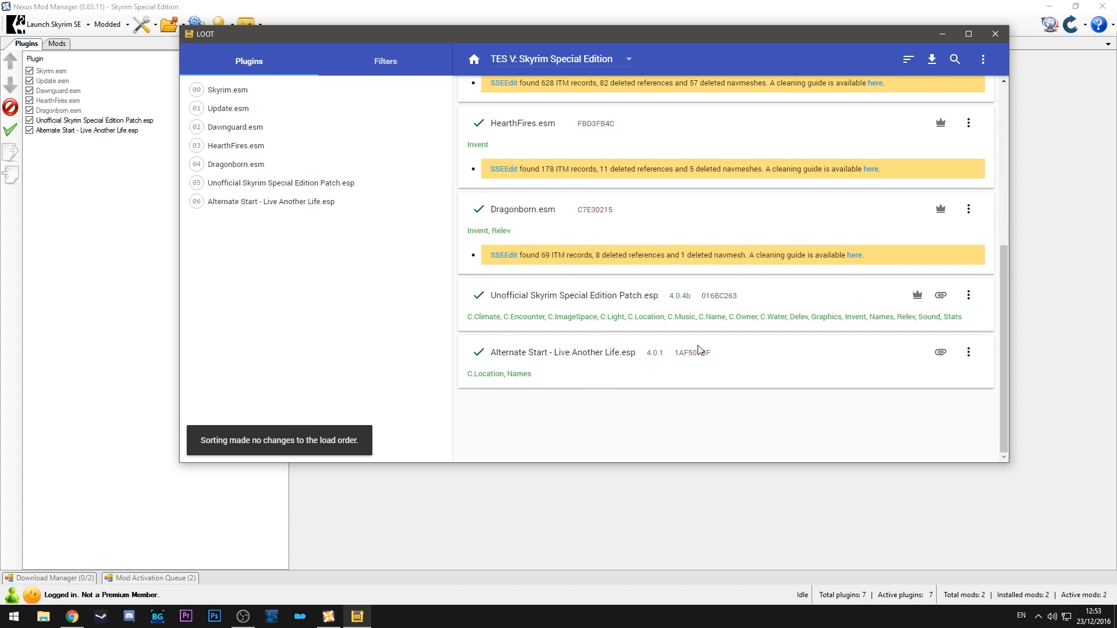
click(995, 34)
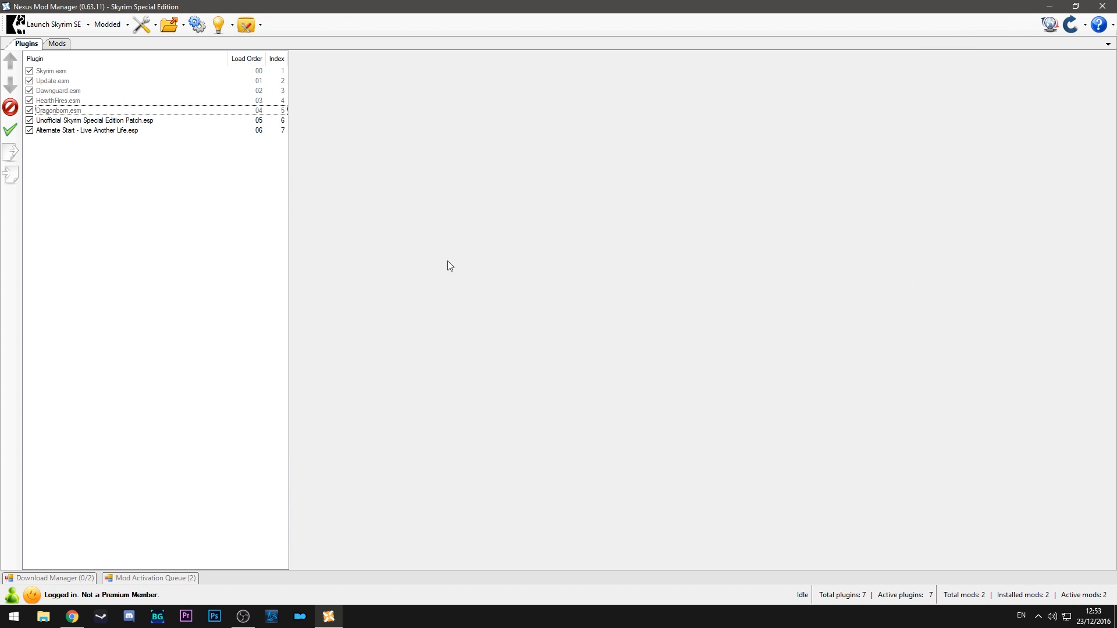
click(56, 44)
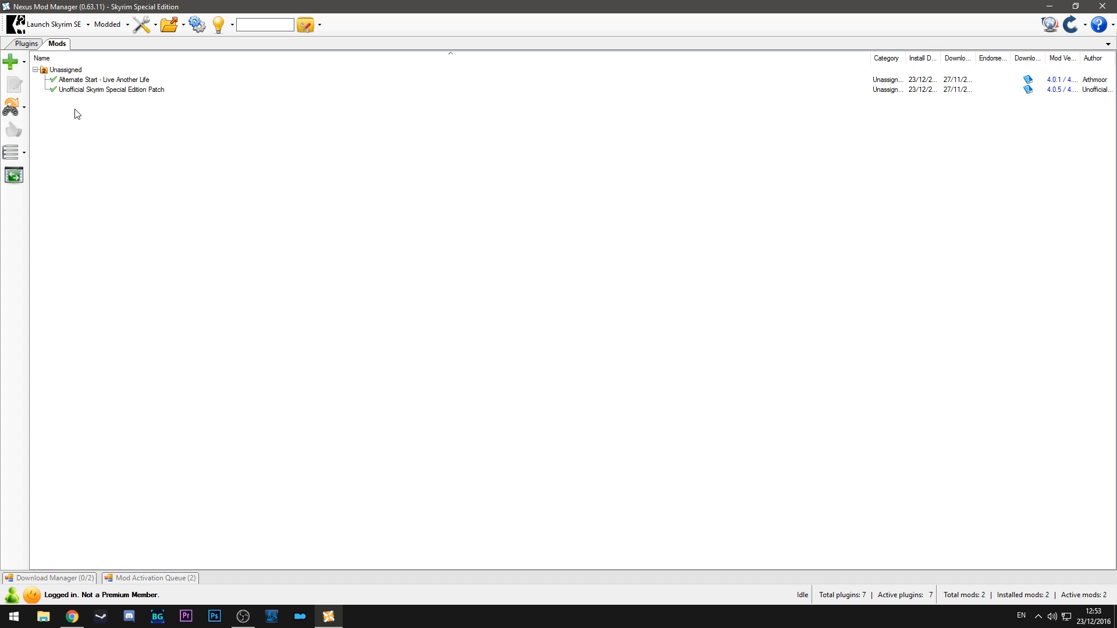
mouse_move(159, 74)
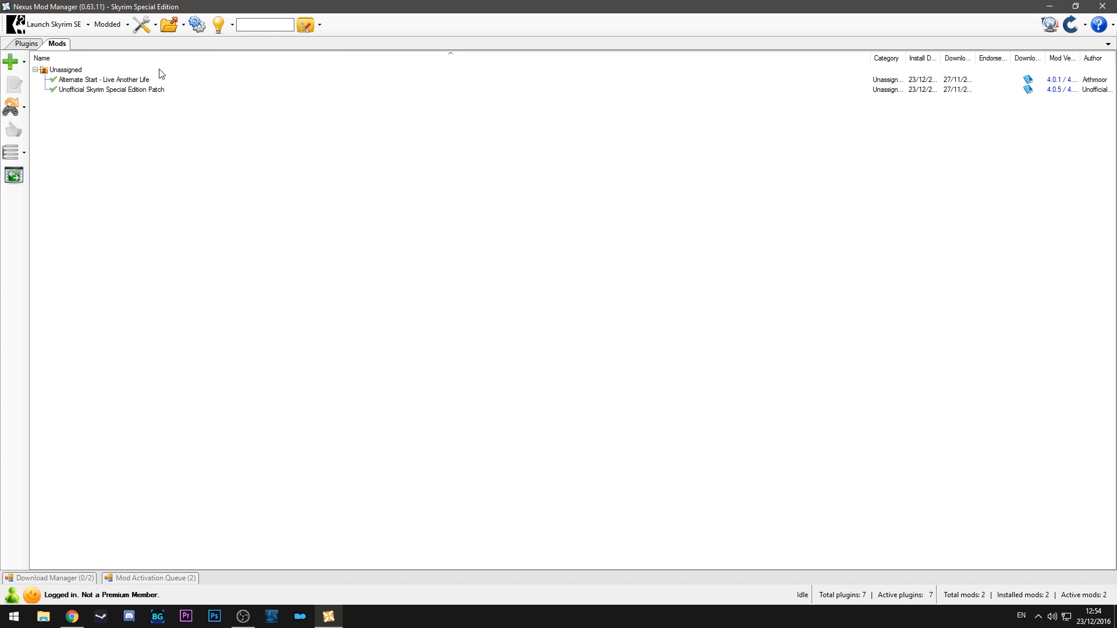
mouse_move(539, 33)
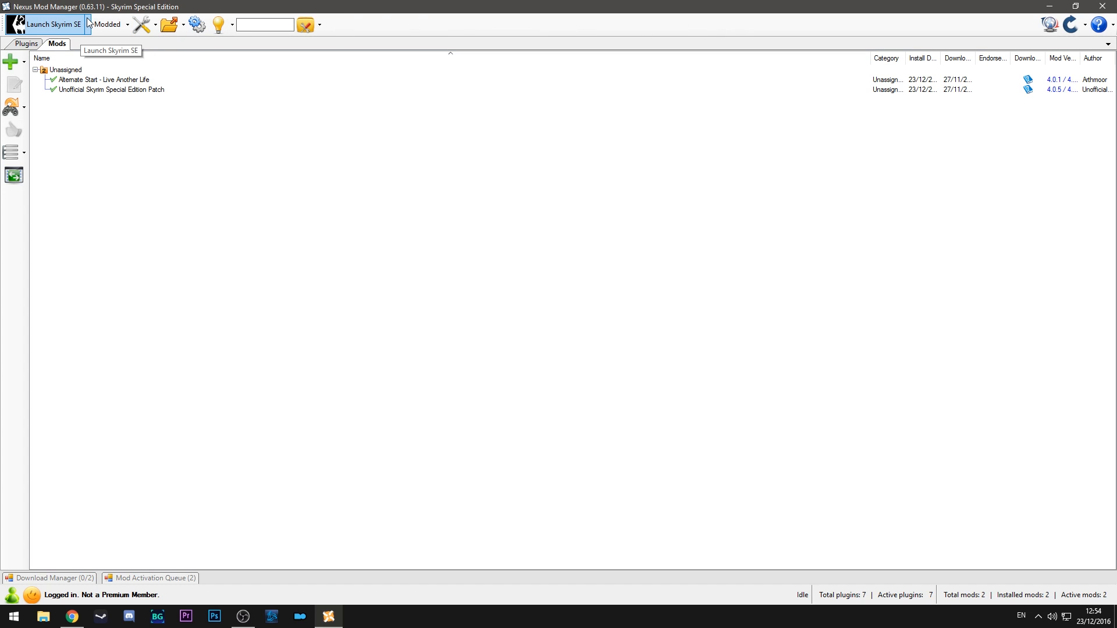
Launch Skyrim SE normally, answering No to closing the mod manager afterwards
click(87, 25)
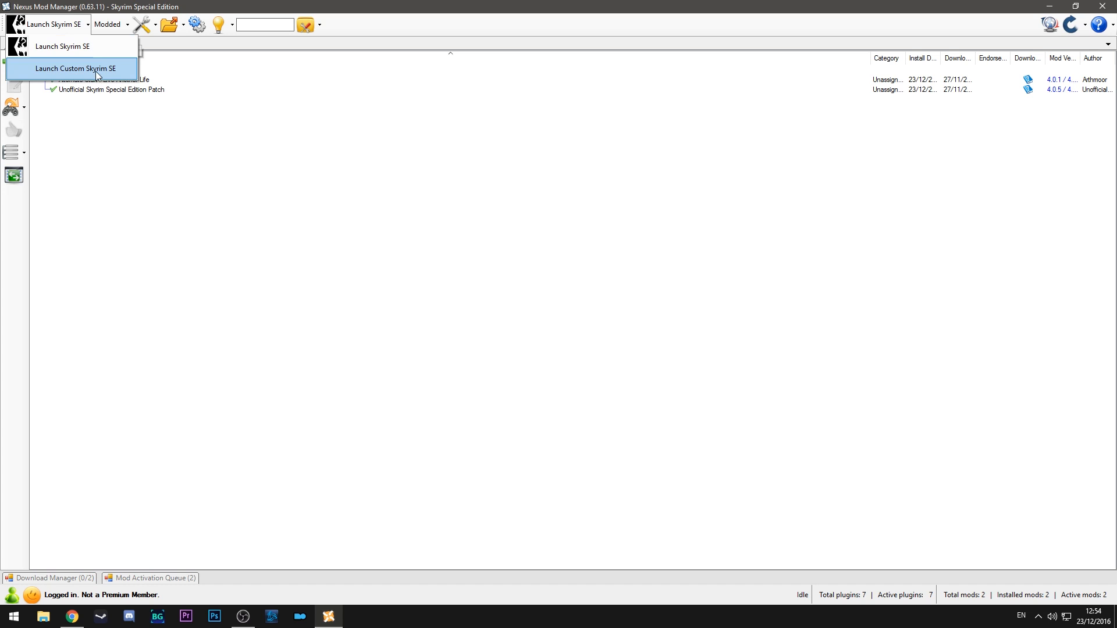
mouse_move(62, 45)
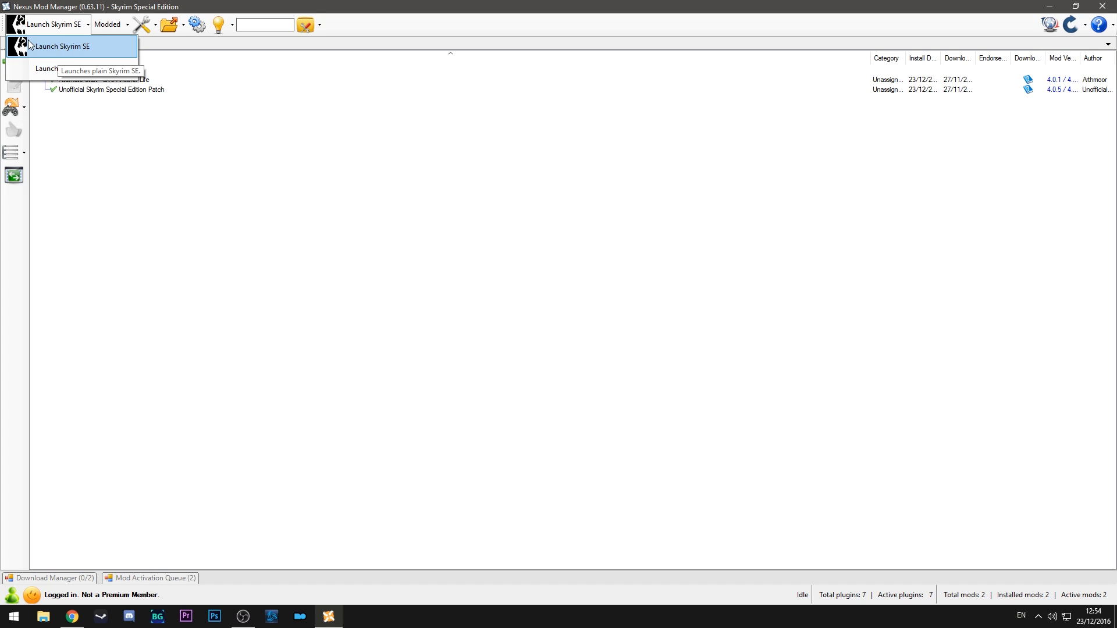
click(62, 45)
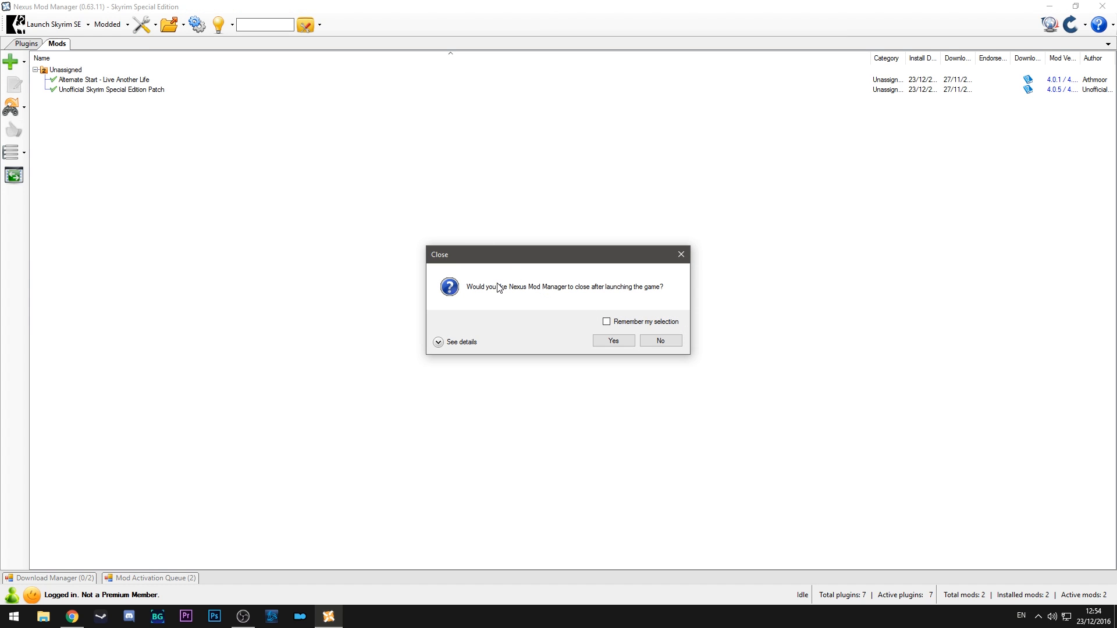
mouse_move(561, 259)
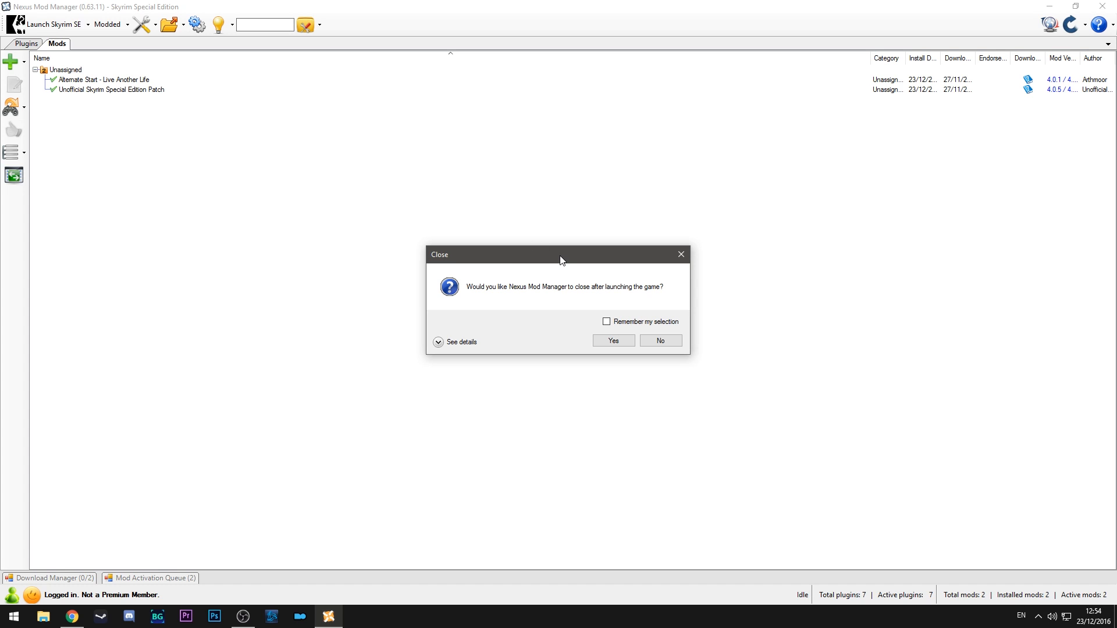
mouse_move(584, 272)
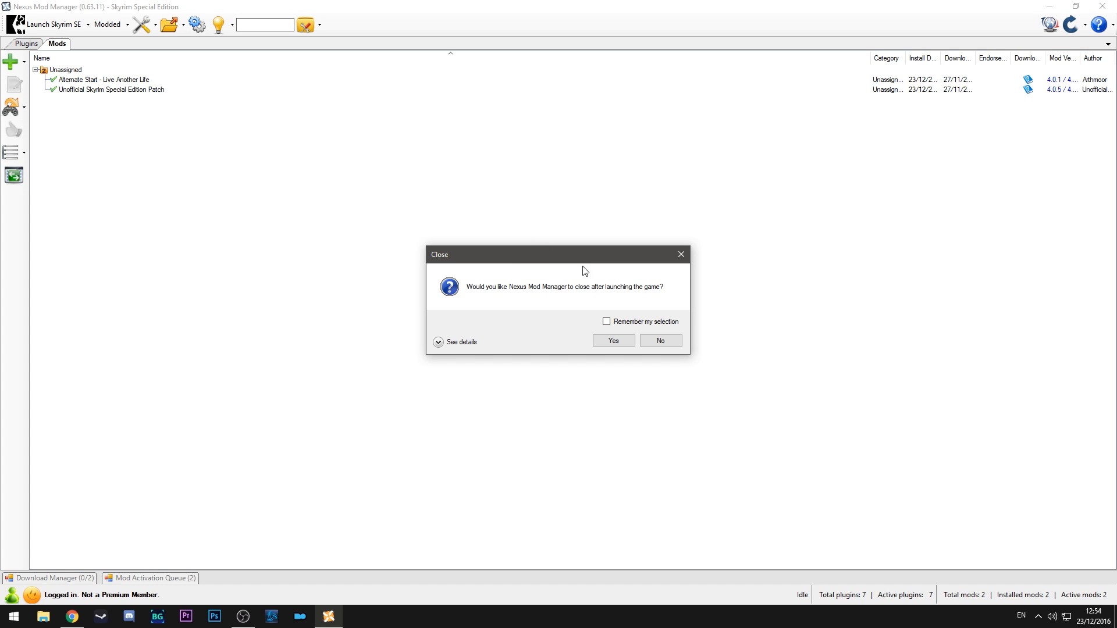
click(659, 341)
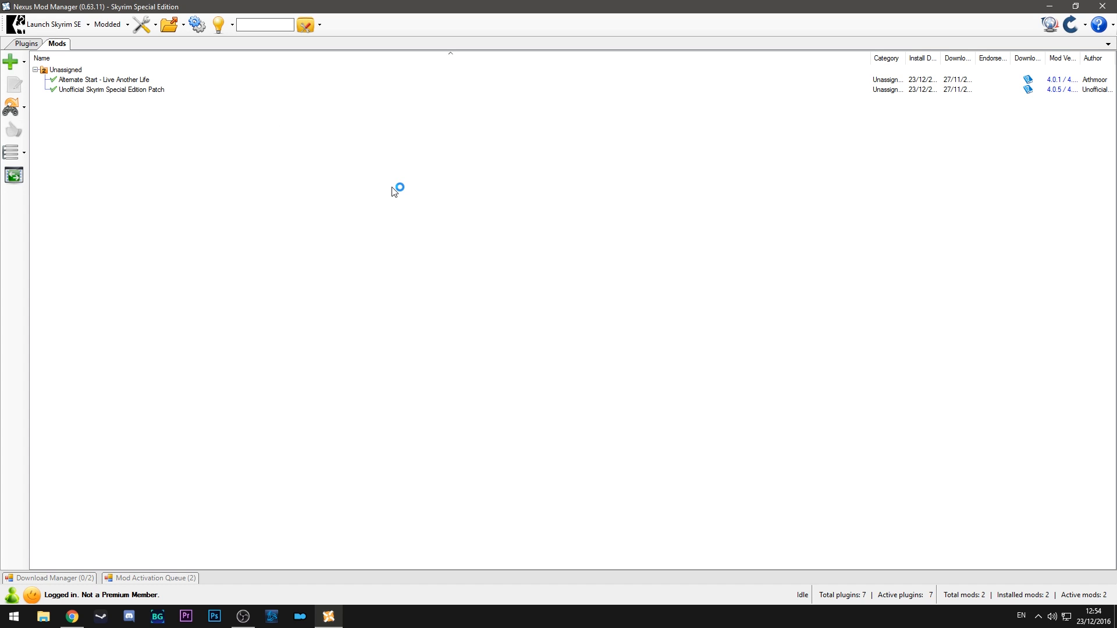
mouse_move(493, 300)
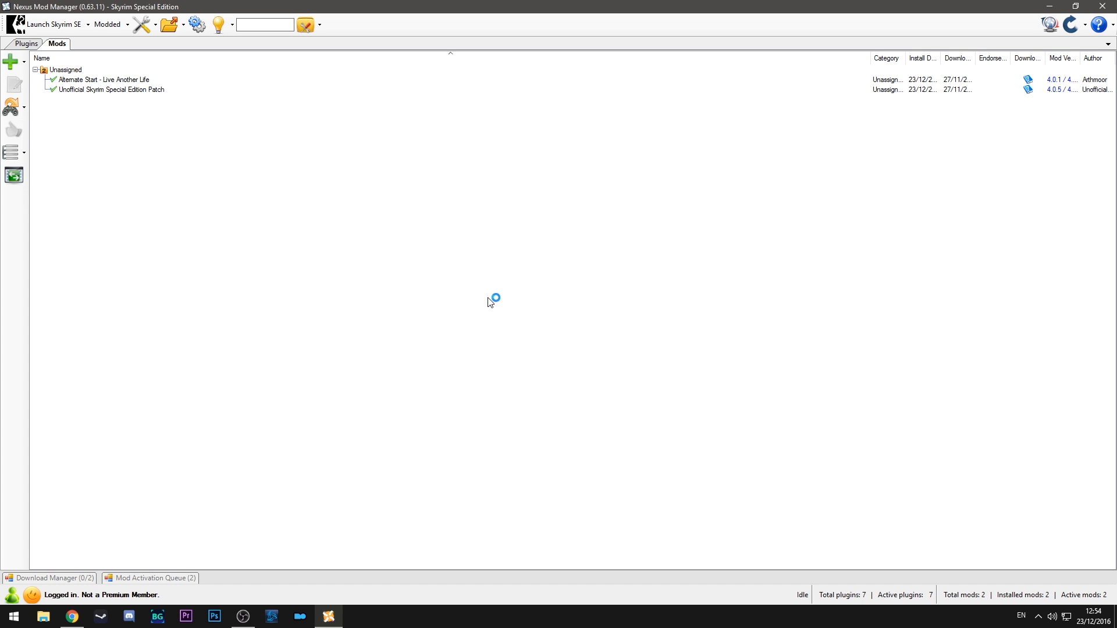
click(54, 25)
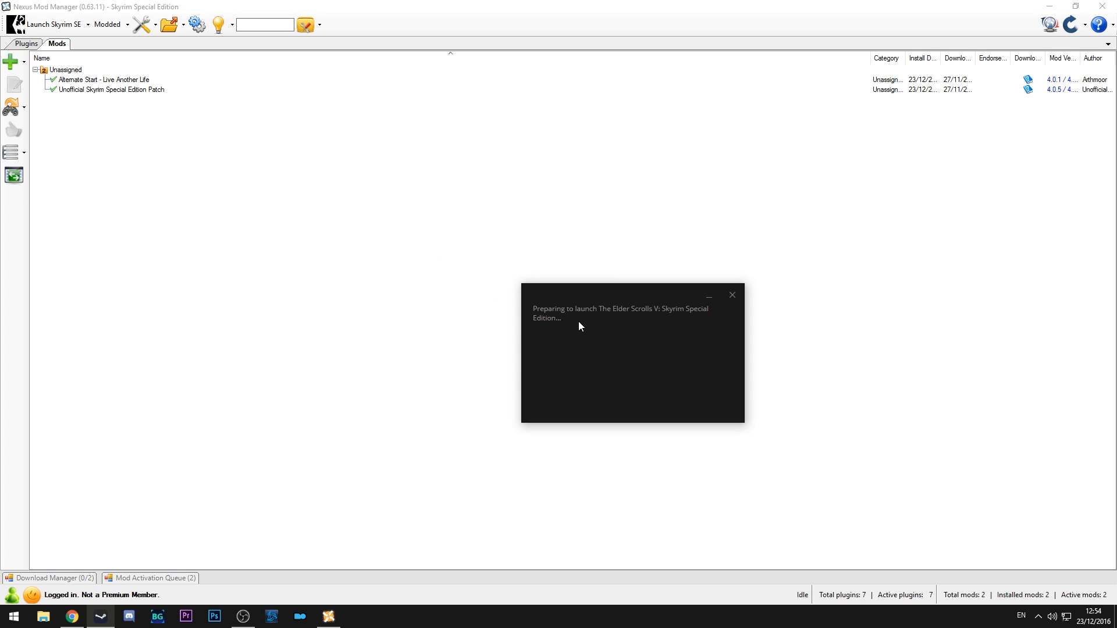
mouse_move(577, 337)
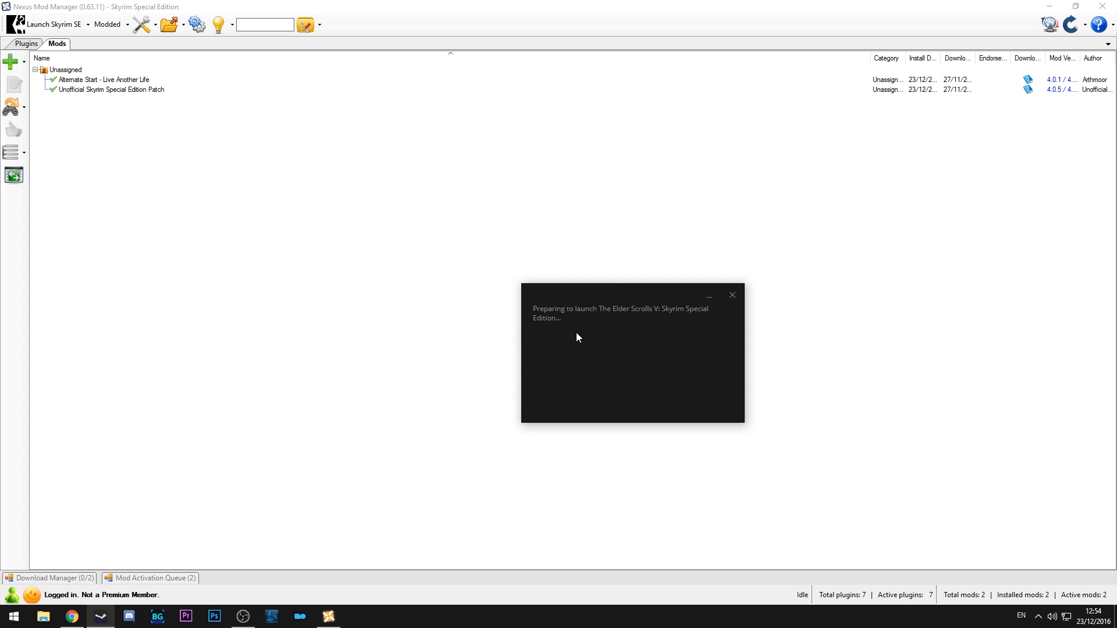
mouse_move(670, 319)
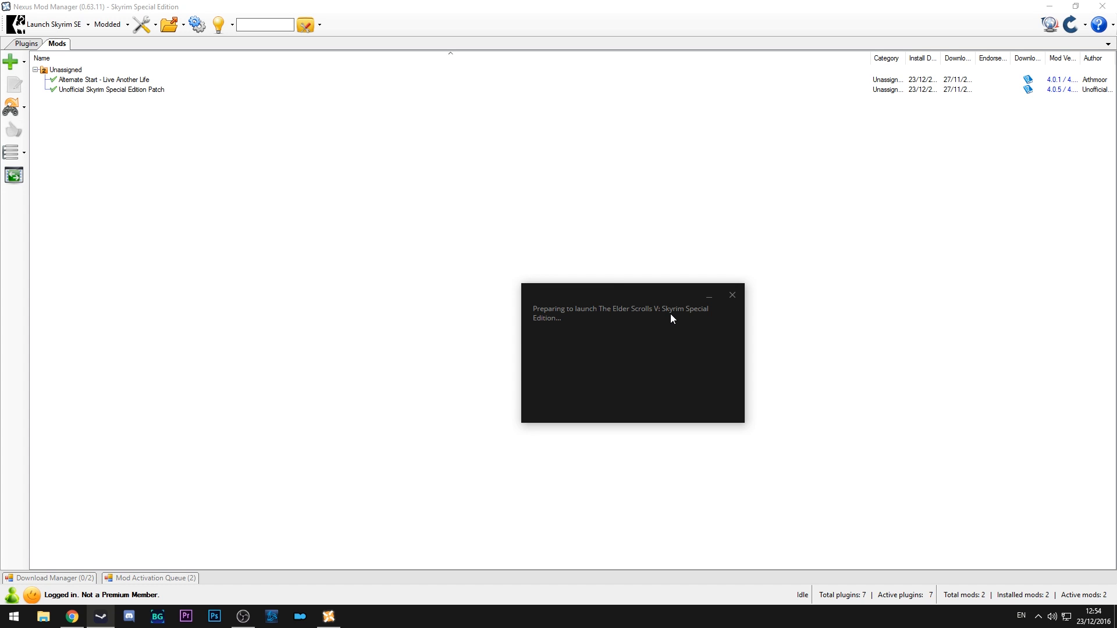
mouse_move(634, 329)
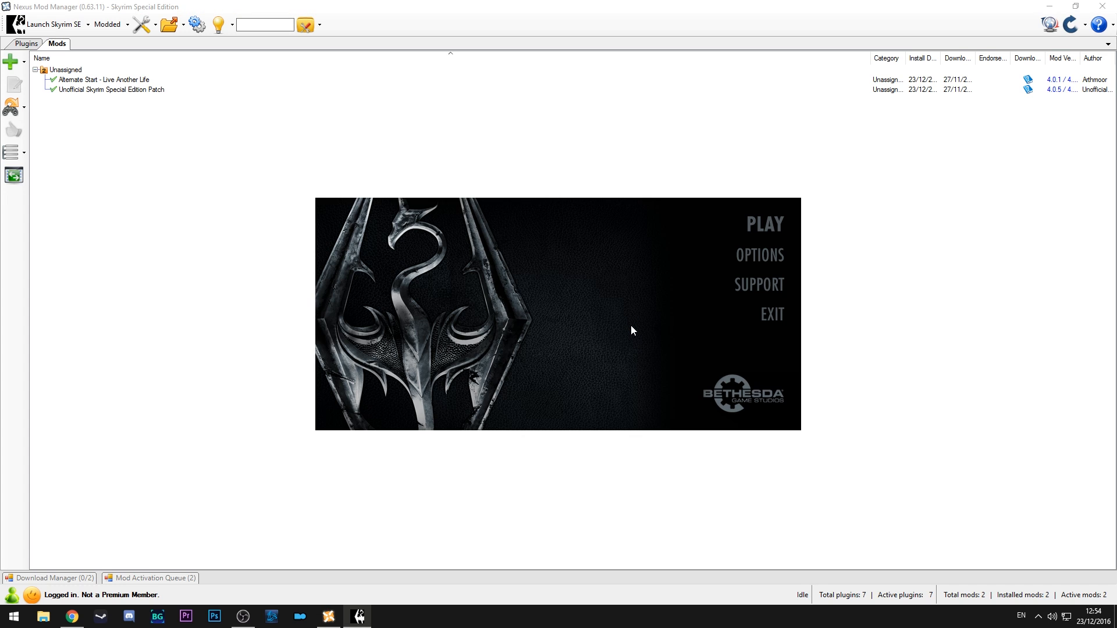
mouse_move(773, 233)
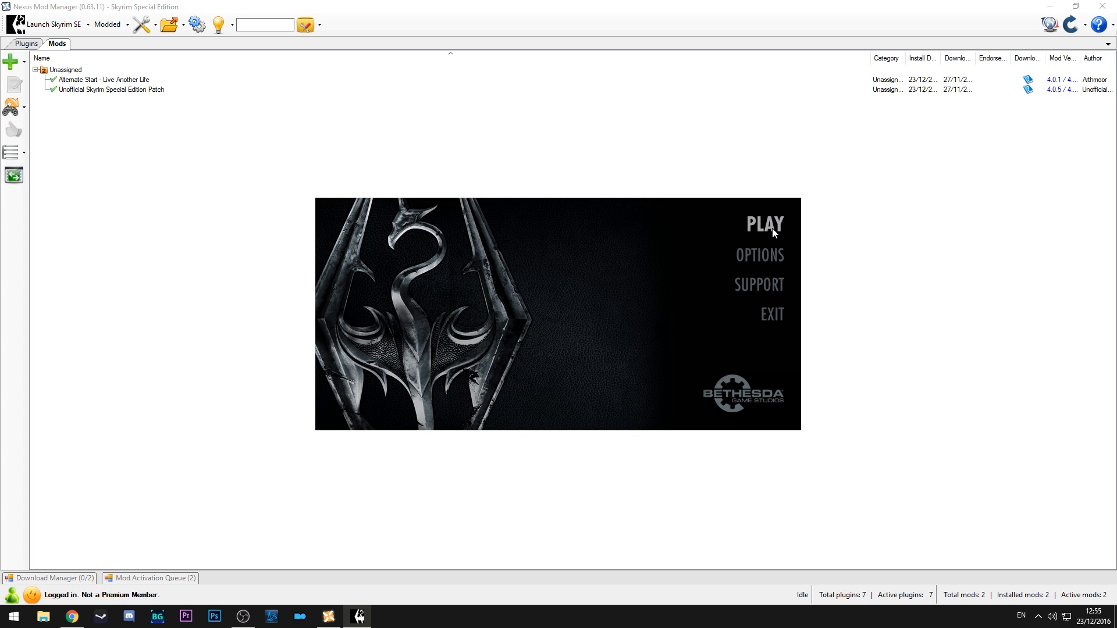
Start the game with PLAY in the Skyrim Special Edition launcher
click(765, 224)
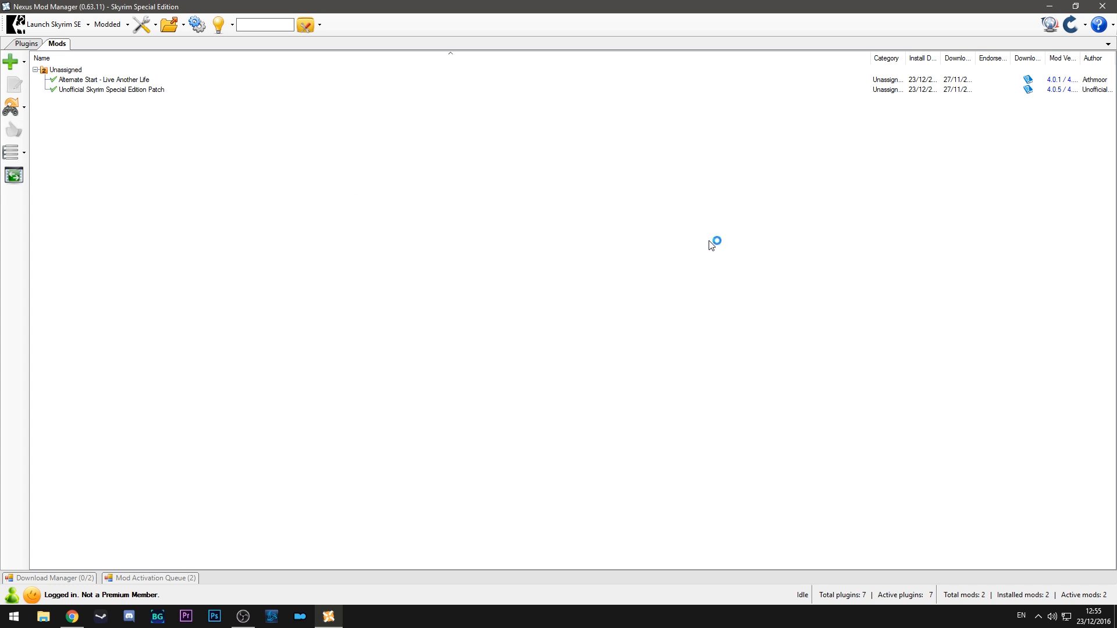
click(53, 23)
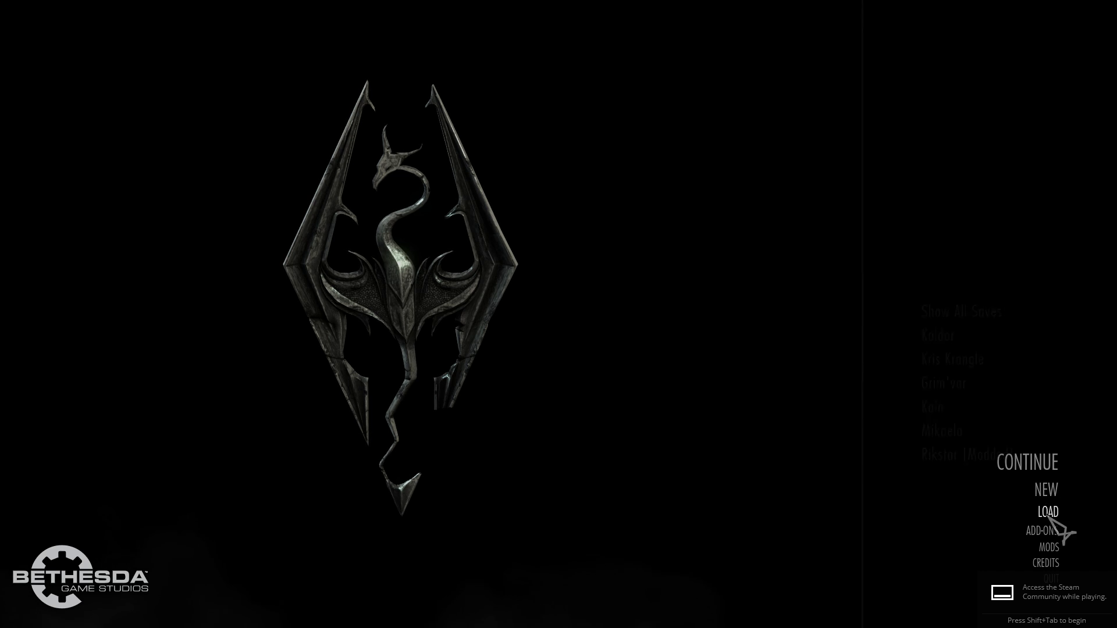
Start a new game and finish character creation with the name 'Test'
click(1049, 511)
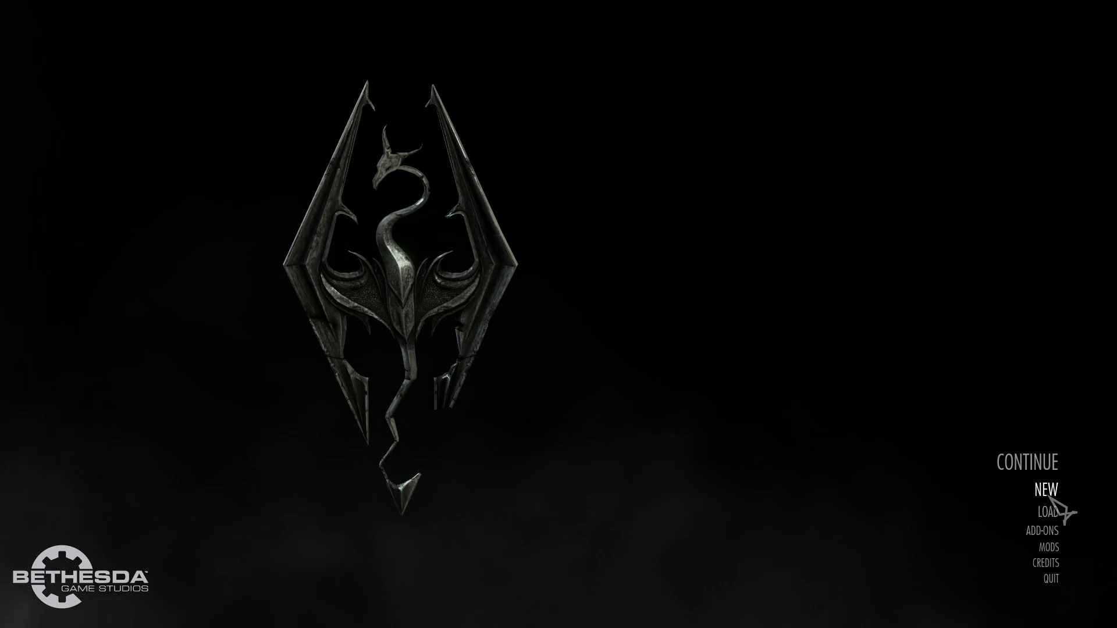
click(1046, 490)
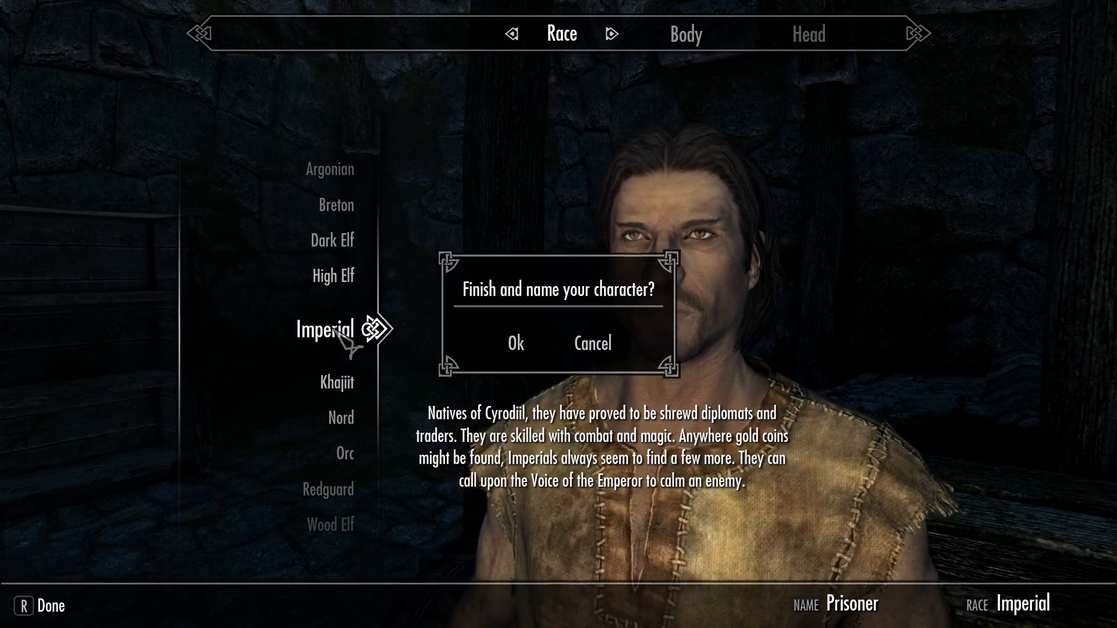
click(514, 342)
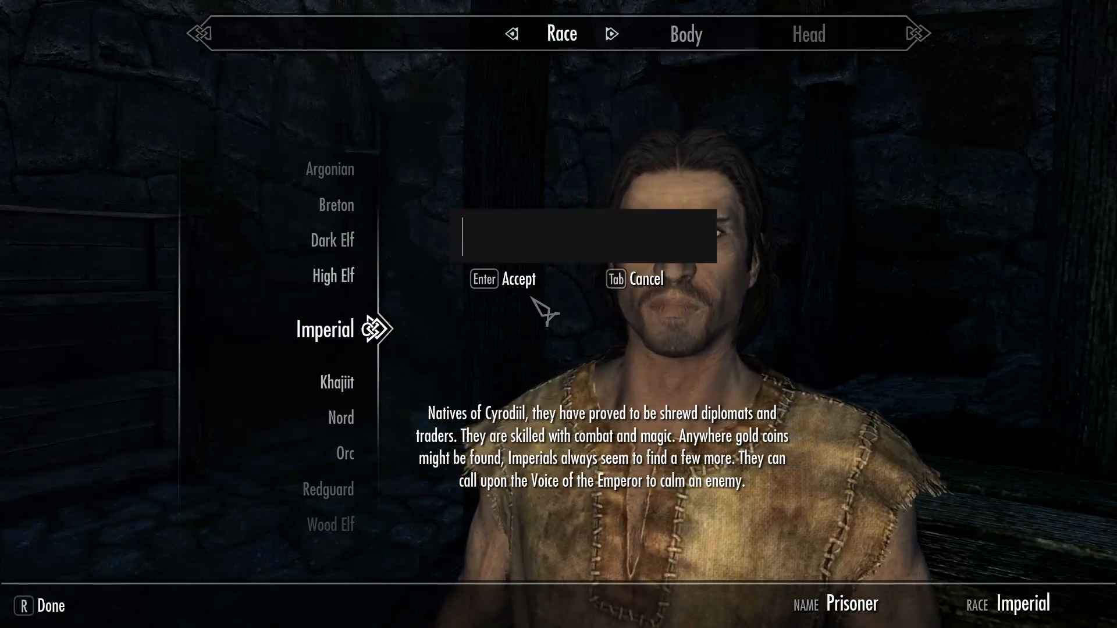
text(Test)
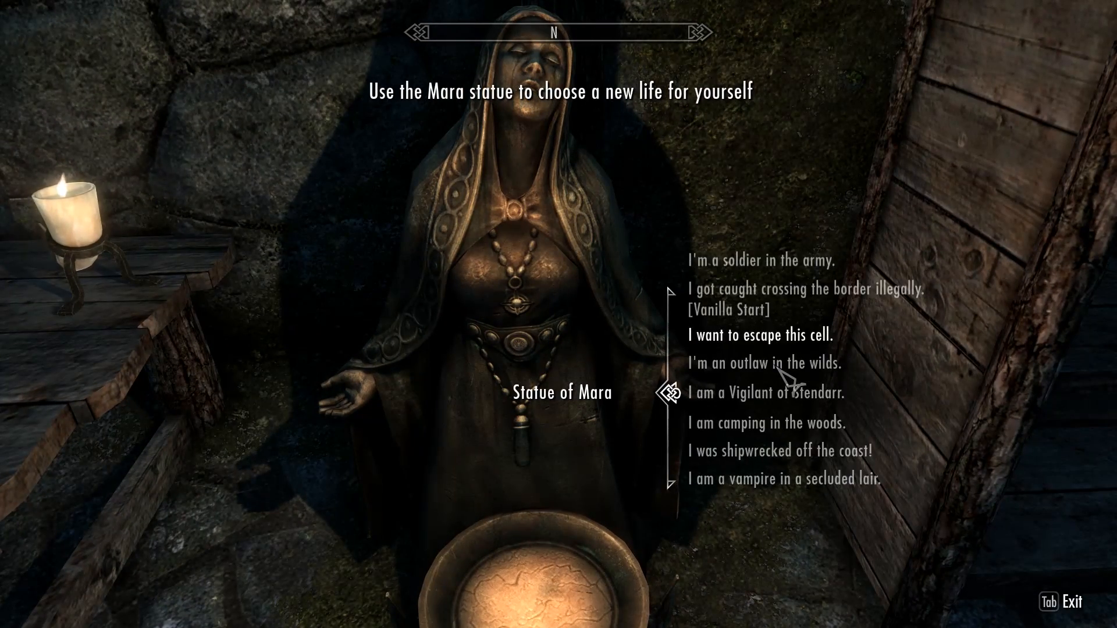
Check the Mara statue and the 'A Second Chance' journal quest, then quit to the desktop
scroll(down, 3)
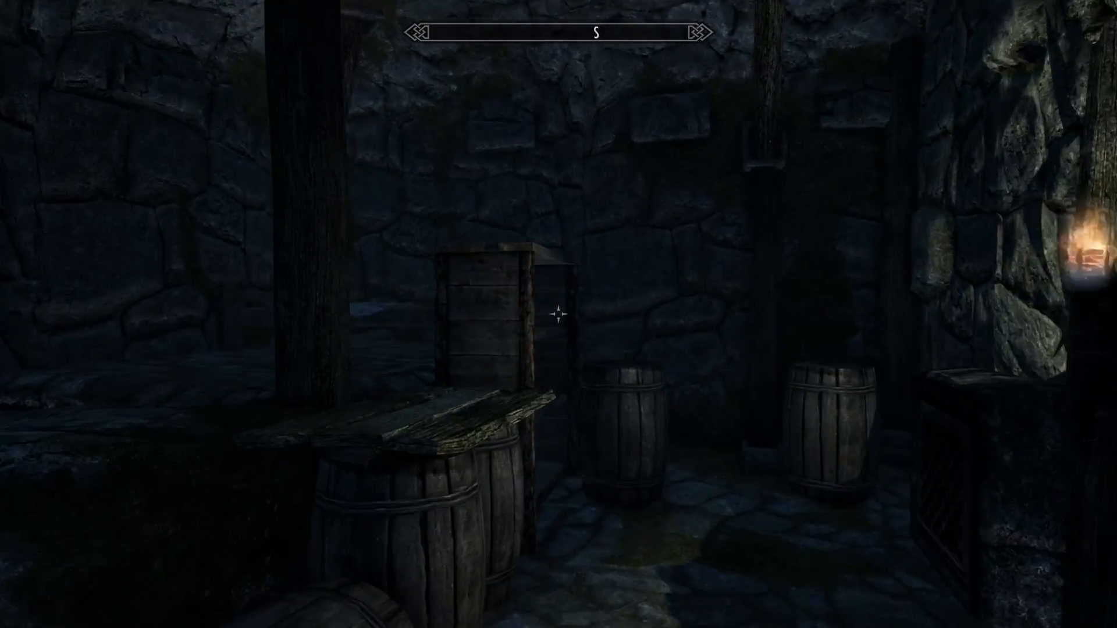
key(w)
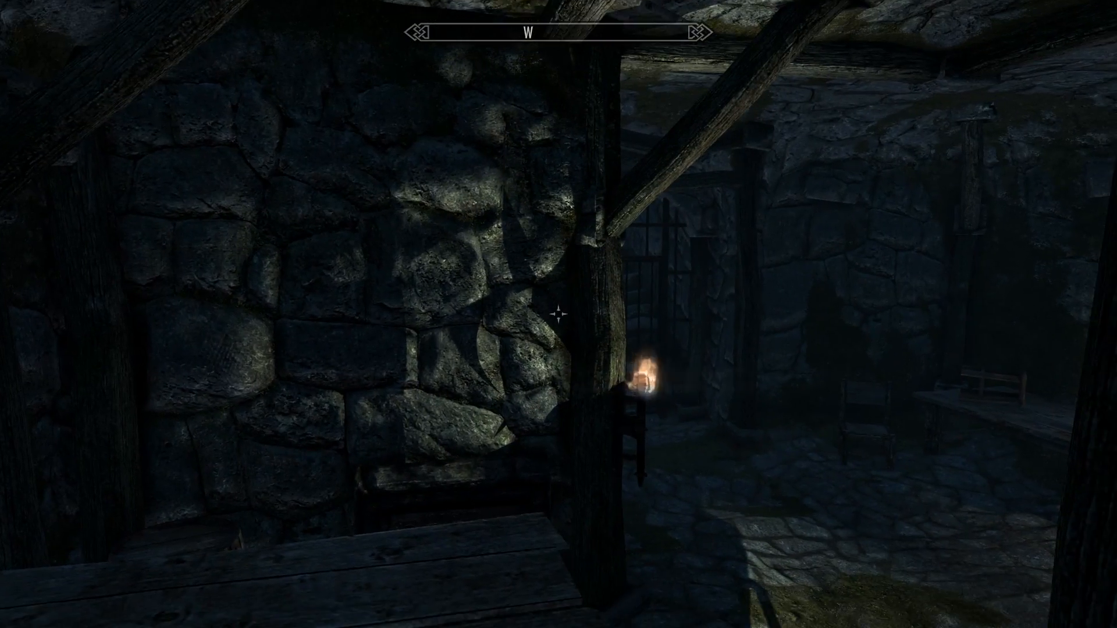
mouse_move(558, 314)
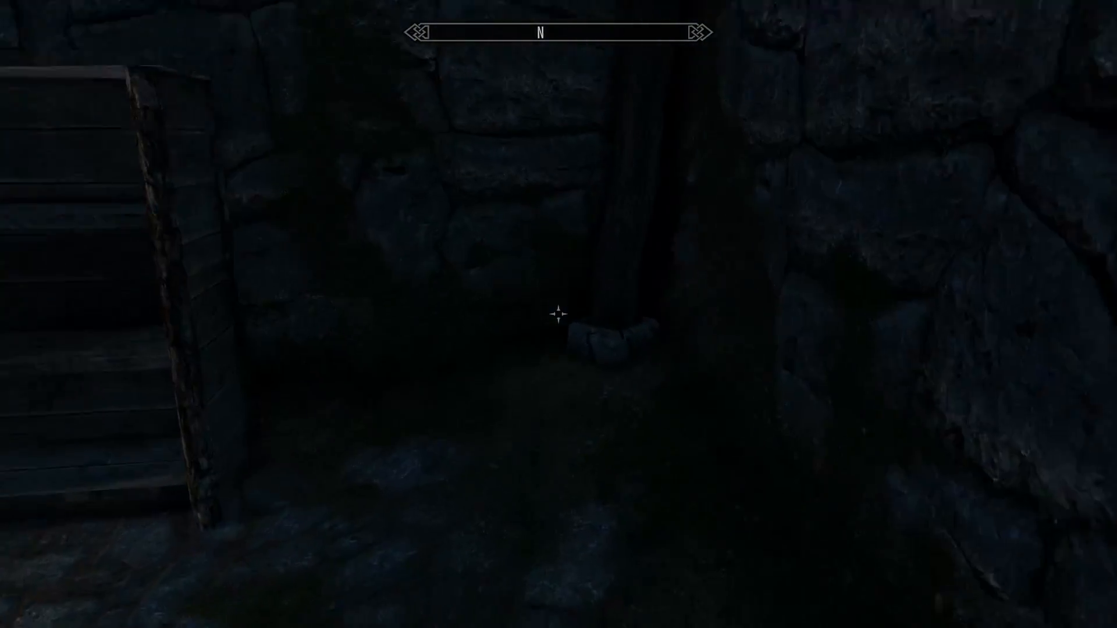
mouse_move(559, 313)
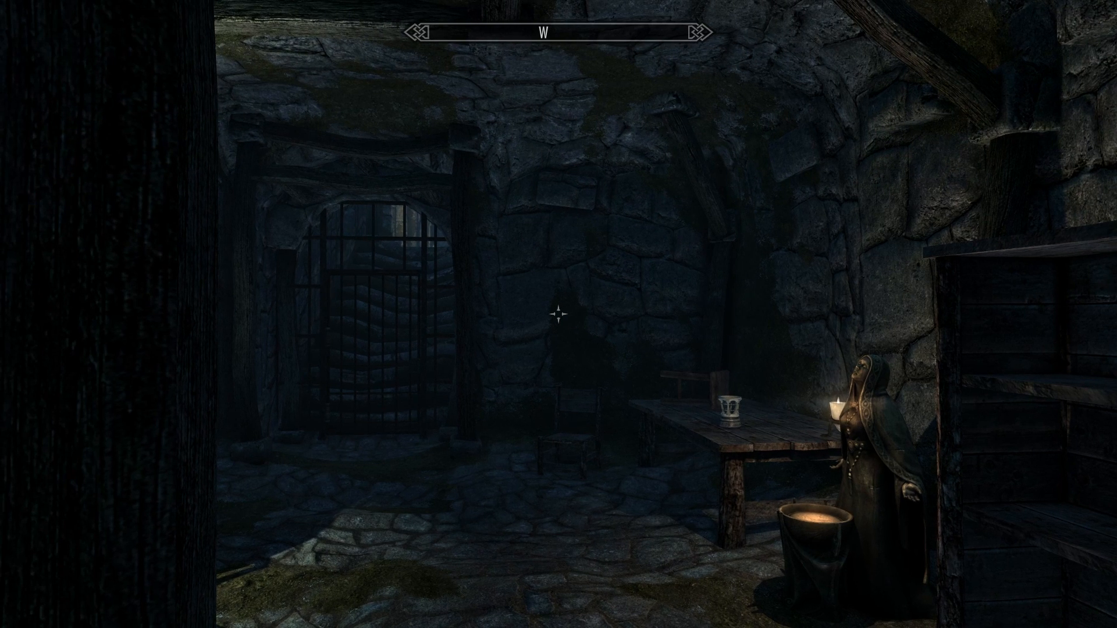
key(j)
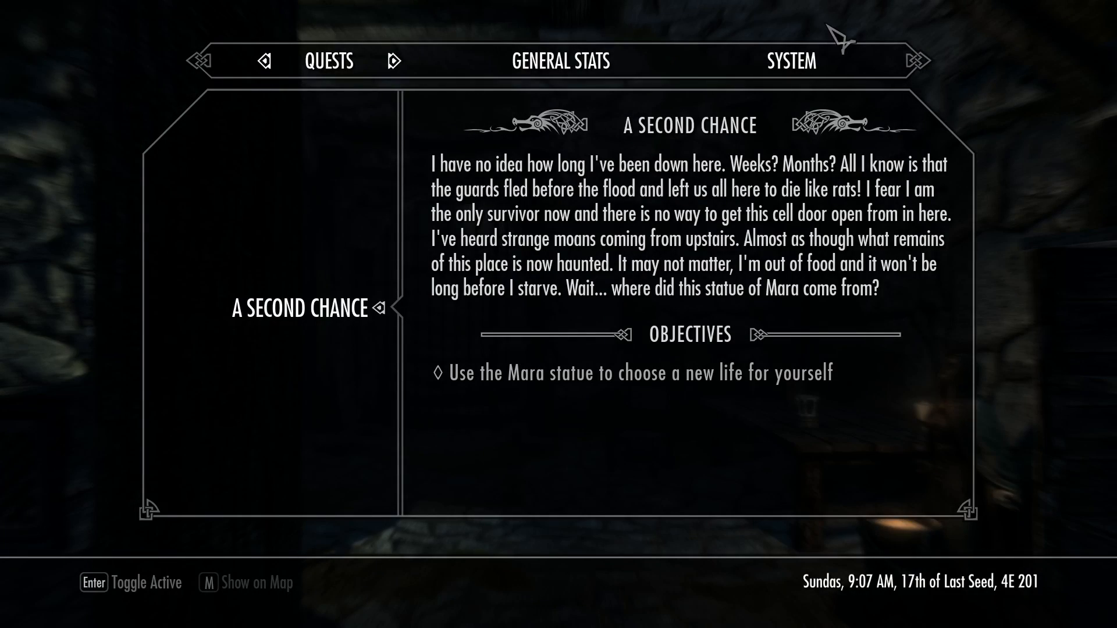
click(791, 61)
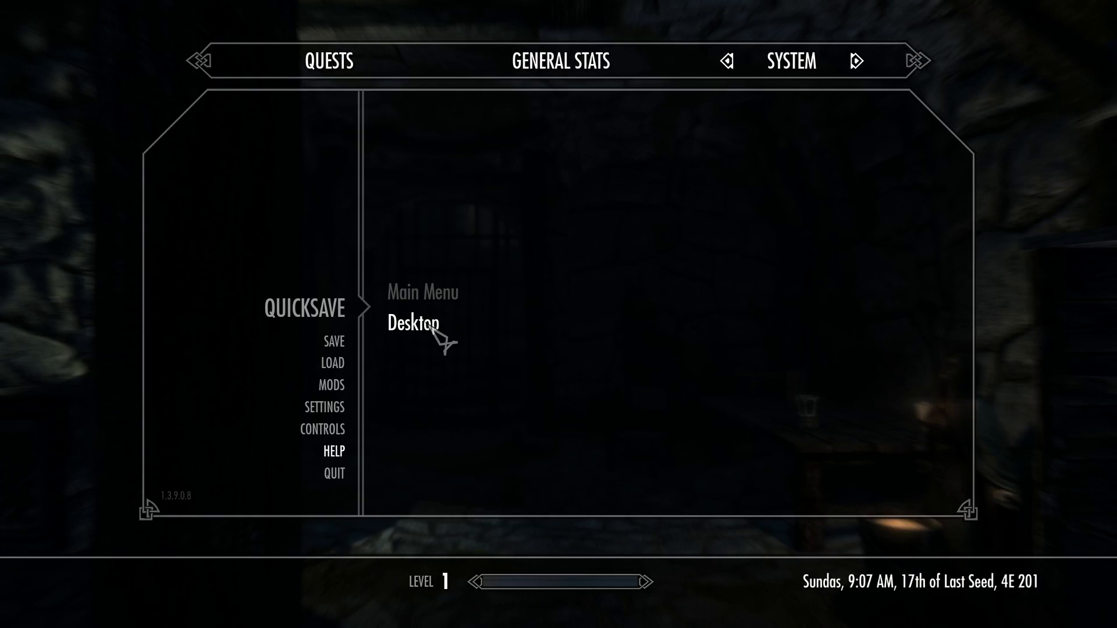
click(412, 324)
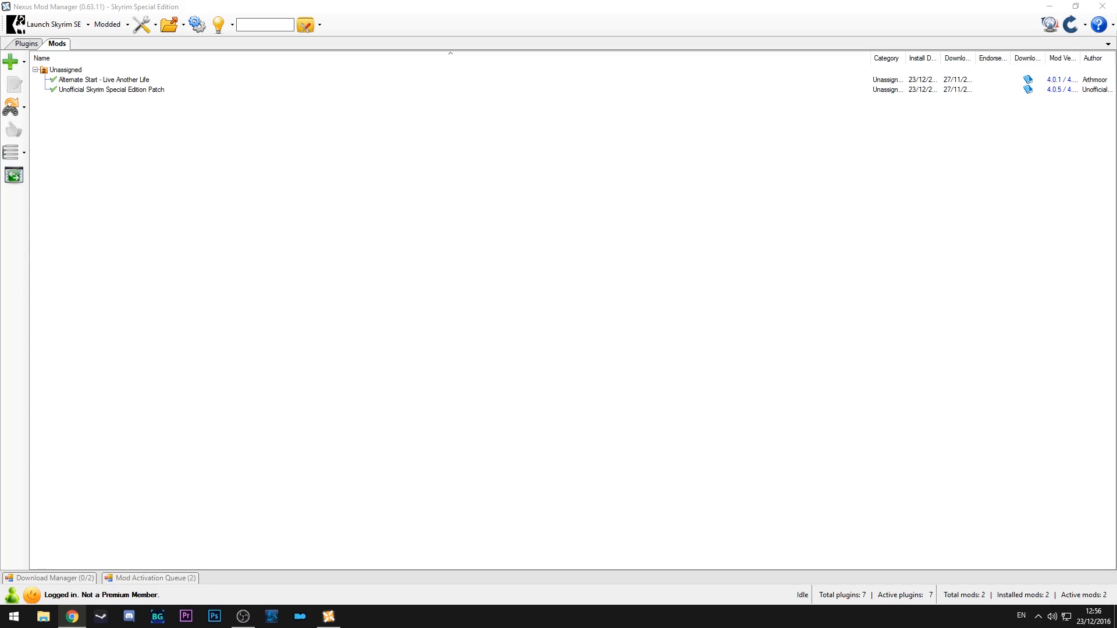
Launch Skyrim Special Edition again from the toolbar
click(52, 23)
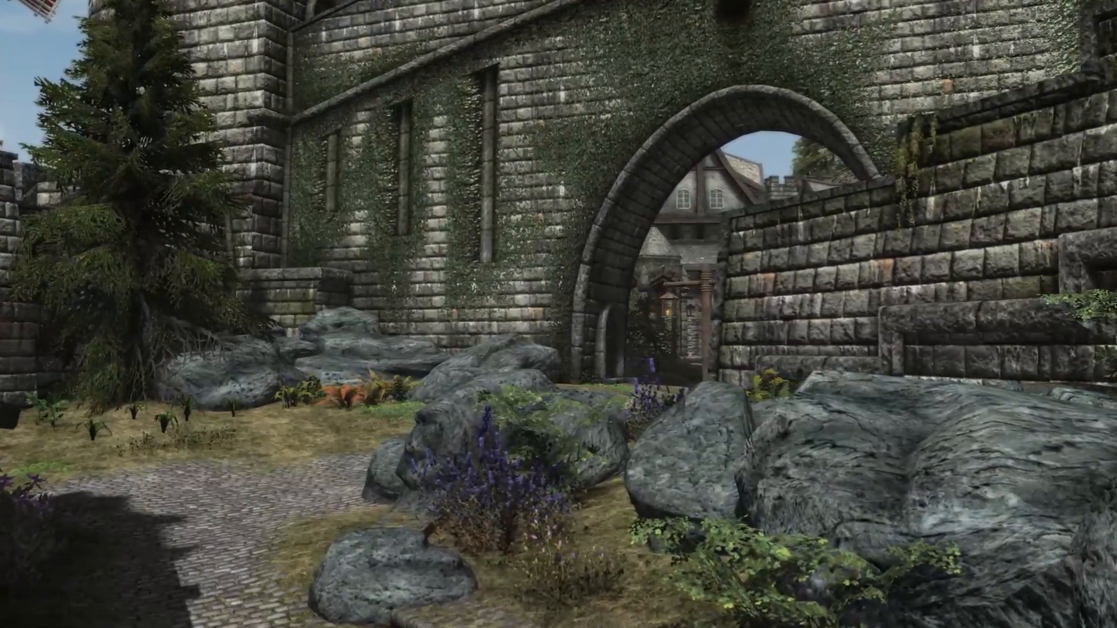
mouse_move(559, 314)
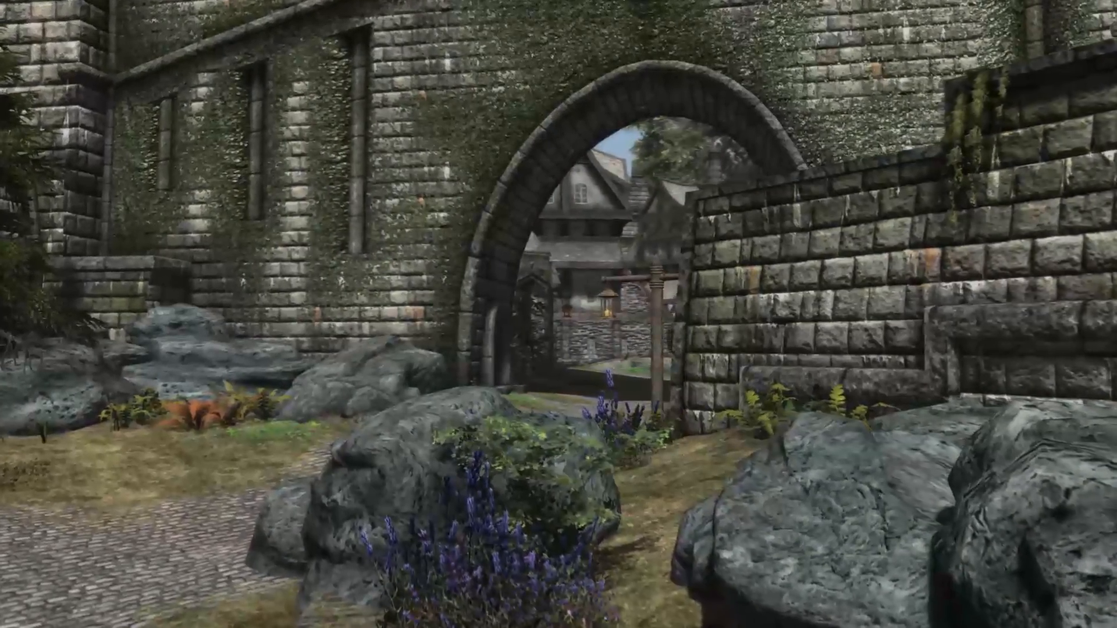
mouse_move(559, 314)
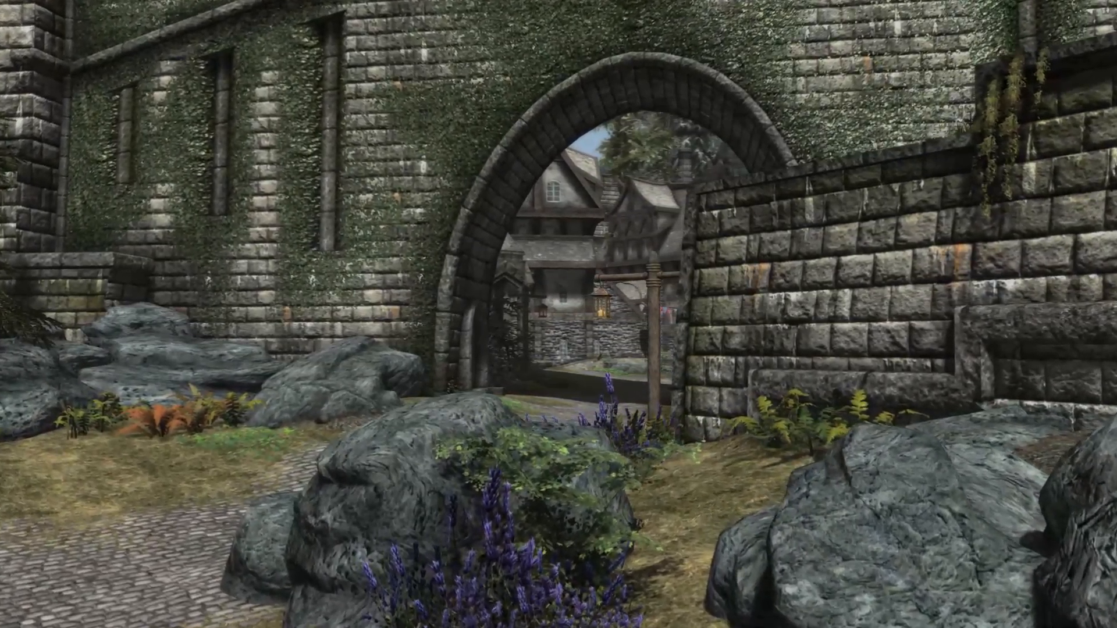